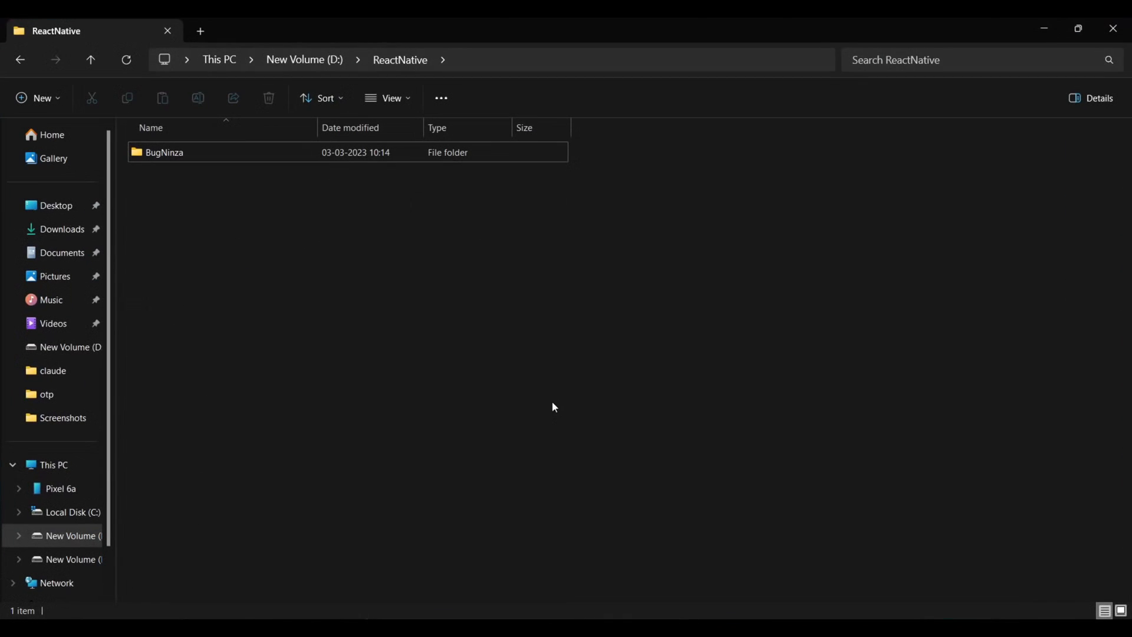
- Run npx create-expo-app testad from D:\ReactNative and wait until the project is ready
left_click(482, 60)
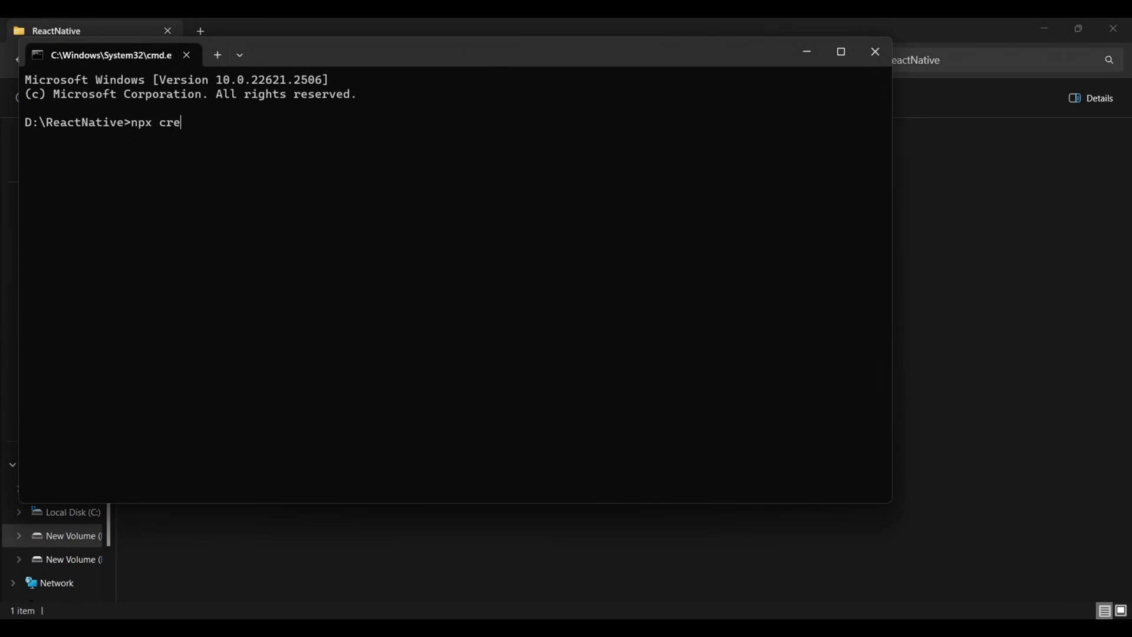
type("ate-")
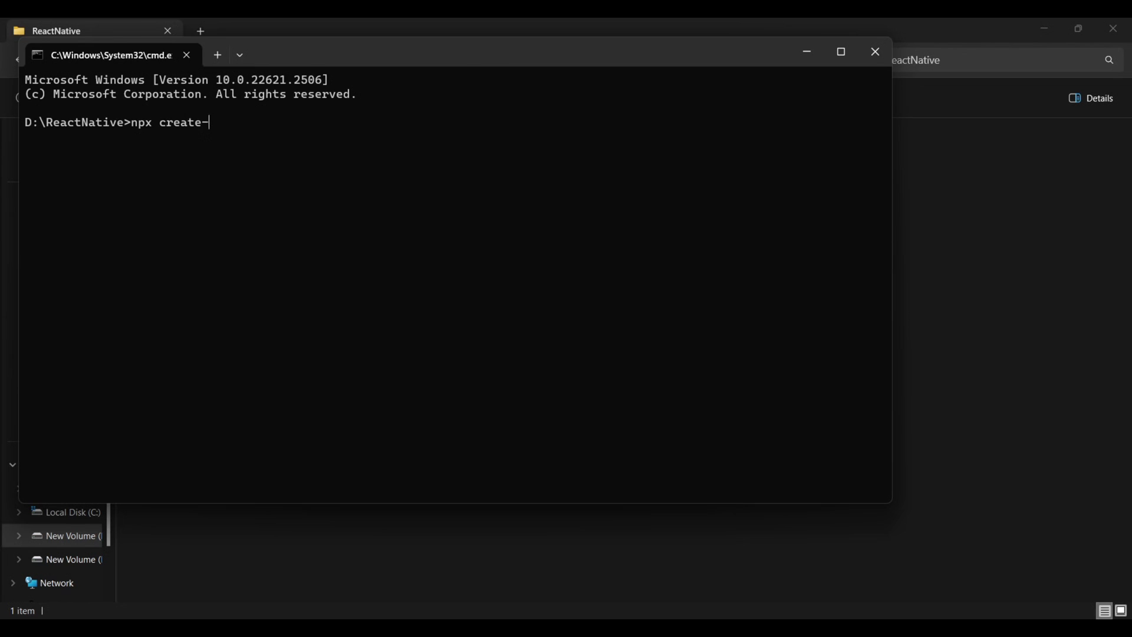
type("expo-app")
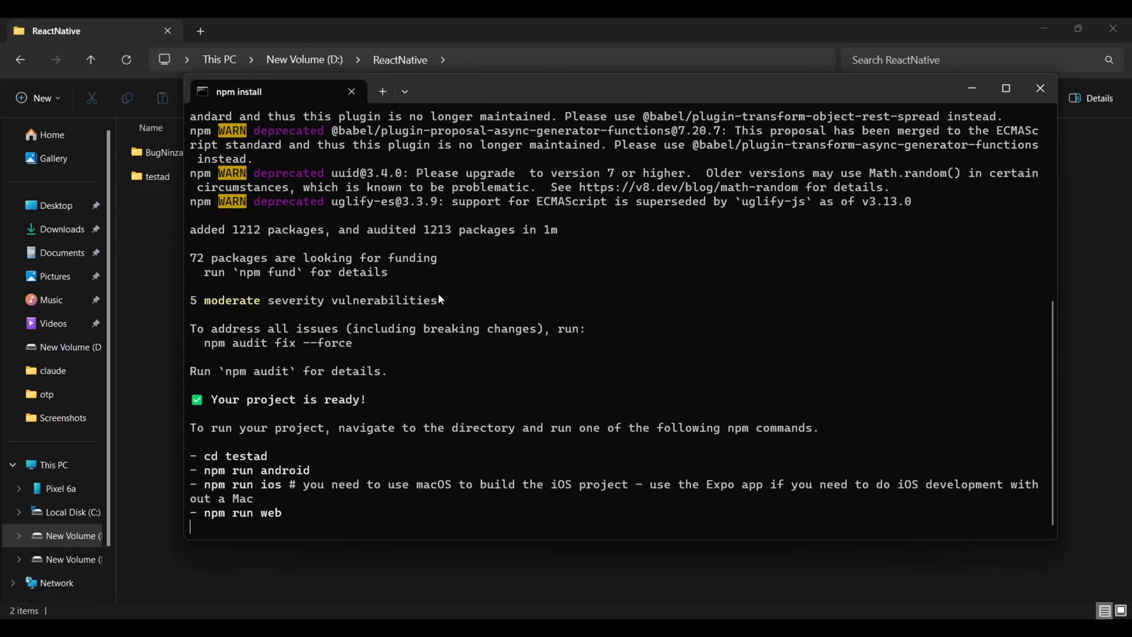
- In testad, install notix-rn with npm i notix-rn, then launch VS Code with 'code .'
type("cd testad")
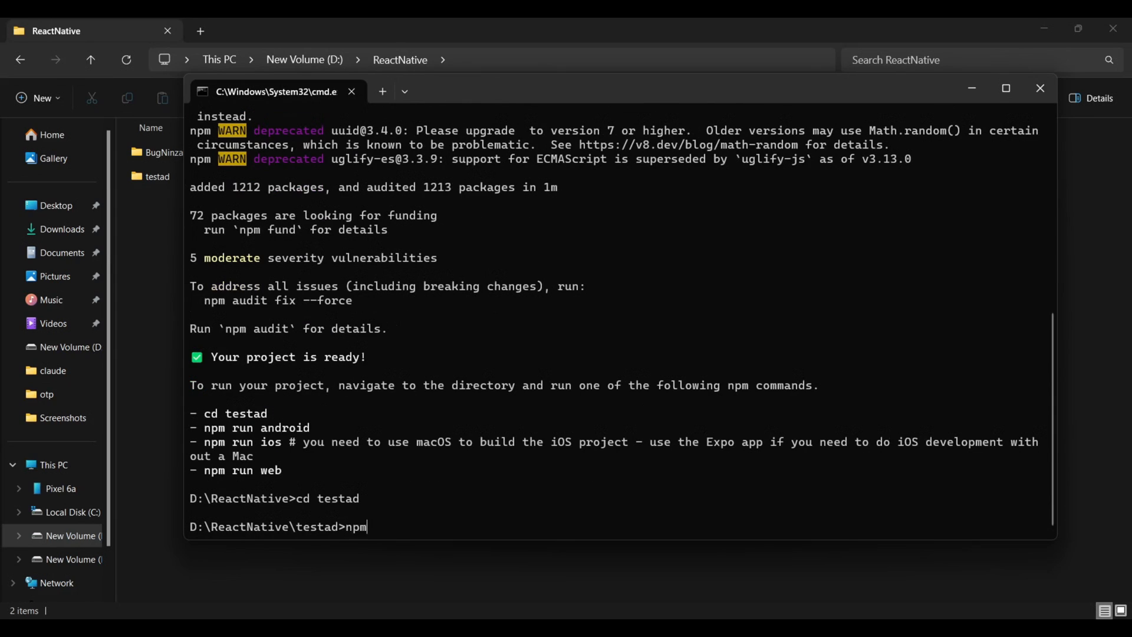
type("i n")
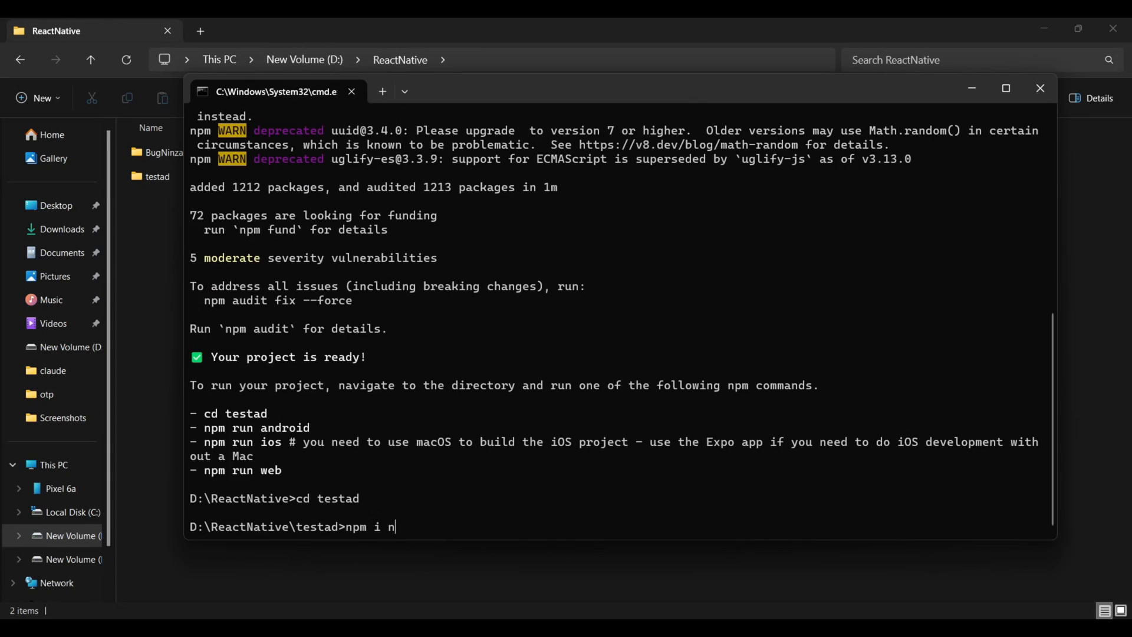
type("otix-rn")
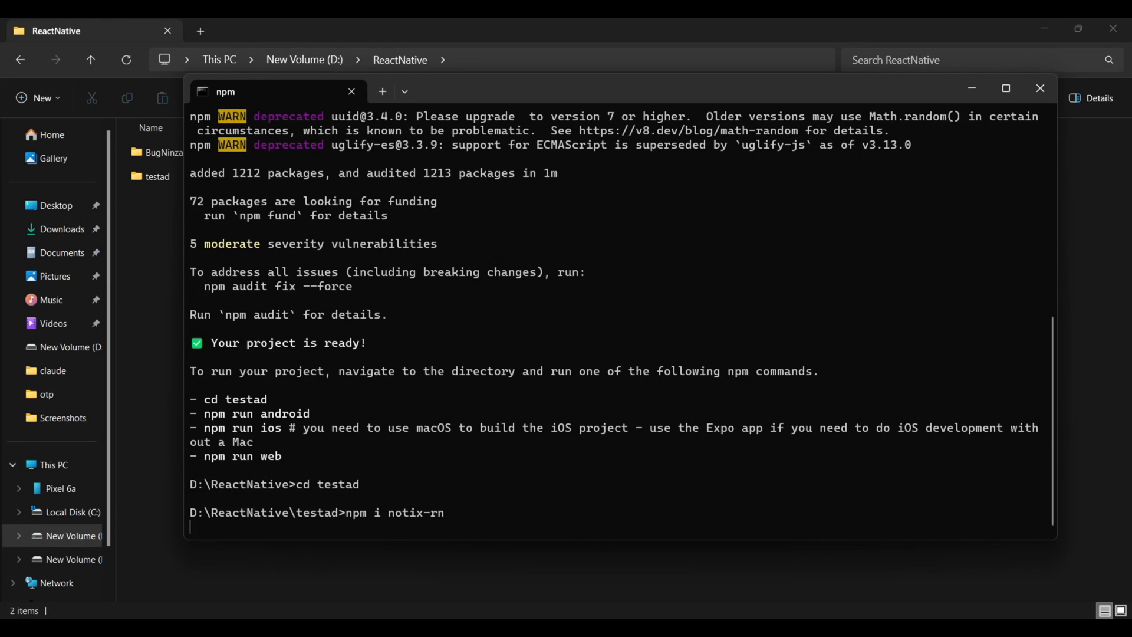
key("Return")
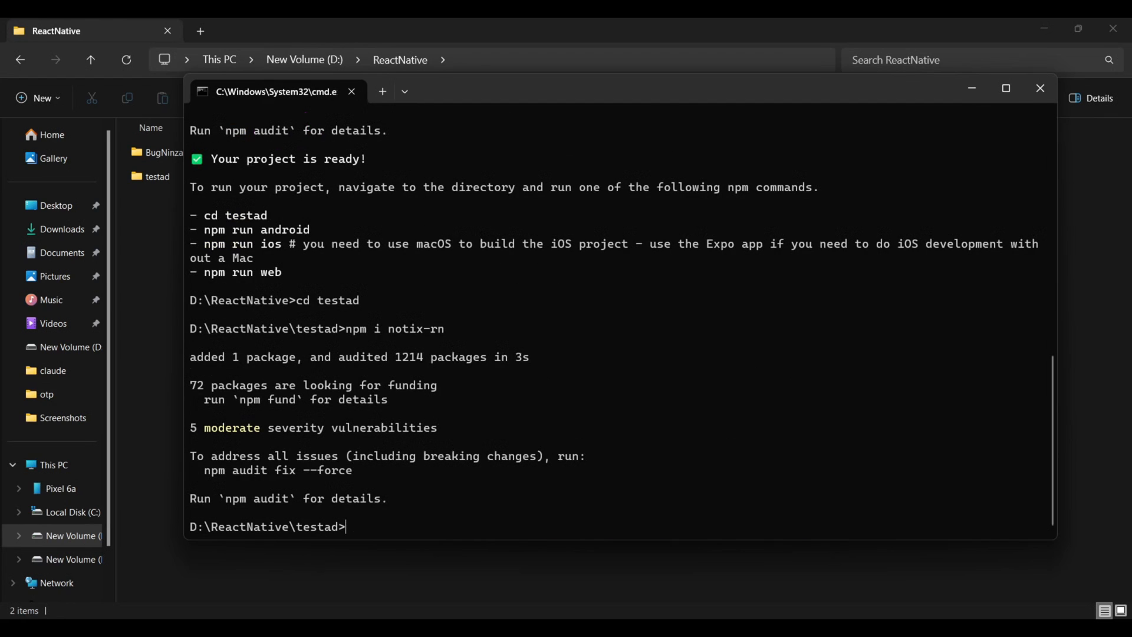
type("code .")
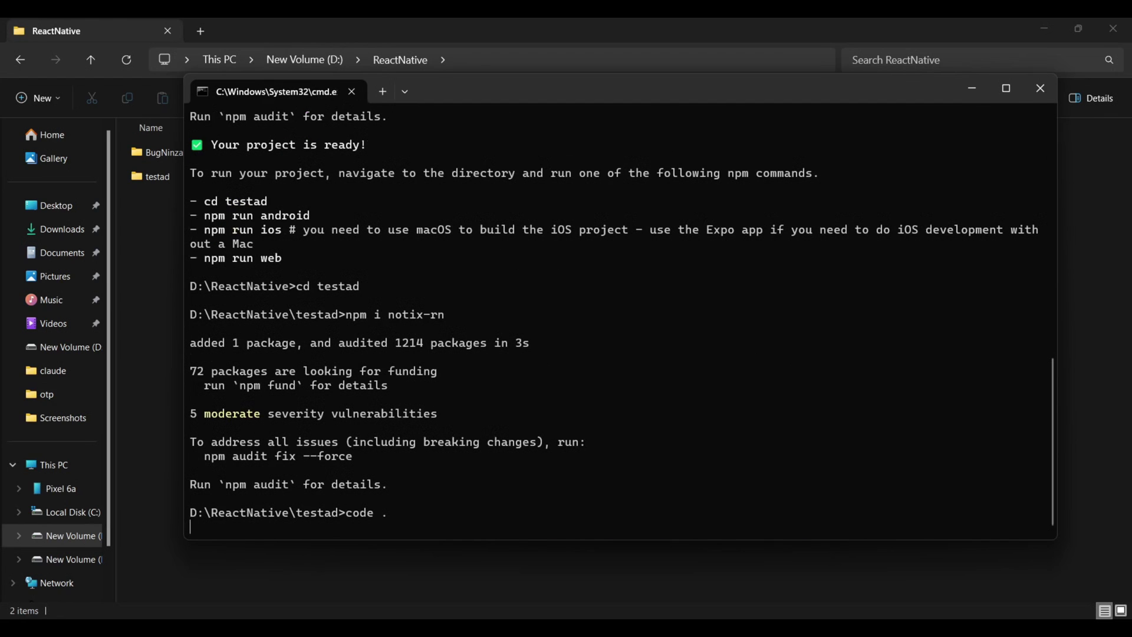
key("Return")
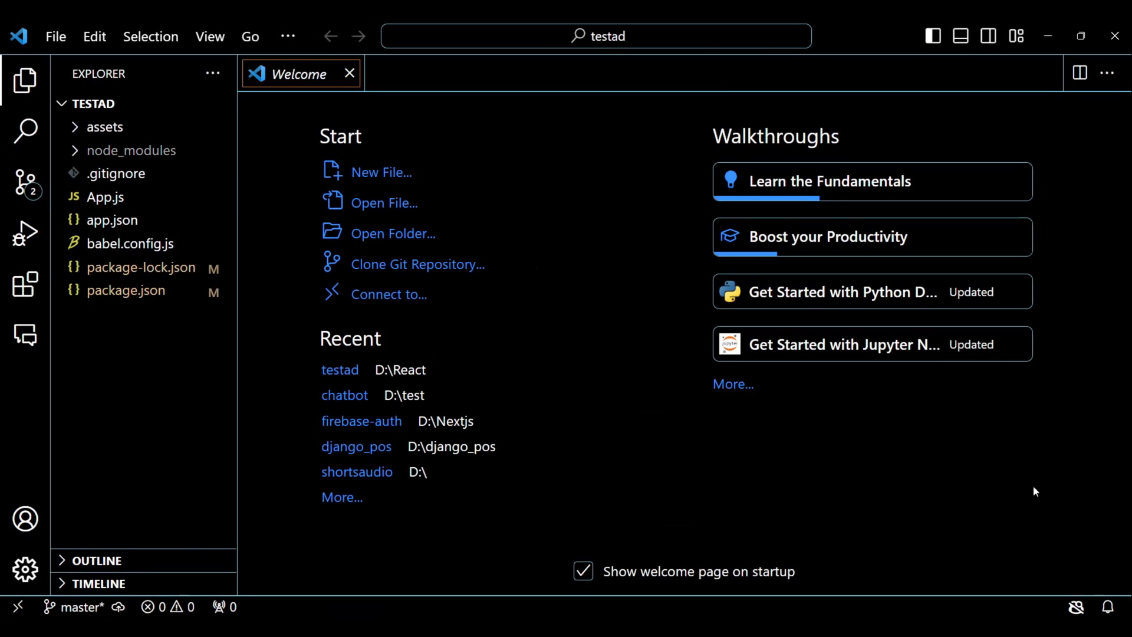
- Confirm notix-rn in package.json and change App.js's Text content to 'Monetag Ad'
left_click(106, 196)
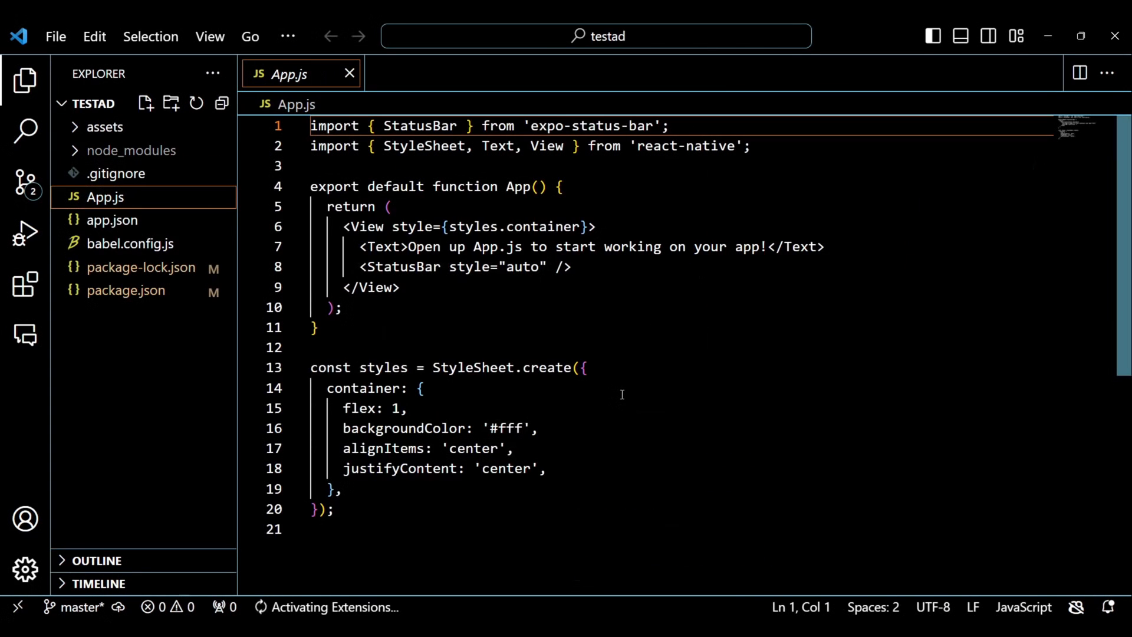
left_click(125, 291)
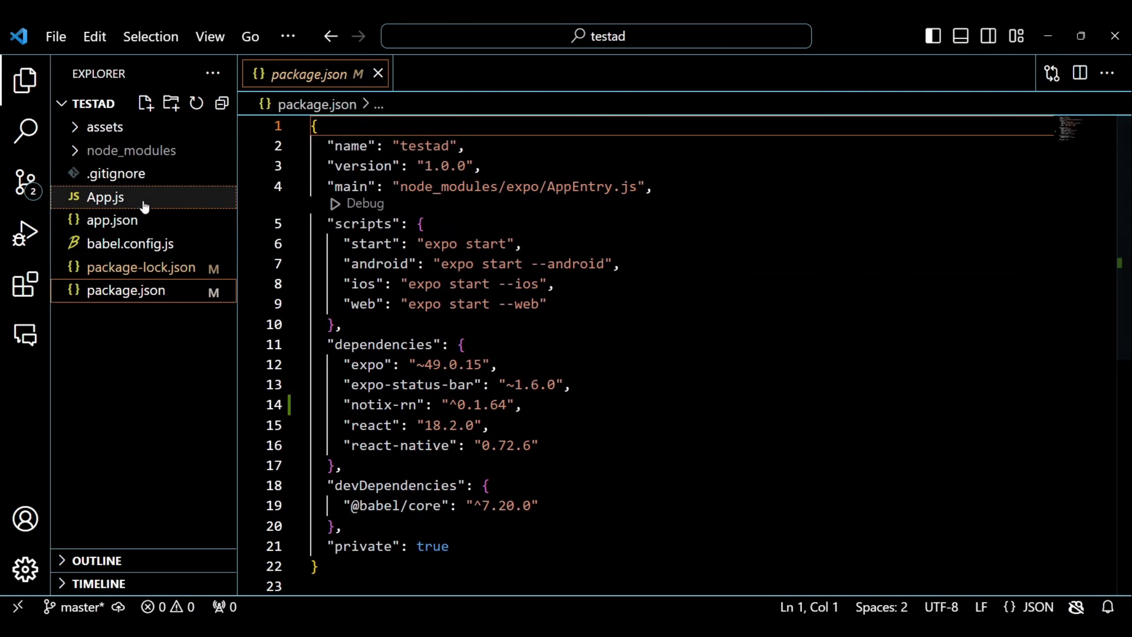
left_click(106, 196)
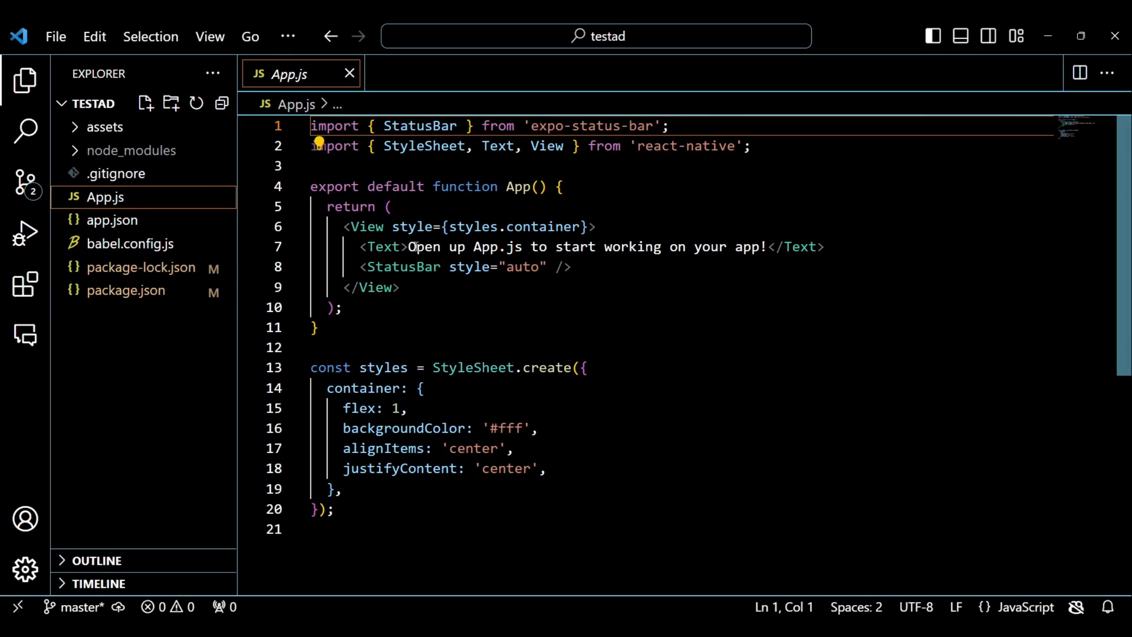
double_click(585, 246)
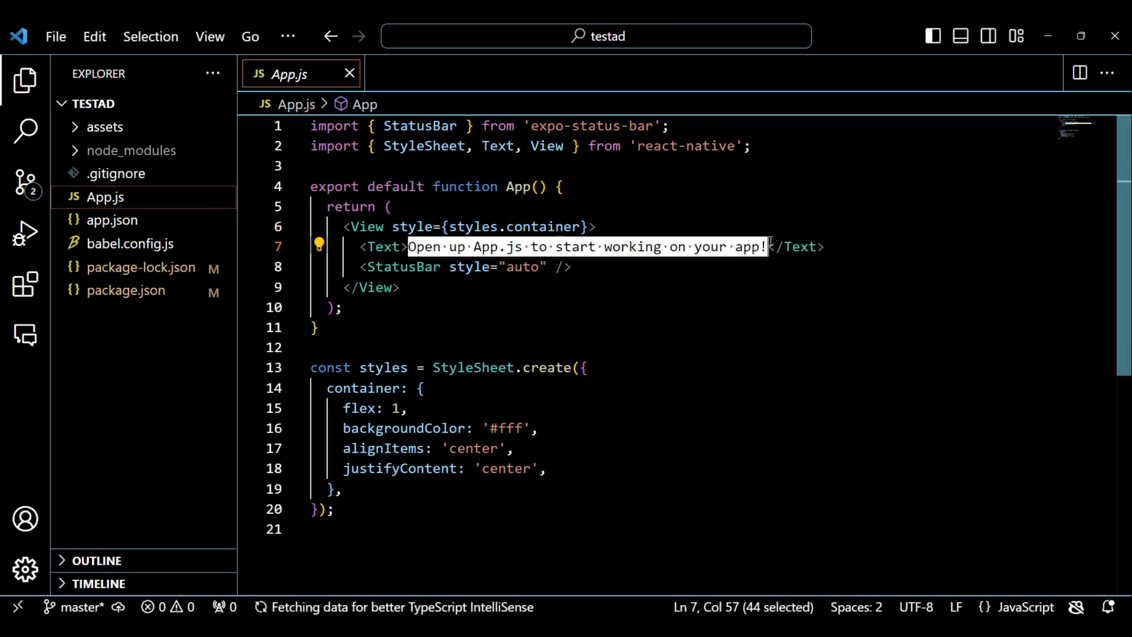
type("Monetag Ad</Text>")
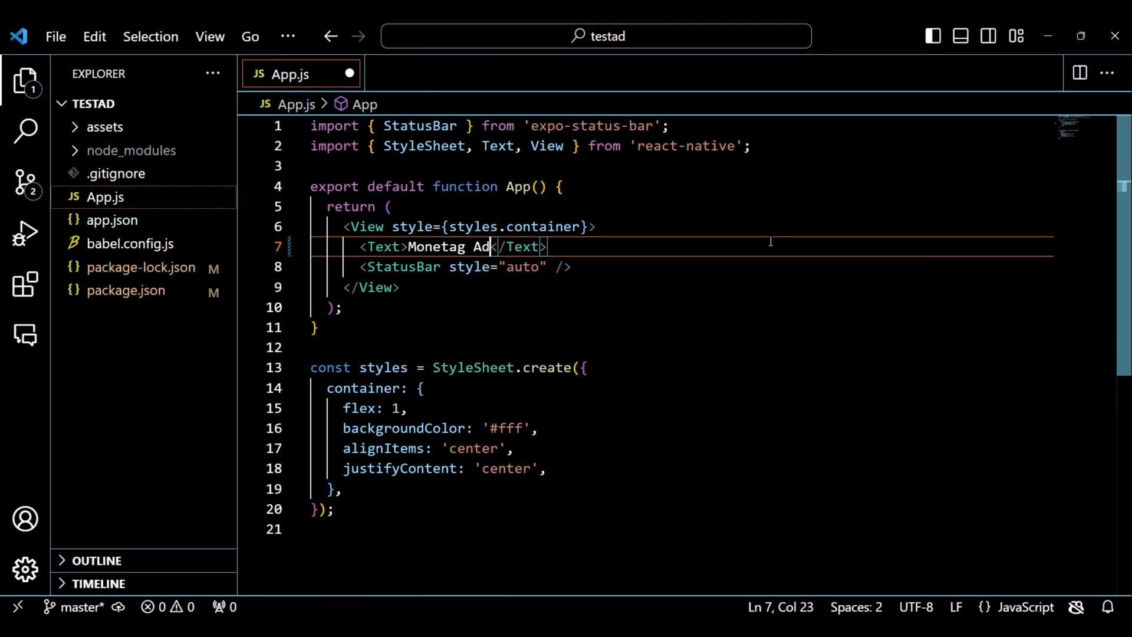
- Add style={styles.text} and define a text style with fontSize 24 and bold weight
left_click(419, 247)
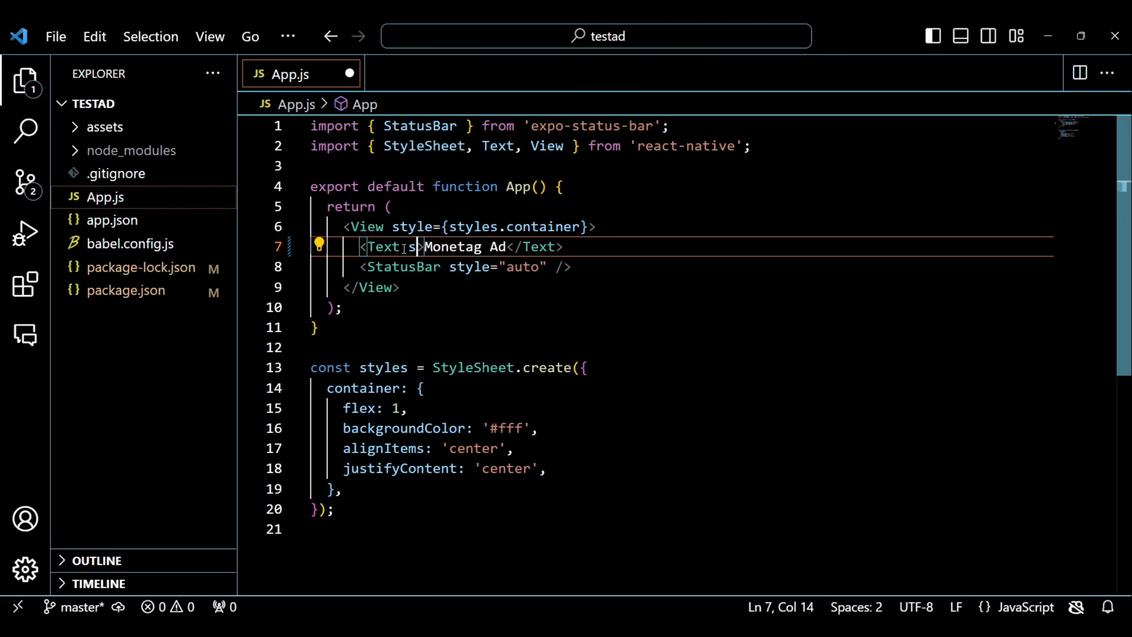
type("style")
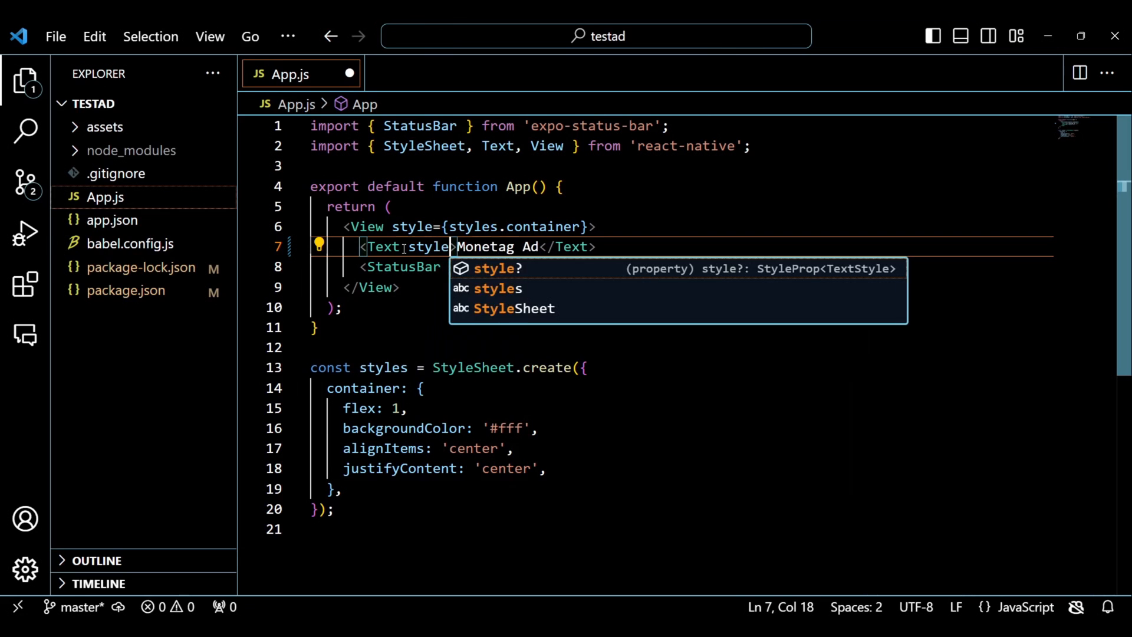
type("={sr")
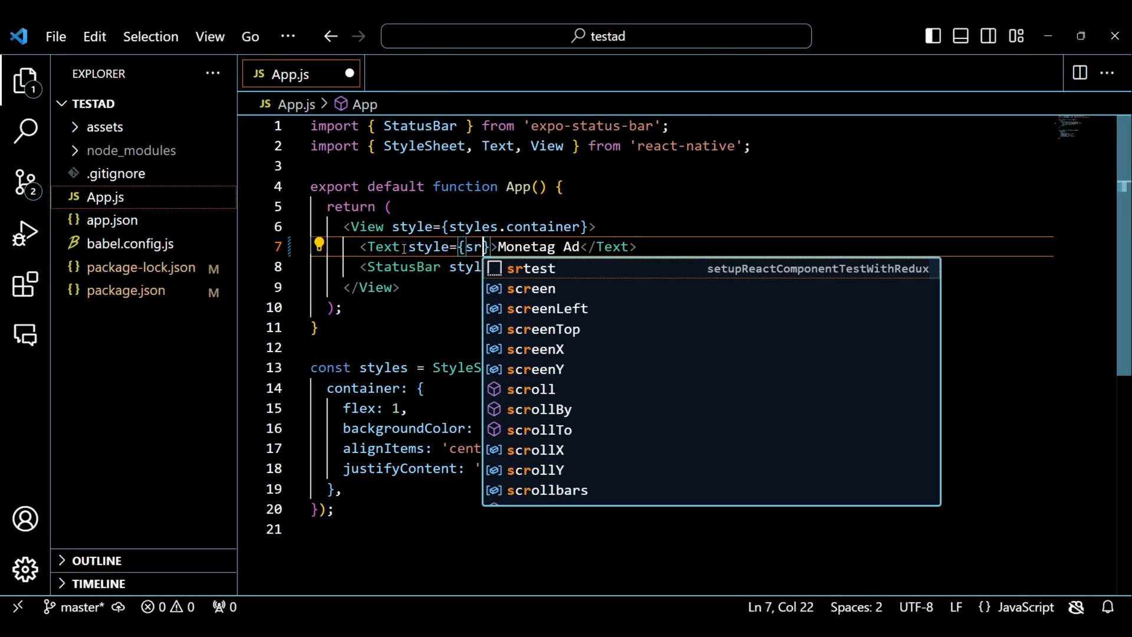
type("styles.text")
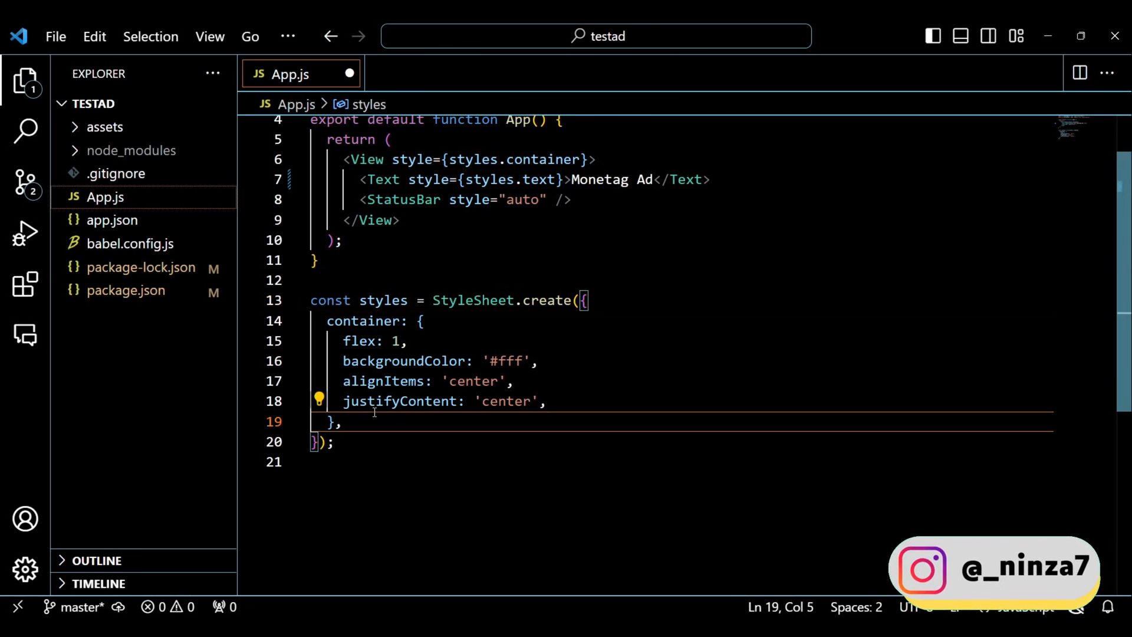
type("text")
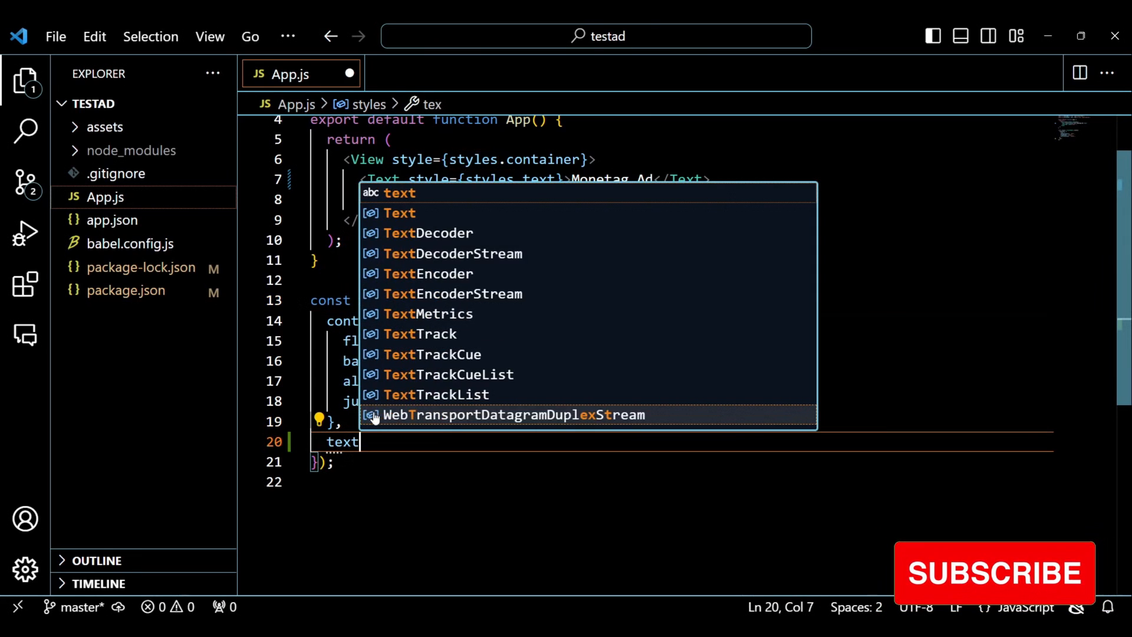
type("fontWeight: '")
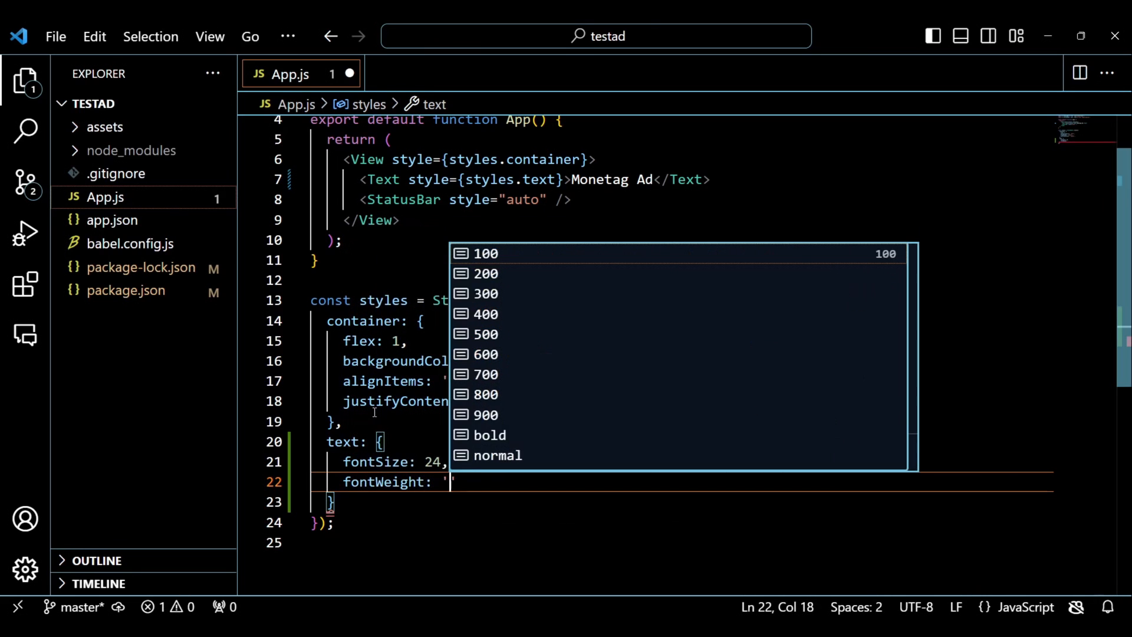
left_click(490, 435)
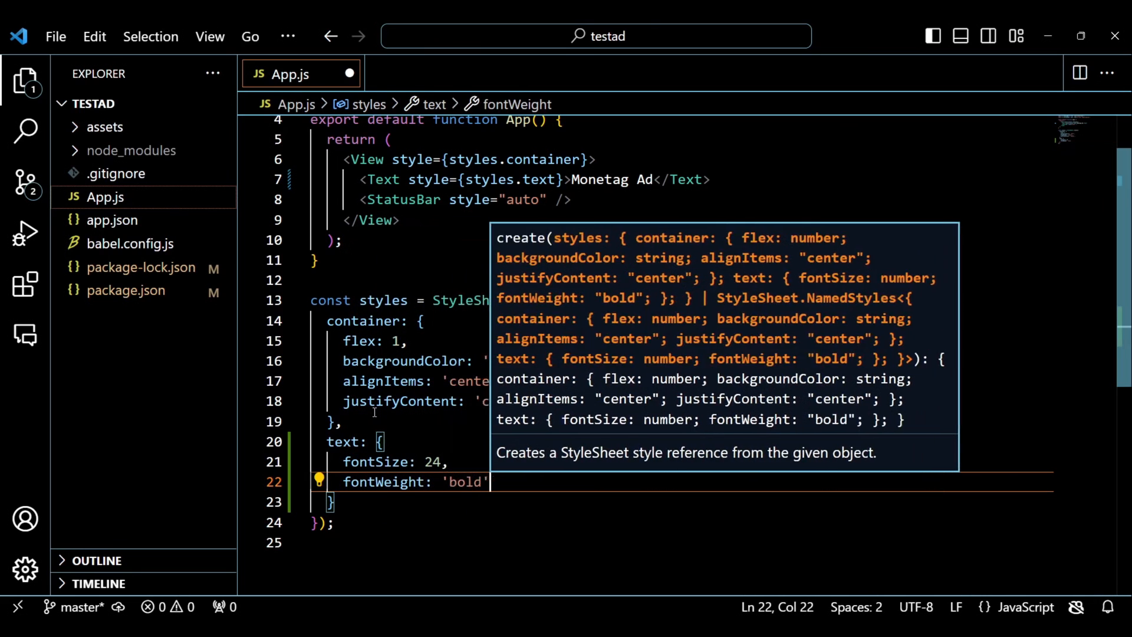
left_click(867, 351)
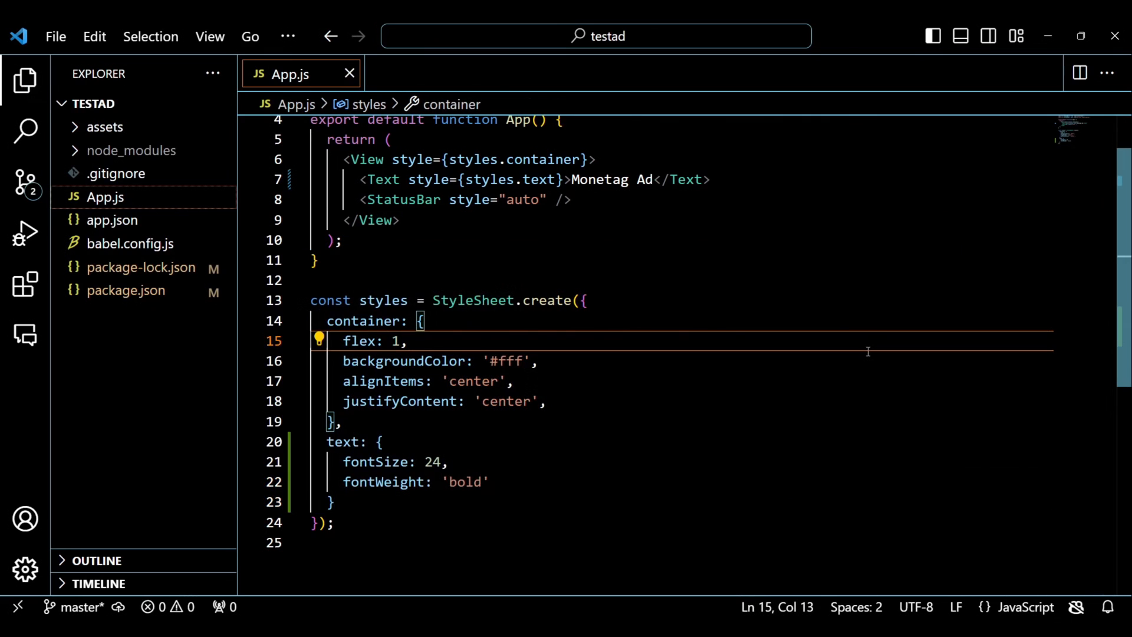
scroll("up", 3)
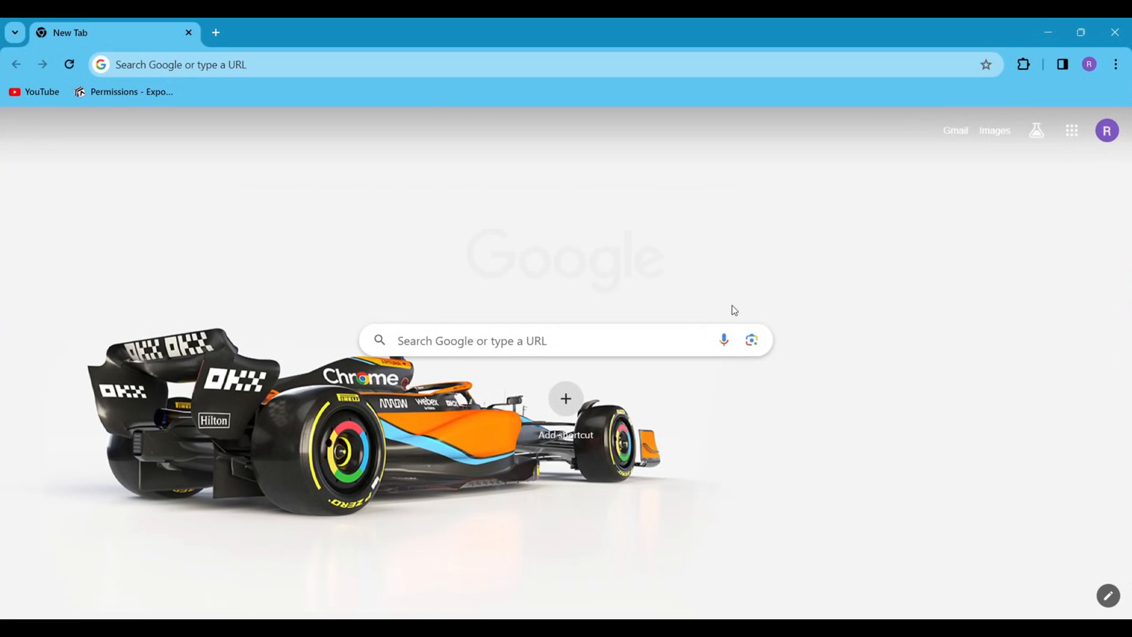
- Search 'development build expo' and open the docs.expo.dev 'Create a development build' page
left_click(434, 64)
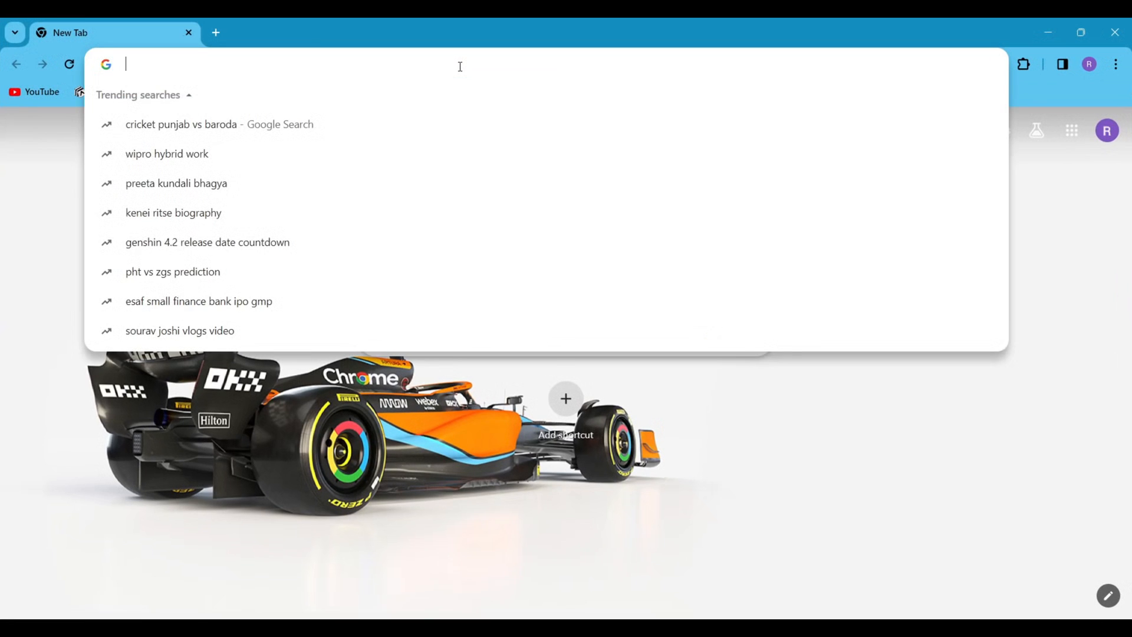
type("development b")
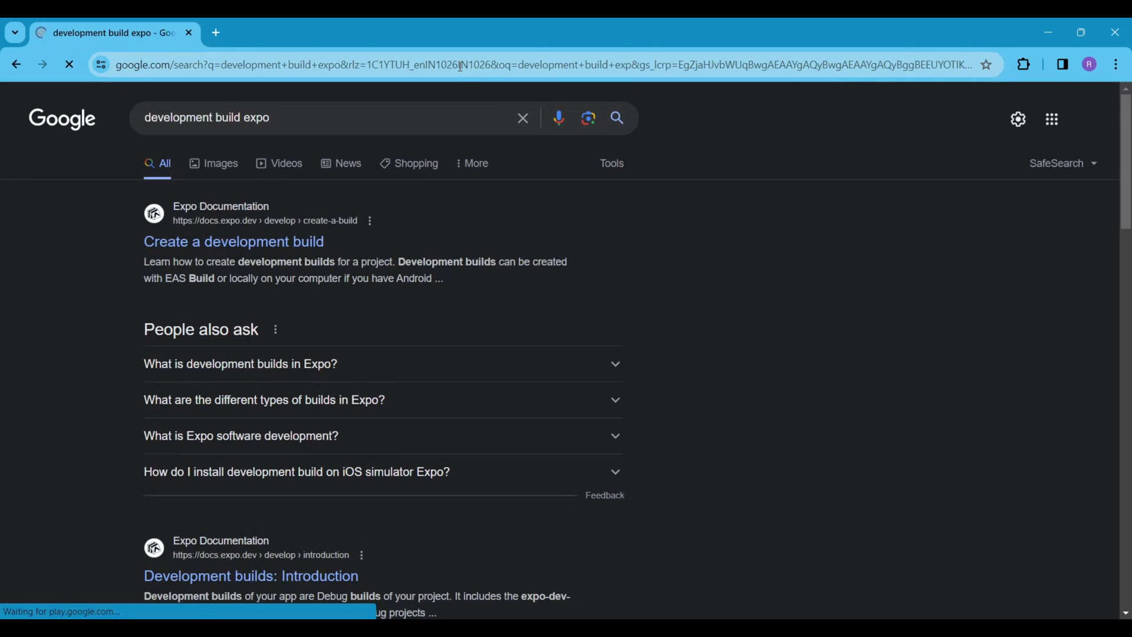
left_click(233, 241)
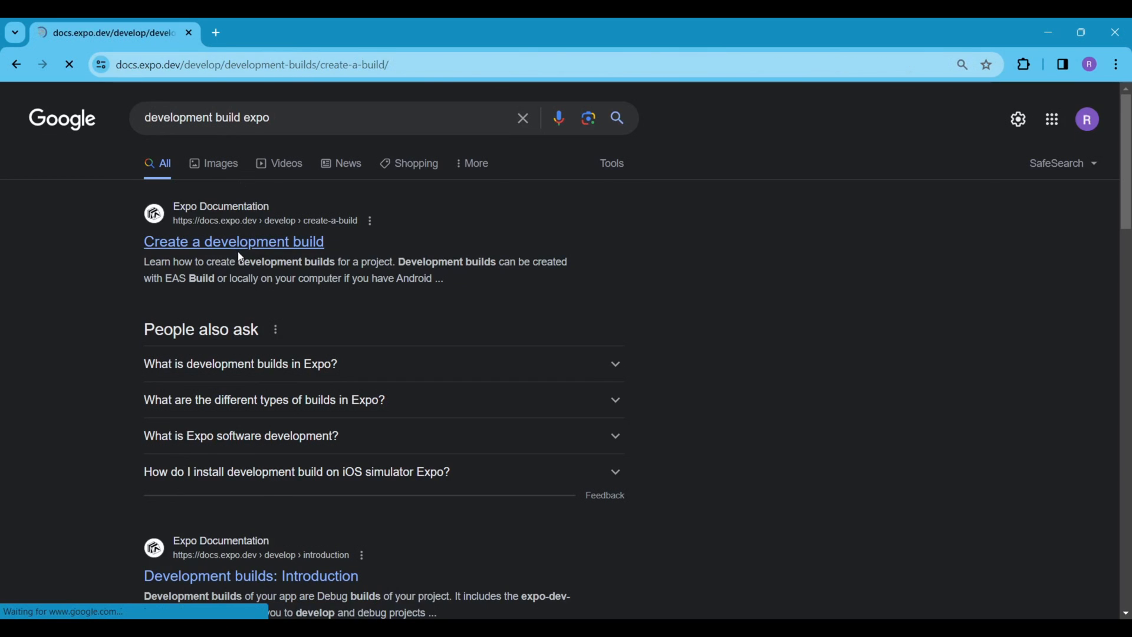
left_click(233, 242)
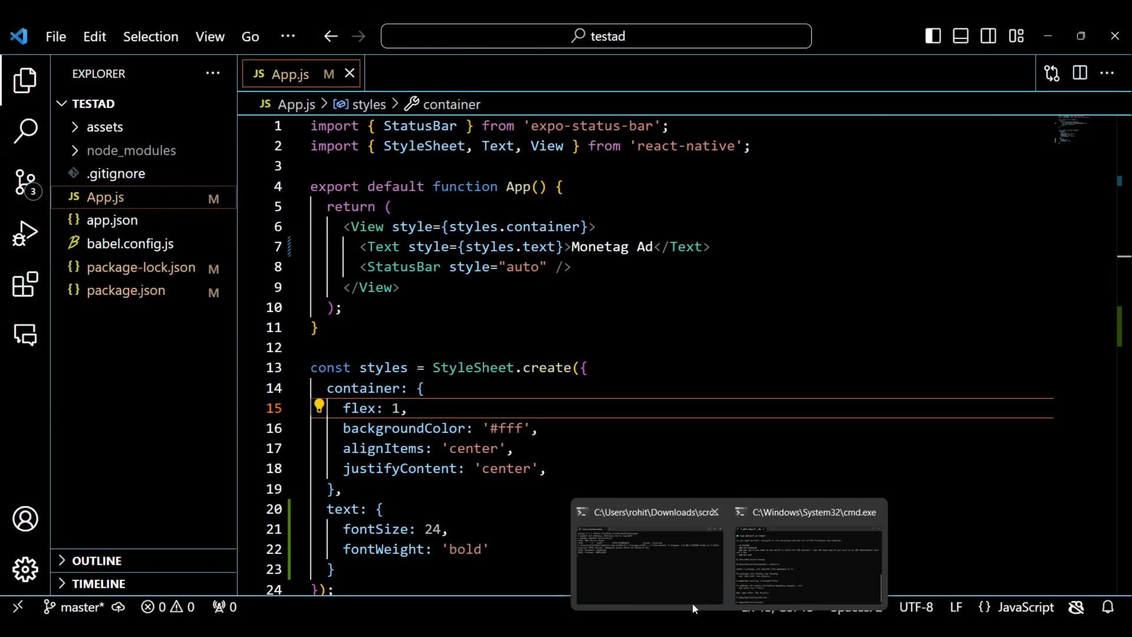
left_click(808, 563)
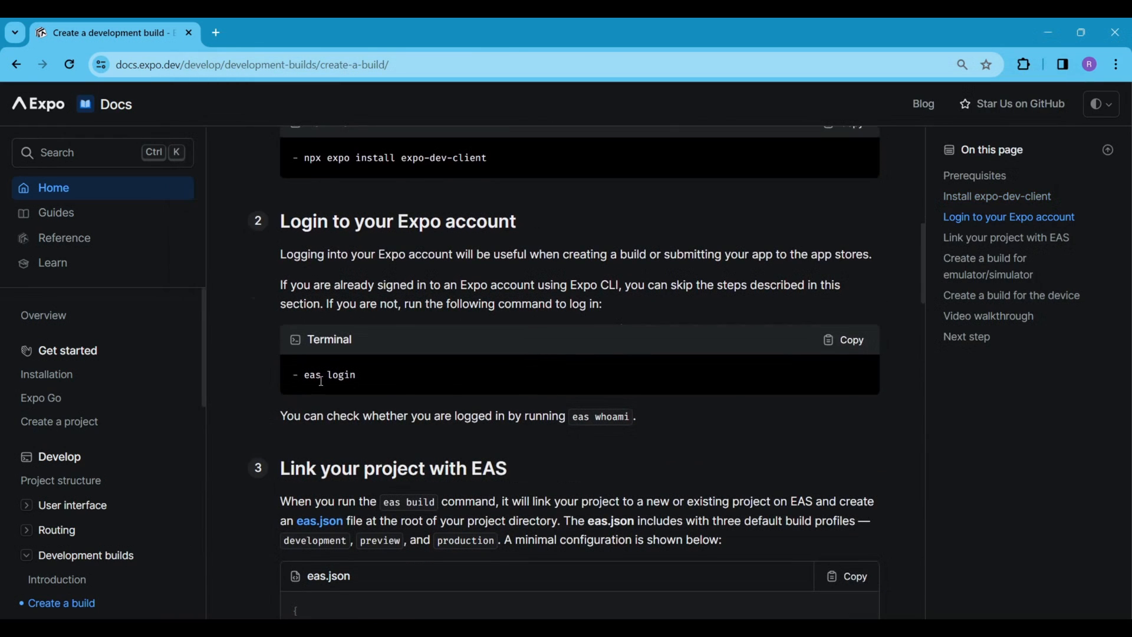
- Log in with eas login using username, password and authenticator one-time code
scroll("up", 3)
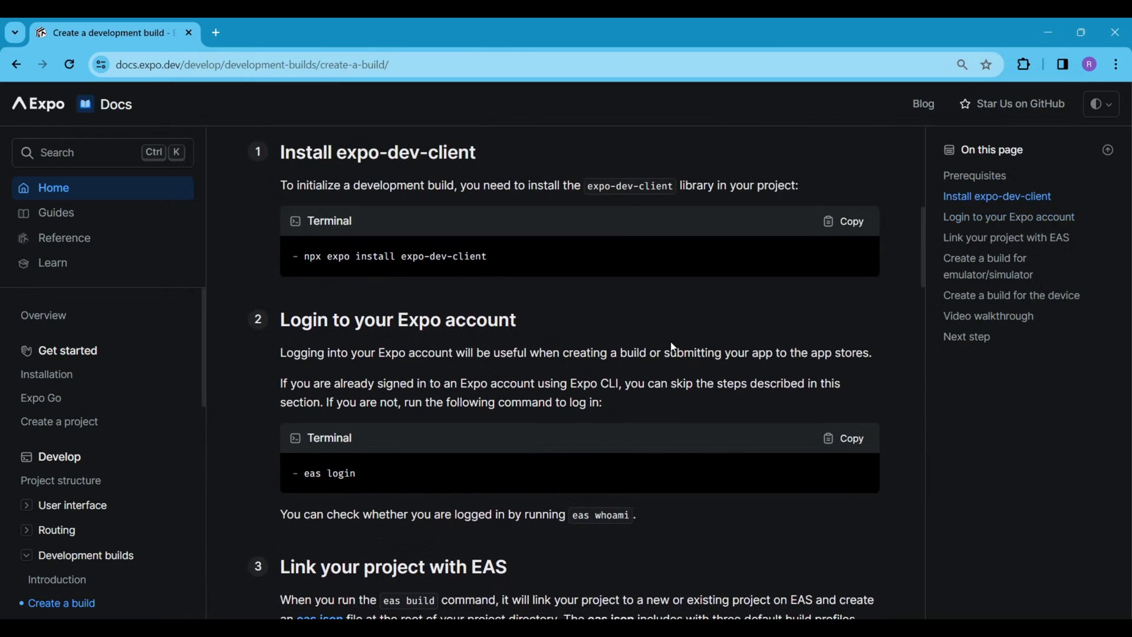
mouse_move(845, 438)
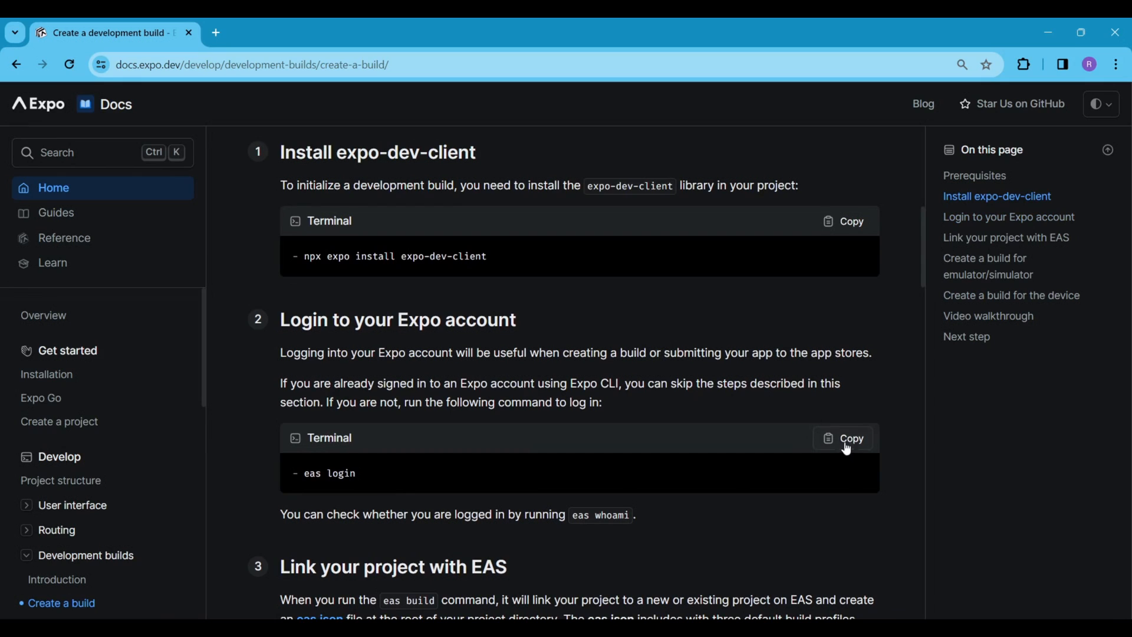
mouse_move(446, 359)
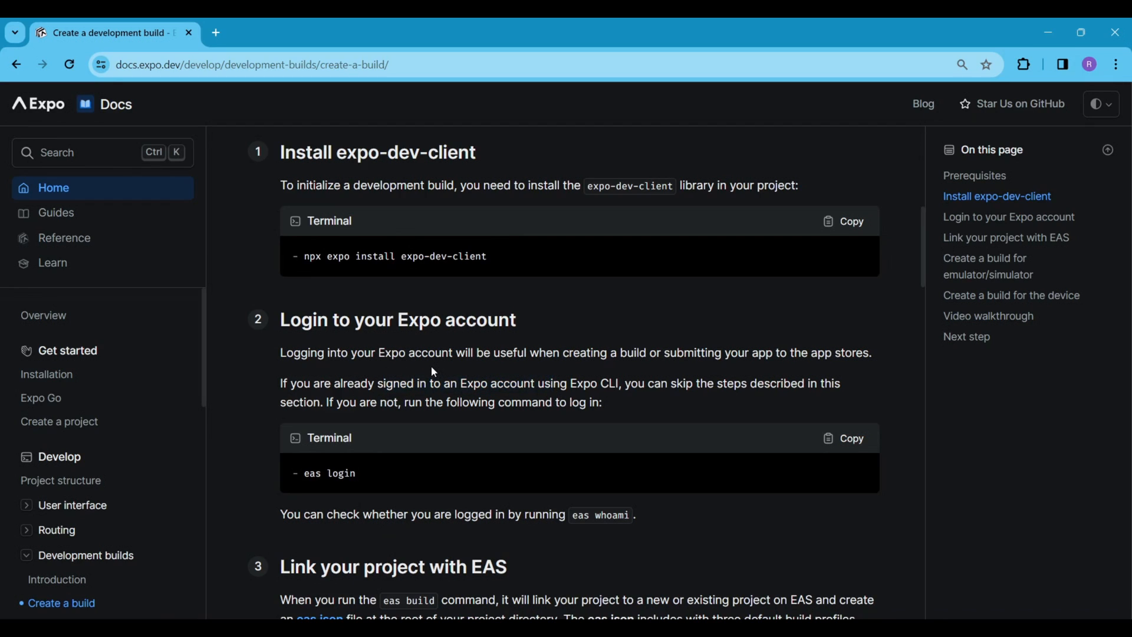
mouse_move(817, 599)
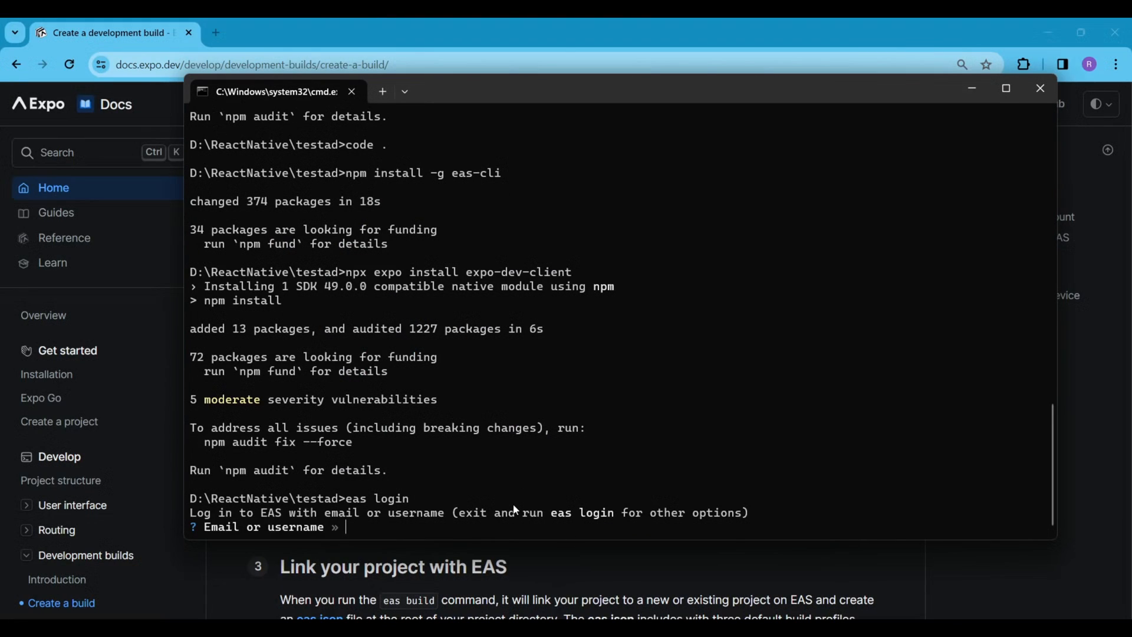
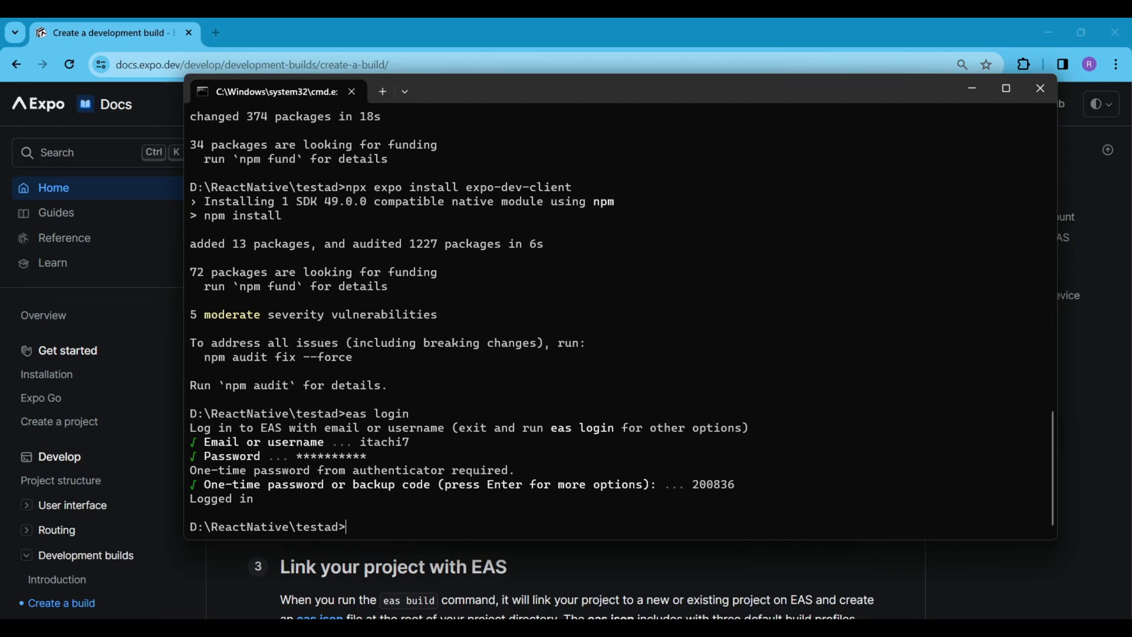
- Scroll the Expo docs to 'Create a build for the device' and copy the Android eas build command
left_click(1038, 88)
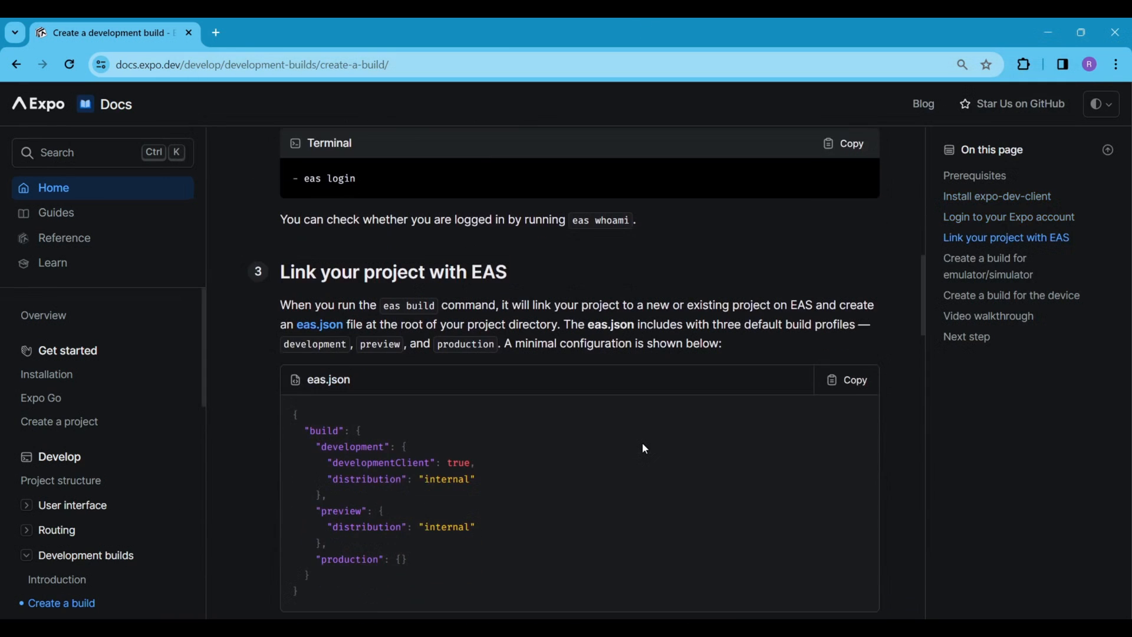
scroll("down", 3)
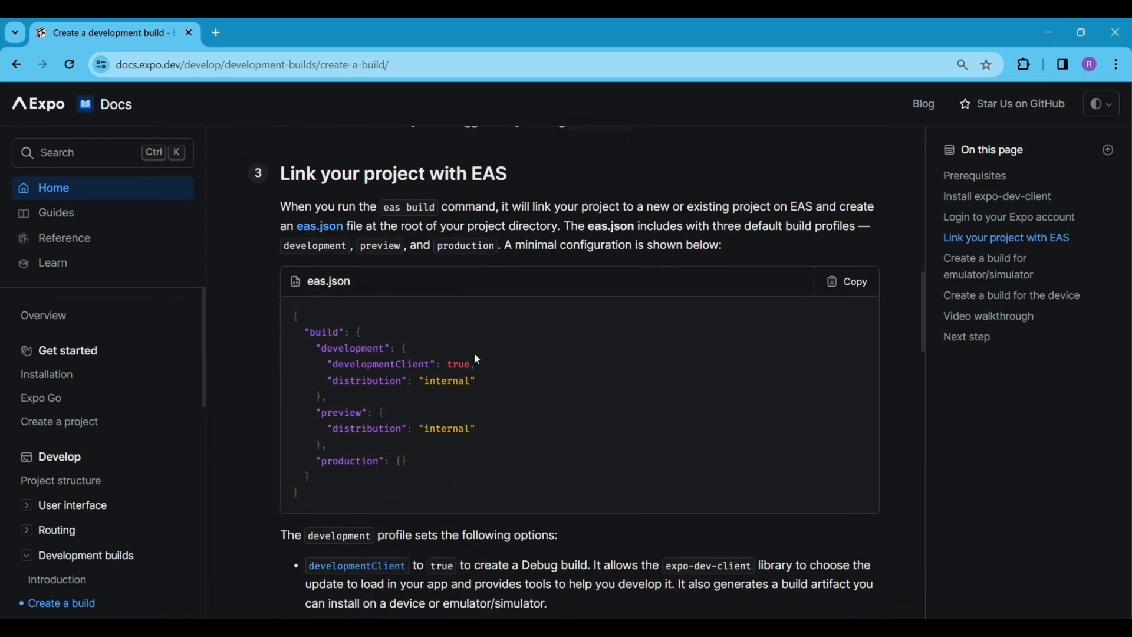
scroll("down", 3)
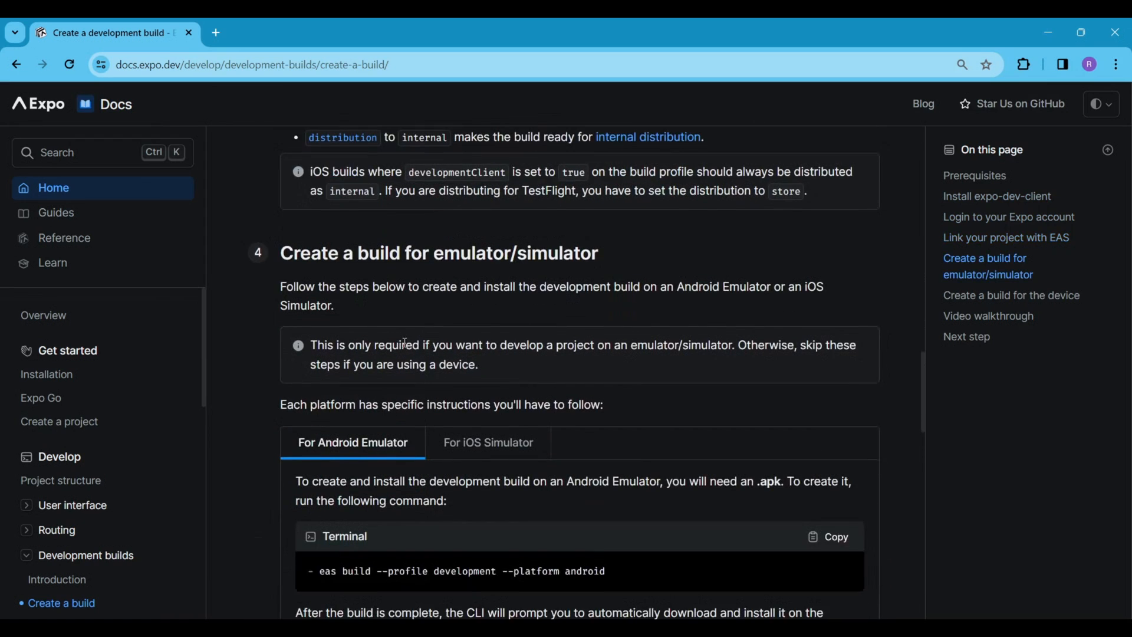
scroll("down", 3)
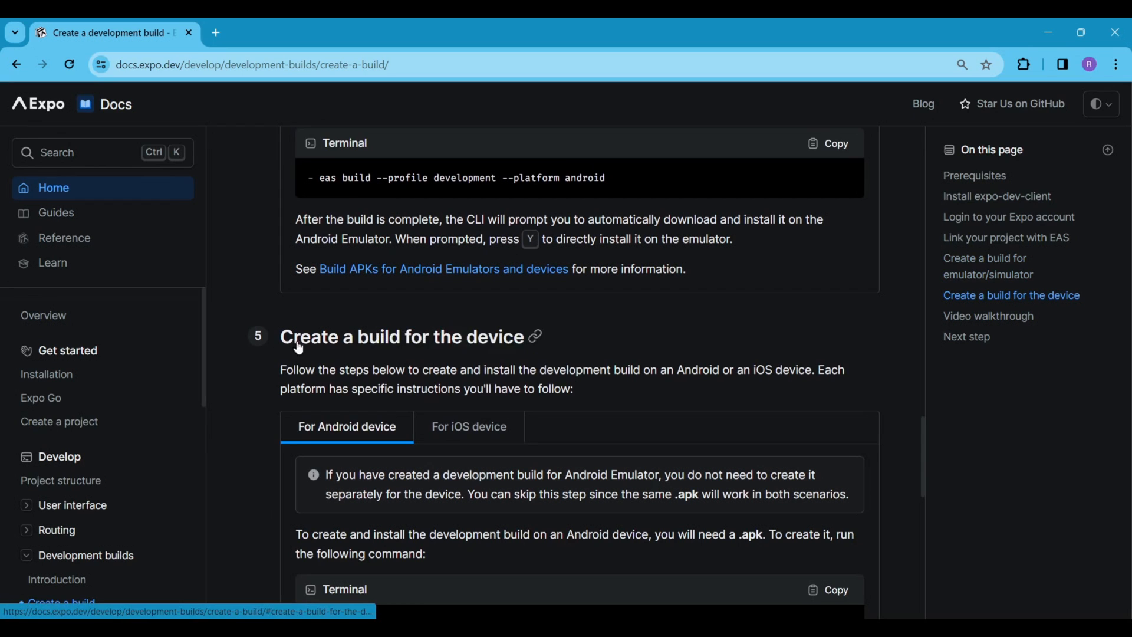
scroll("down", 3)
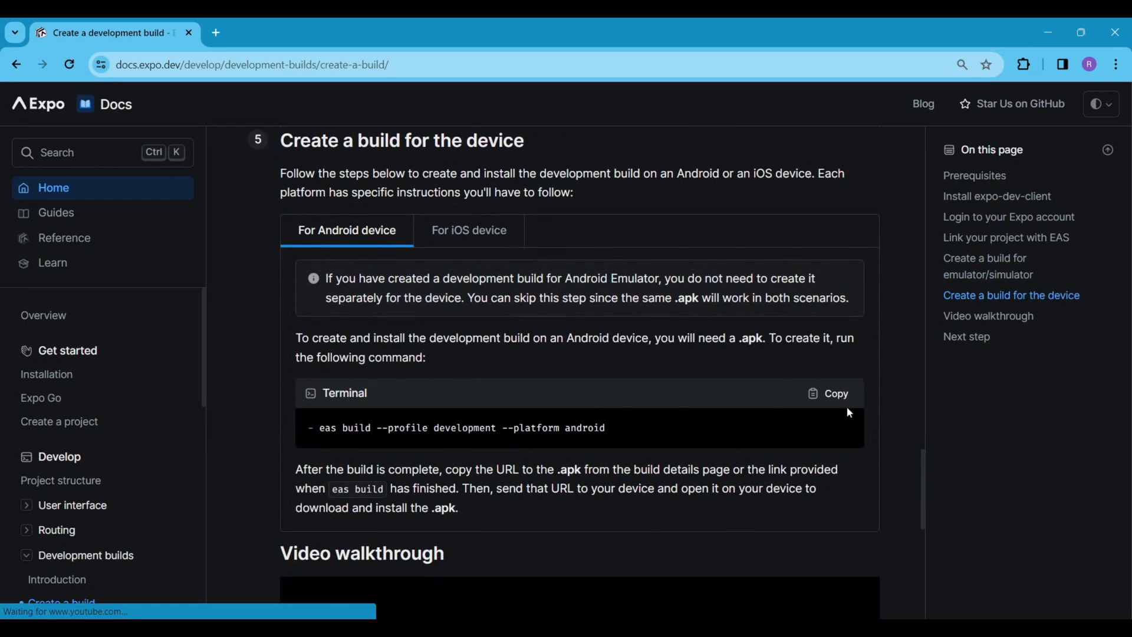
left_click(828, 392)
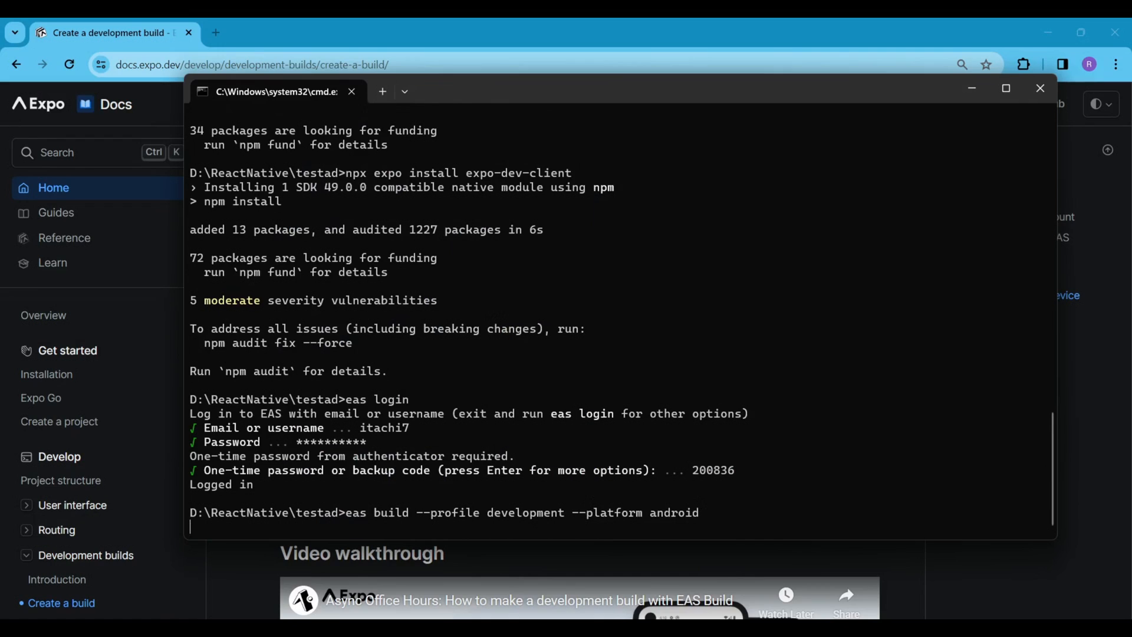
mouse_move(698, 309)
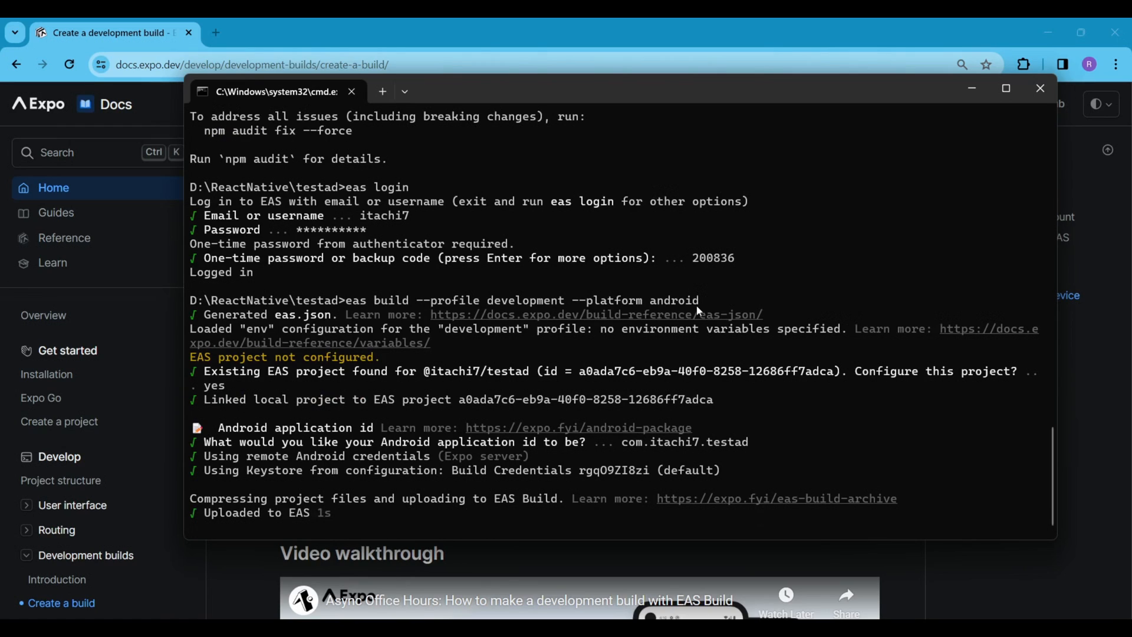
- Run eas build --profile development --platform android and answer n to emulator install
scroll("down", 3)
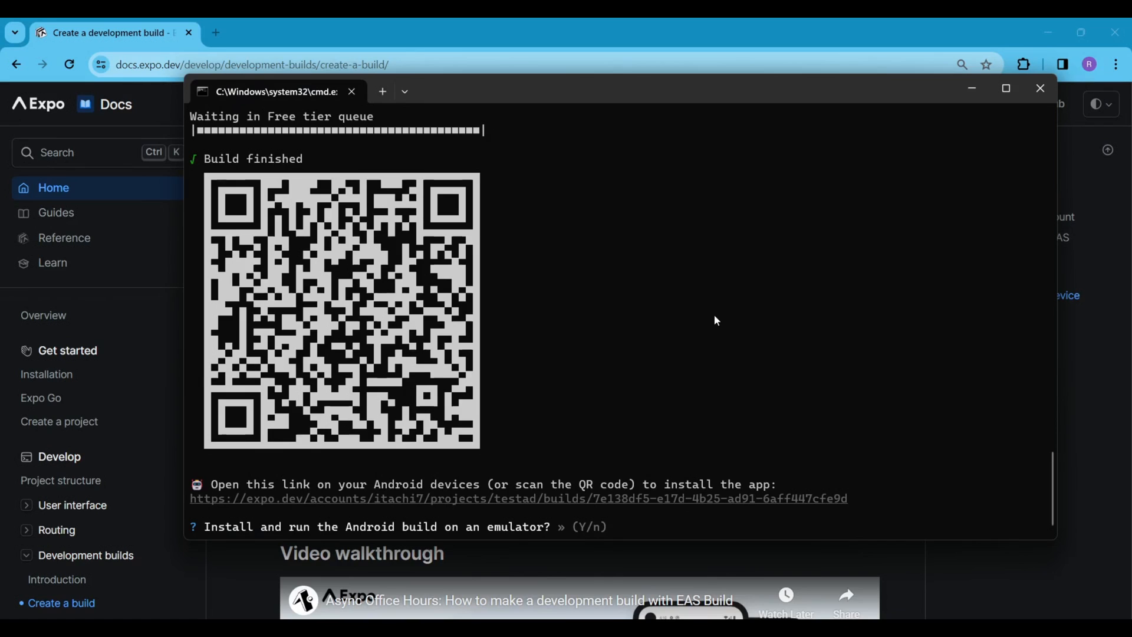
type("n")
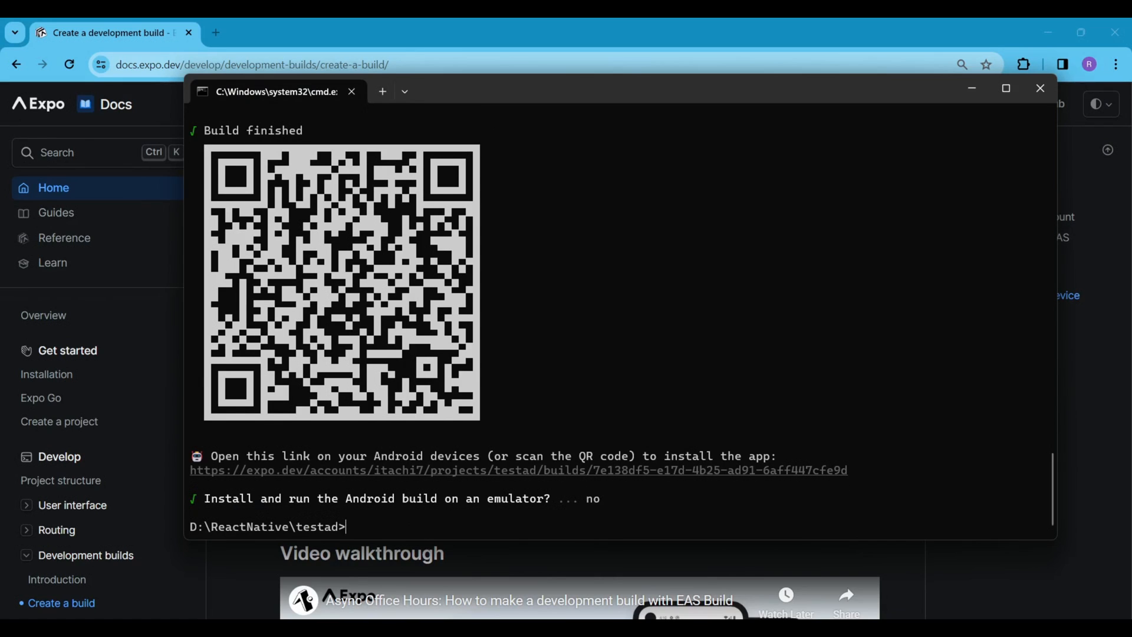
mouse_move(717, 319)
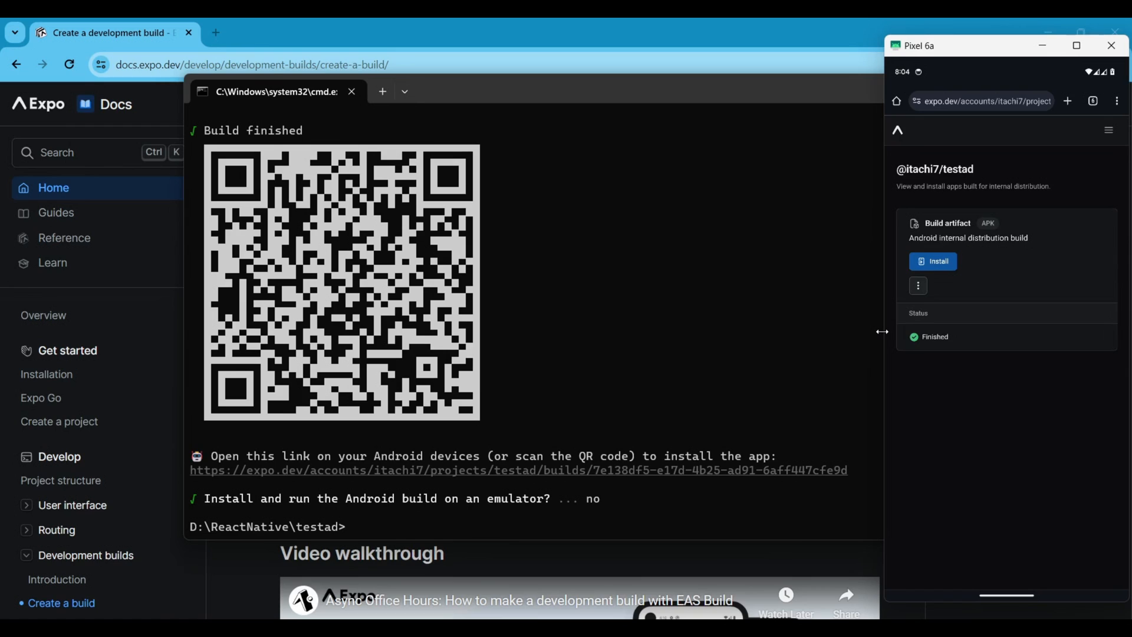
- Download the build artifact on the Pixel 6a and install testad, accepting the unsafe-app warning
left_click(932, 261)
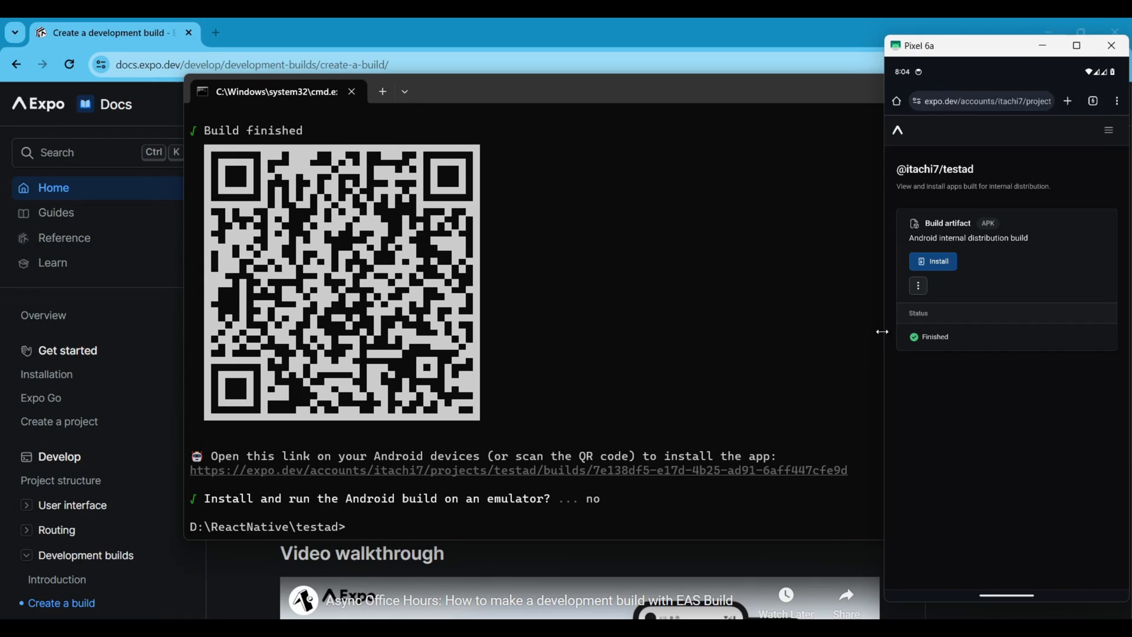
left_click(932, 261)
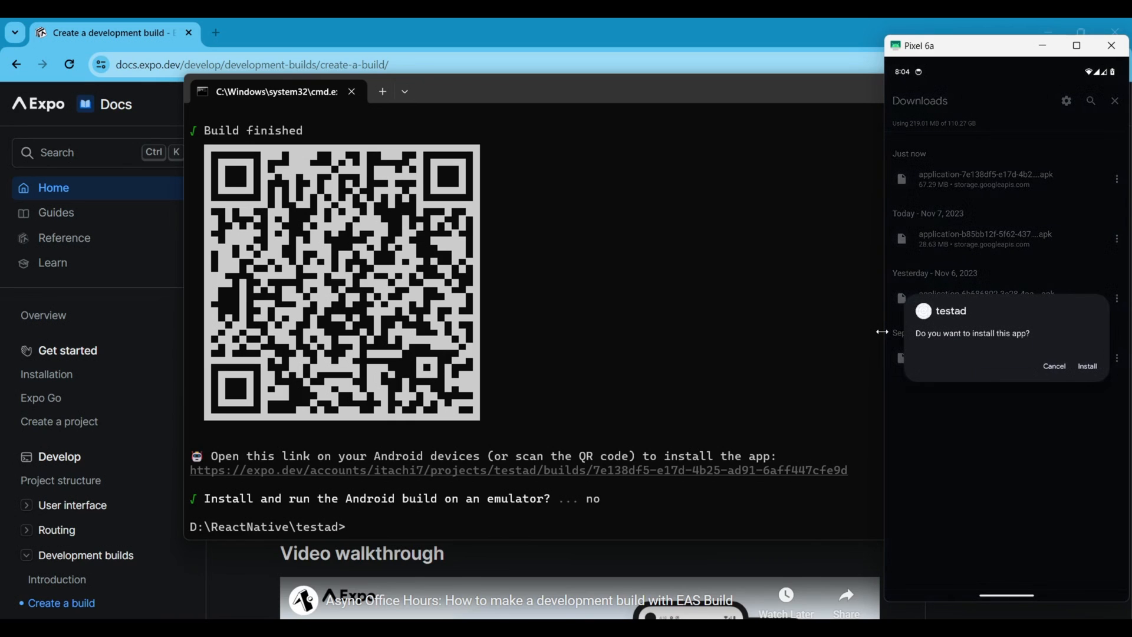
left_click(1087, 365)
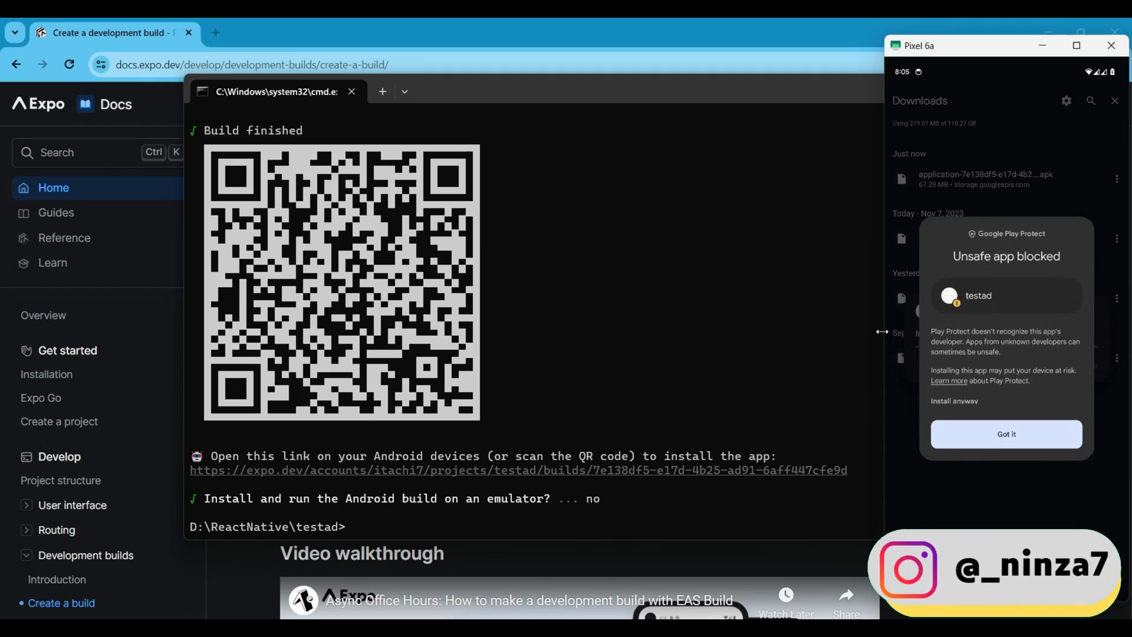
left_click(954, 401)
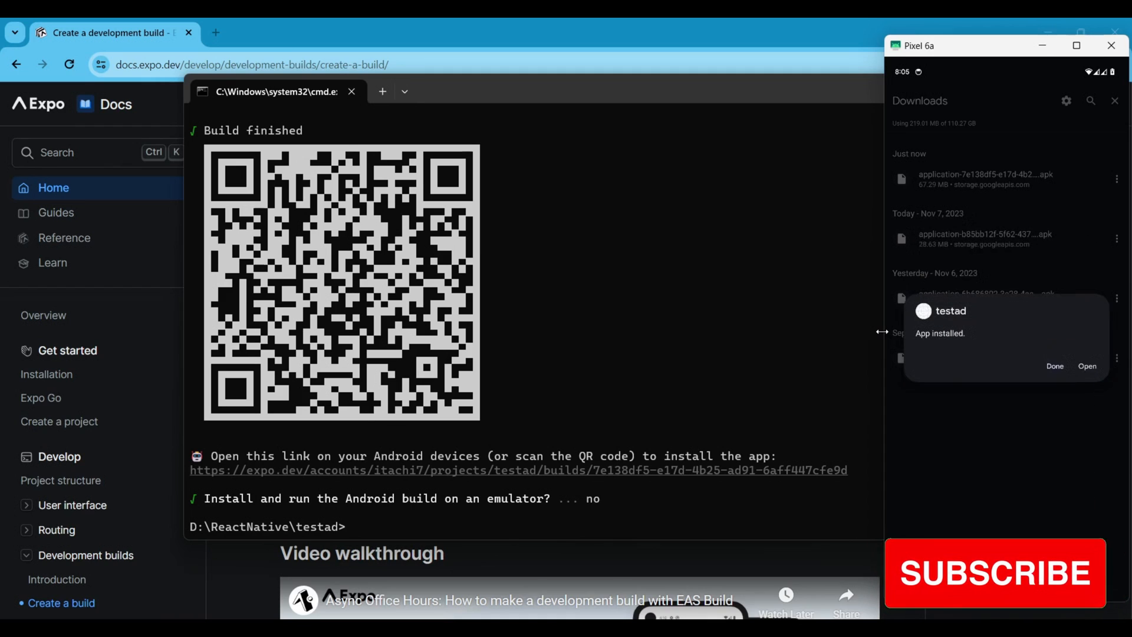
left_click(1087, 367)
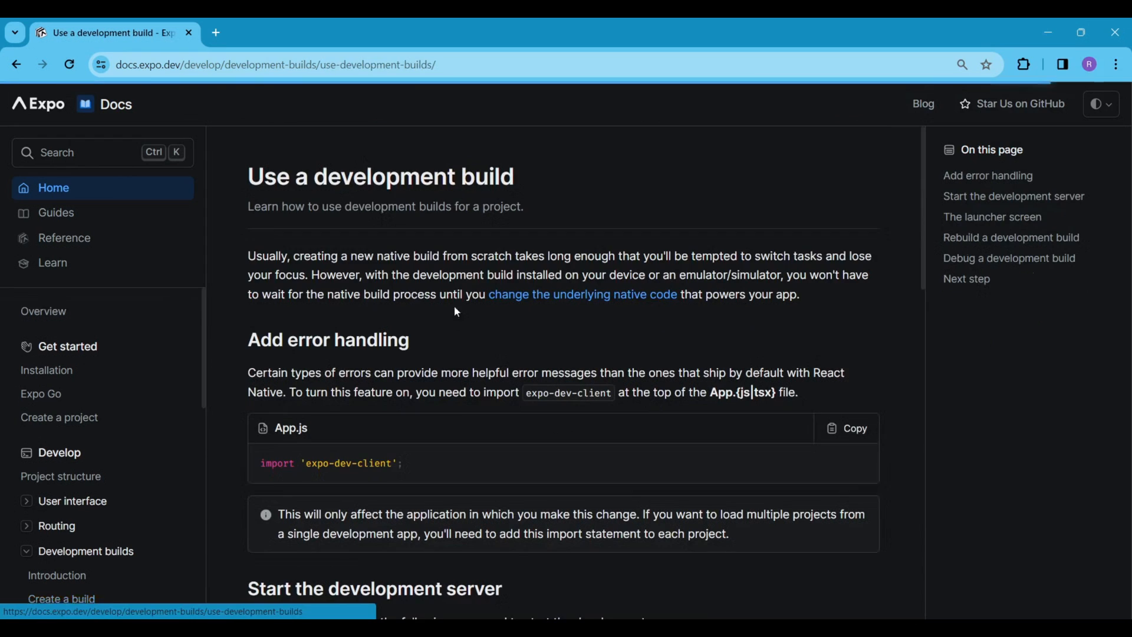
- Scroll the 'Use a development build' guide and add import 'expo-dev-client'; atop App.js
scroll("down", 3)
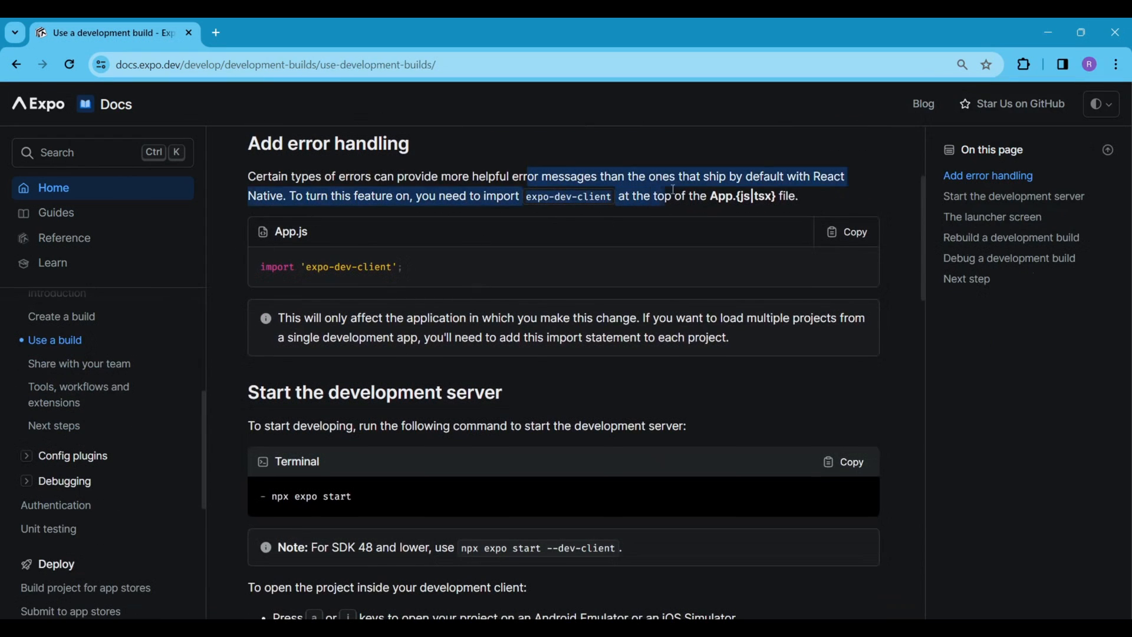
left_click(843, 232)
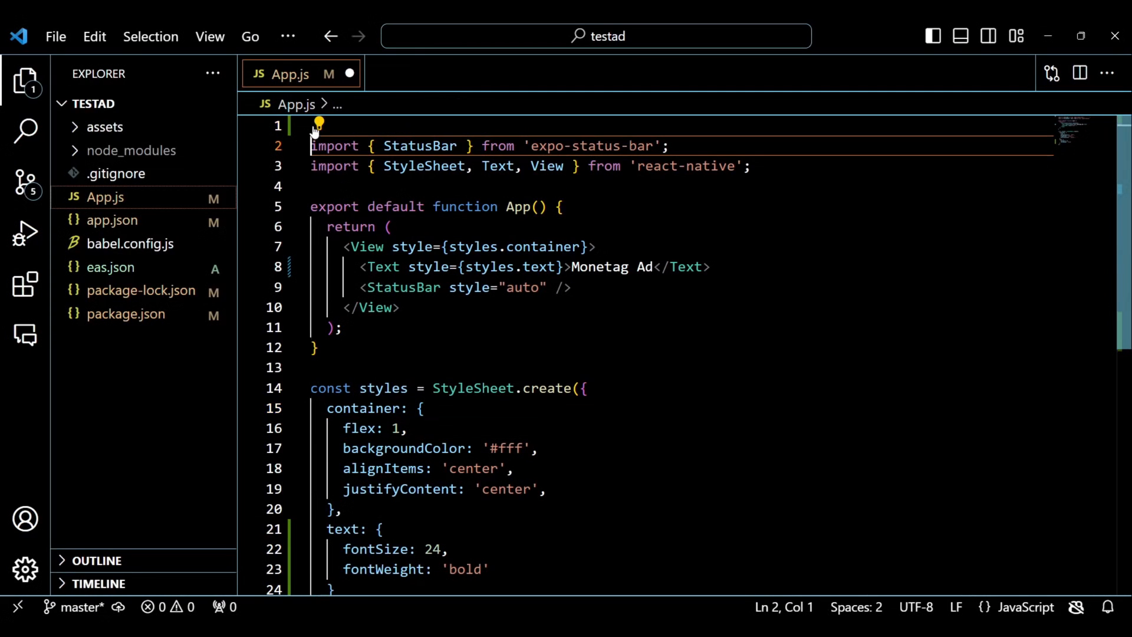
type("import 'expo-dev-client';")
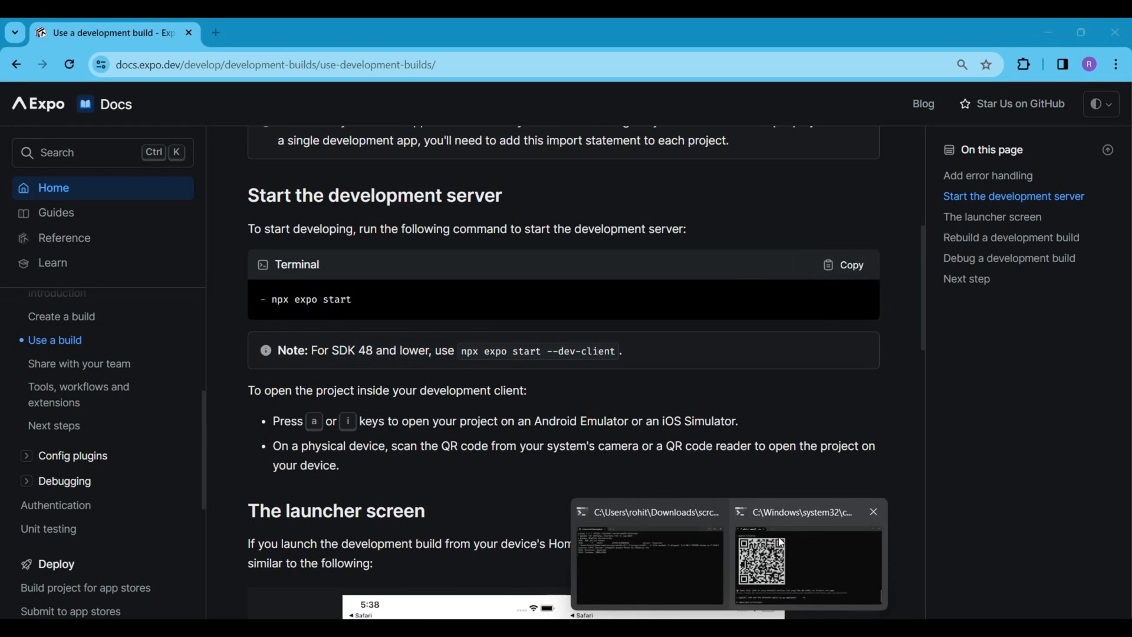
- Run npx expo start, open testad on the phone, connect, and dismiss the developer menu
left_click(807, 563)
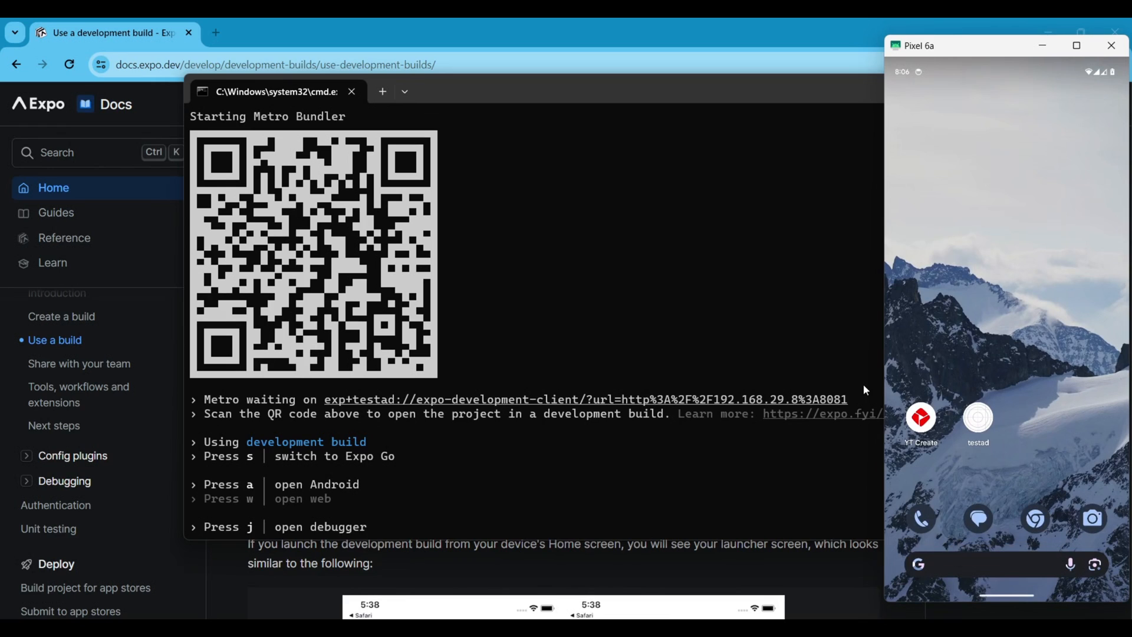
left_click(977, 418)
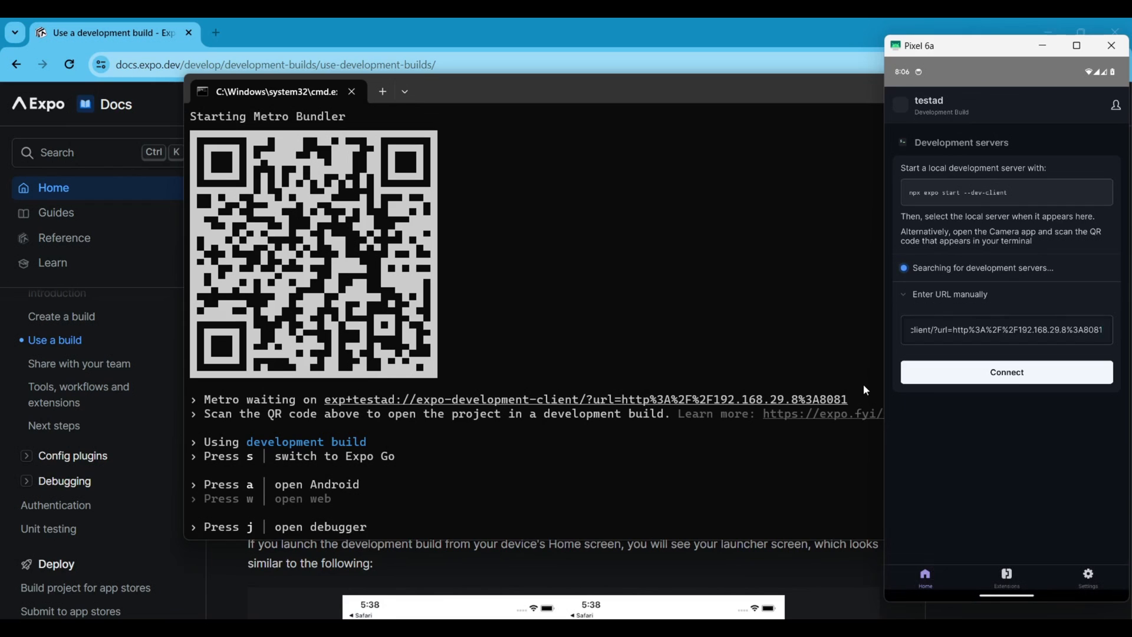
left_click(1006, 372)
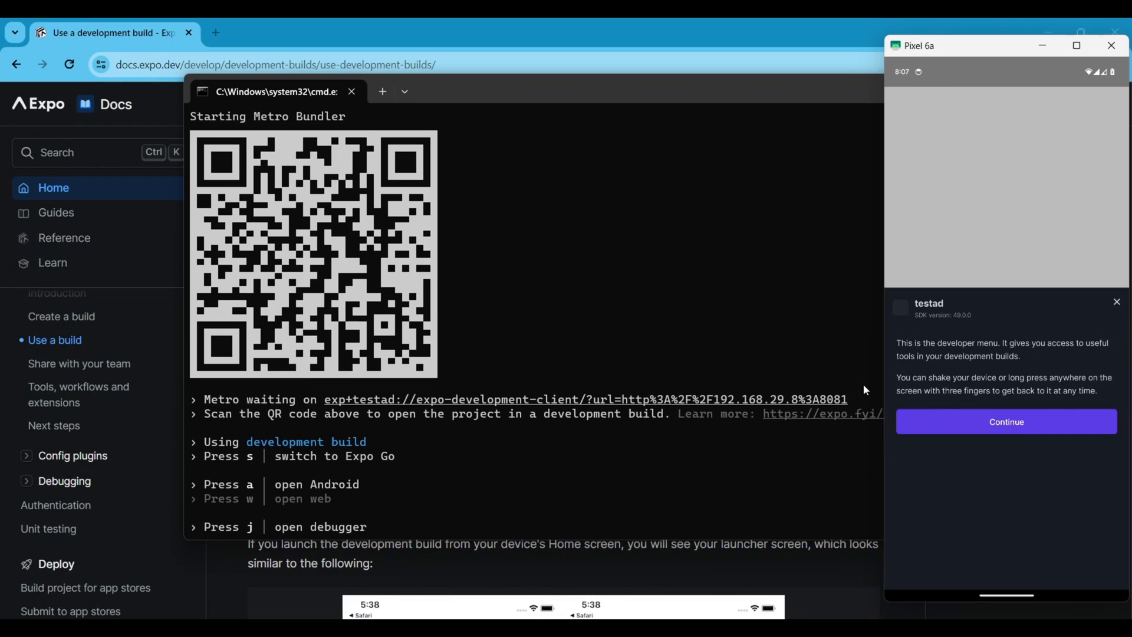
left_click(1006, 422)
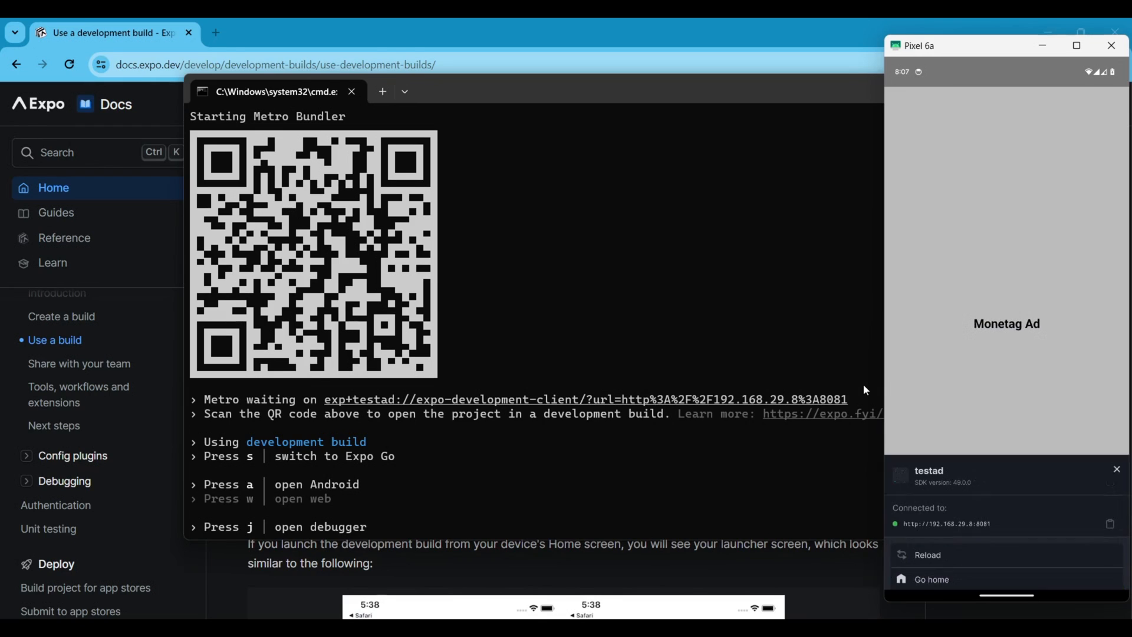
left_click(1115, 470)
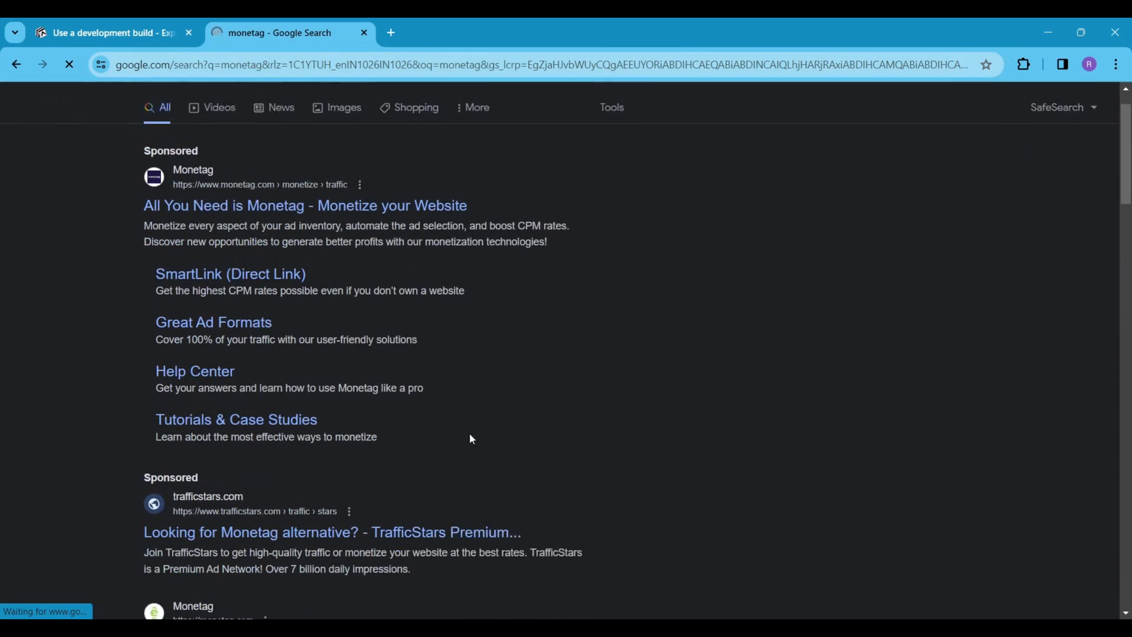
scroll("down", 3)
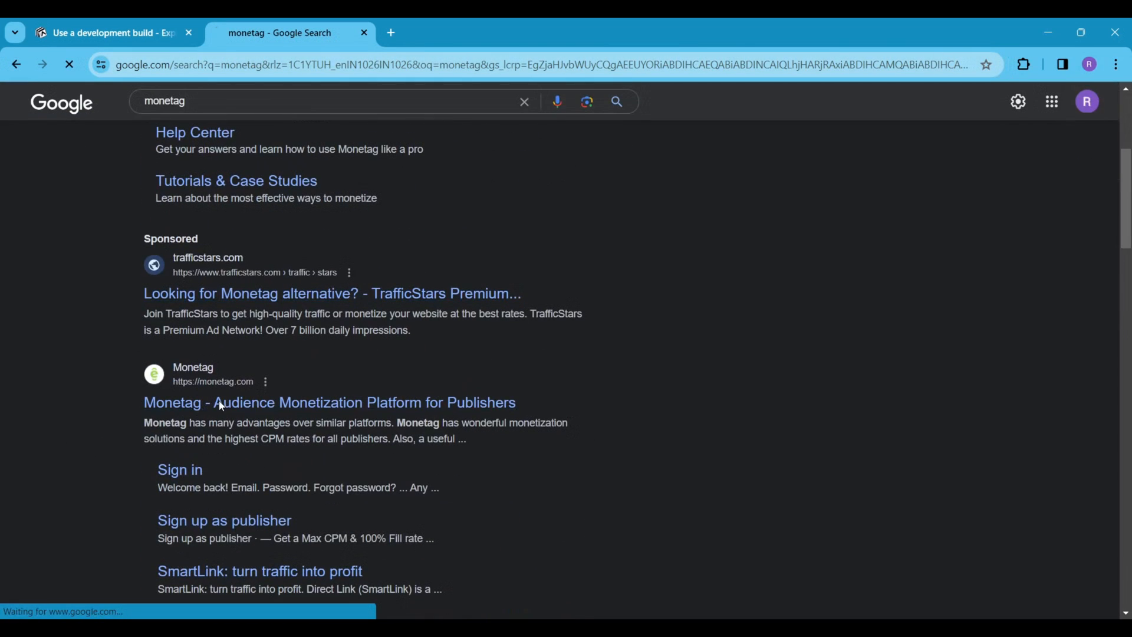
left_click(329, 403)
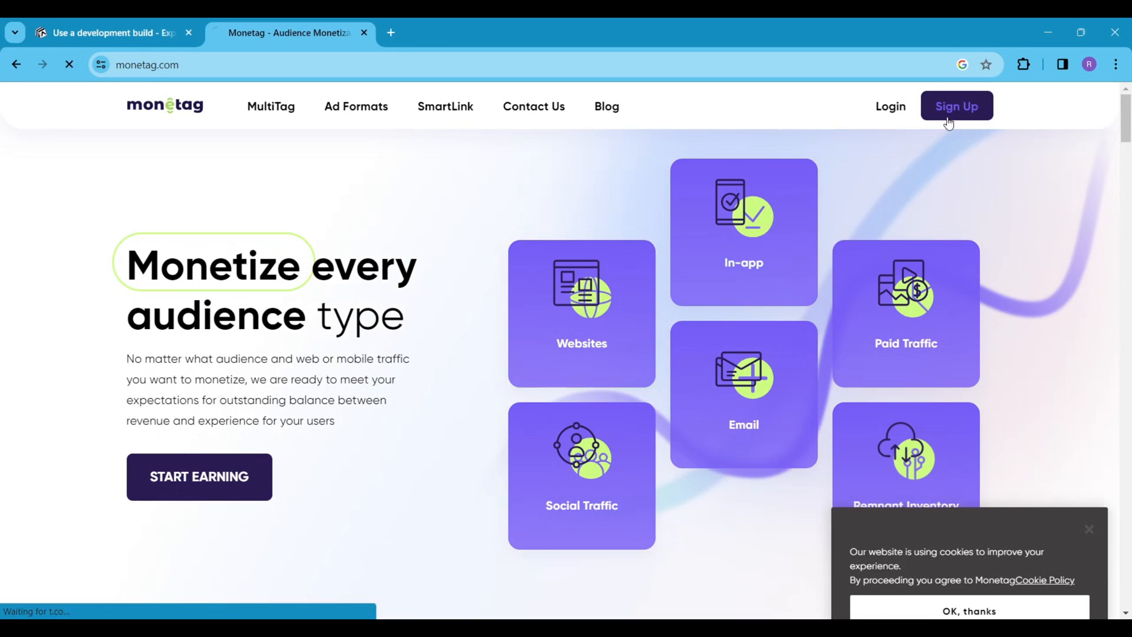
left_click(956, 106)
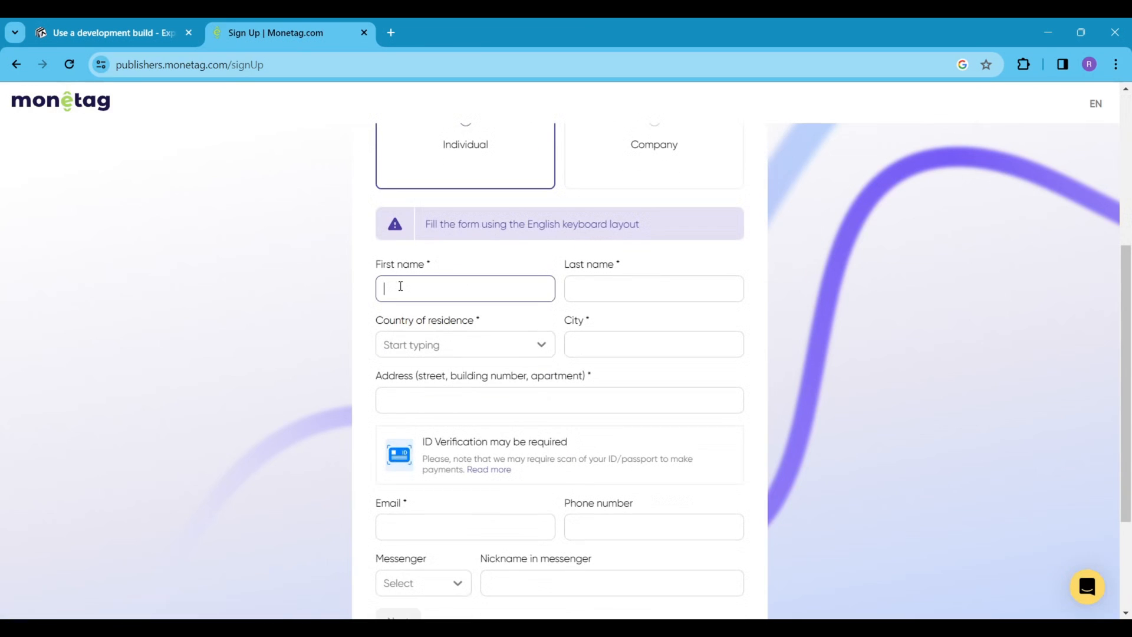
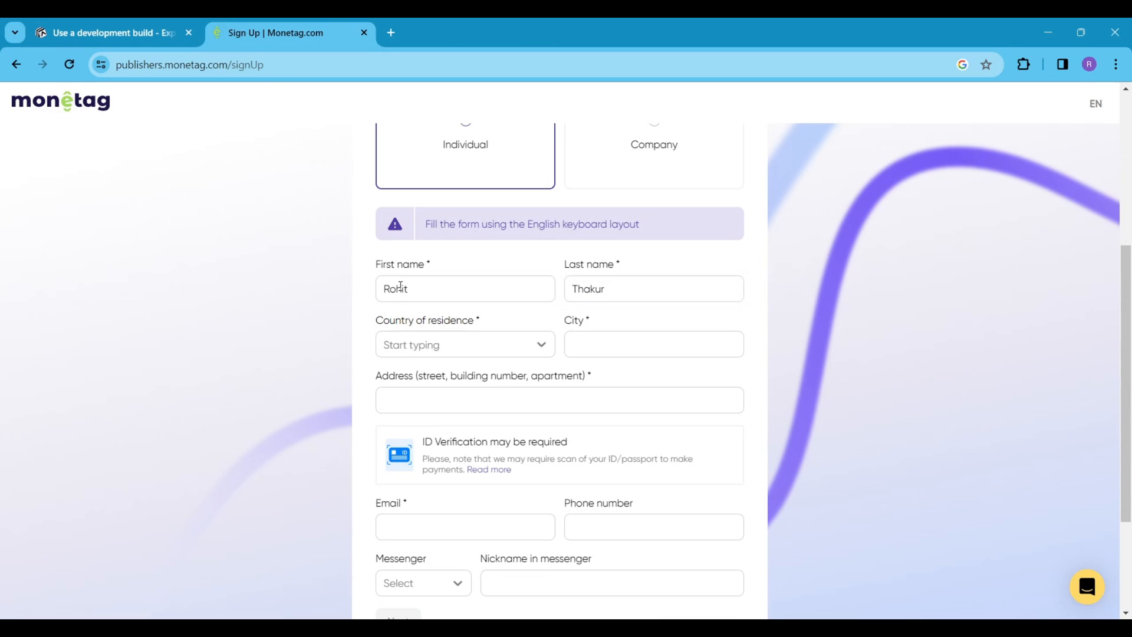
- Enter city 'kolkata' and address 'new towin' on the sign-up form
left_click(653, 344)
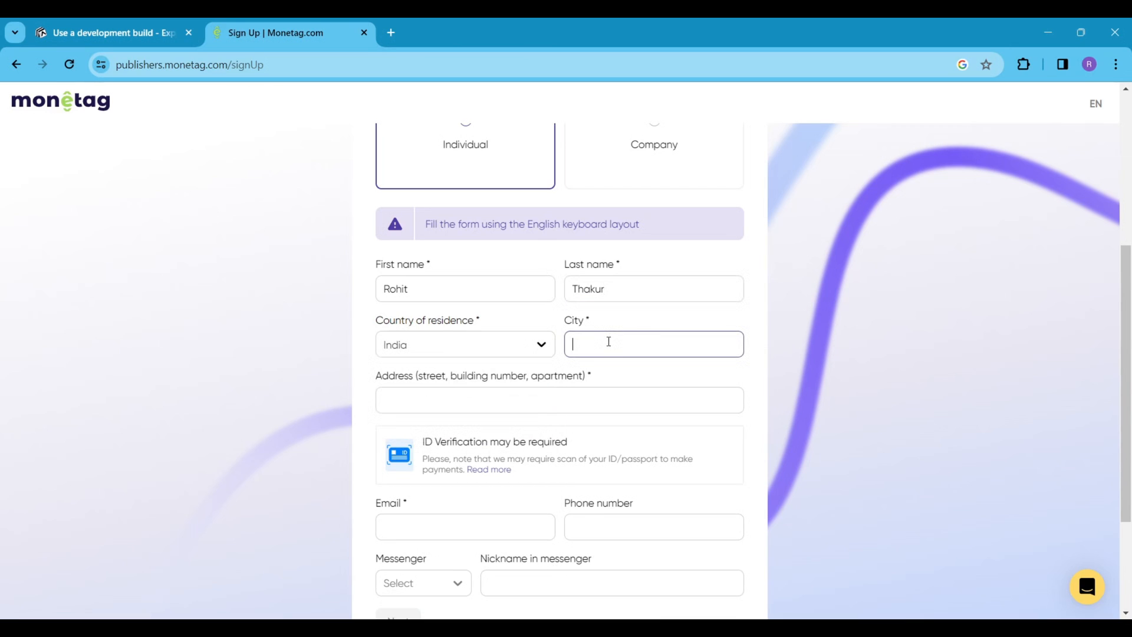
type("kolkata")
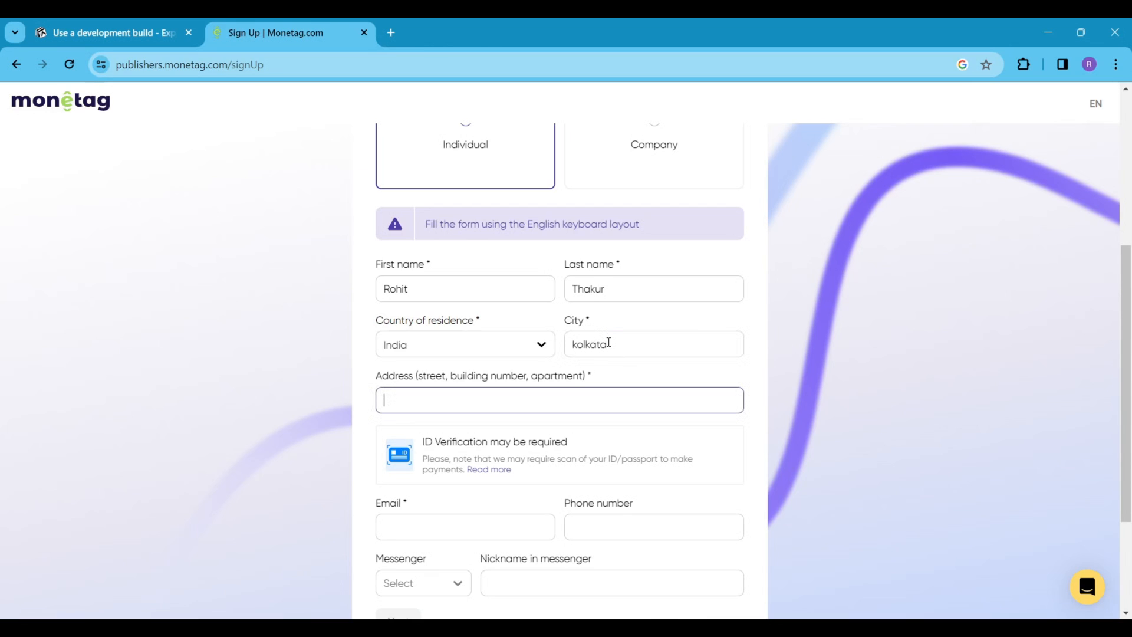
type("new towin")
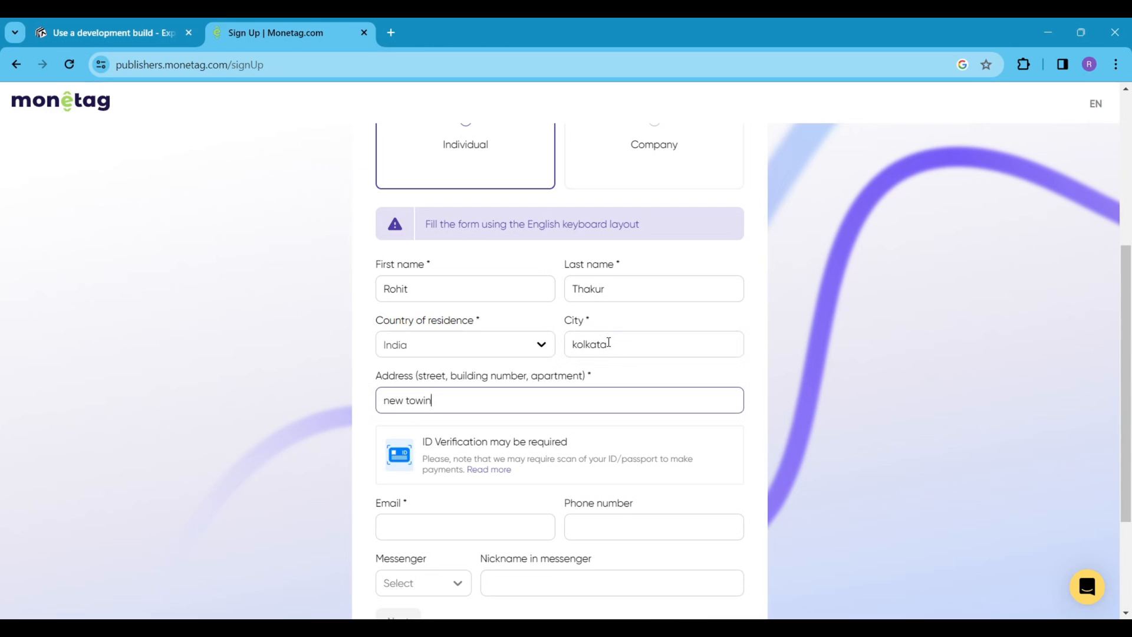
scroll("down", 3)
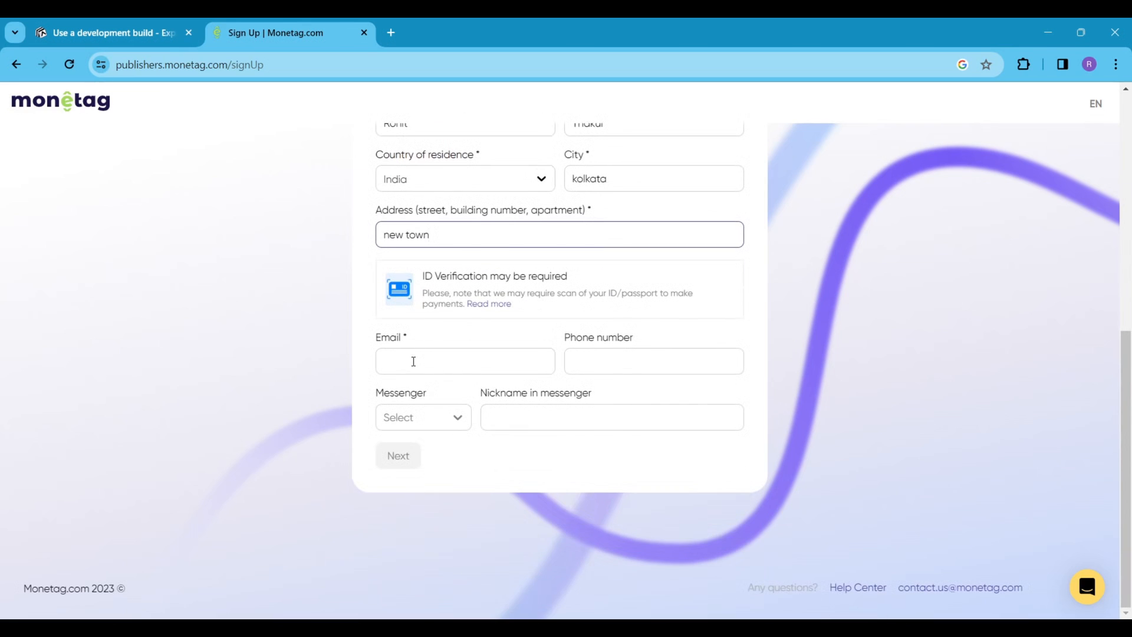
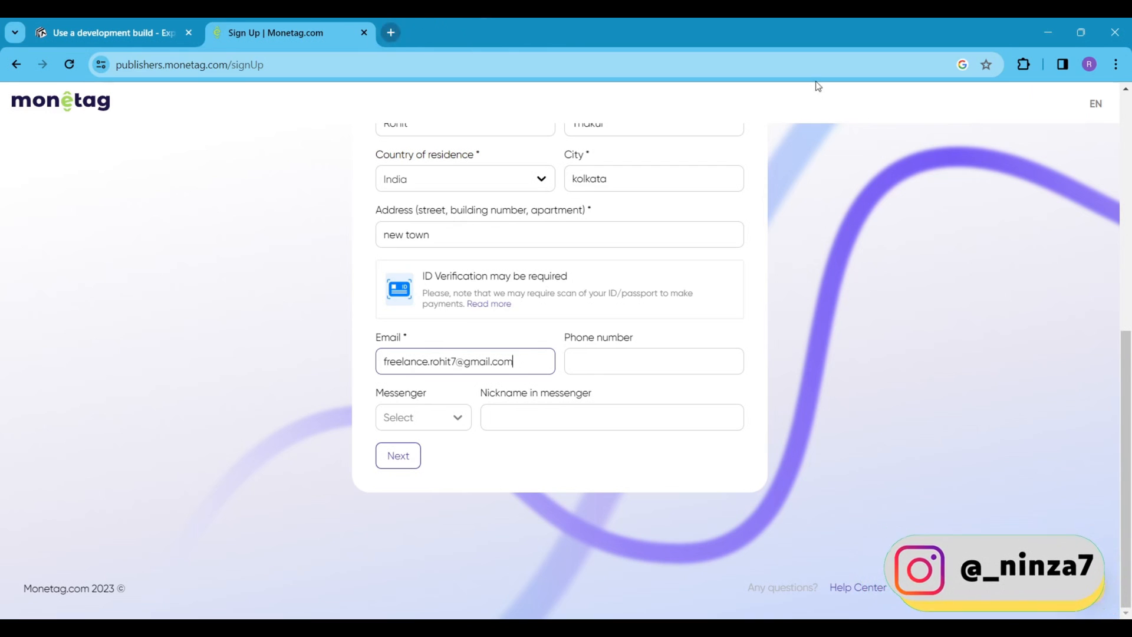
left_click(389, 33)
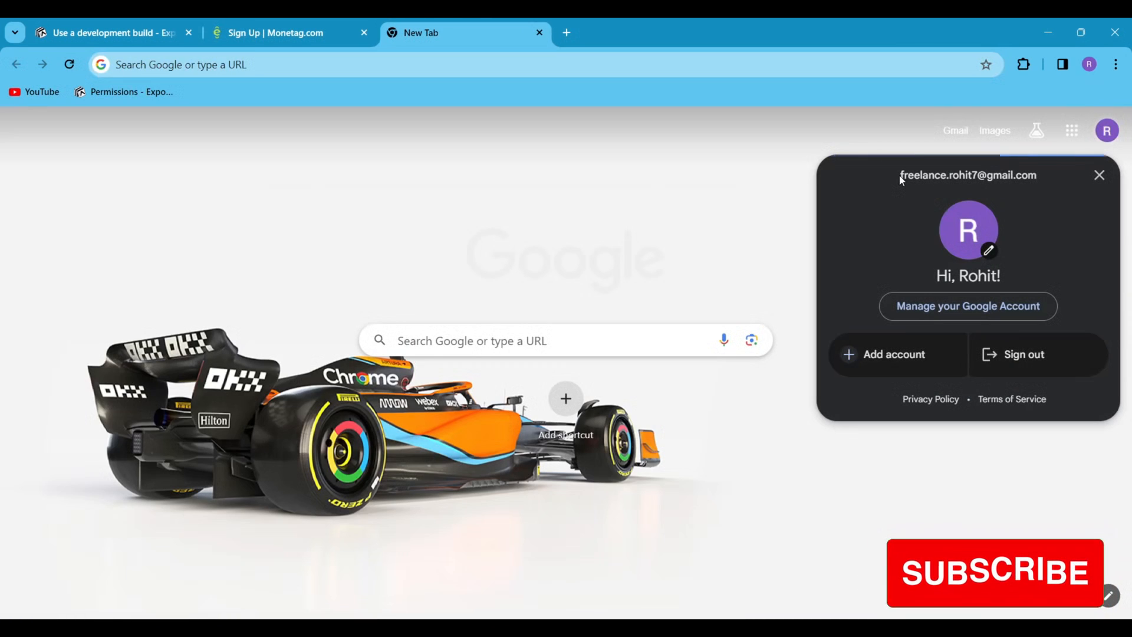
left_click(274, 32)
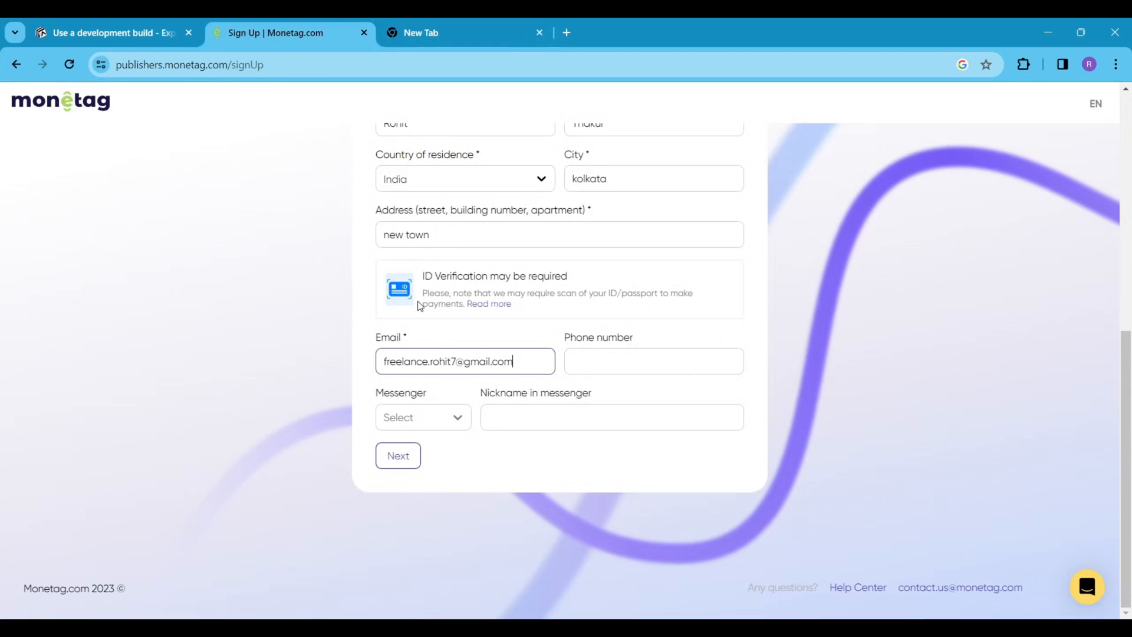
mouse_move(487, 437)
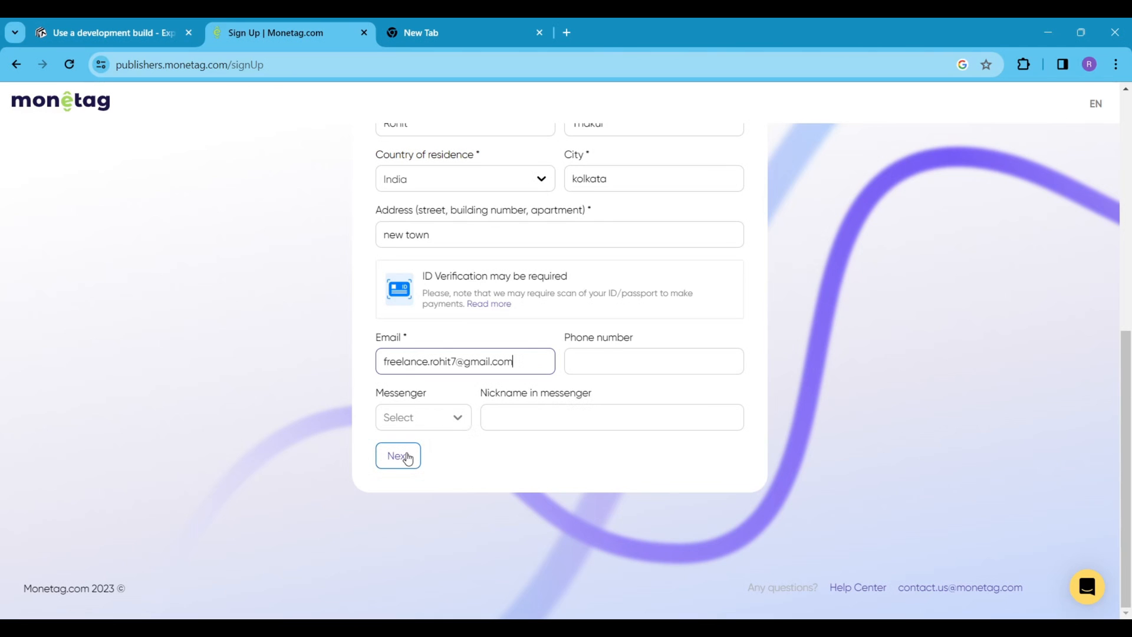
- Choose monetizing an Android mobile app as traffic type, with URL 'localhost'
left_click(398, 455)
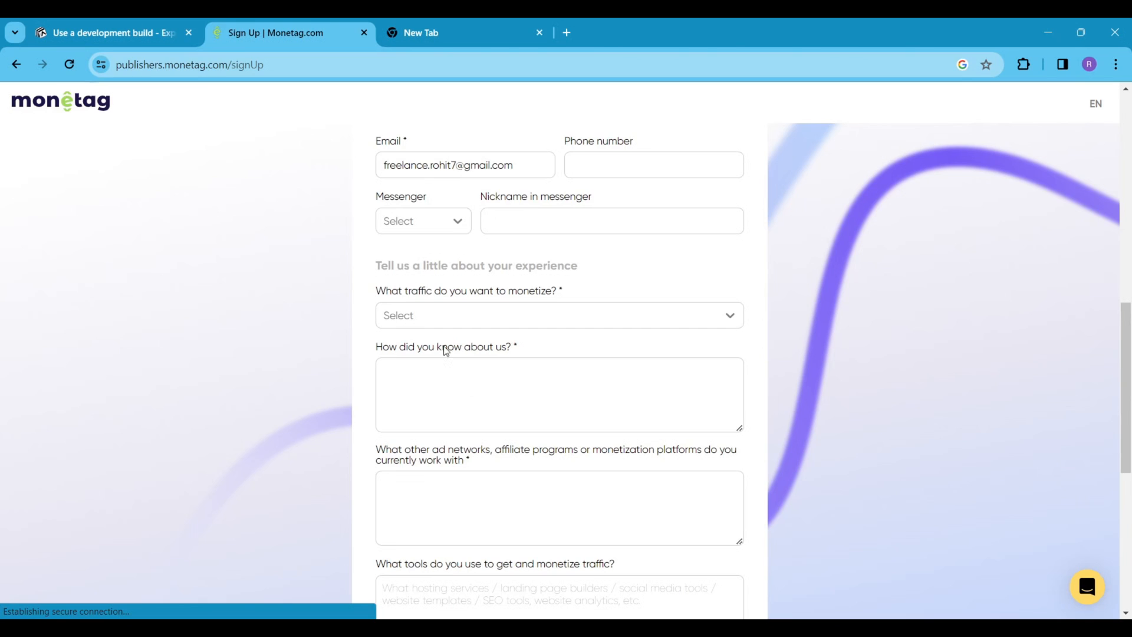
left_click(558, 315)
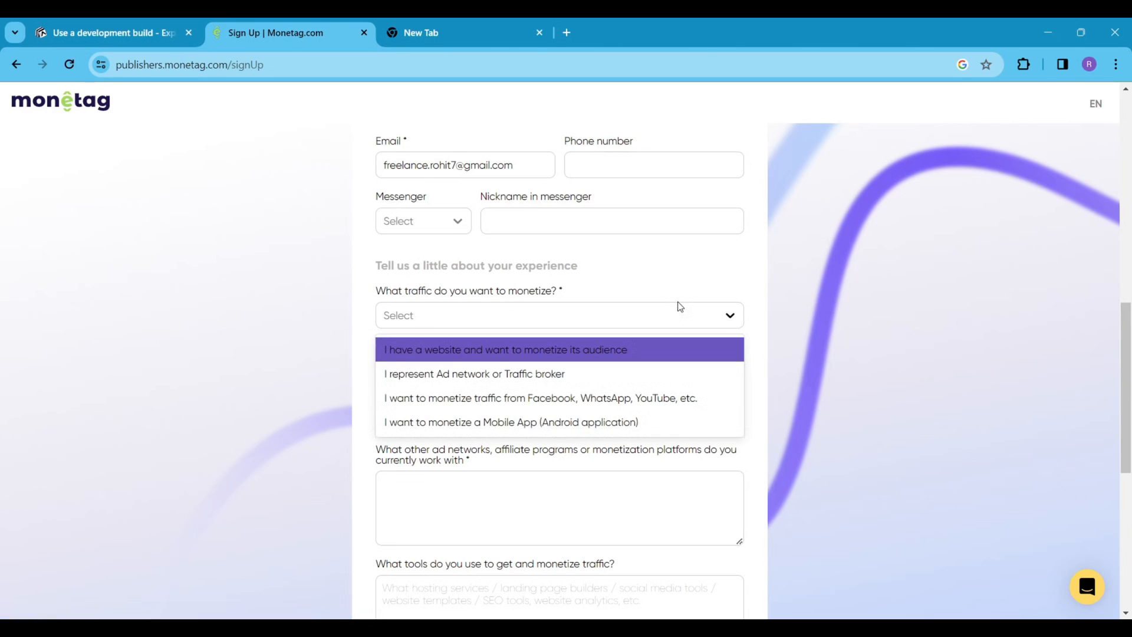
mouse_move(540, 421)
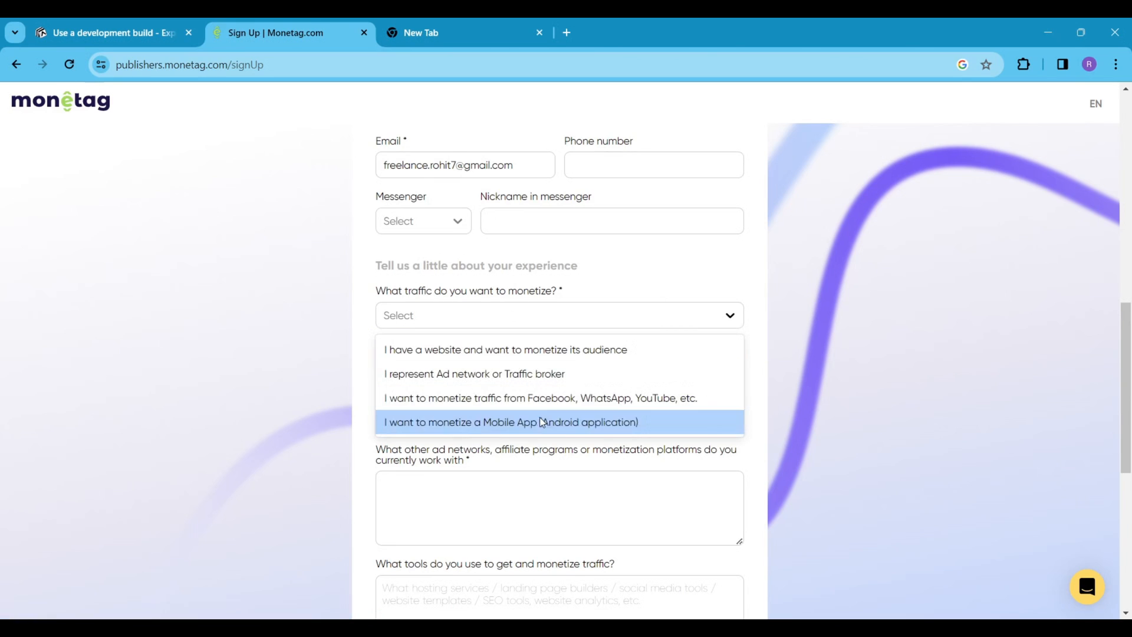
left_click(511, 422)
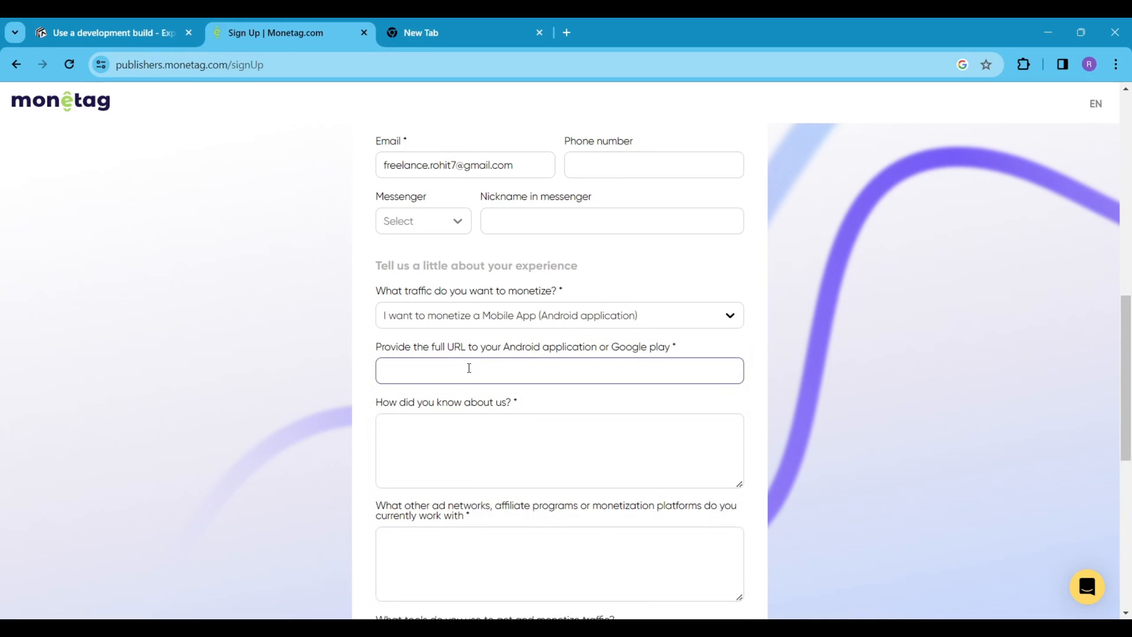
type("localhost")
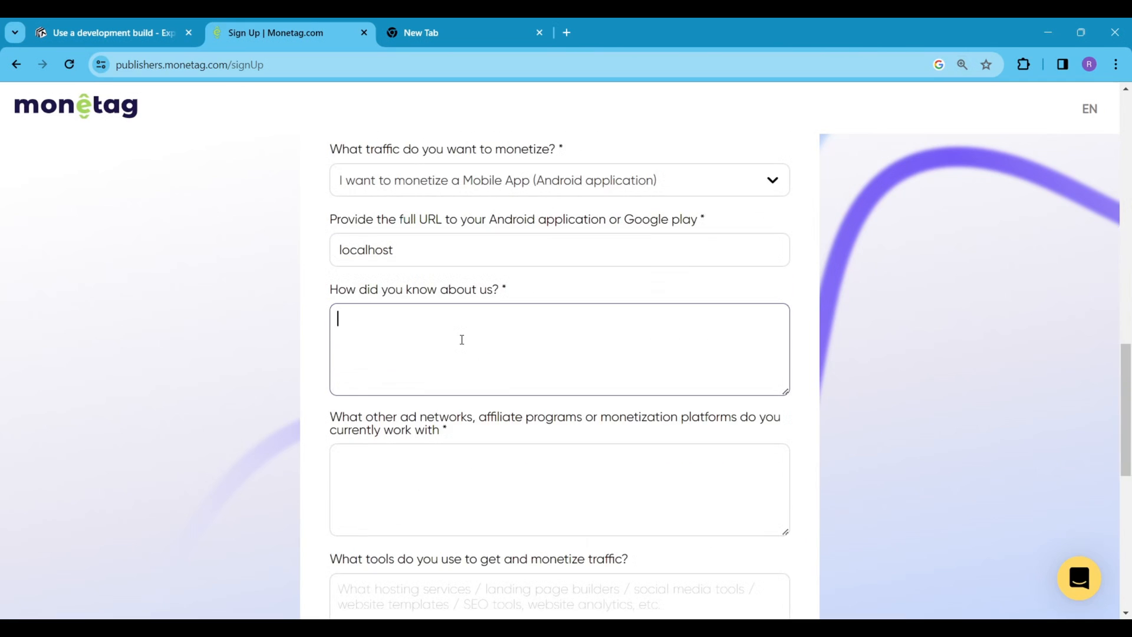
- Answer the experience questions (Youtube: Bug Ninza, None), pass reCAPTCHA and submit registration
type("Youtube")
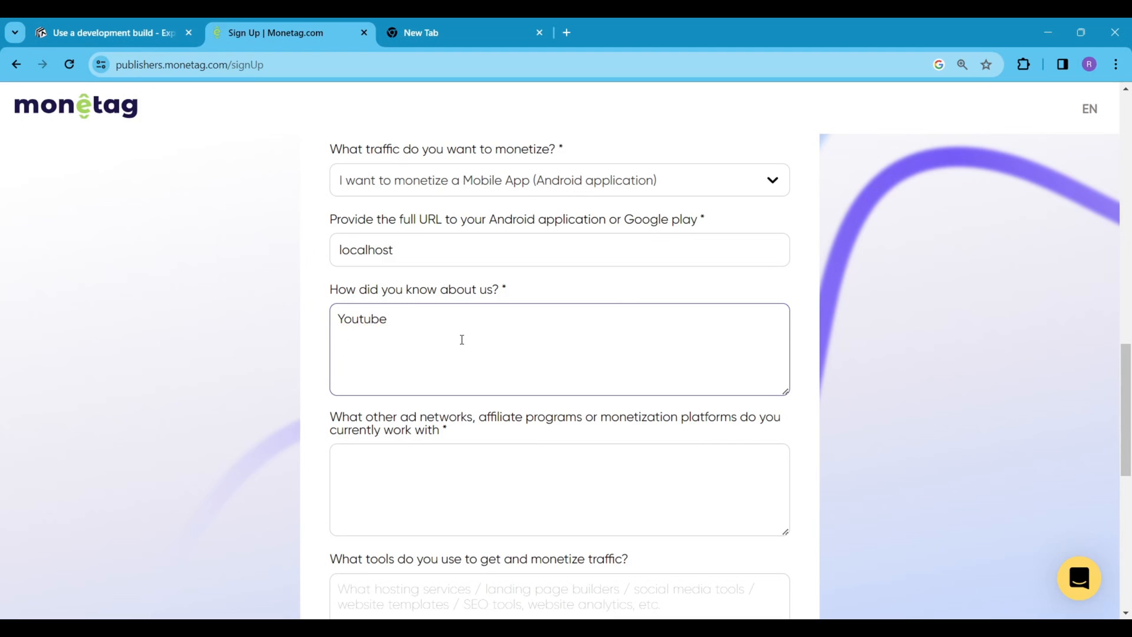
type(": Bug")
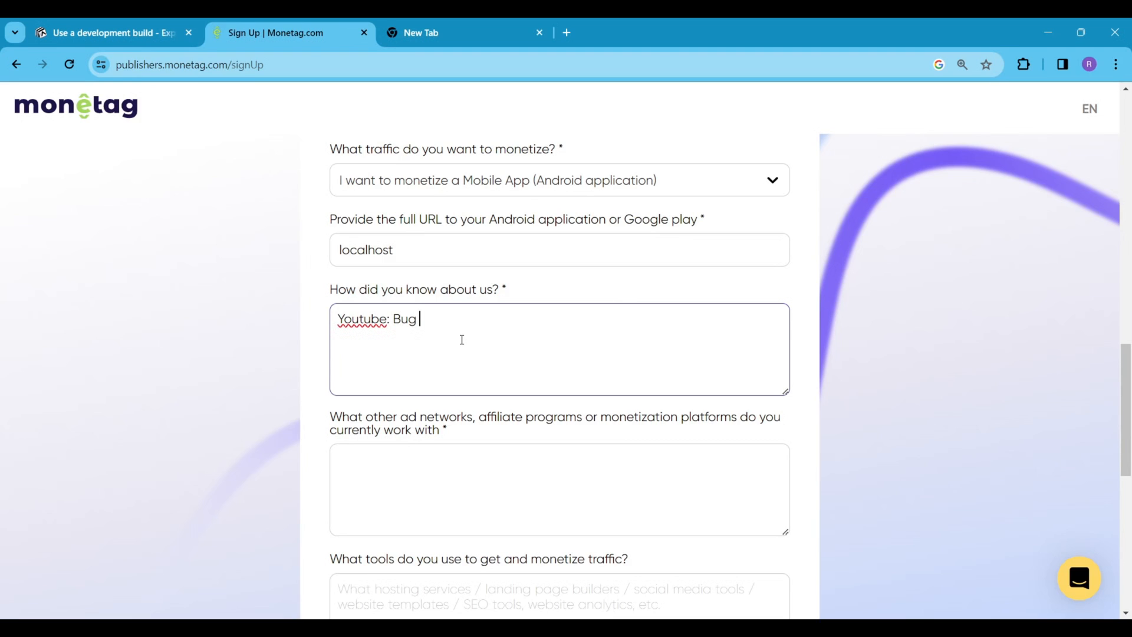
type("Ninza")
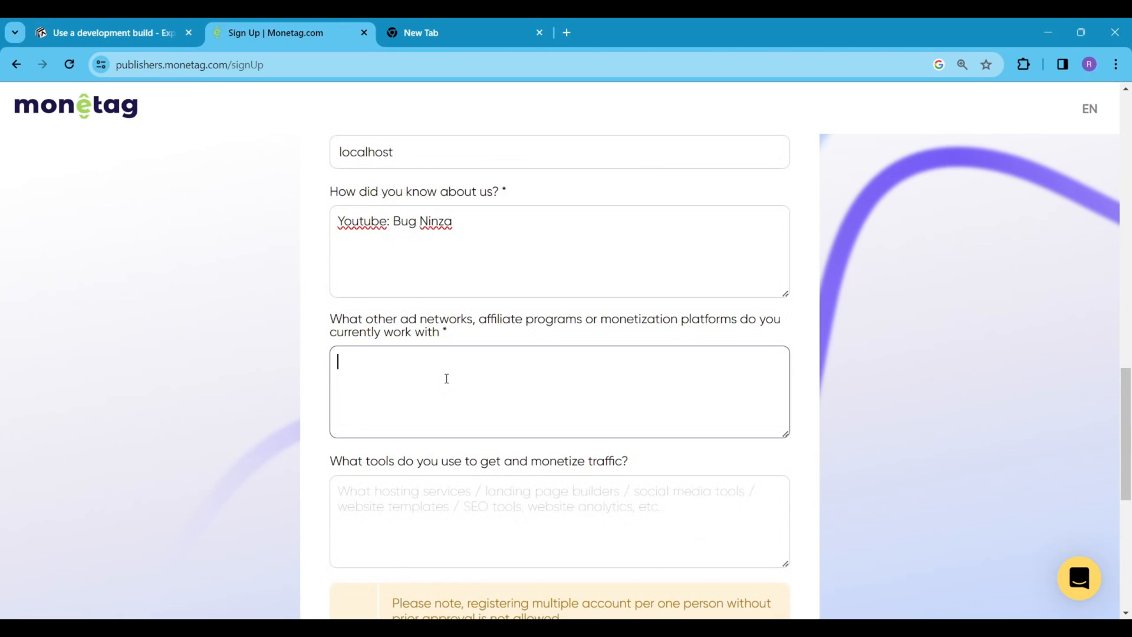
type("None")
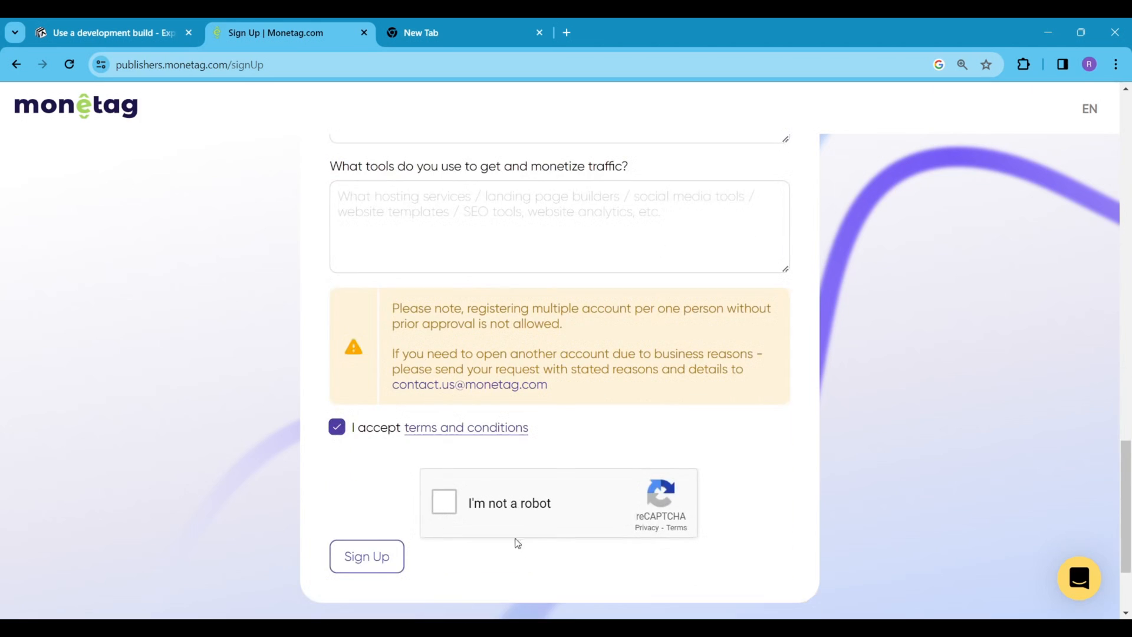
left_click(444, 502)
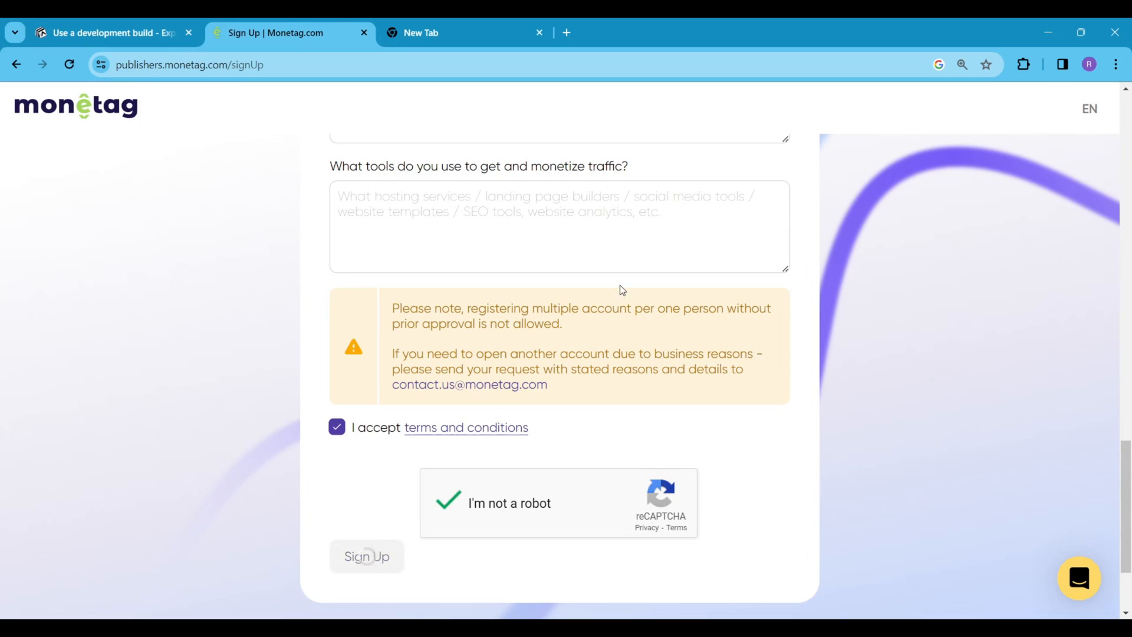
left_click(465, 32)
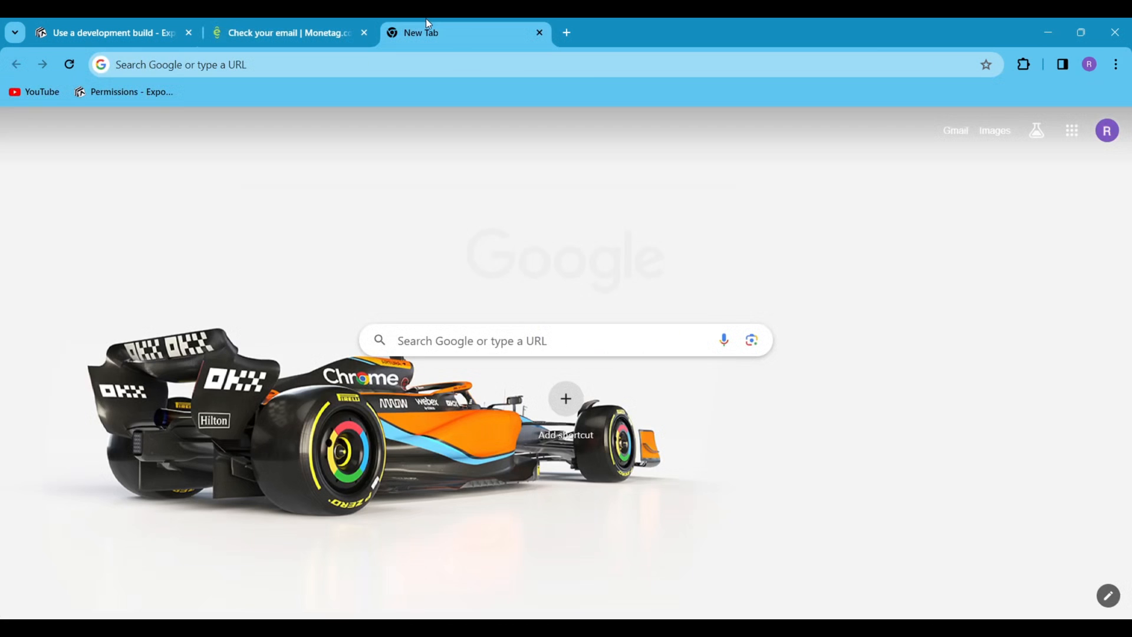
- Verify the account from the Monetag email, set the password, log in and decline saving it
left_click(955, 131)
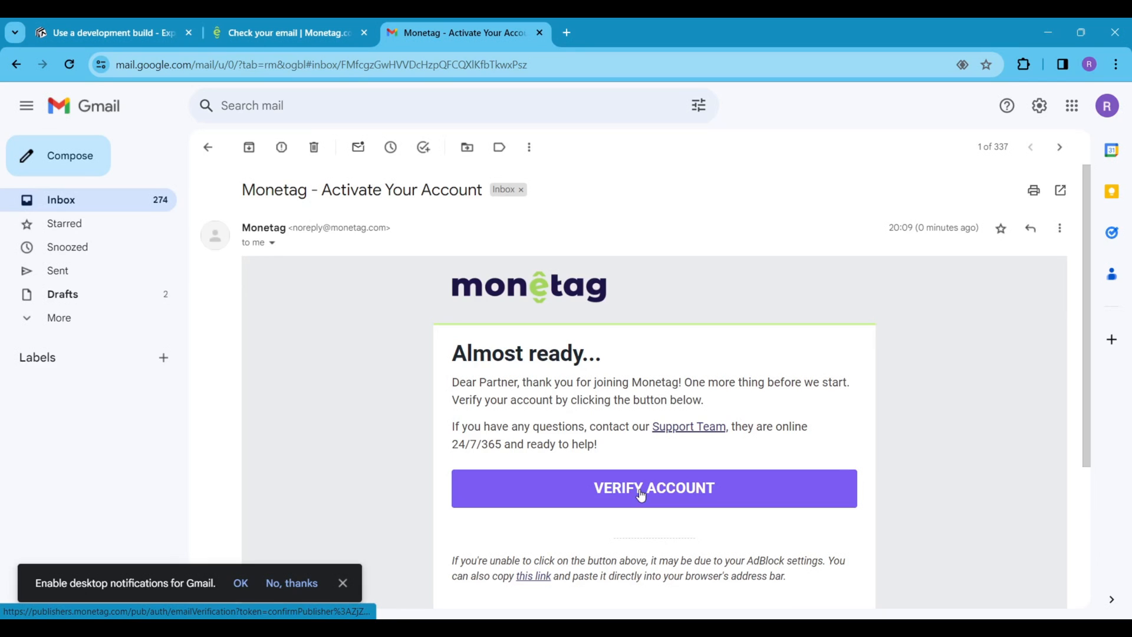
left_click(654, 489)
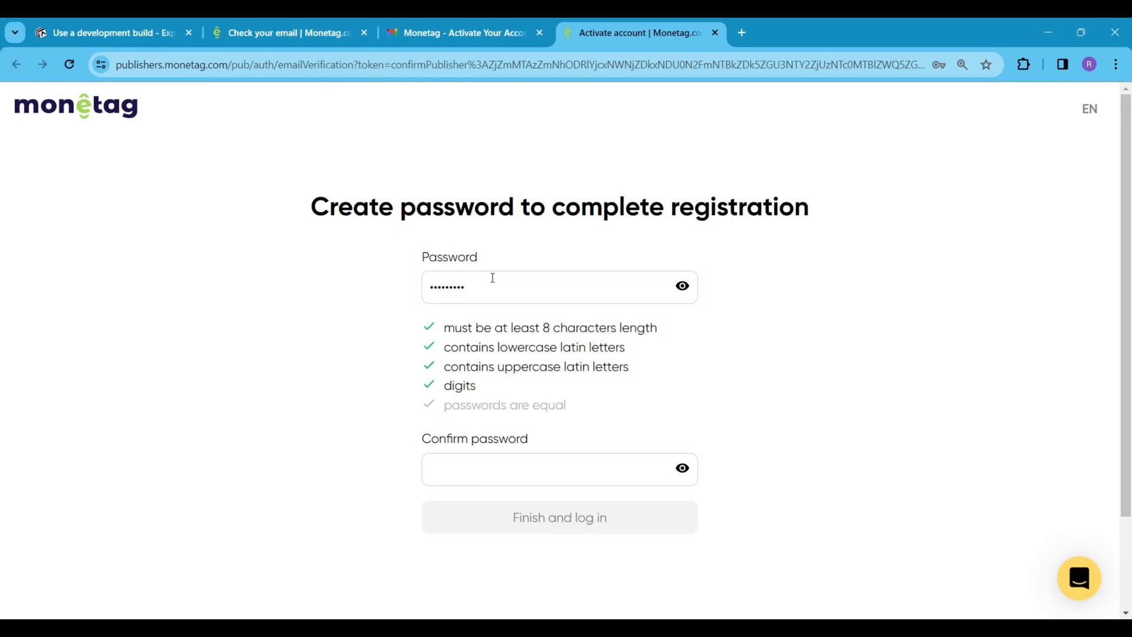
left_click(559, 468)
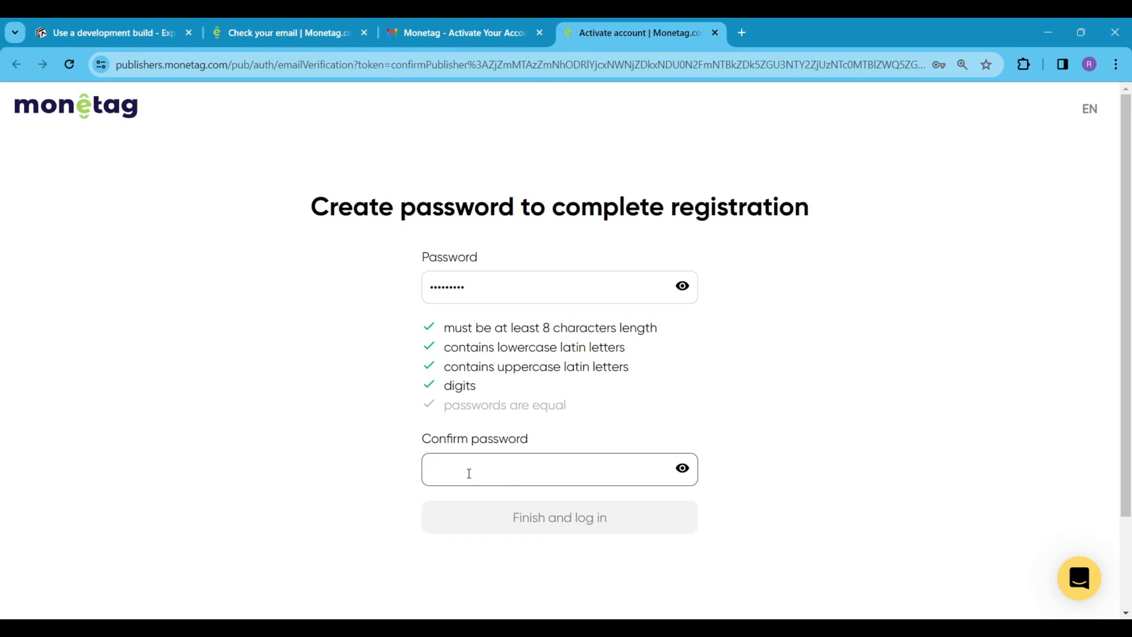
type("password")
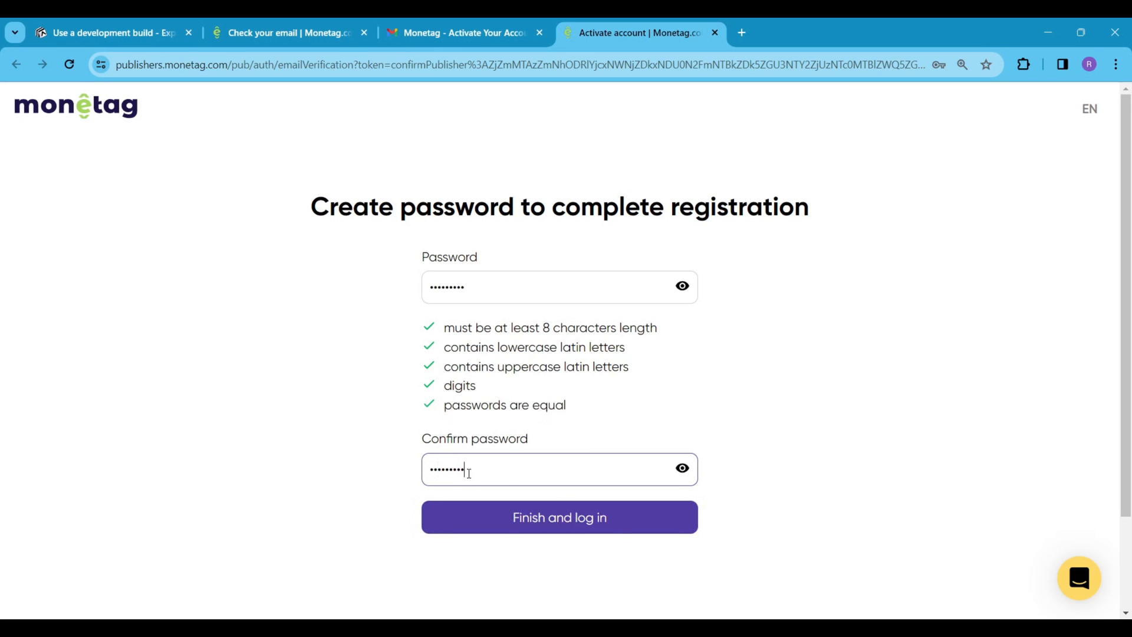
left_click(559, 517)
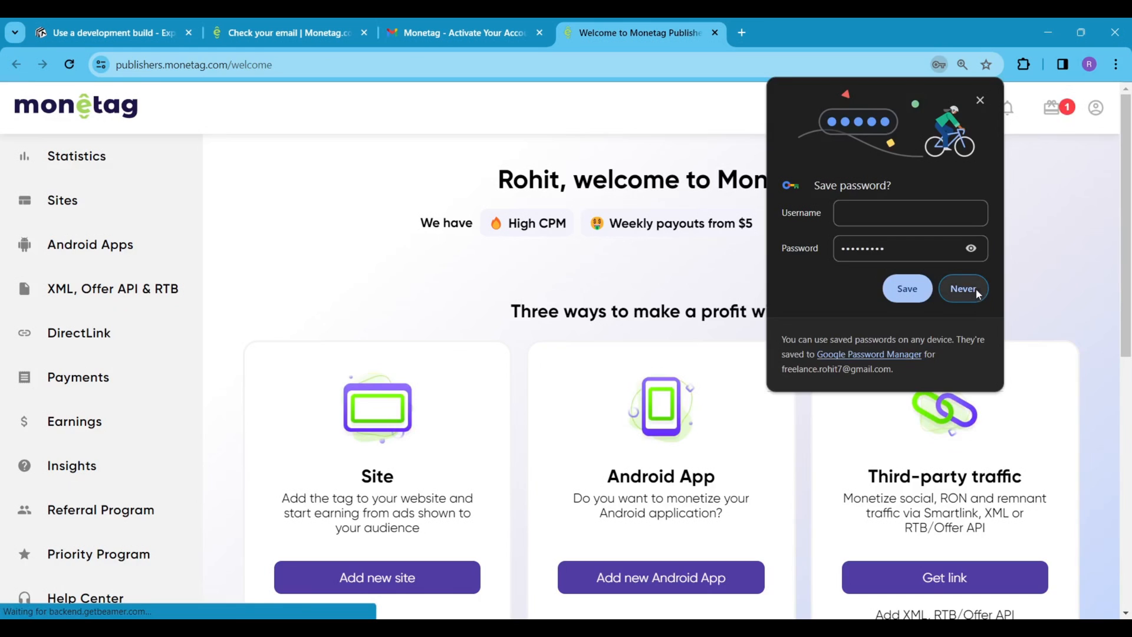
left_click(962, 289)
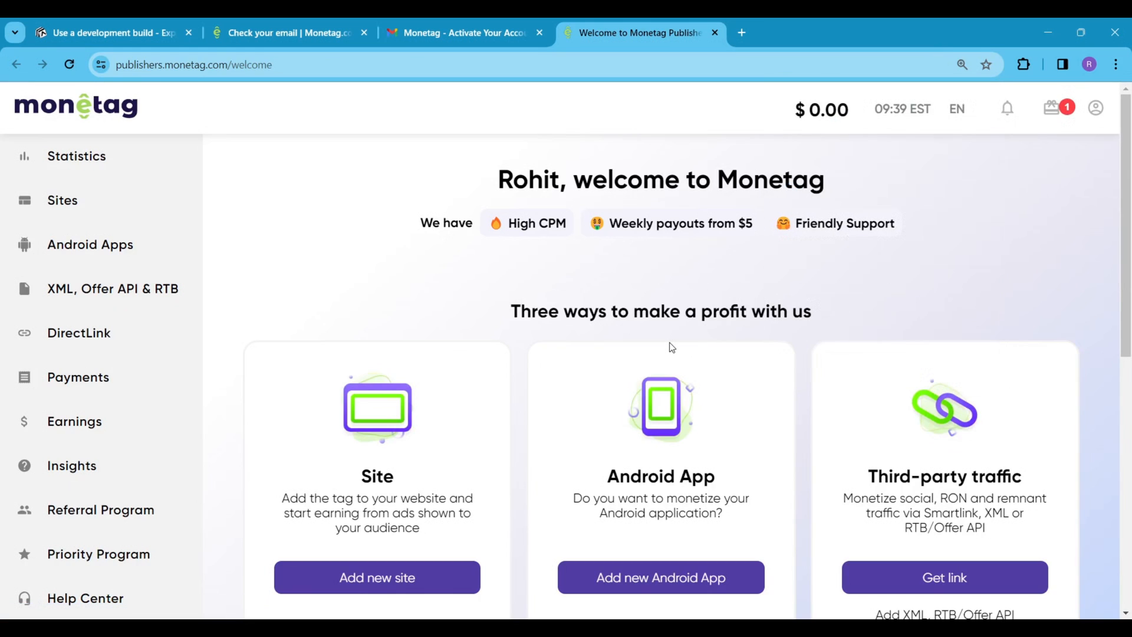
scroll("down", 3)
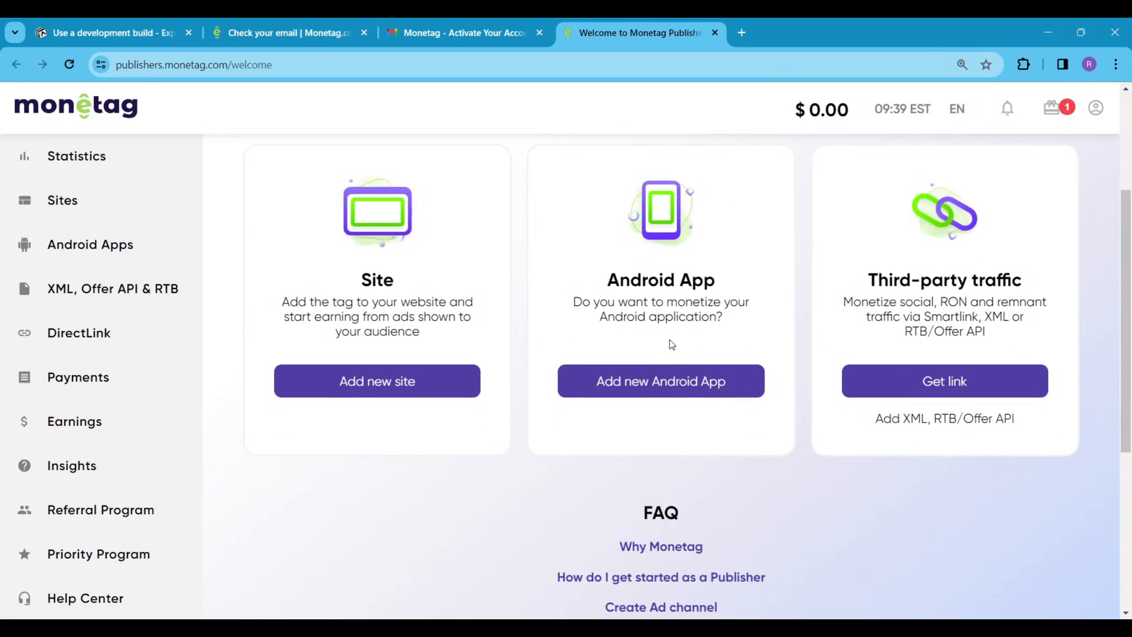
scroll("up", 3)
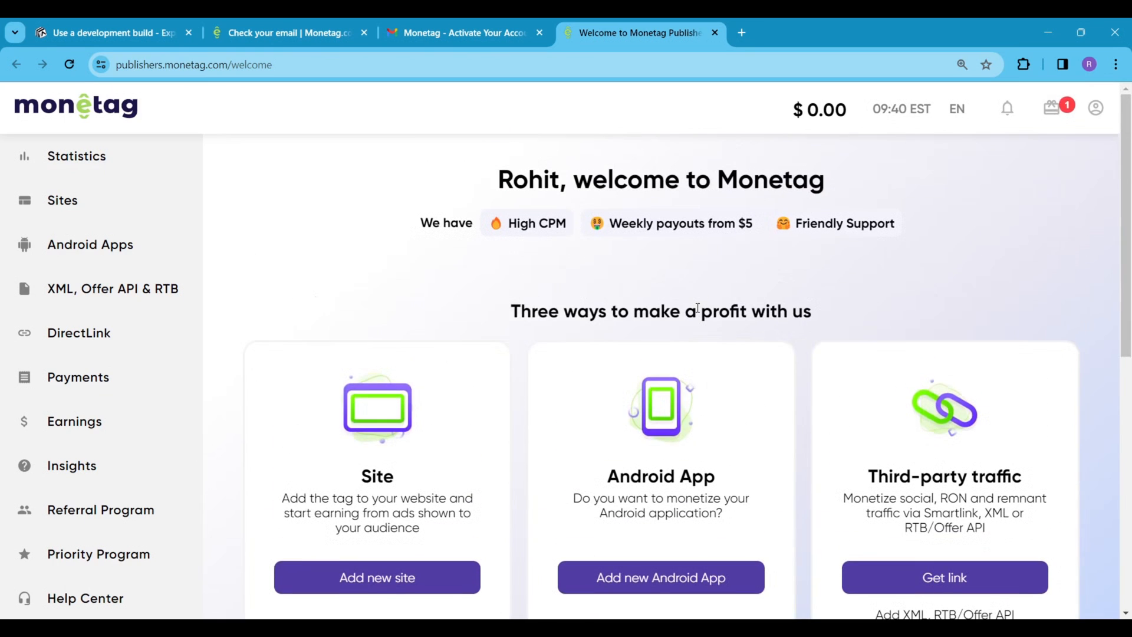
scroll("down", 3)
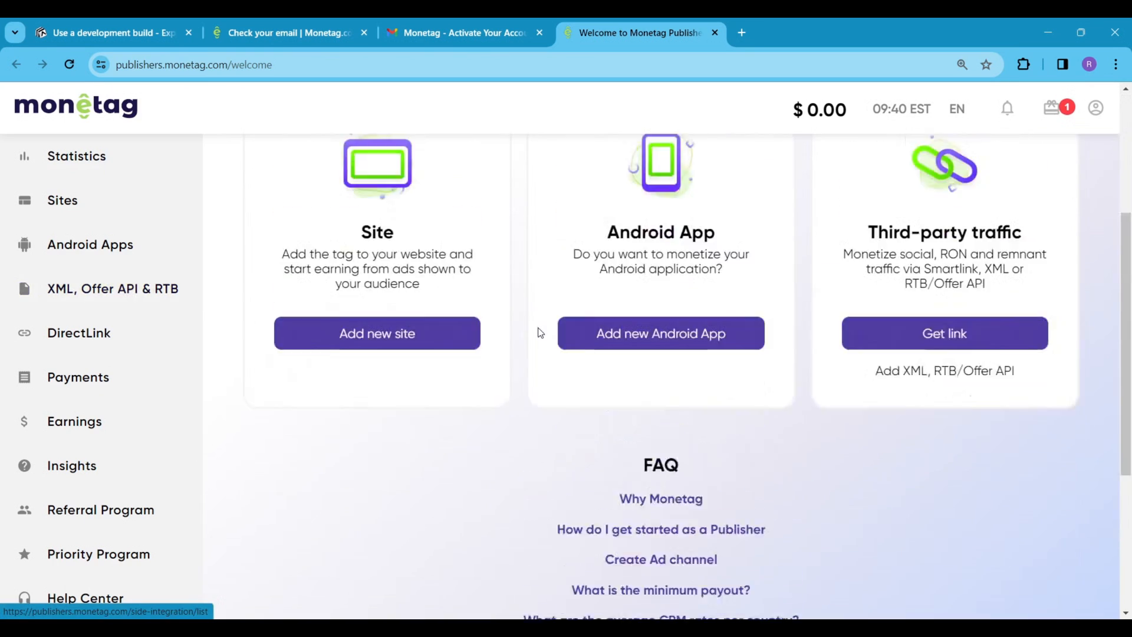
- Start adding a new Android app, tick Google Play as distribution channel and select the URL field
left_click(659, 333)
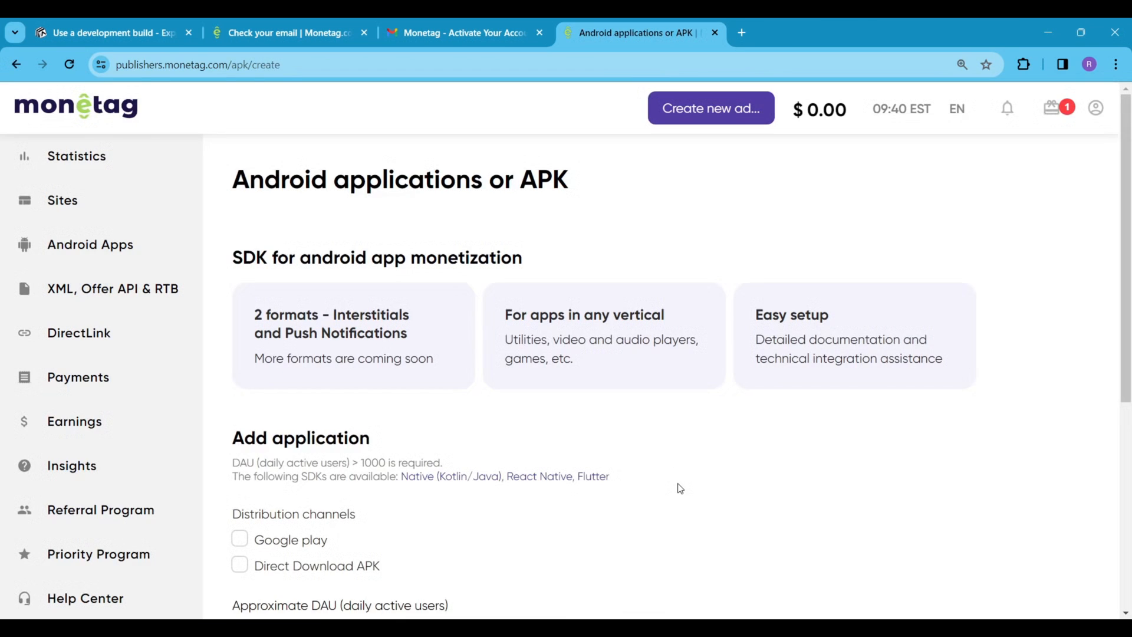
scroll("down", 3)
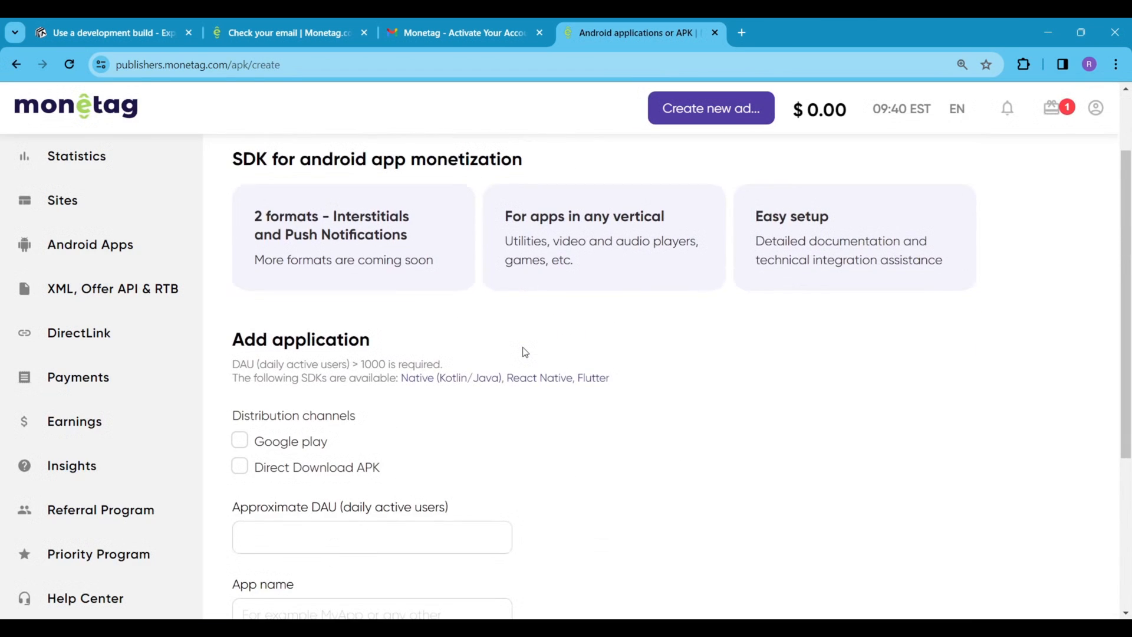
double_click(340, 364)
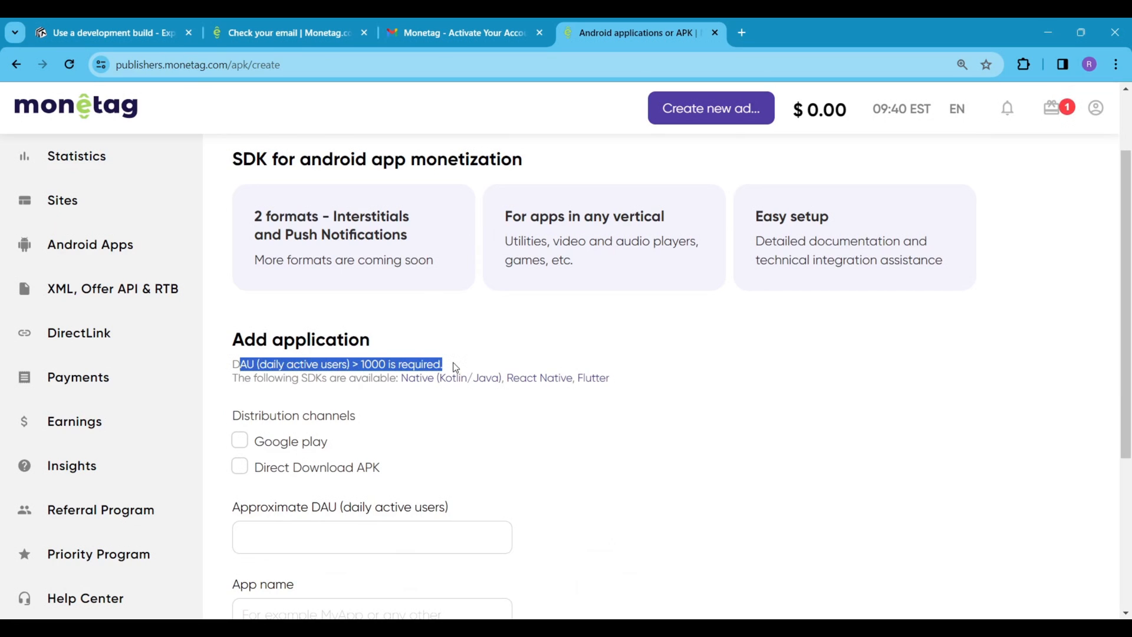
left_click(239, 441)
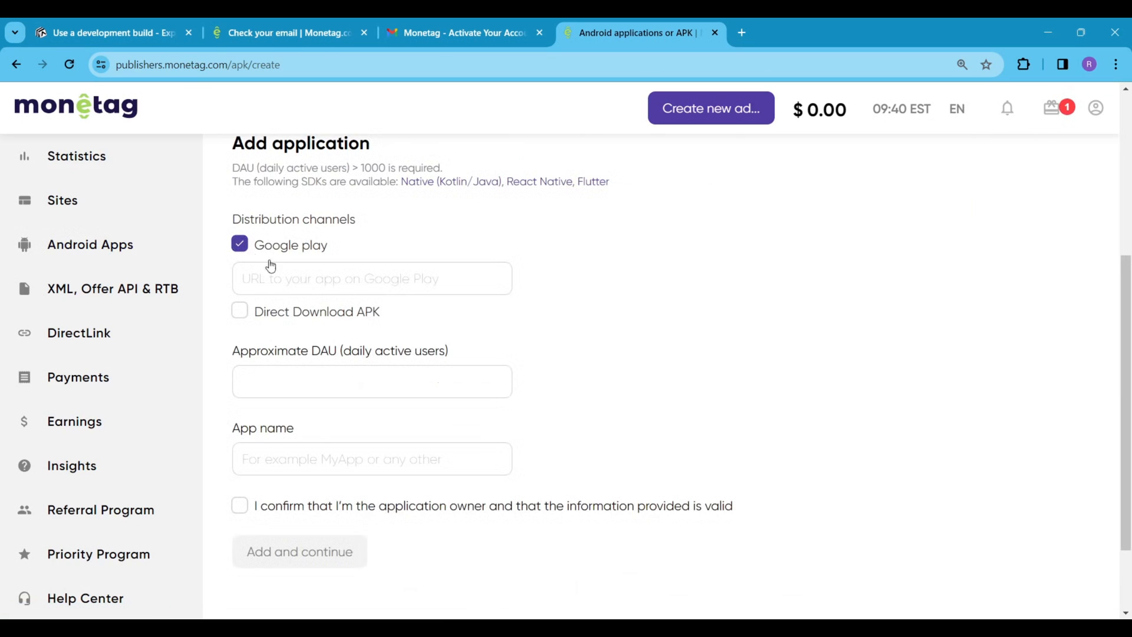
mouse_move(482, 345)
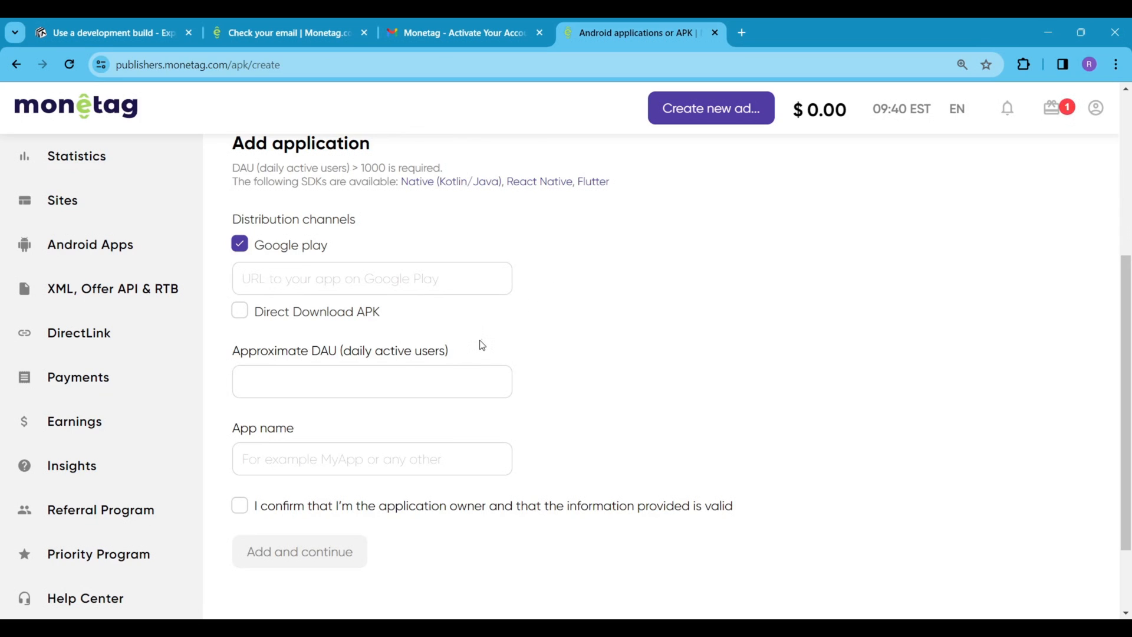
mouse_move(253, 316)
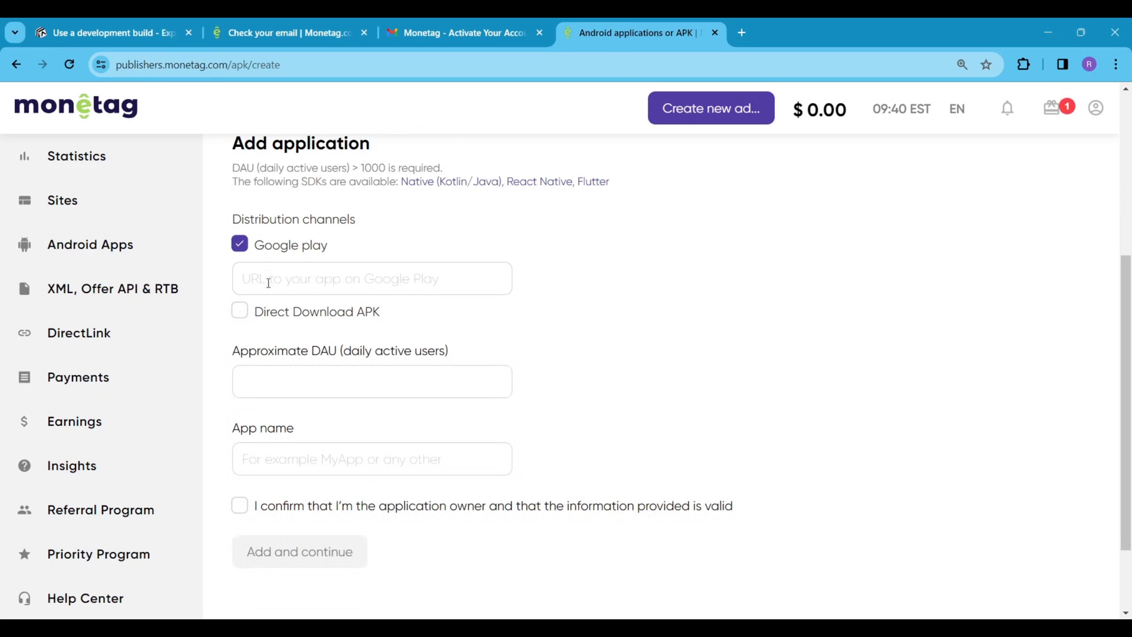
left_click(371, 278)
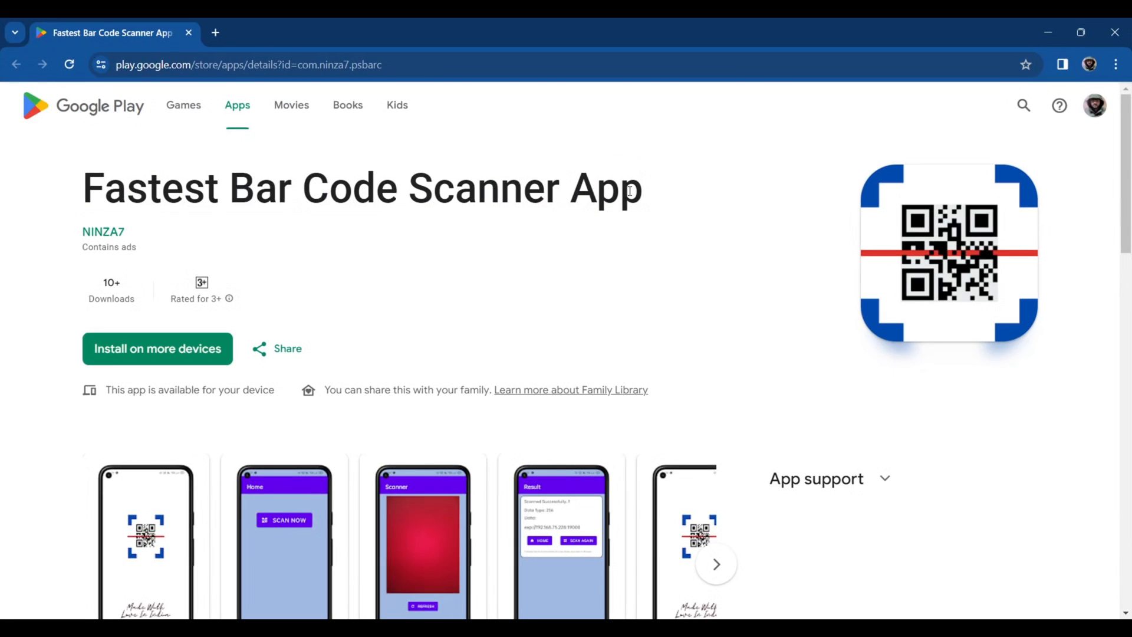
- View the Fastest Bar Code Scanner App listing on Google Play
left_click(276, 349)
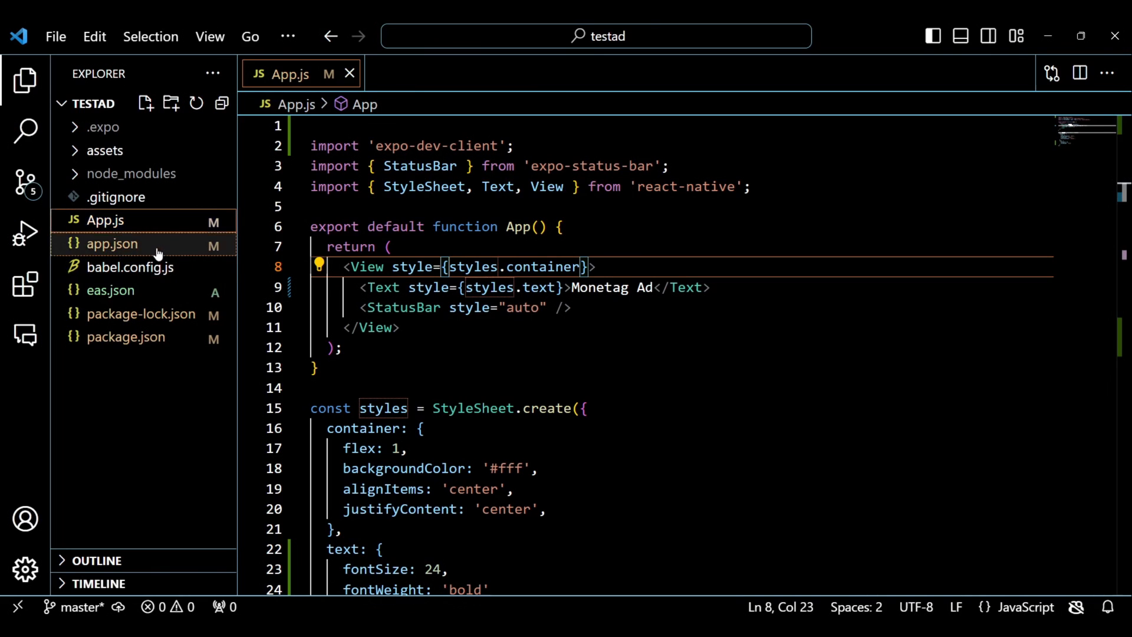
- Open app.json and select the Android package name com.itachi7.testad on line 25
left_click(112, 244)
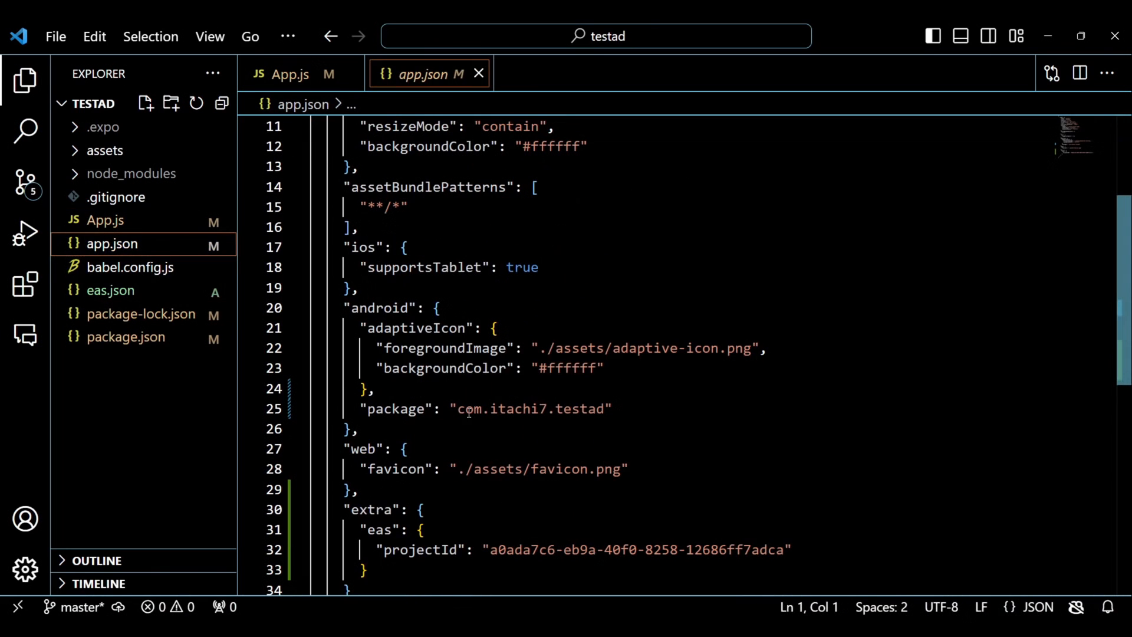
left_click(376, 389)
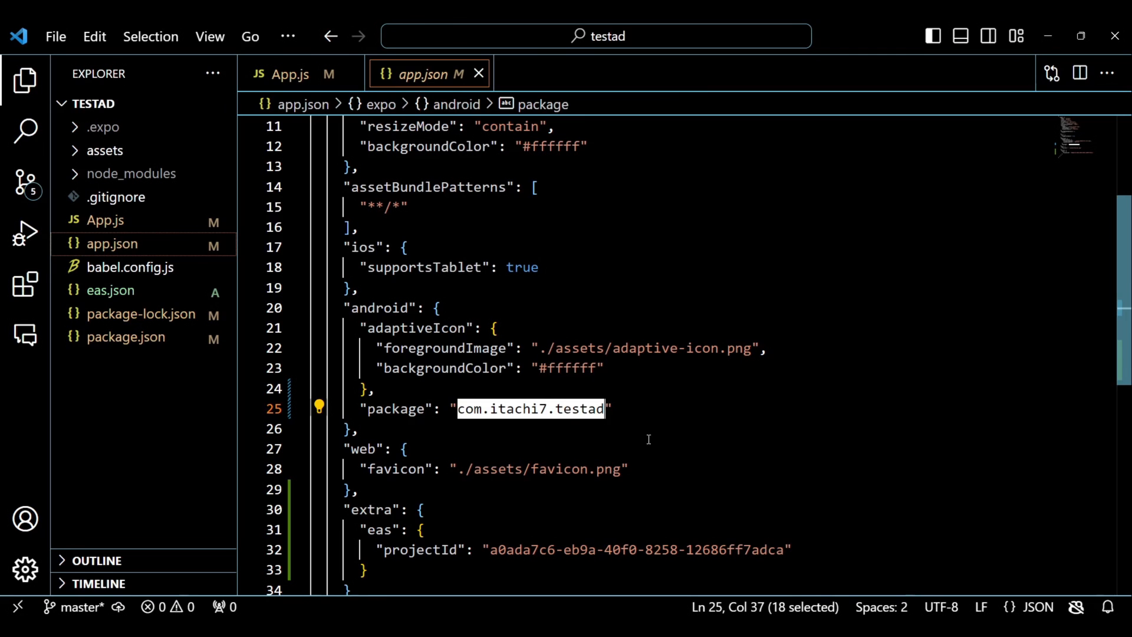
left_click(359, 428)
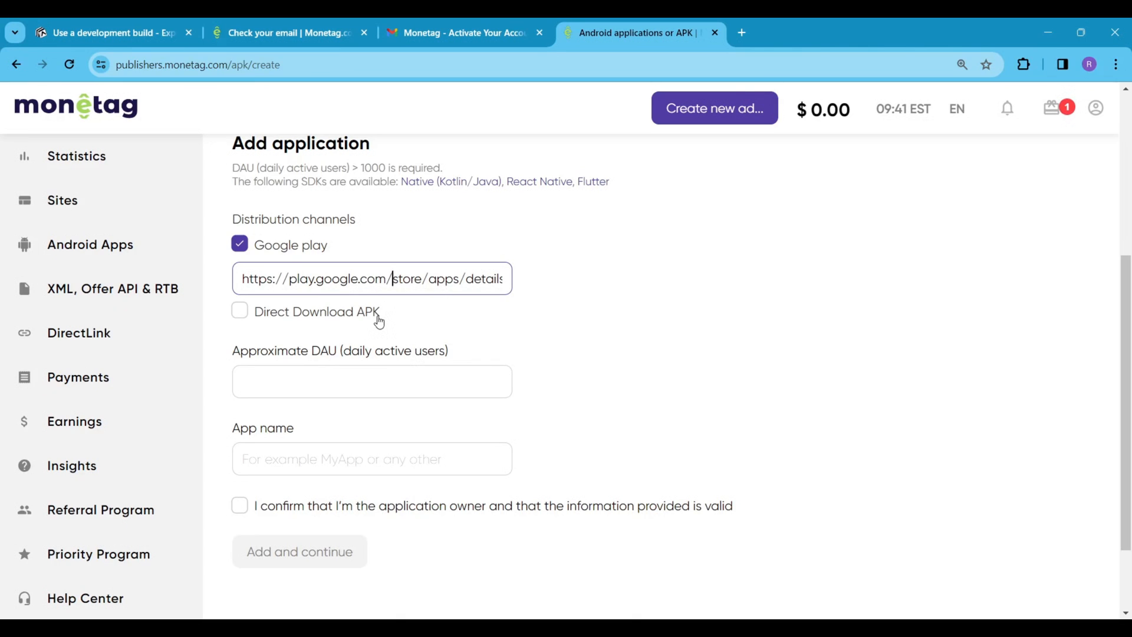
- Enter the Play URL with package id, name 'My new Ai App', 1100 DAU, confirm ownership and add
type("?id=com.ninza7.ps")
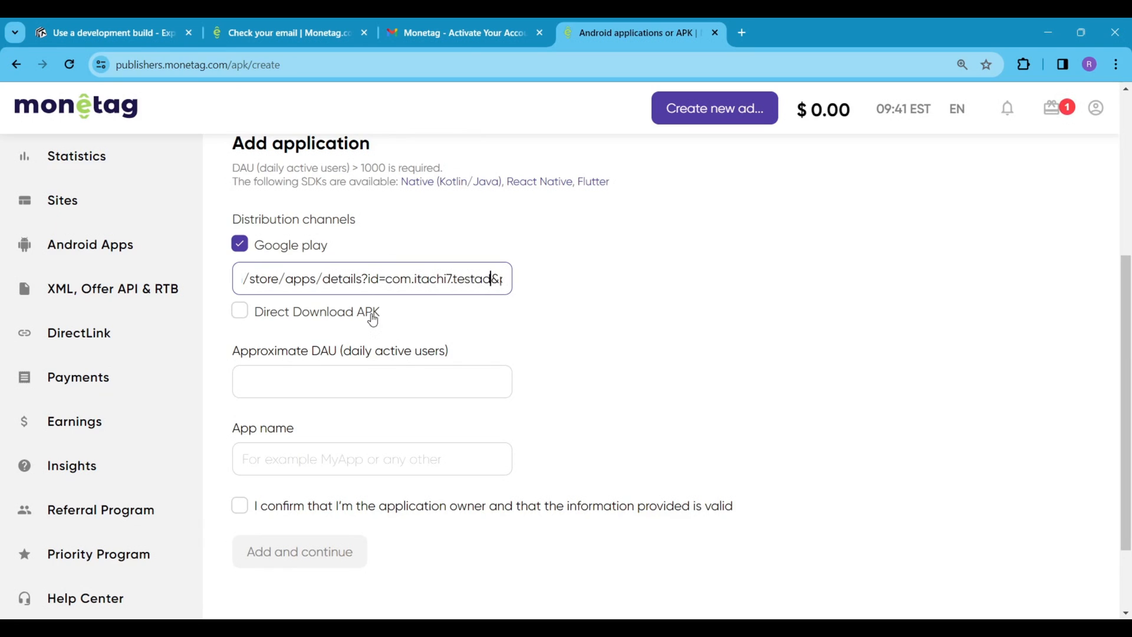
left_click(371, 381)
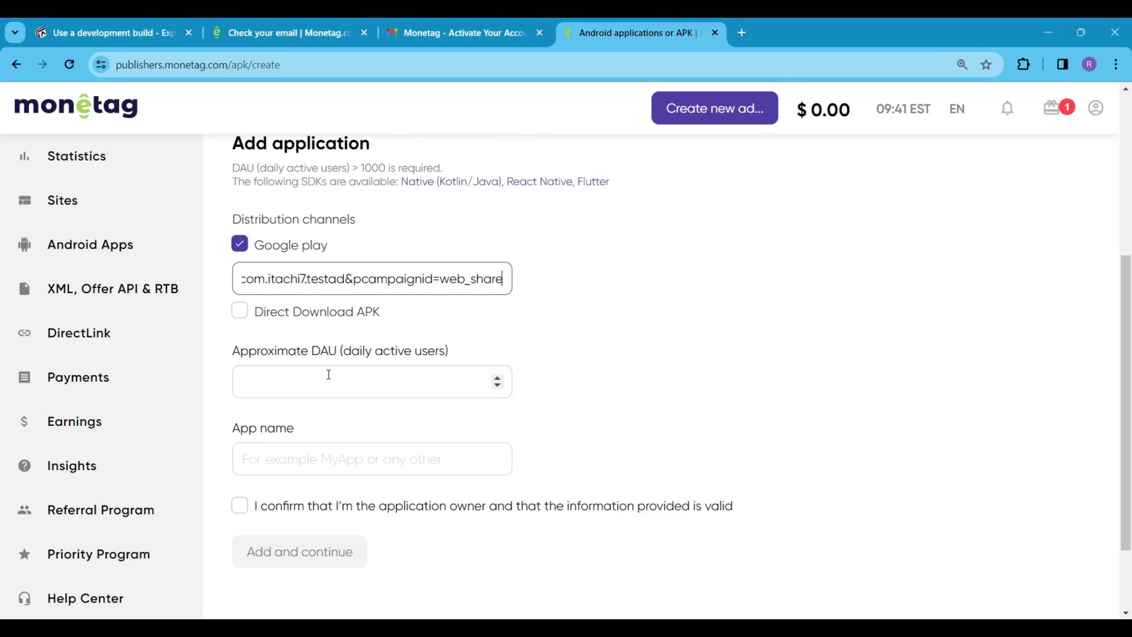
scroll("down", 3)
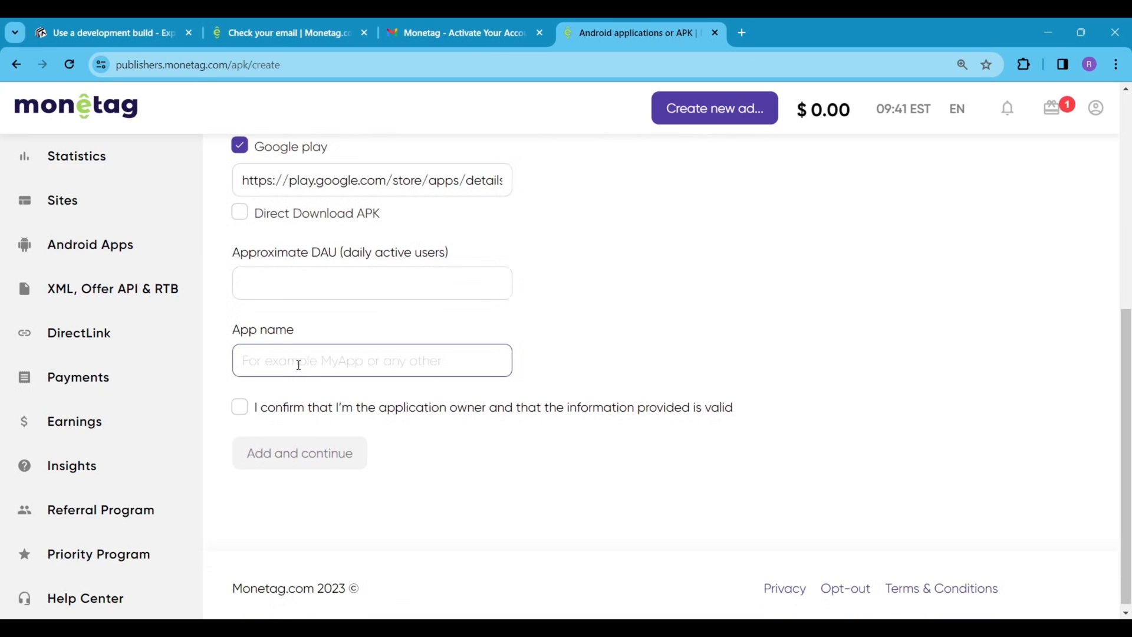
type("My new Ai App")
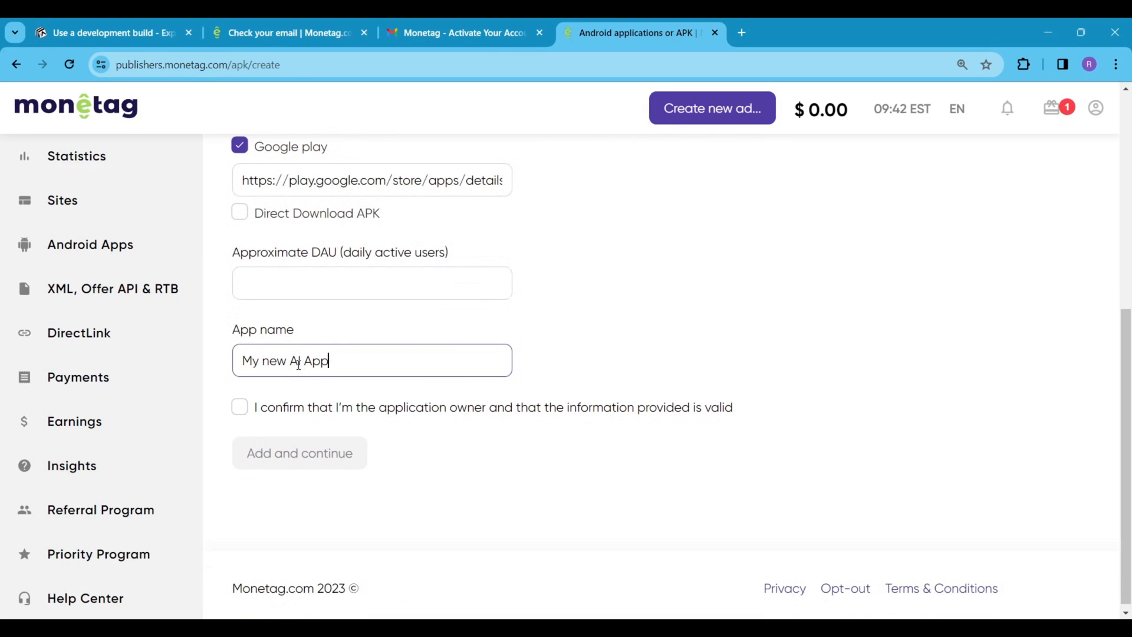
left_click(240, 408)
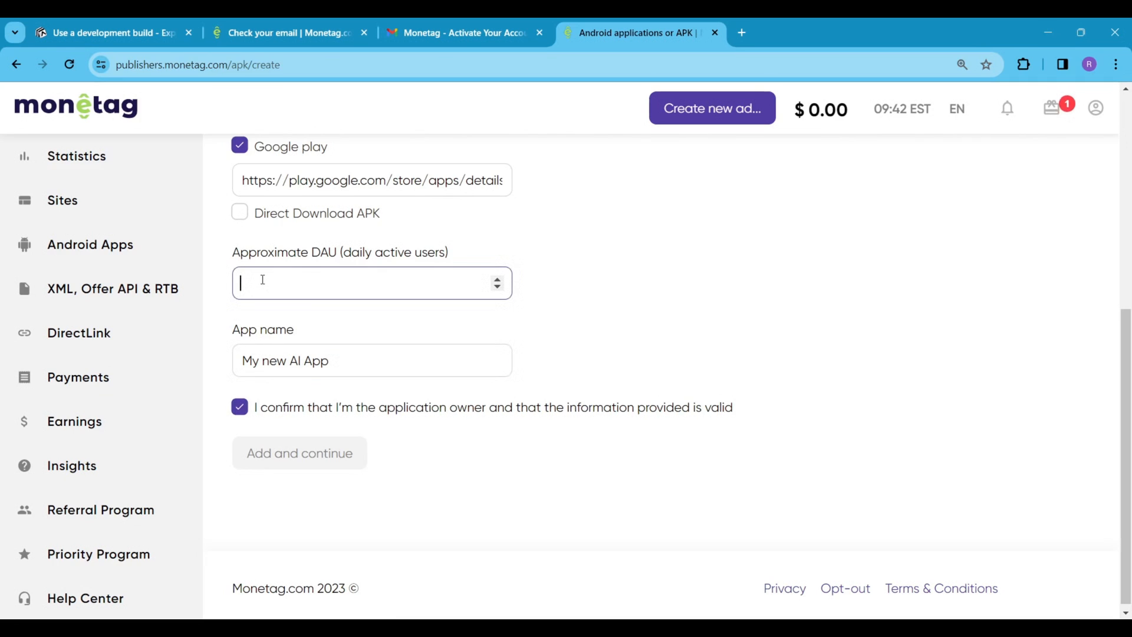
type("1100")
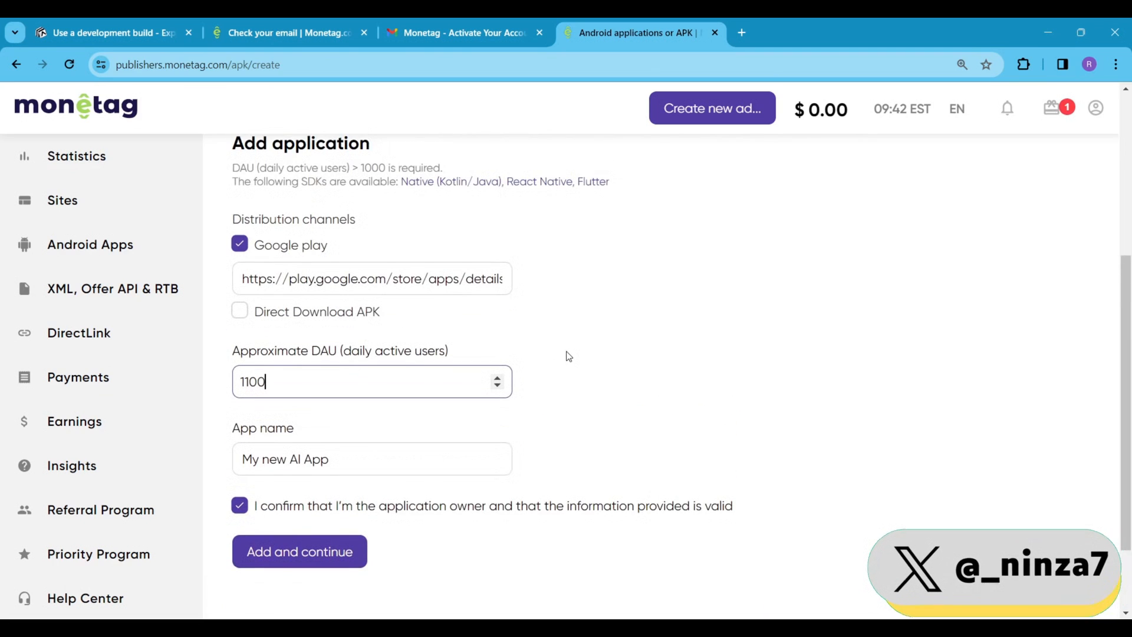
scroll("up", 3)
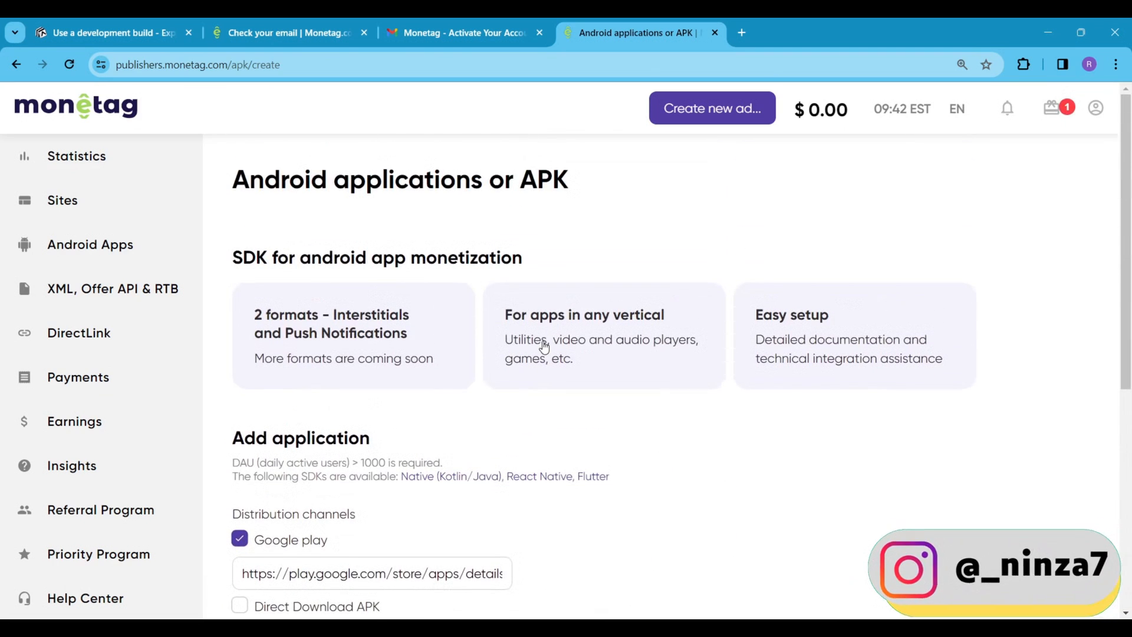
scroll("down", 3)
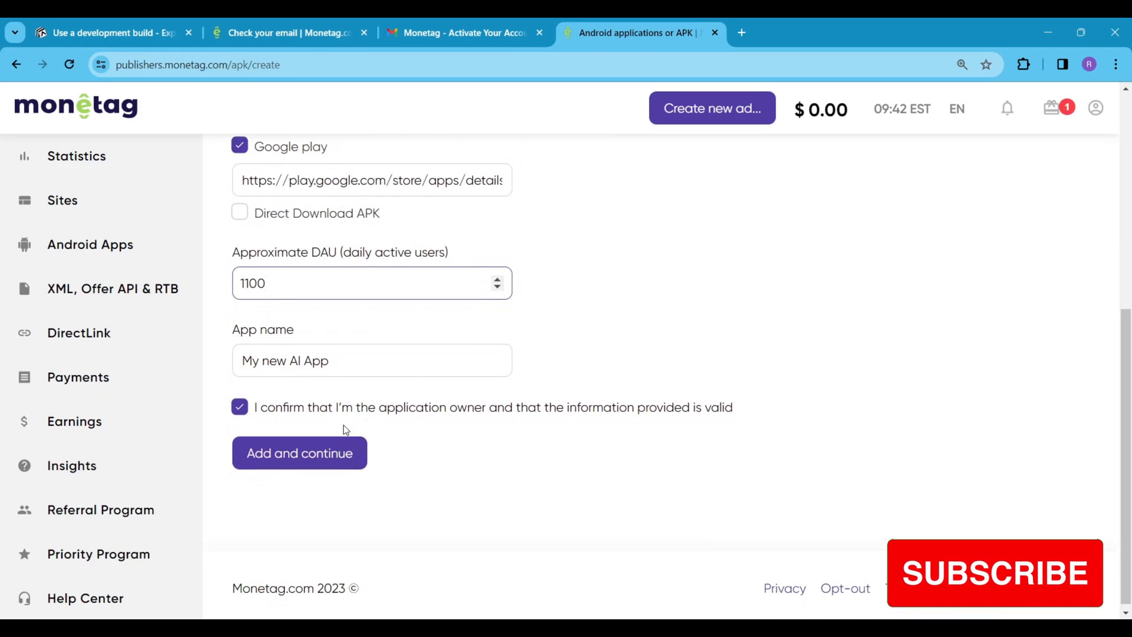
left_click(299, 453)
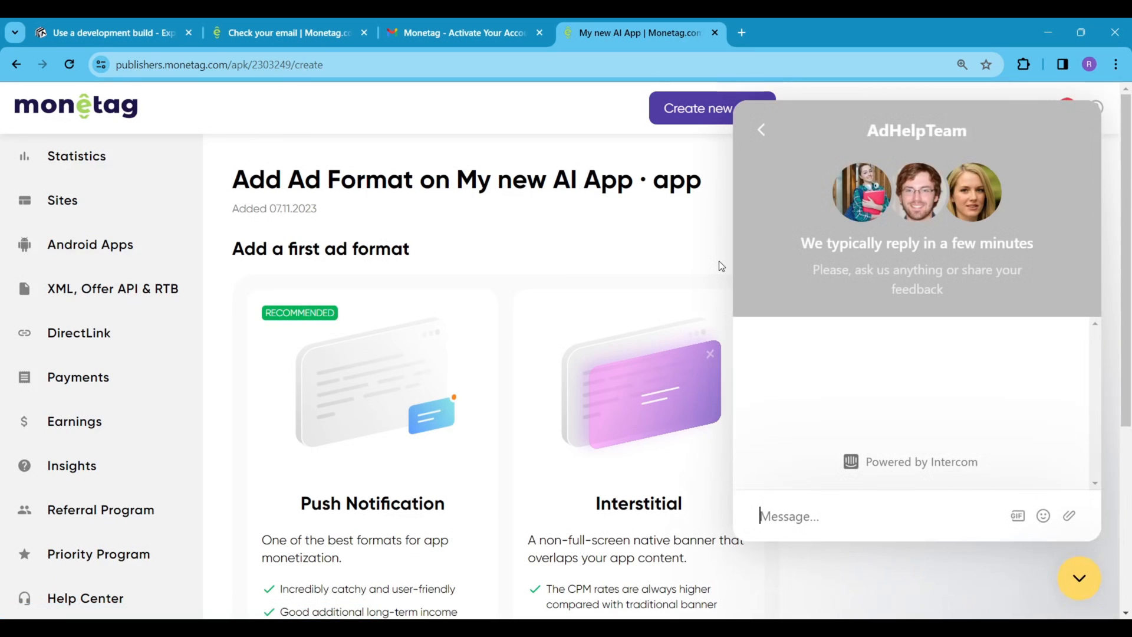
mouse_move(1078, 577)
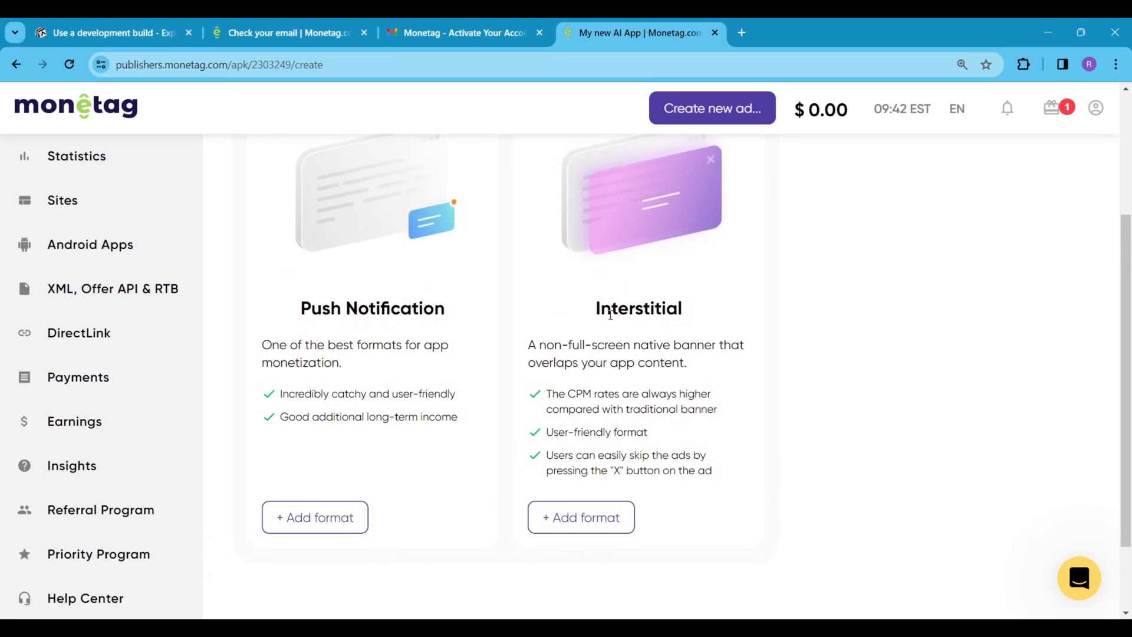
mouse_move(620, 476)
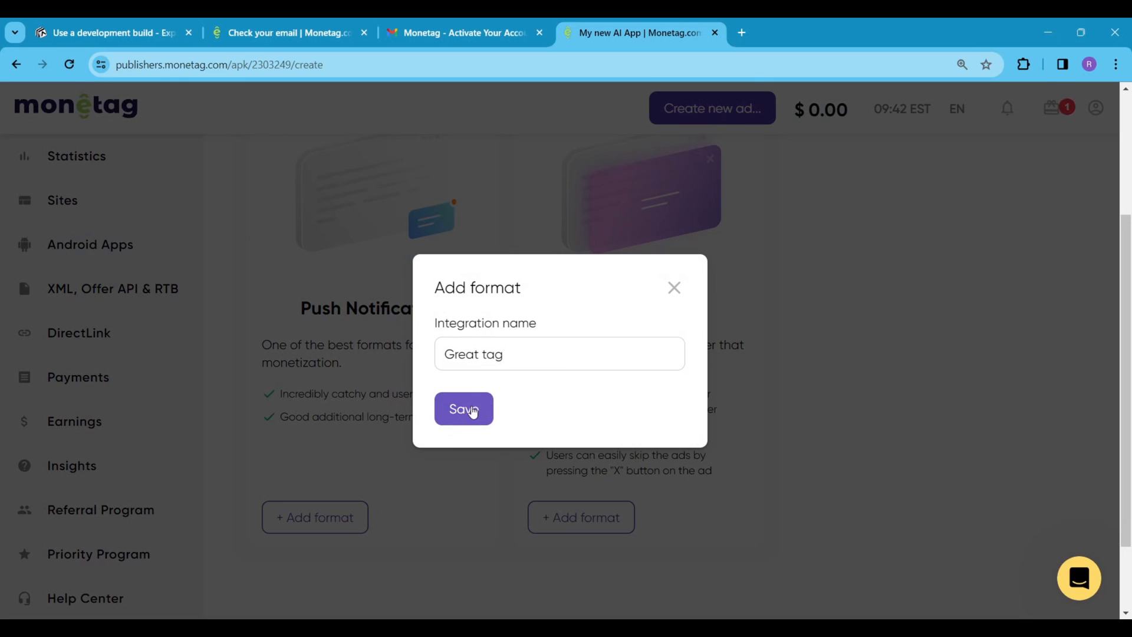
- Save the 'Great tag' ad format and view its zone ID 6568941
left_click(463, 409)
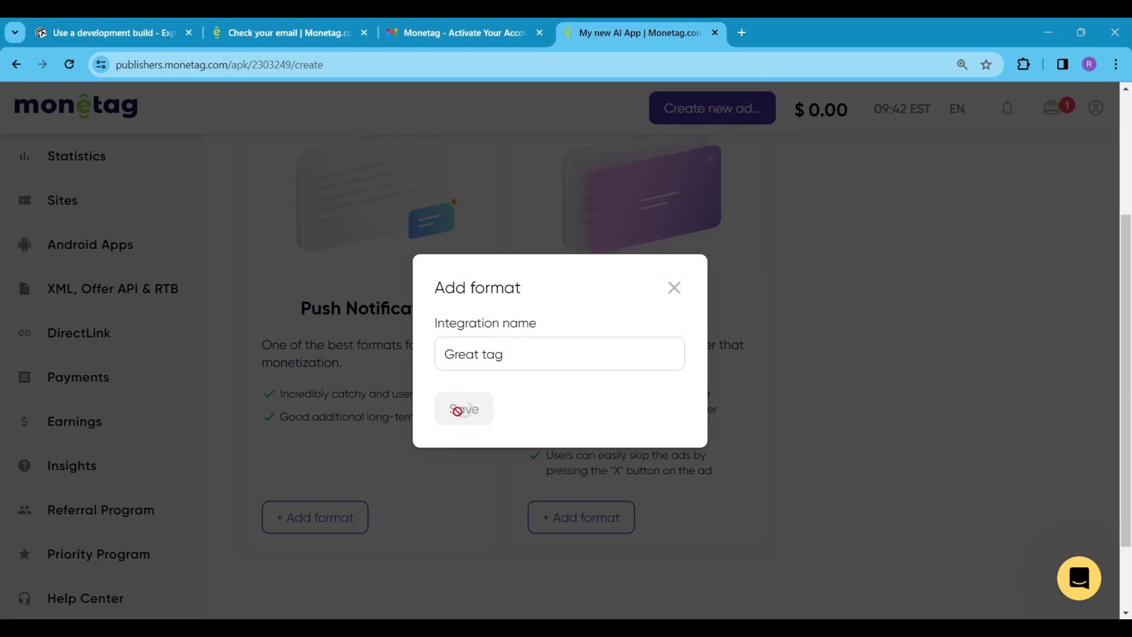
left_click(464, 409)
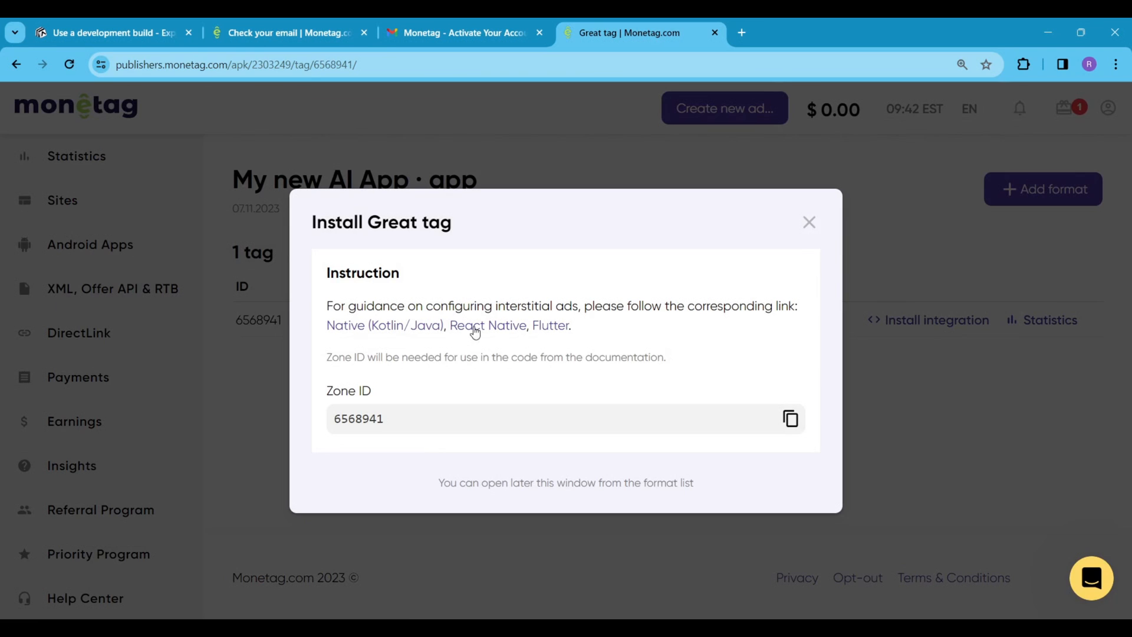
left_click(486, 325)
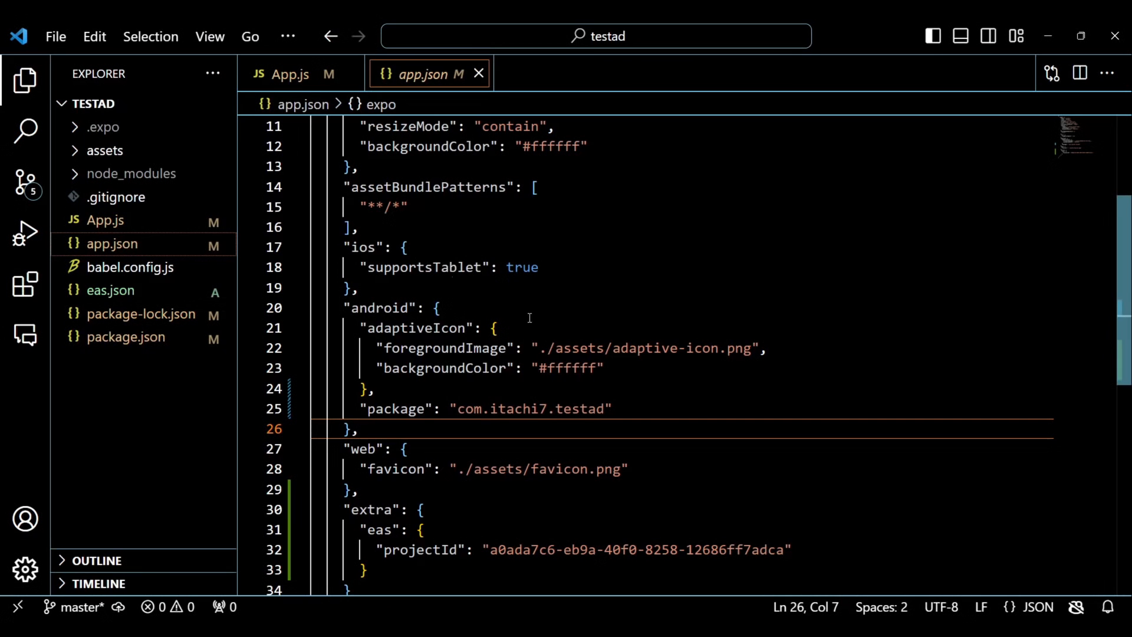
- In App.js, import Notix from 'notix-rn' and import useEffect
left_click(289, 74)
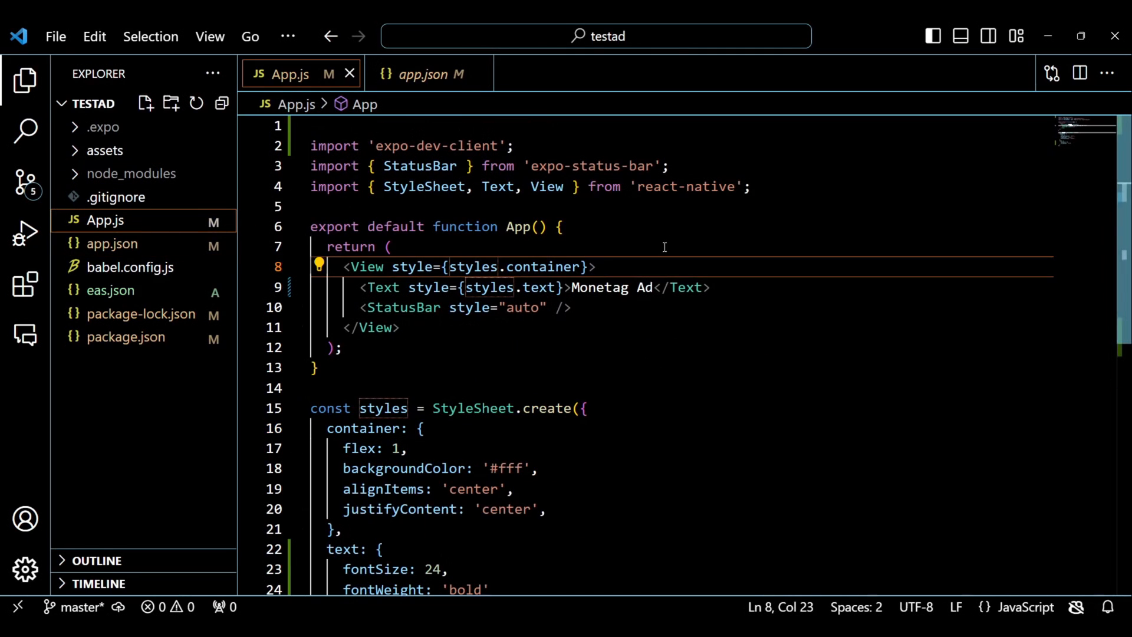
mouse_move(40, 87)
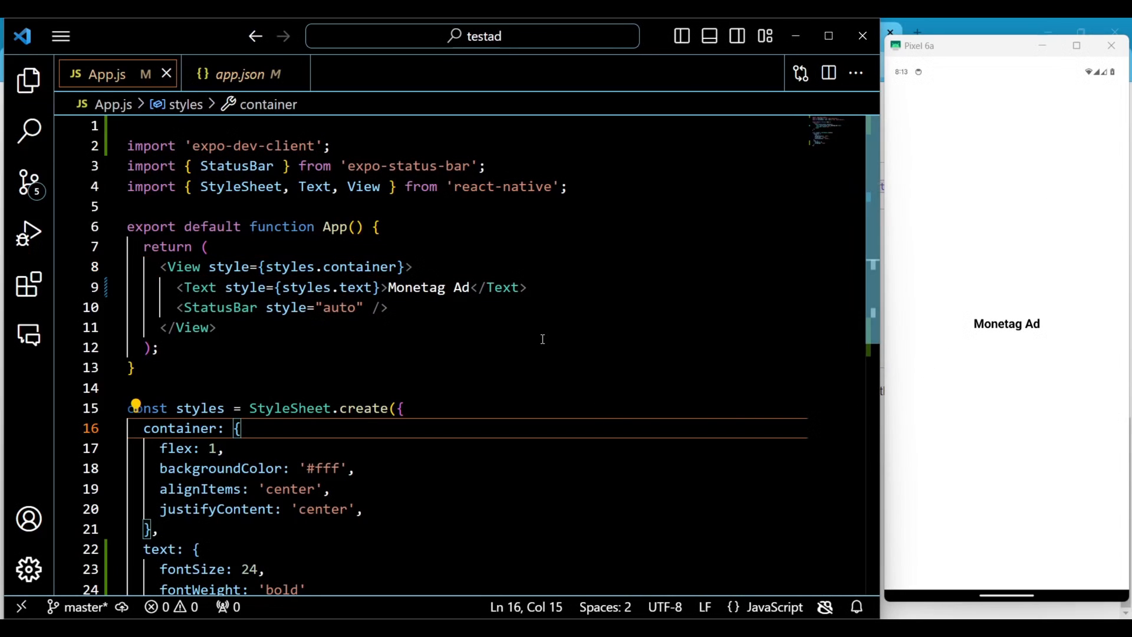
left_click(159, 348)
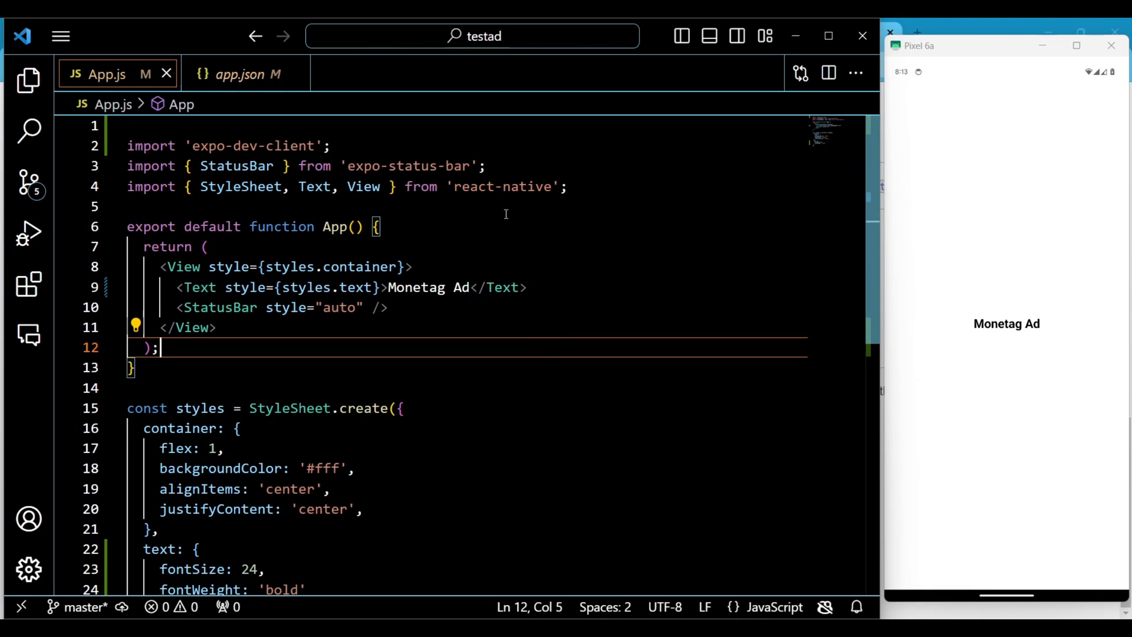
type("i")
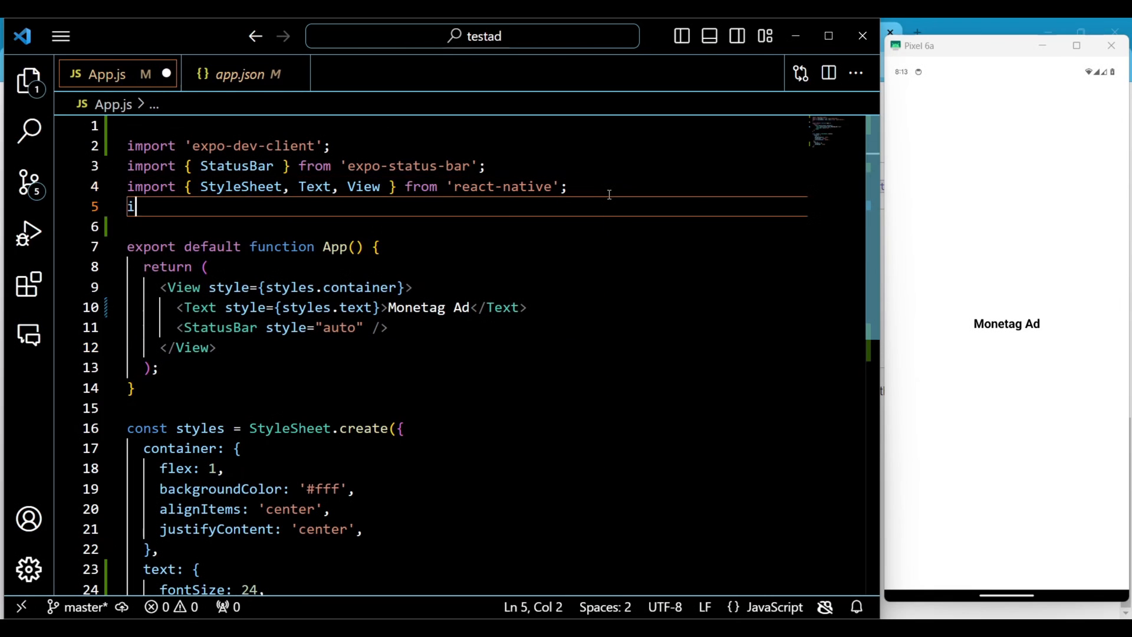
type("mport * as")
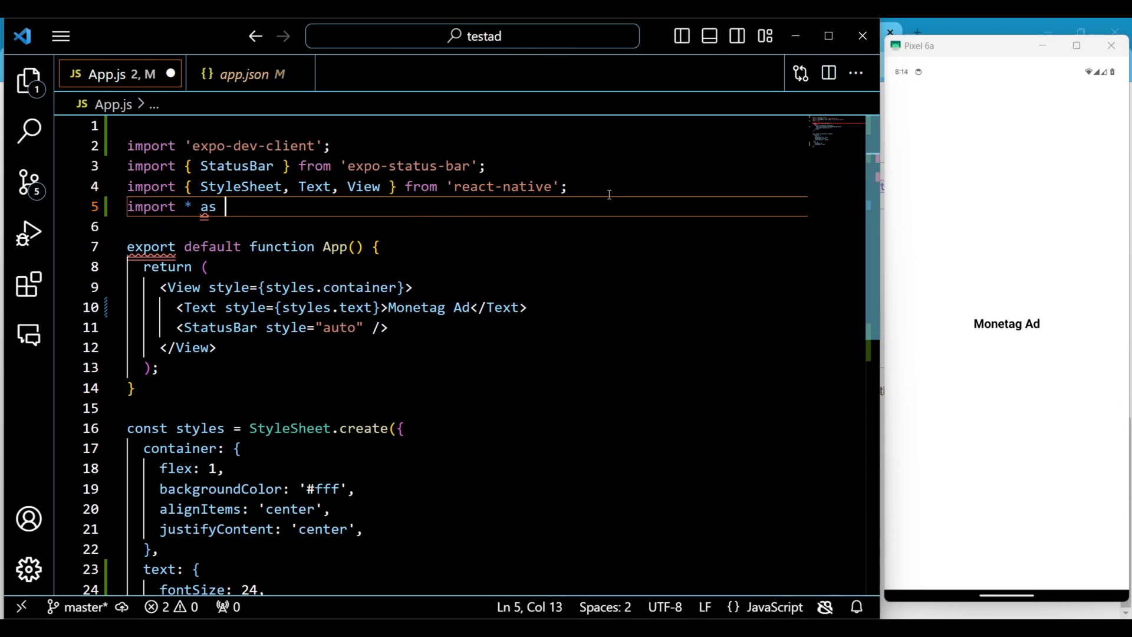
type("Notix f")
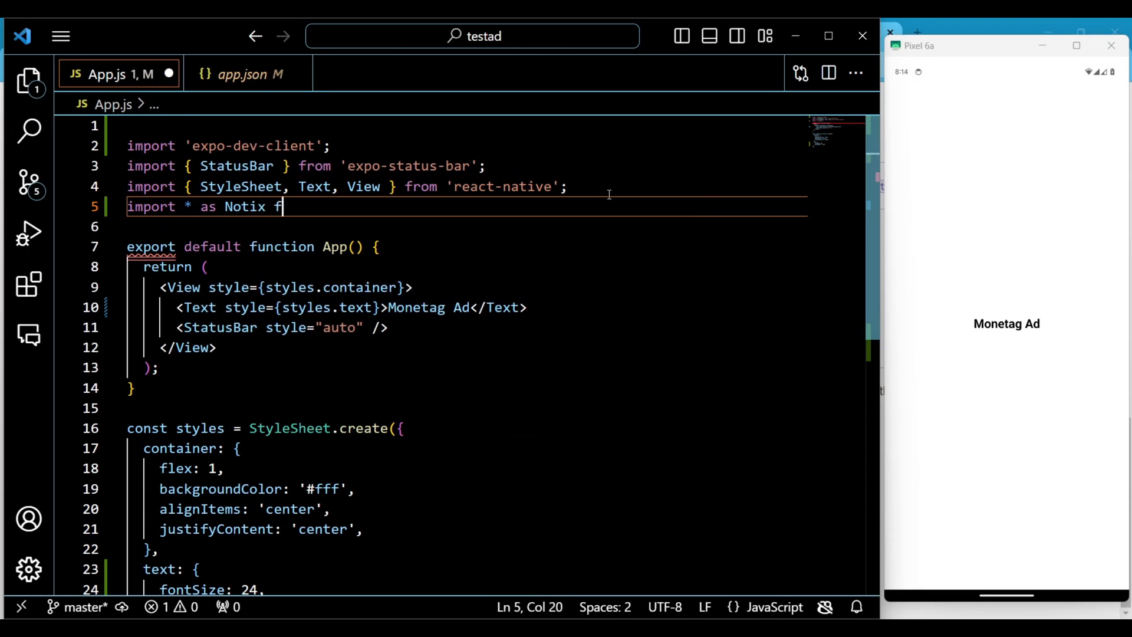
type("rom 'notix-rn")
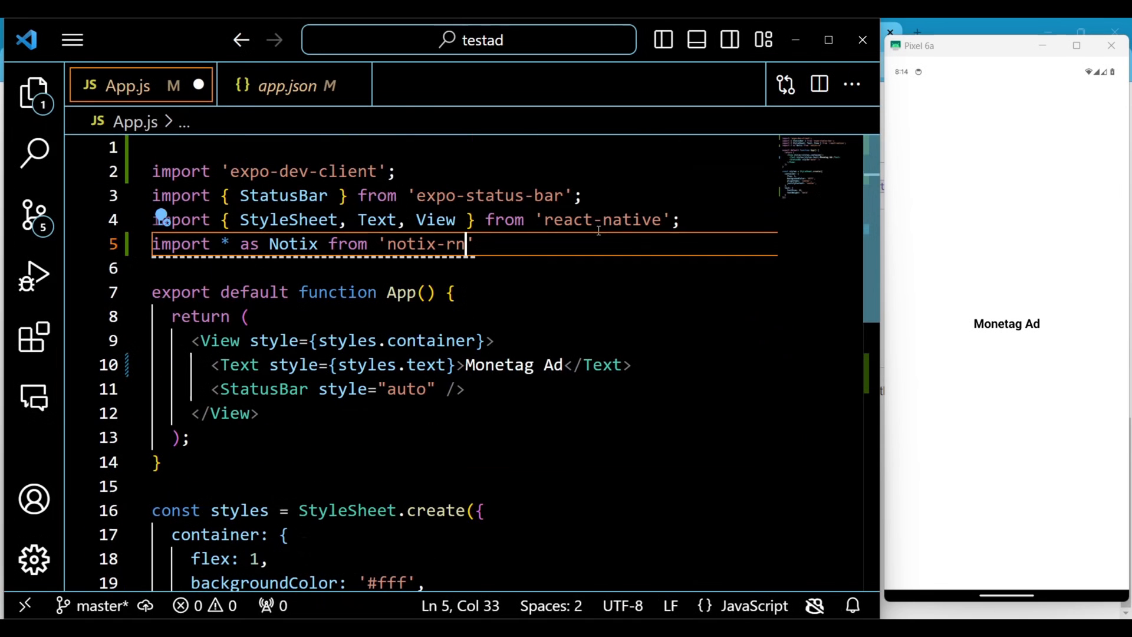
type("import React, from 'react';")
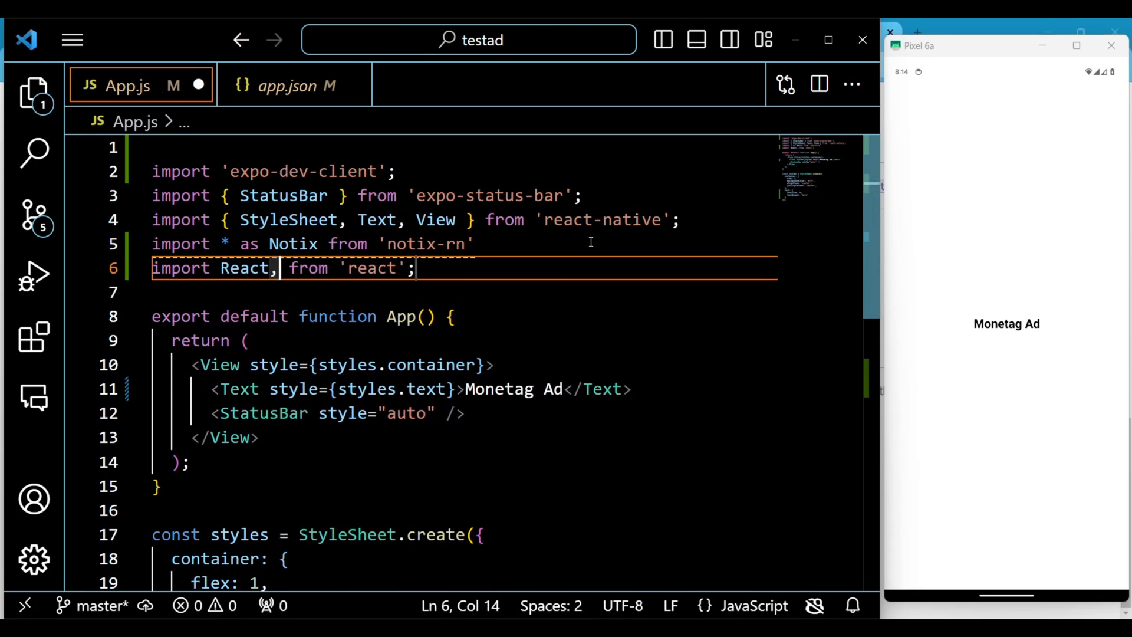
type("{useEffect}")
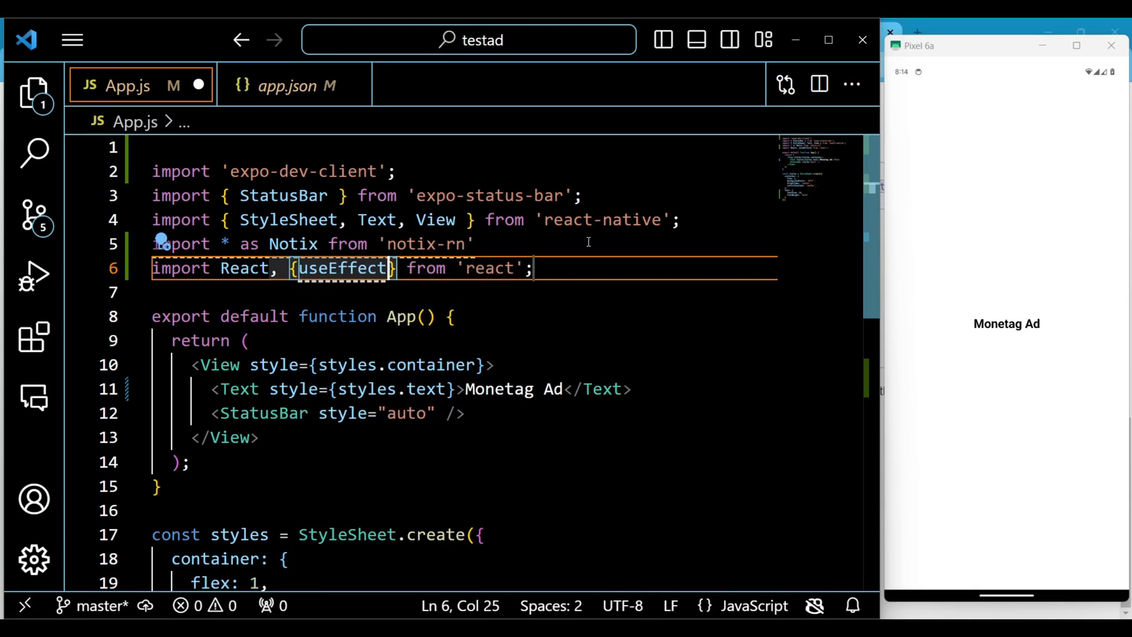
- Declare let interstitialLoader and add a useEffect calling loadInterstitial() with empty dependencies
left_click(533, 267)
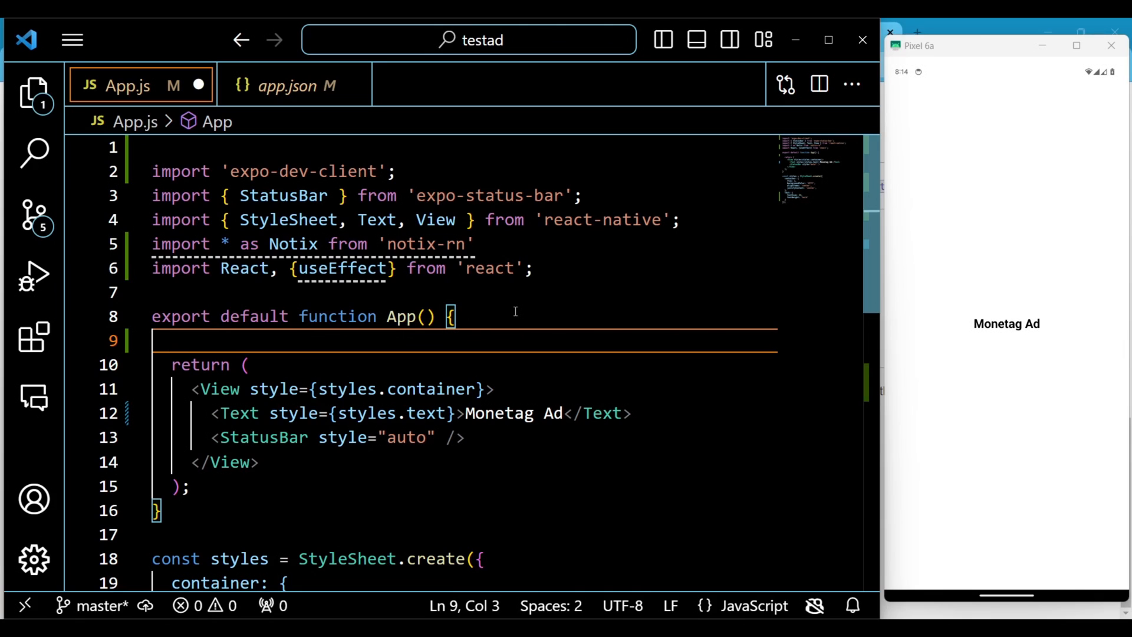
type("let interstitial")
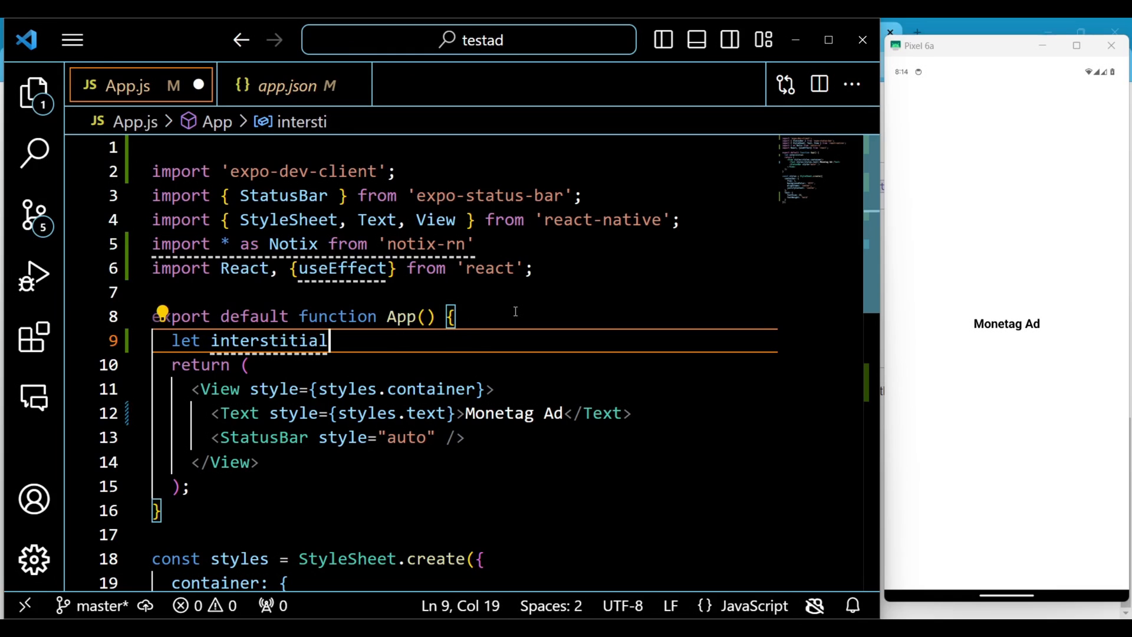
type("Loader;")
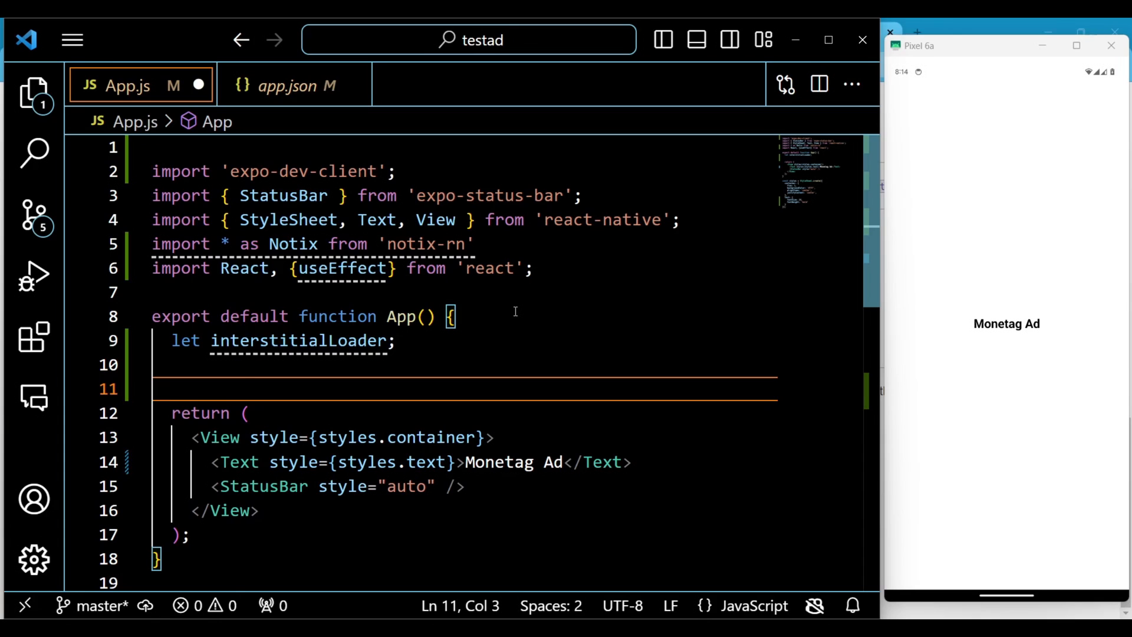
type("useEffect")
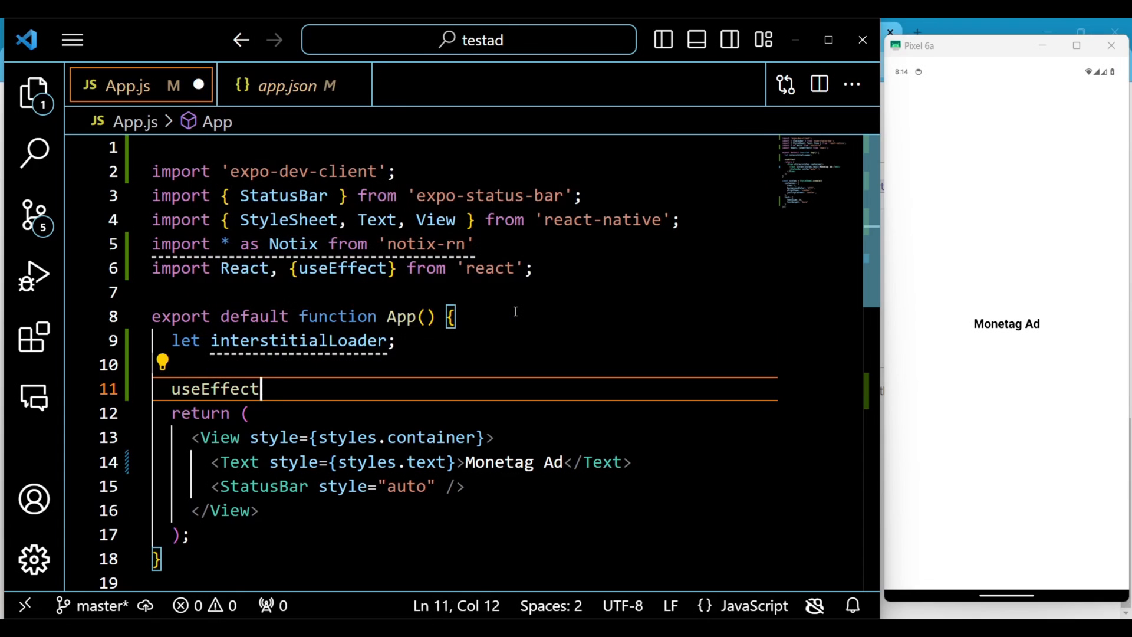
type("(() => {")
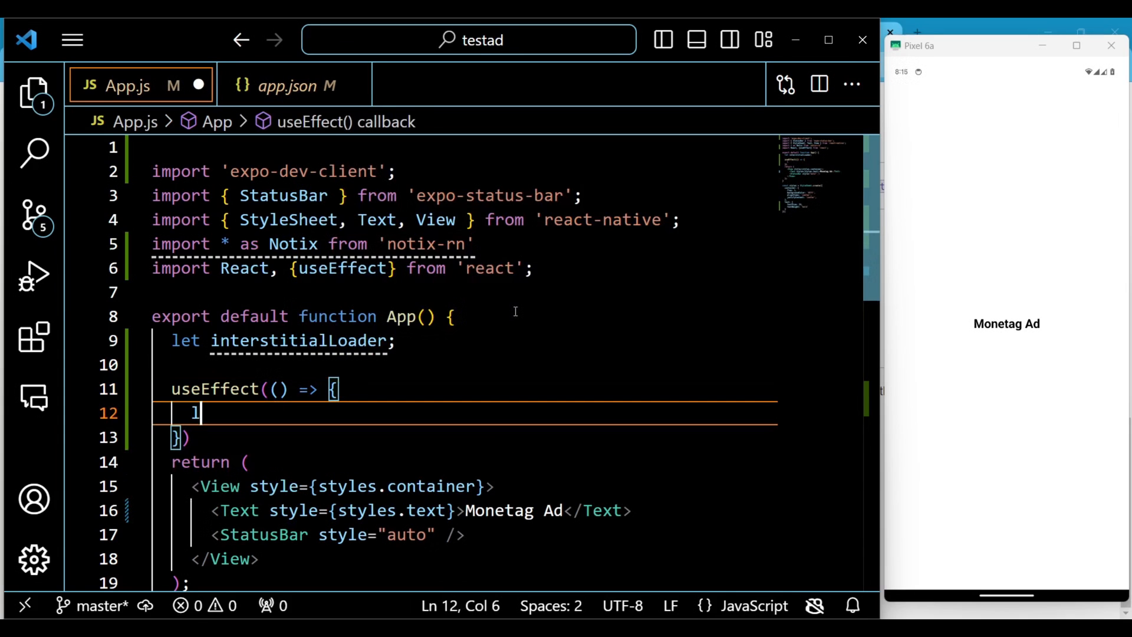
type("oadInterstitial")
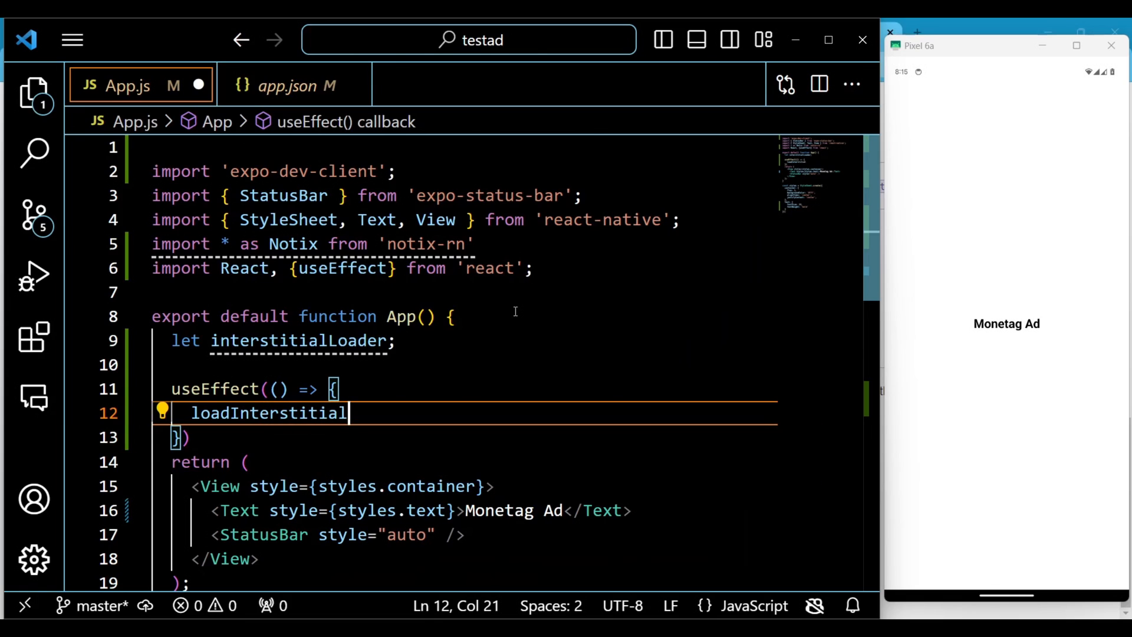
type("();")
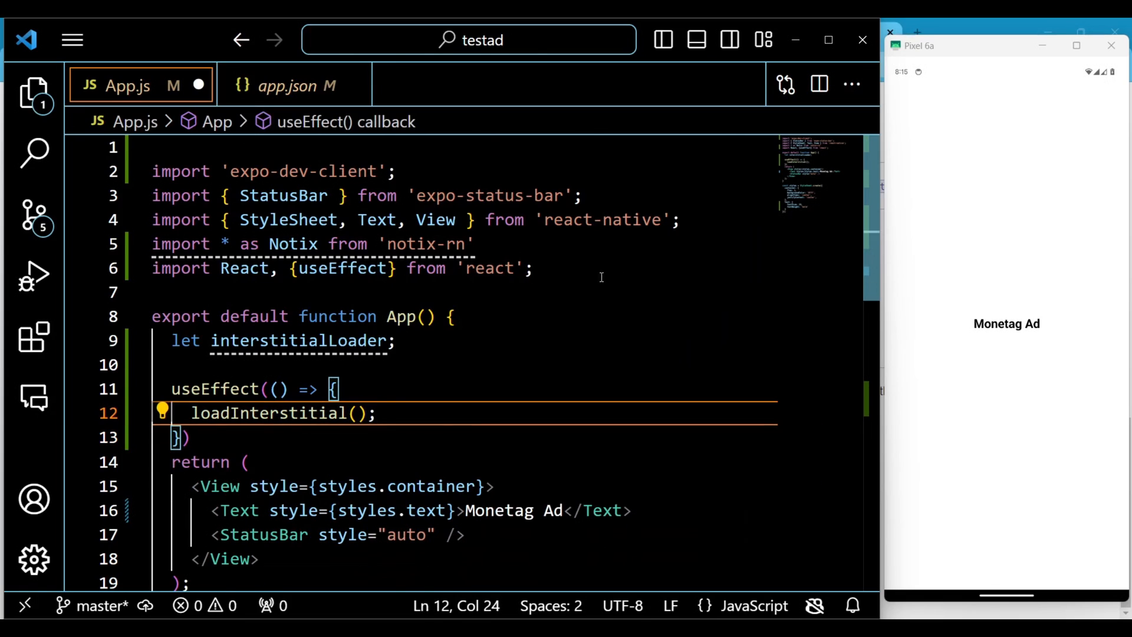
scroll("down", 3)
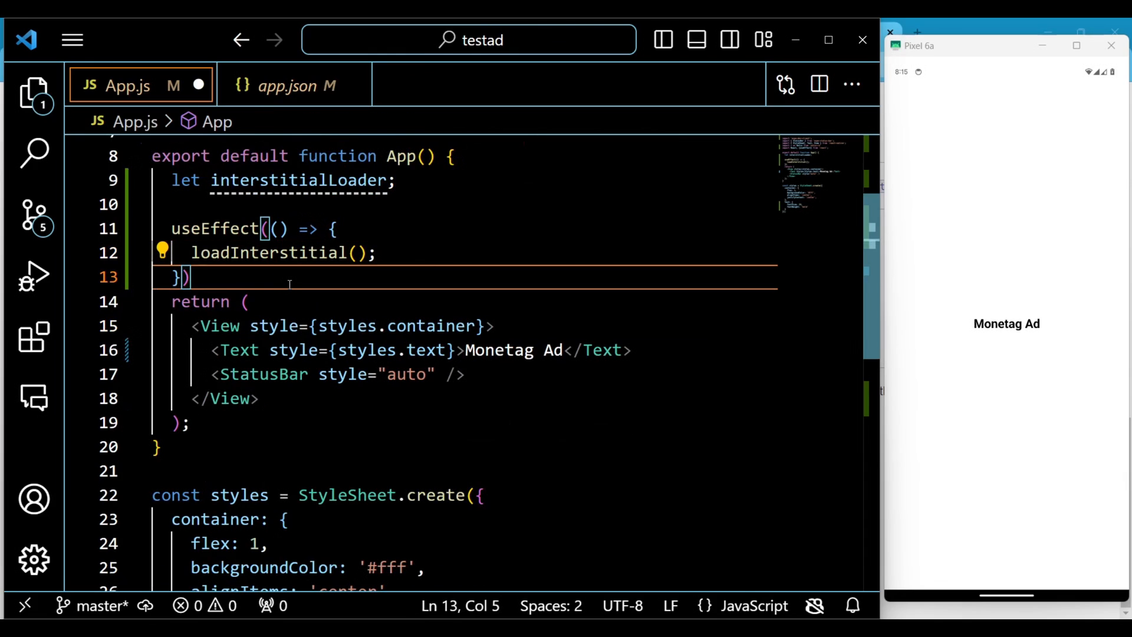
type(", []")
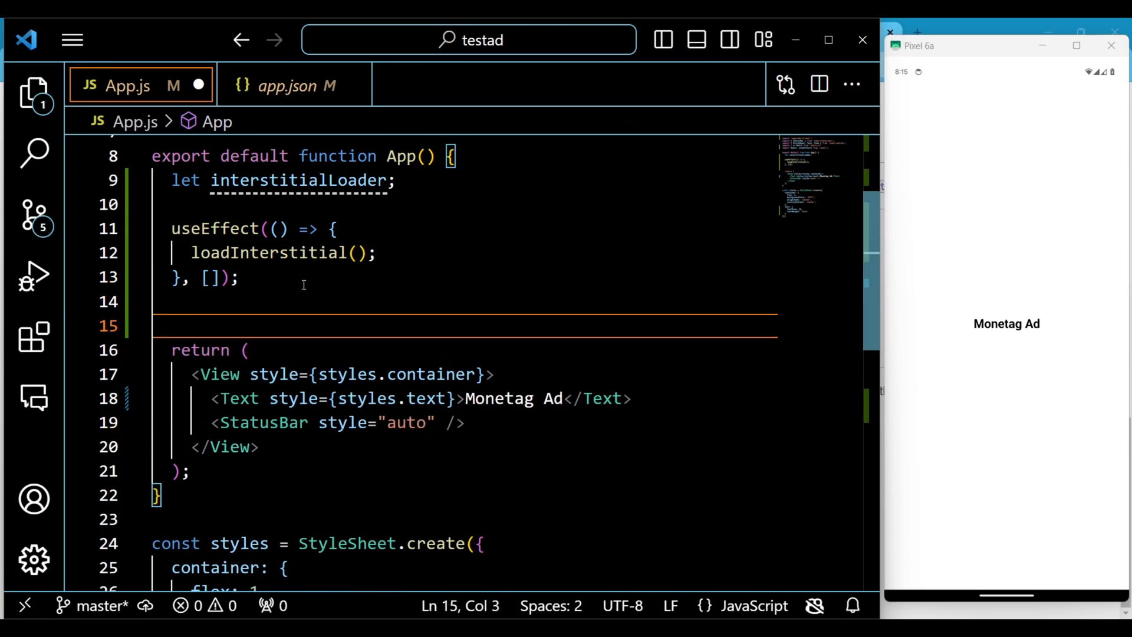
- Start an async loadInterstitial that awaits Notix.Interstitial.createLoader into interstitialLoader
type("const loadInterstitial =")
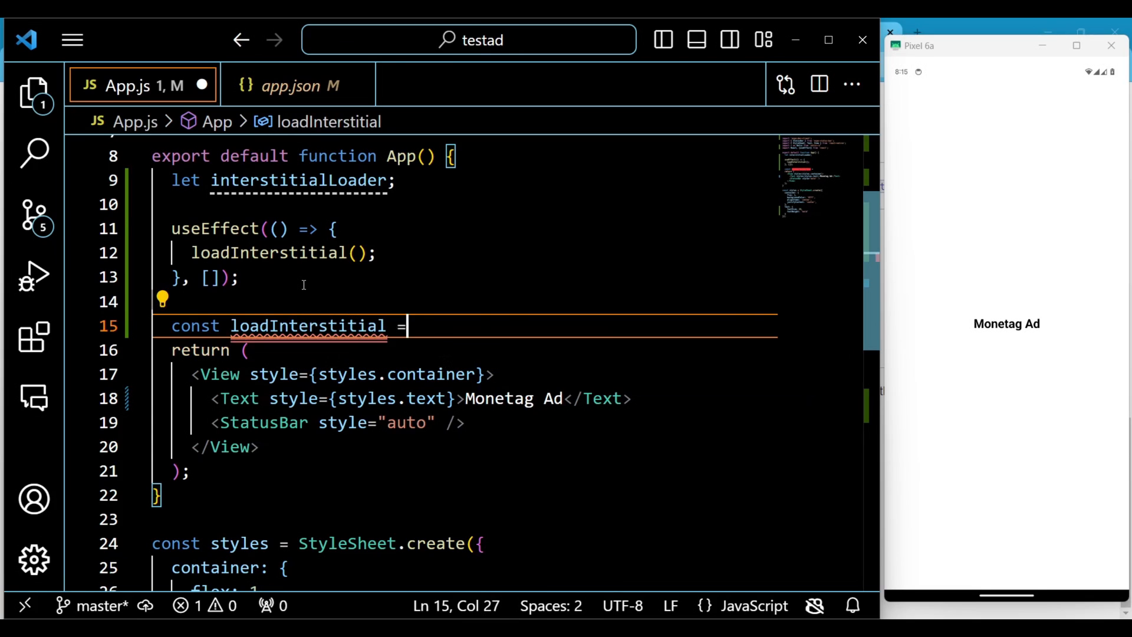
type("async ()")
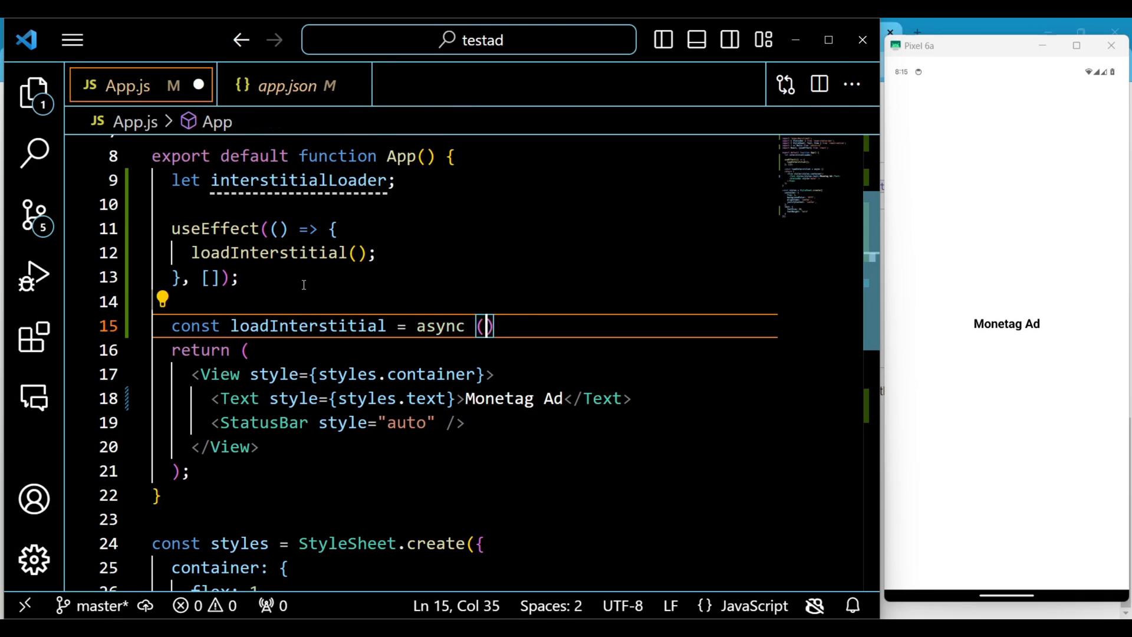
type("interstitialLoader = await")
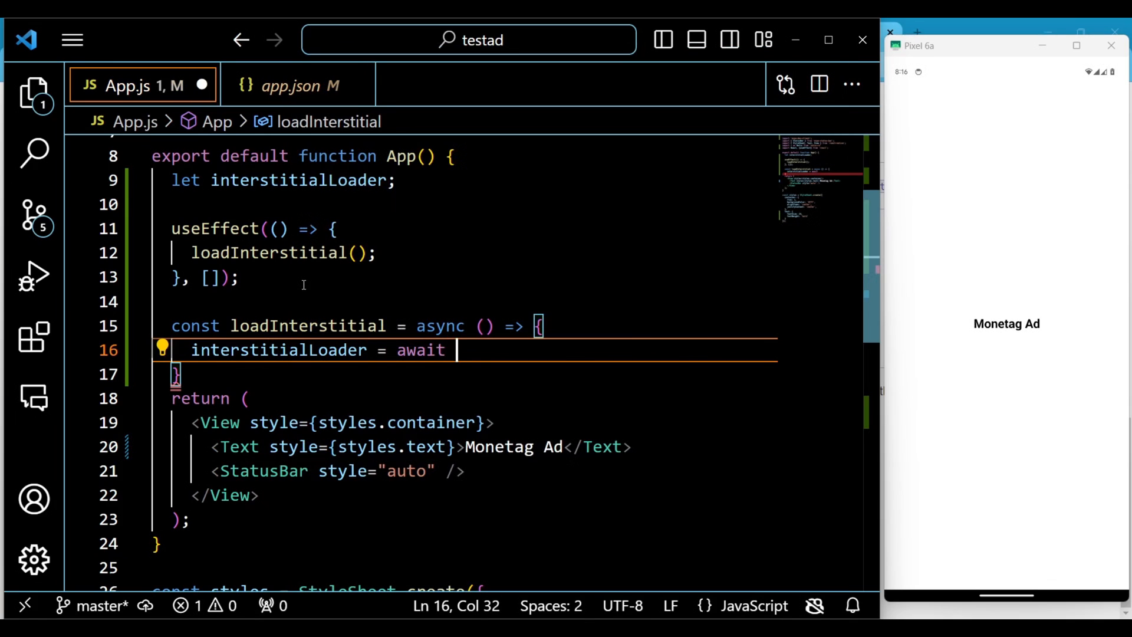
type("Notix.Interstitial")
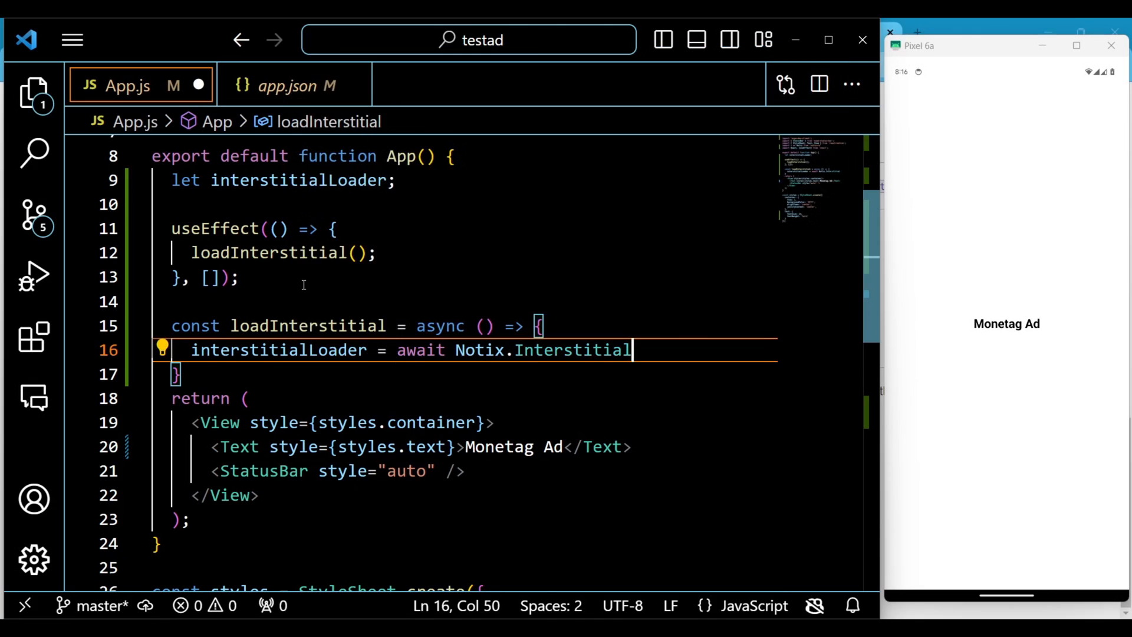
type(".c")
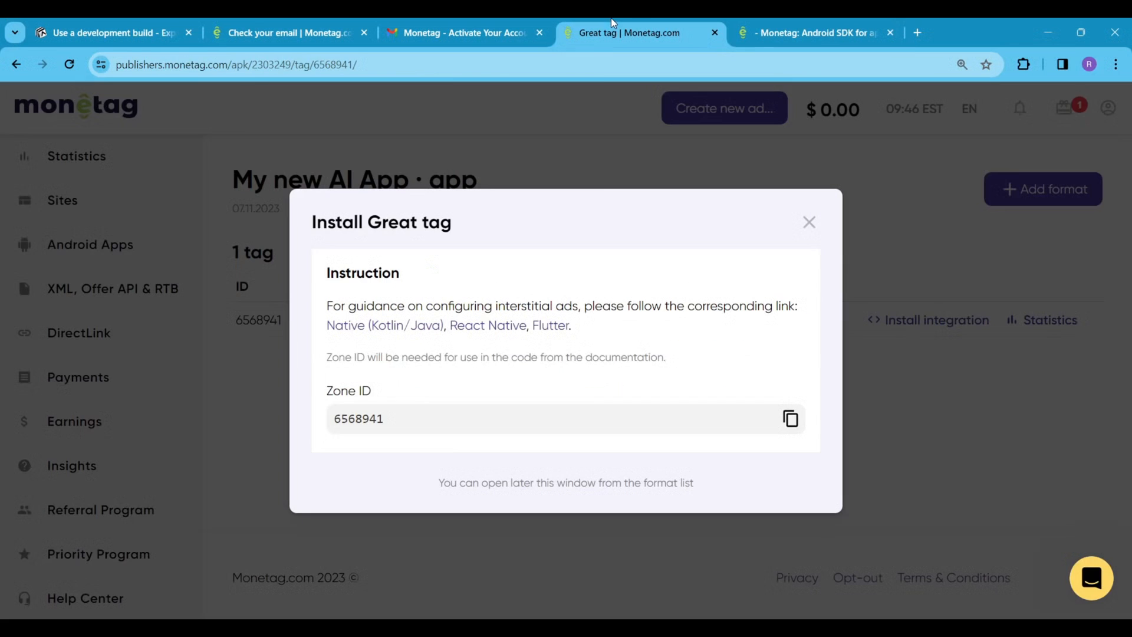
left_click(790, 419)
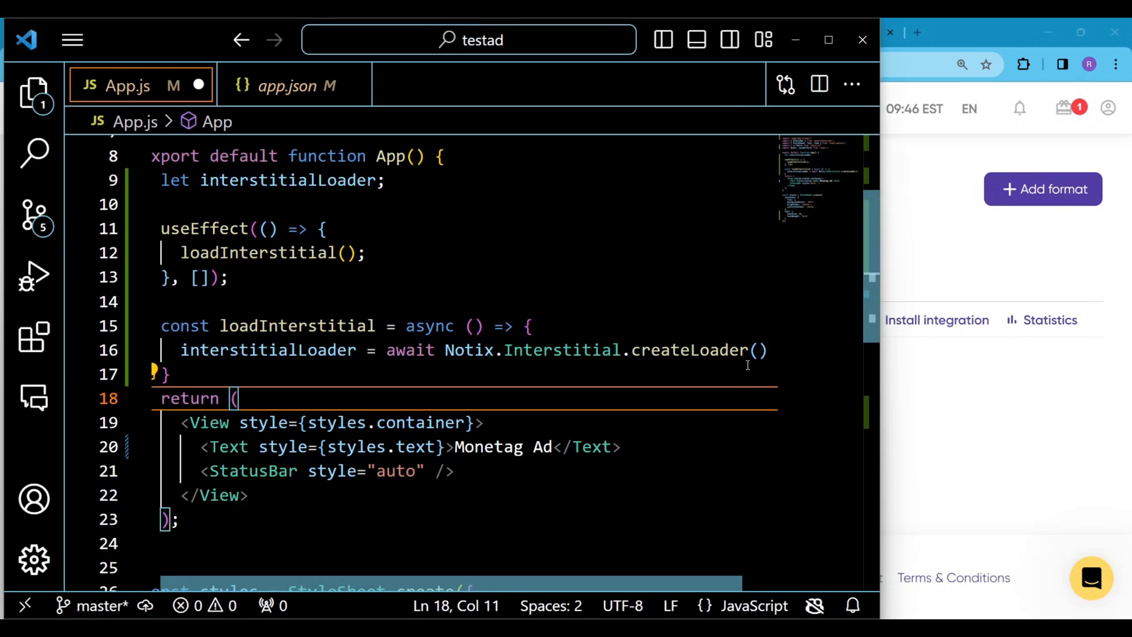
- Pass zone ID 6568941 to createLoader, start loading, and await next(5000) inside a try
type("6568941")
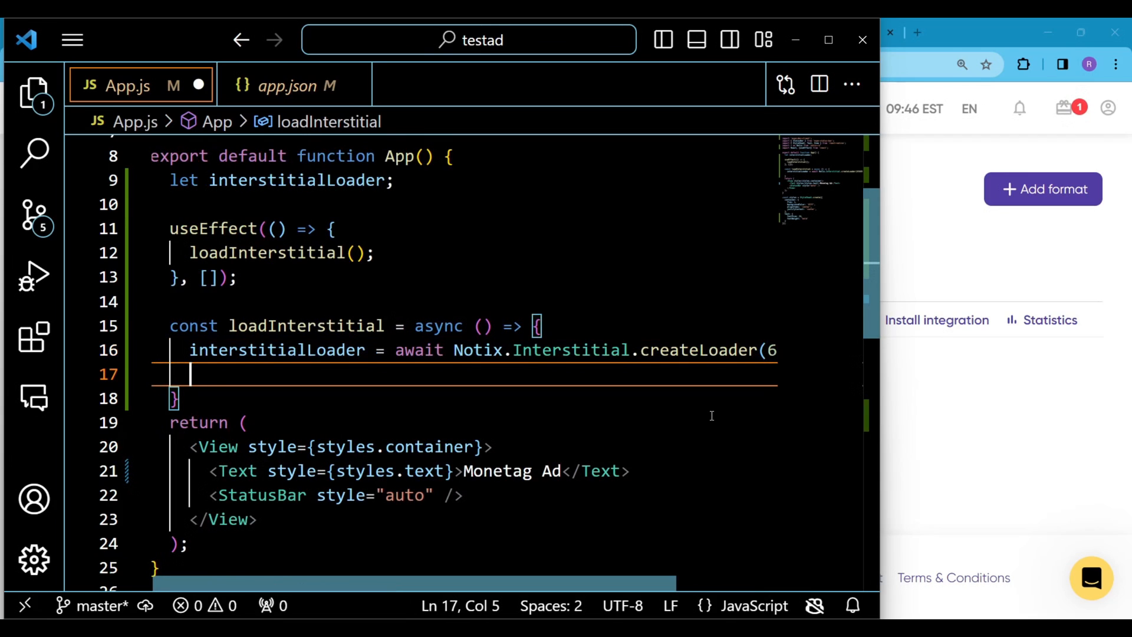
type("interstitialLoader.startLoading(")
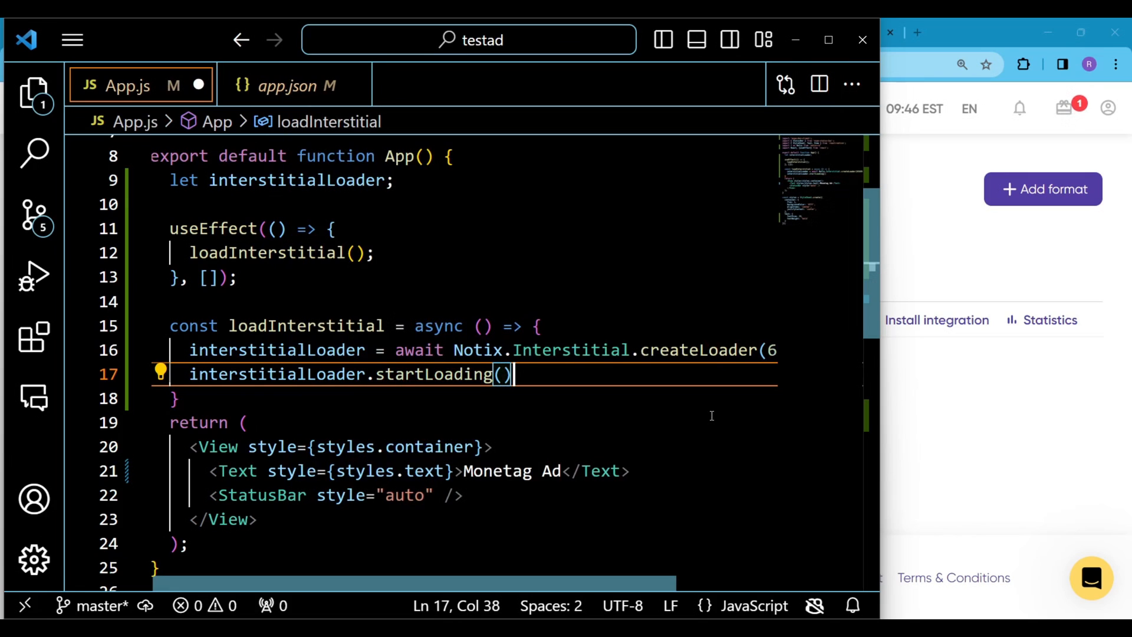
type("try {")
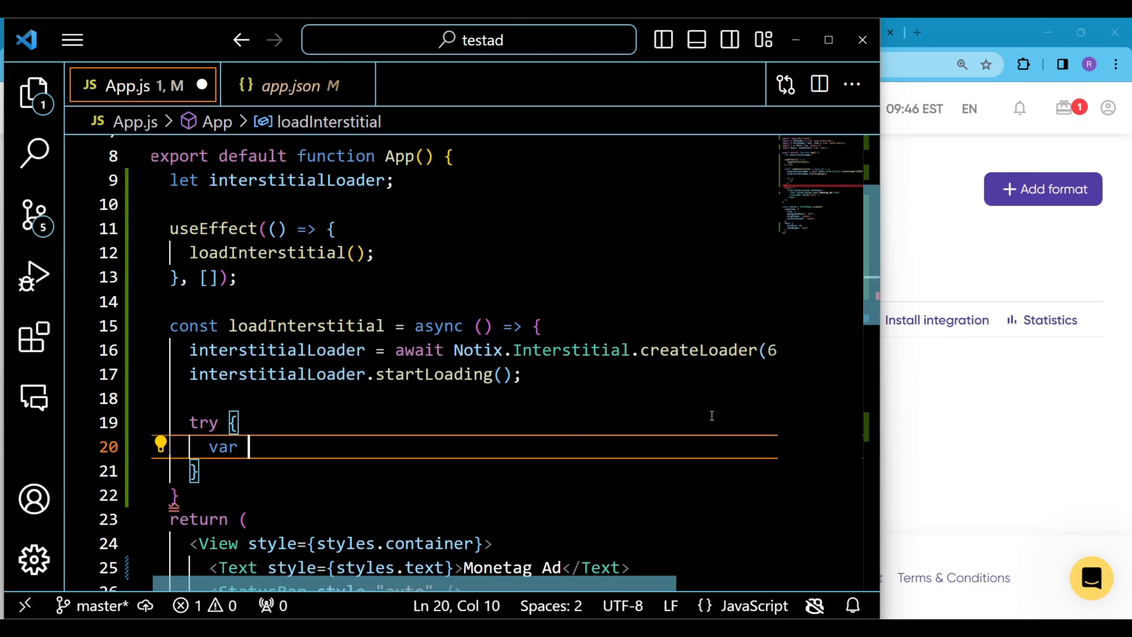
type("interstitial")
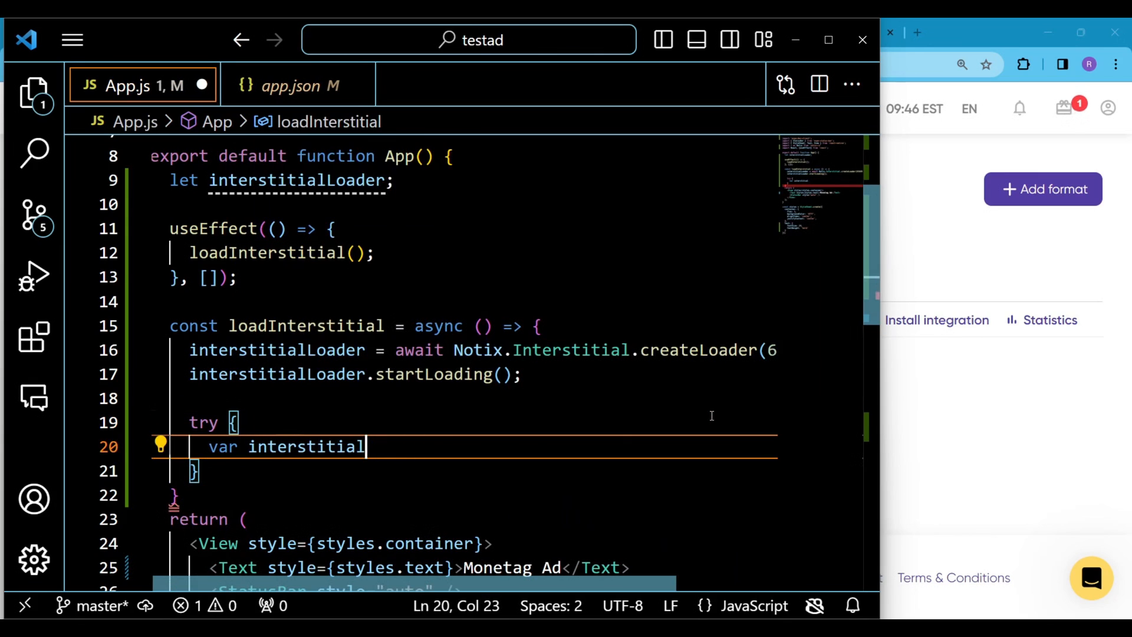
type("Data = await interstitialLoader")
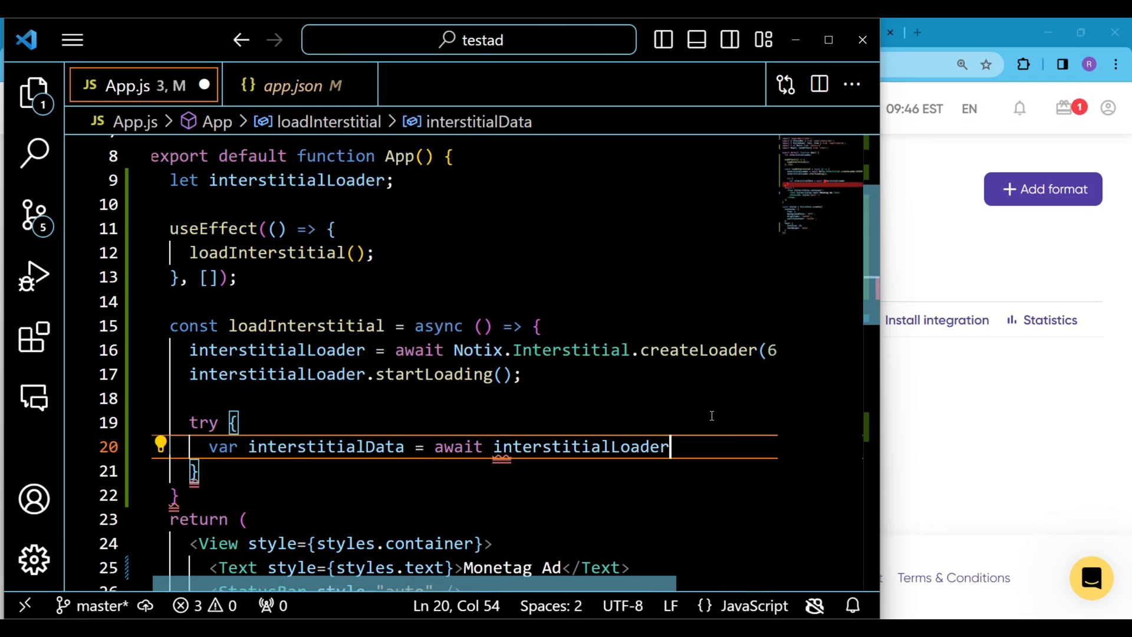
type(".next(5000);")
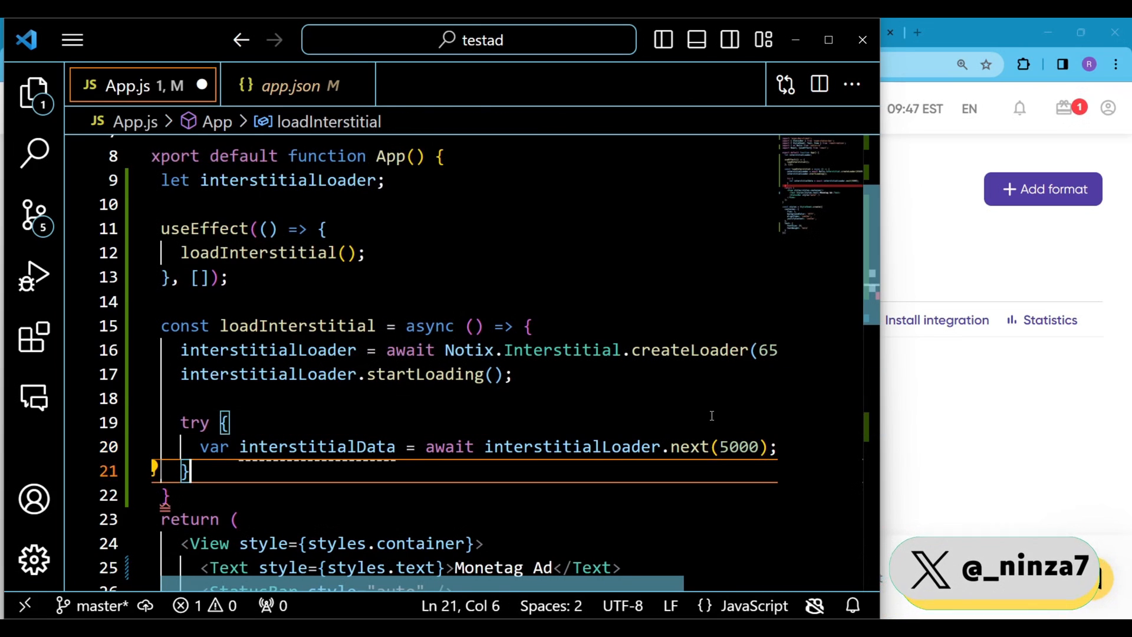
- Add a catch returning on Exception, then call Notix.Interstitial.show(interstitialData)
type("catch (Excet")
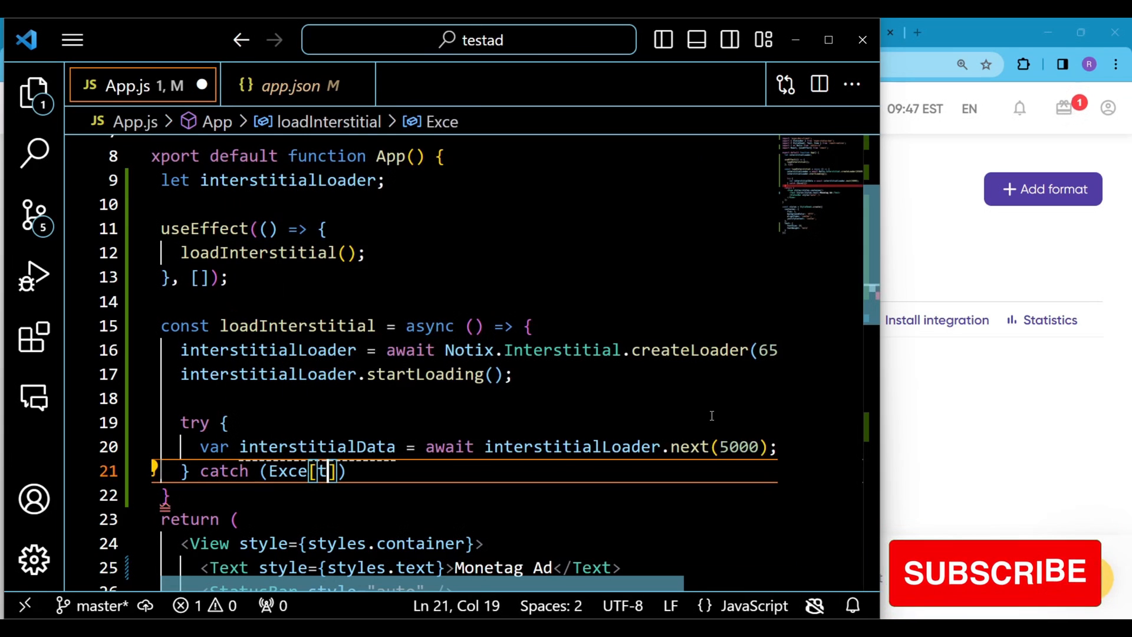
type("Exception")
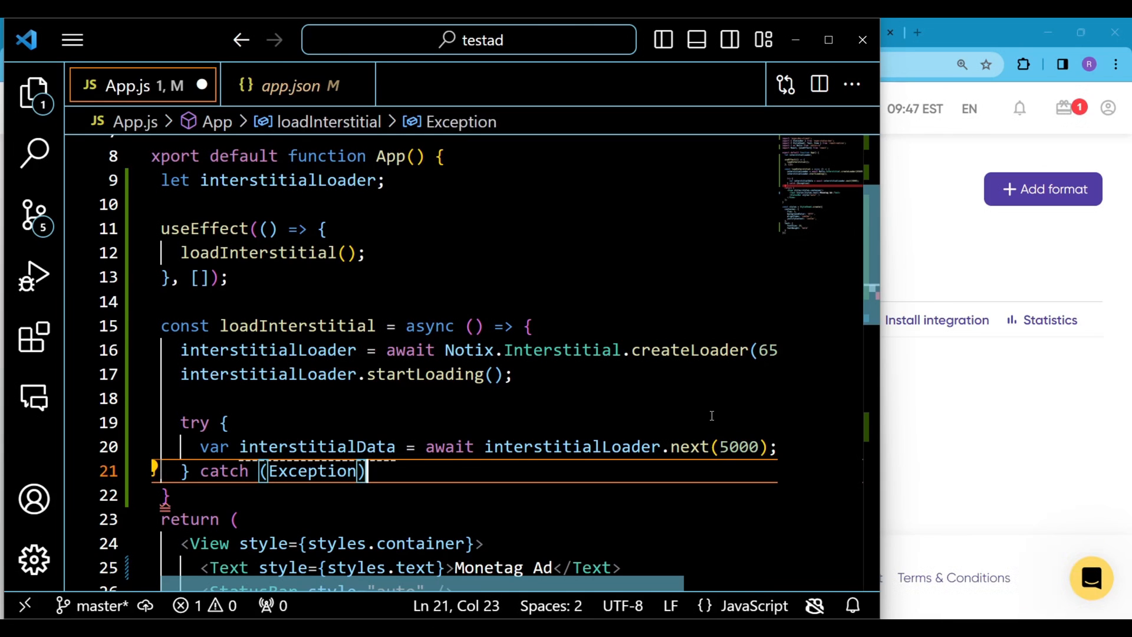
type("return;")
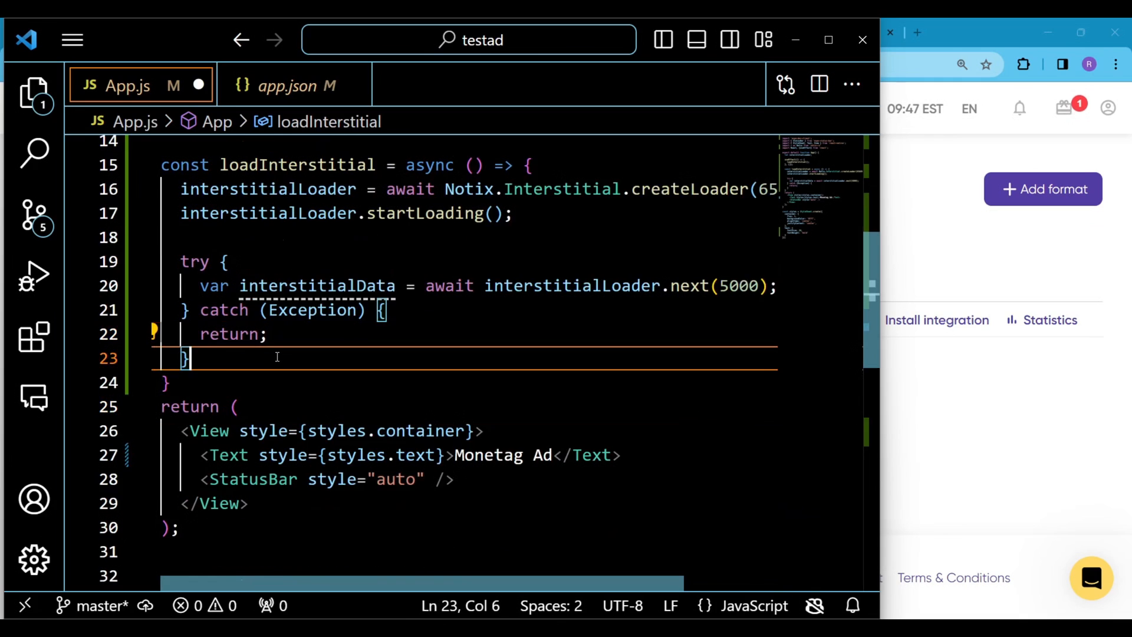
type("Notix.Interstitial")
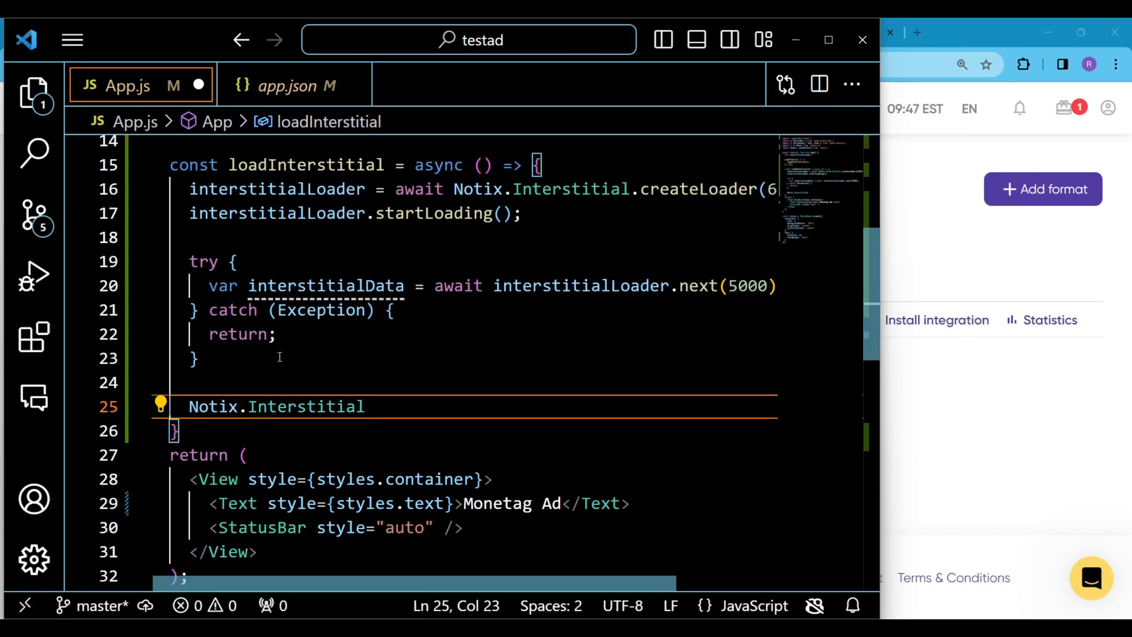
type(".show()")
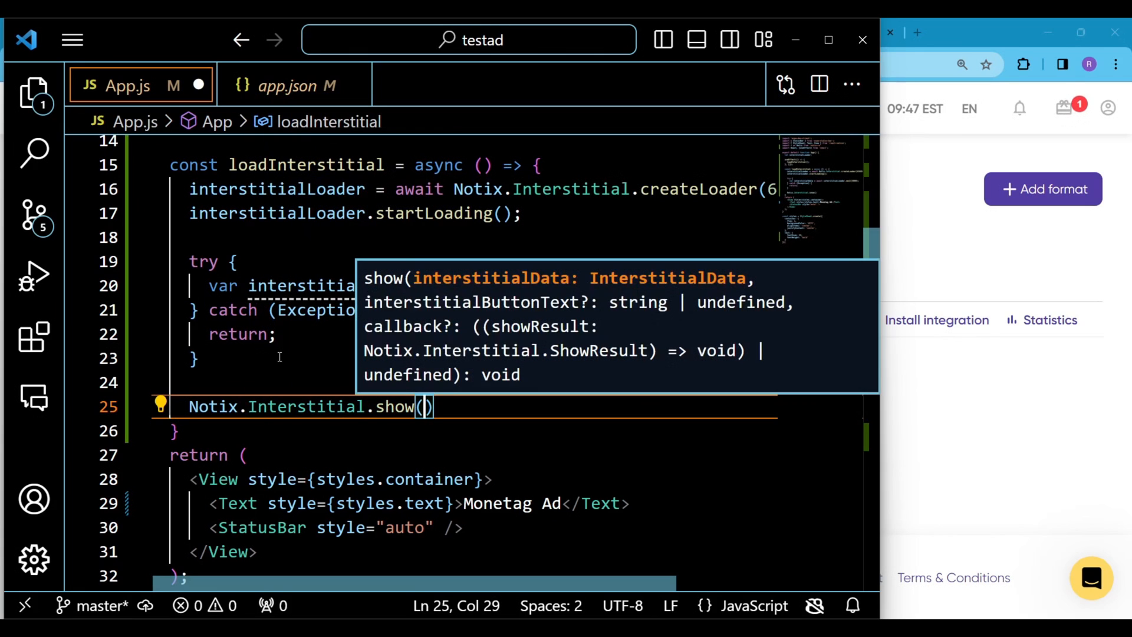
type("interstitialData")
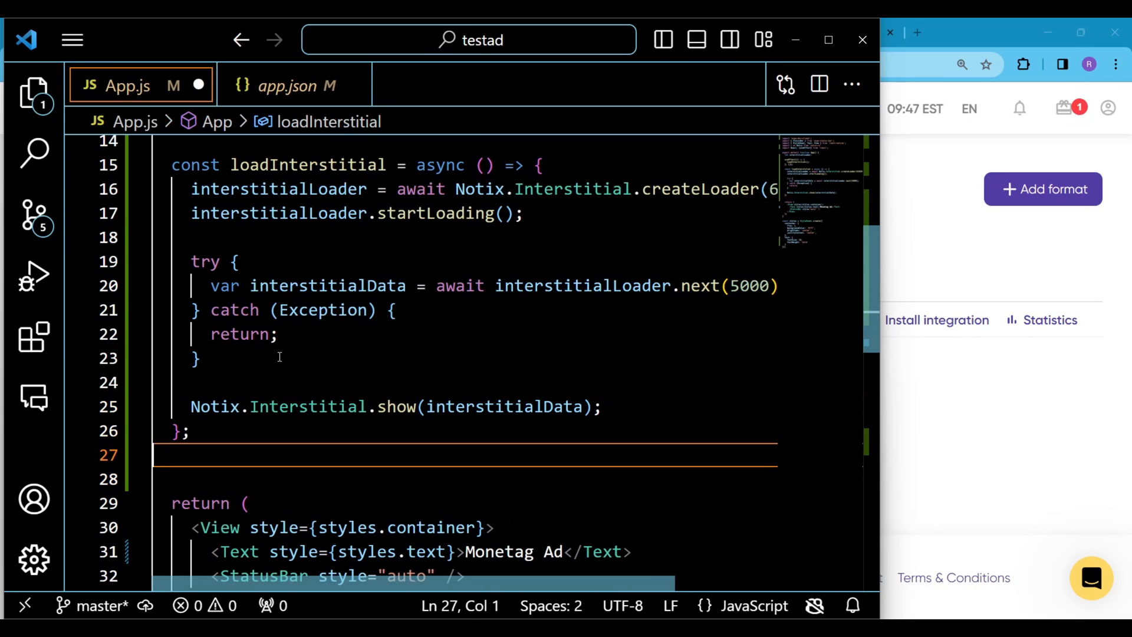
scroll("up", 3)
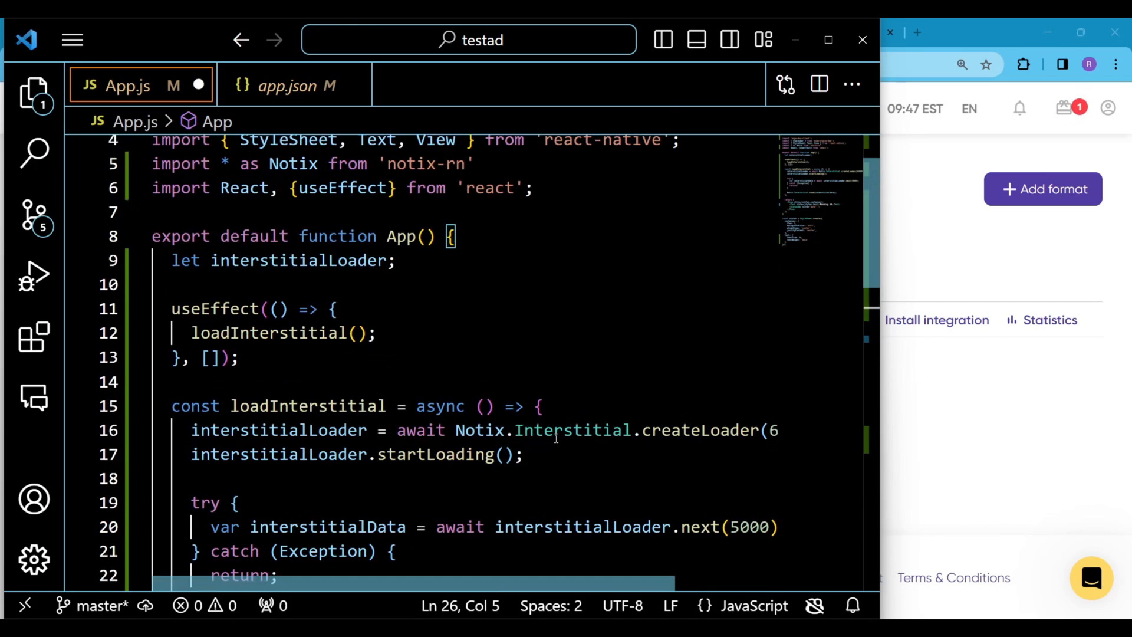
scroll("down", 3)
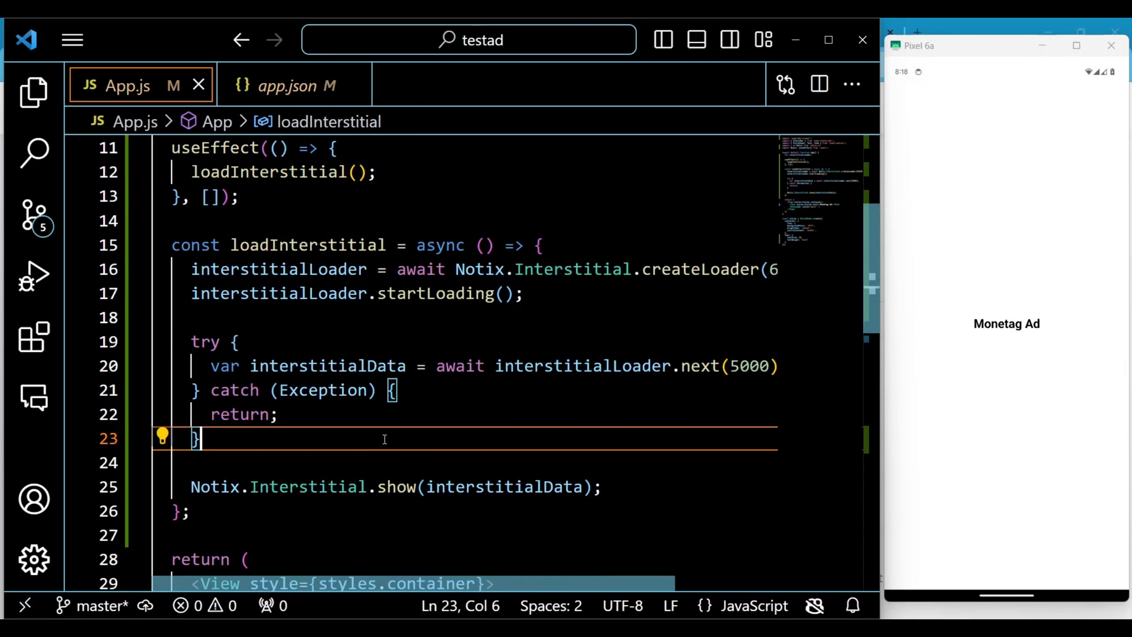
- Change the App.js Text label to 'Monetag Interstitial and Push Notification Ad'
scroll("down", 3)
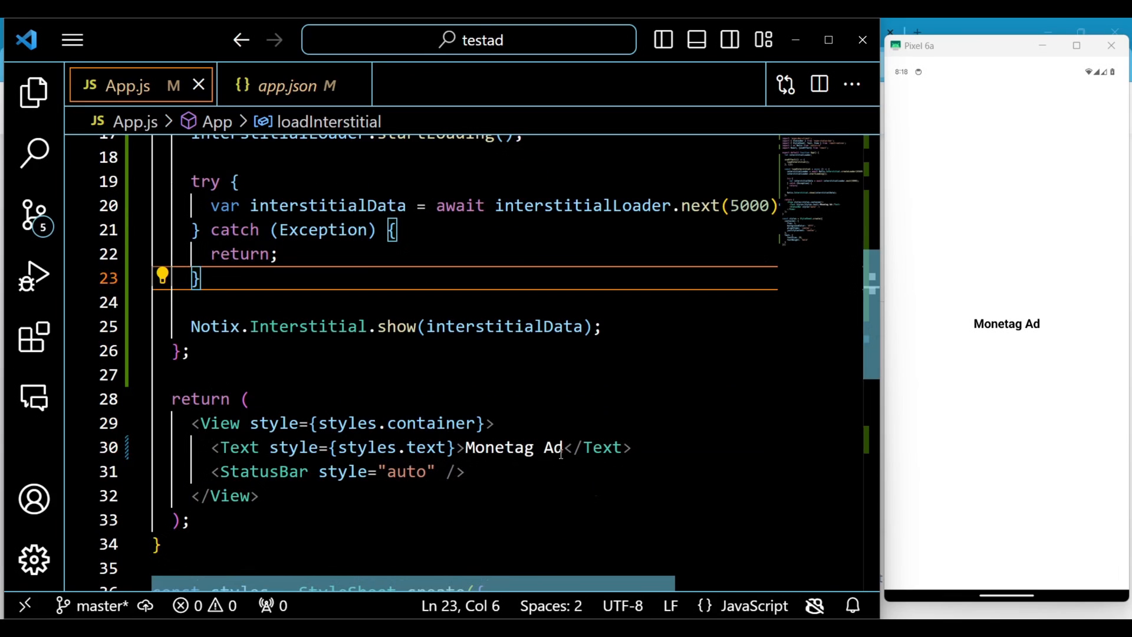
type("s")
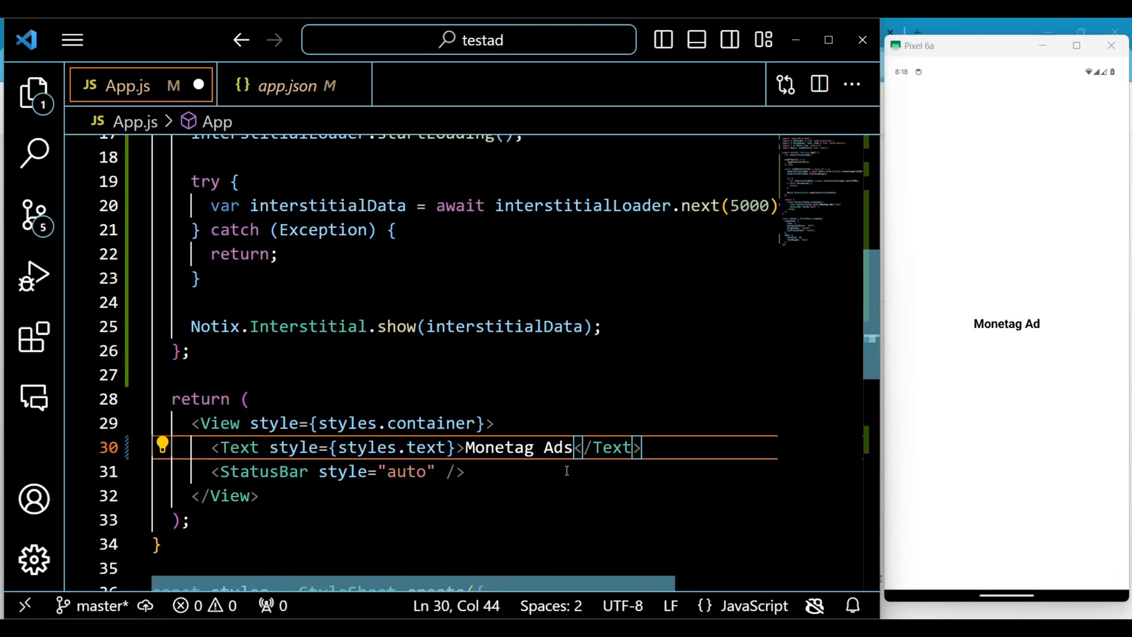
type("Interstitial a")
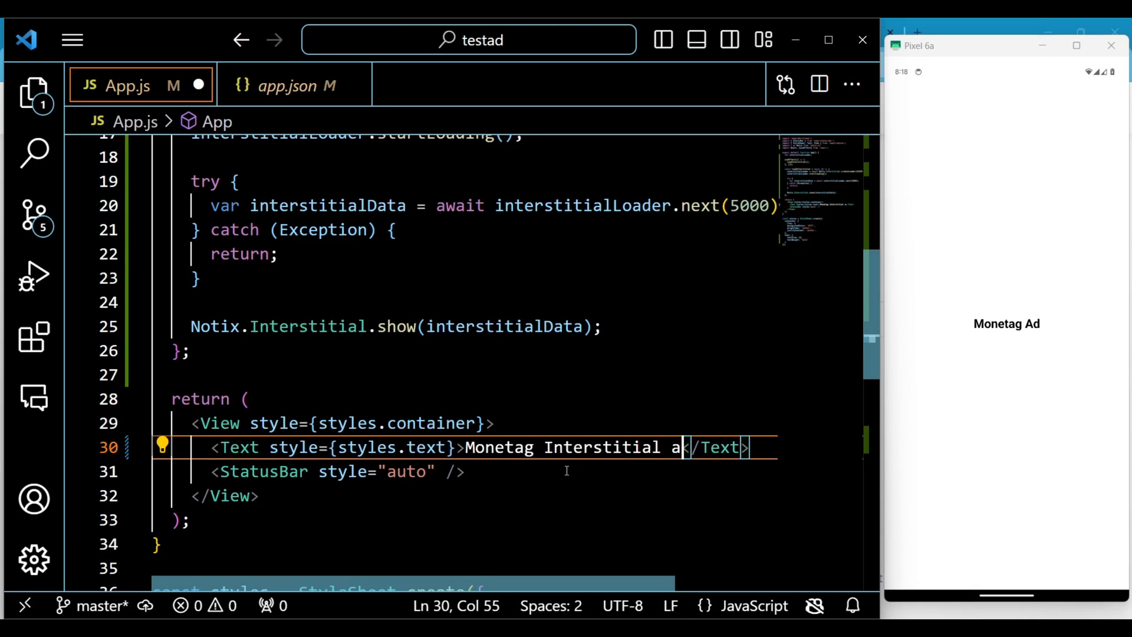
type("nd Push notifica")
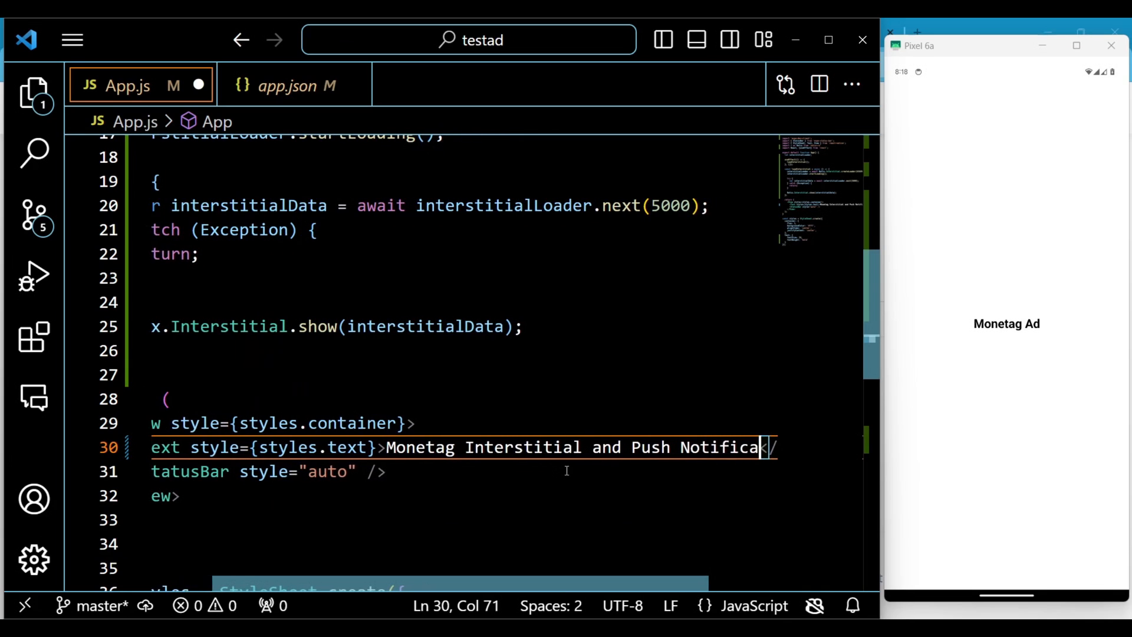
type("tion Ad")
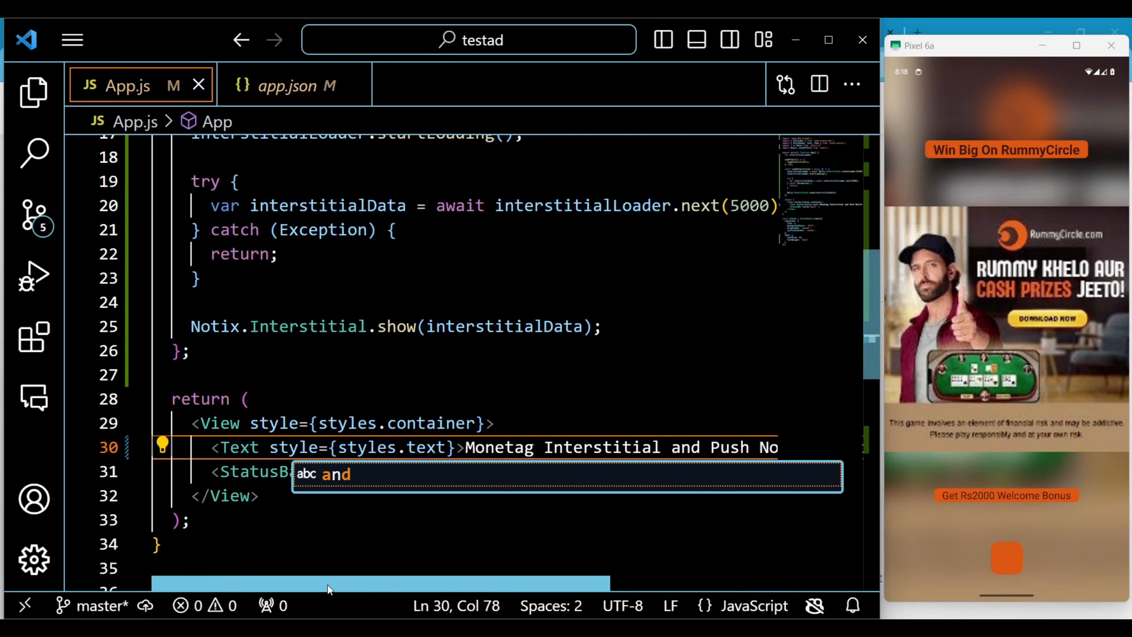
scroll("up", 3)
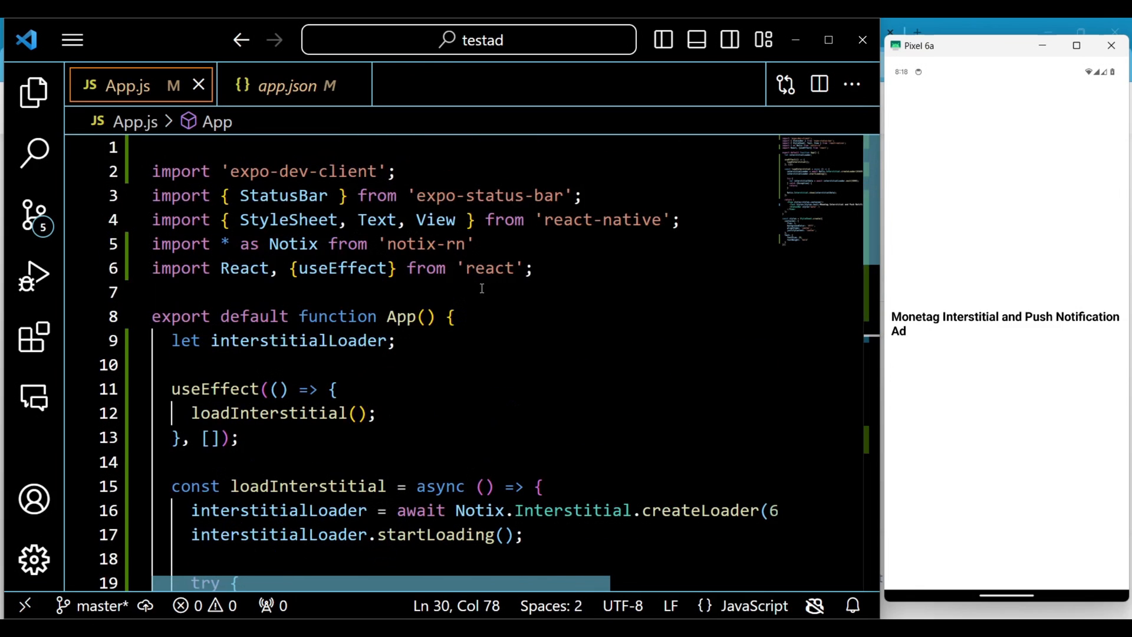
scroll("down", 3)
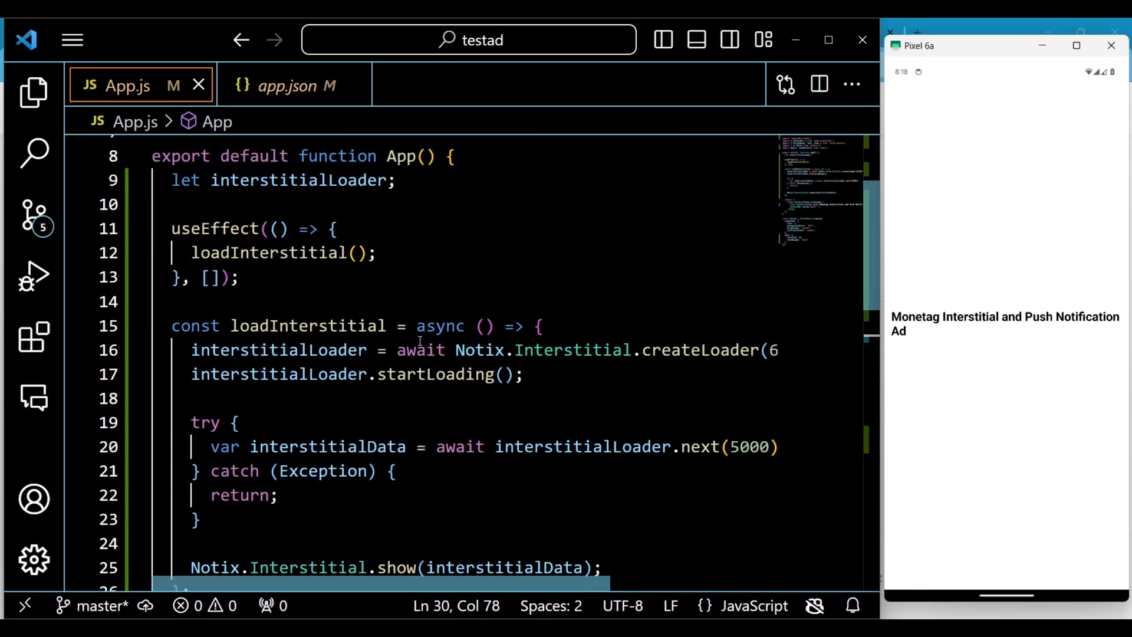
- Add an initializePushNotification(); call inside the startup useEffect
key("enter")
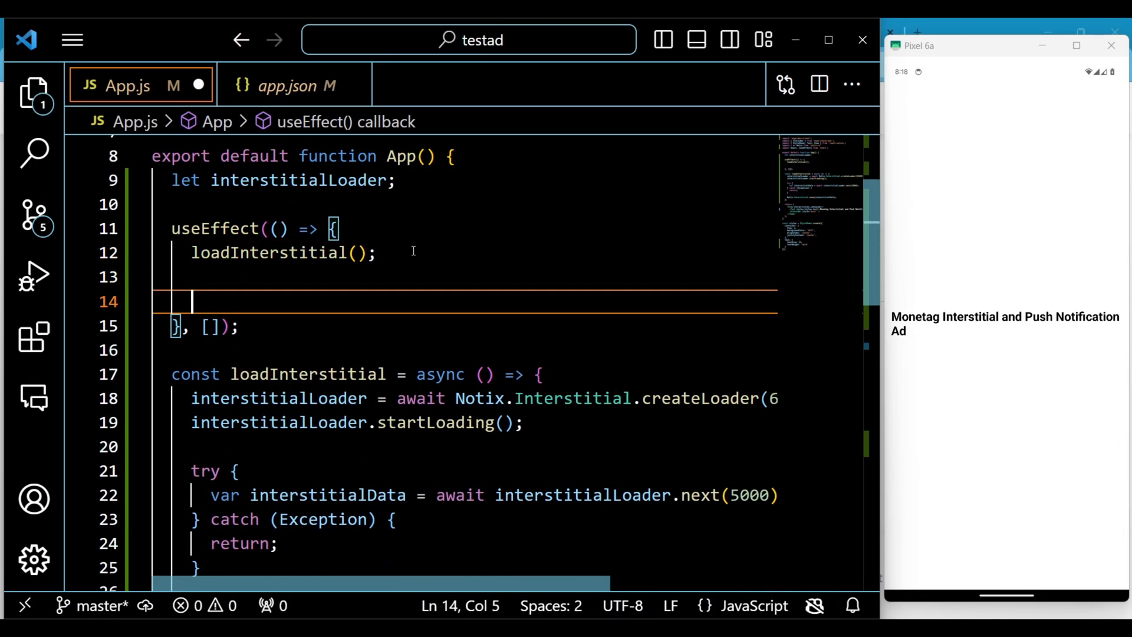
type("initialize")
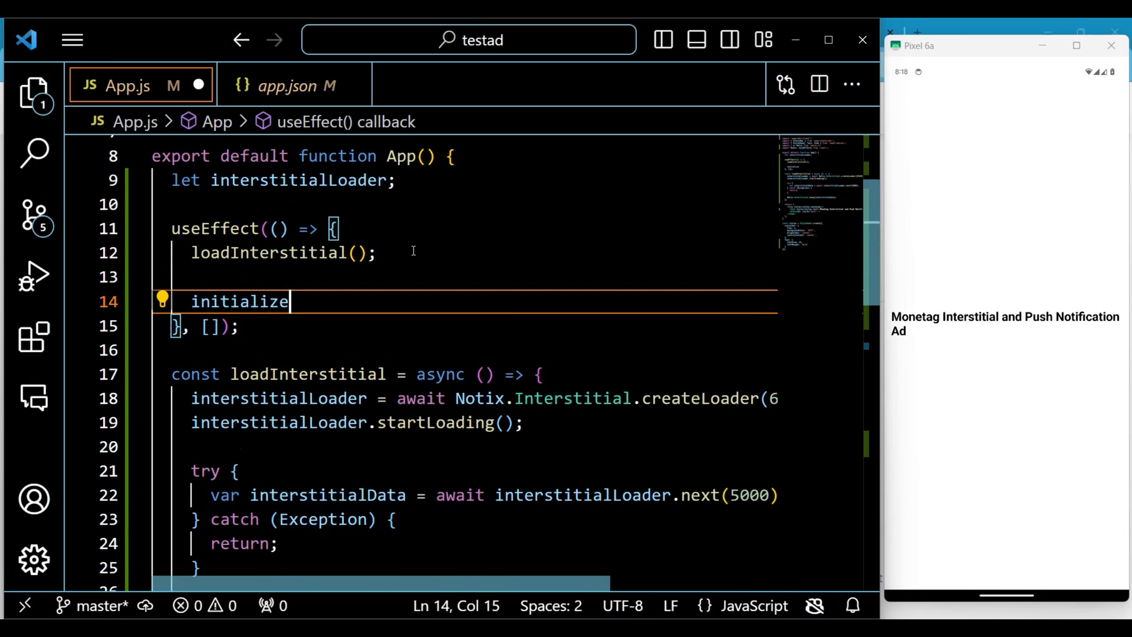
type("PushNotificaio")
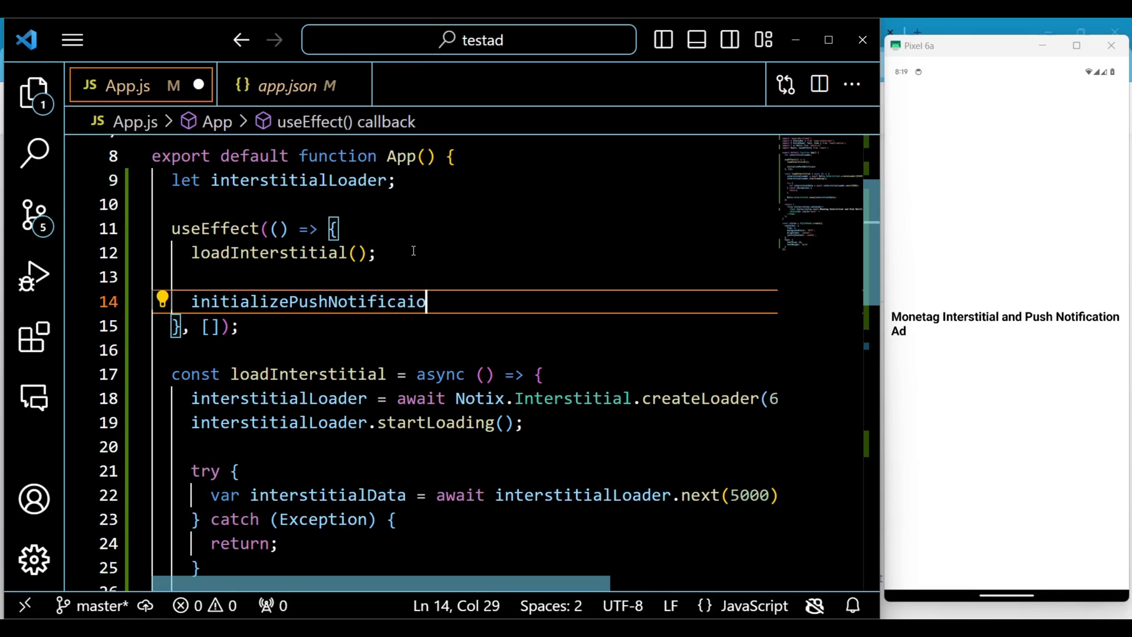
type("n()")
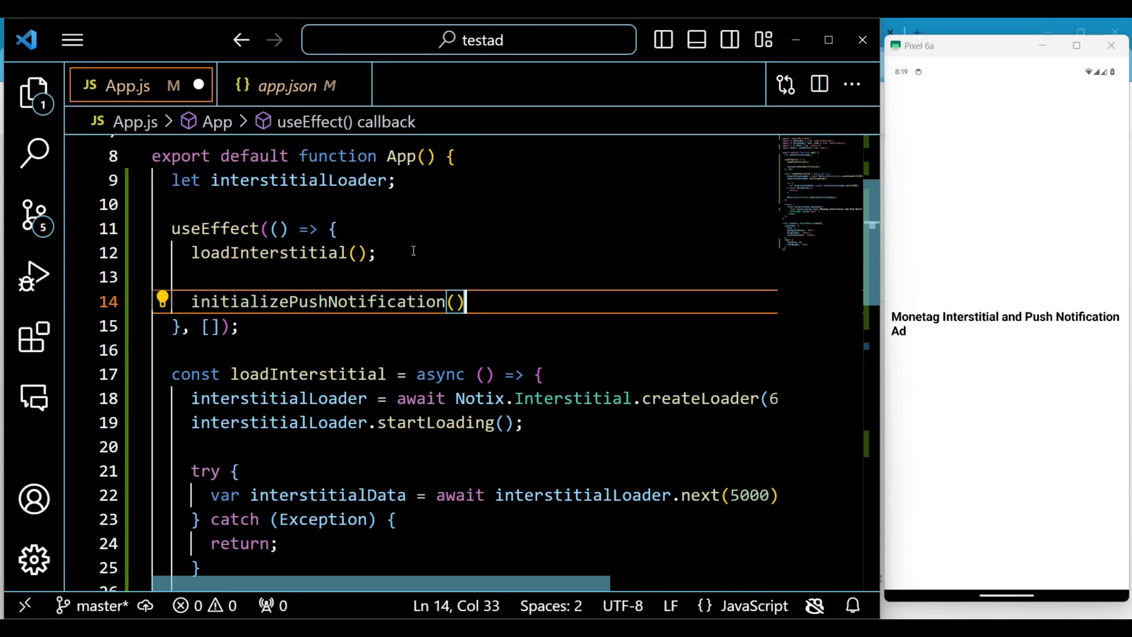
type(";")
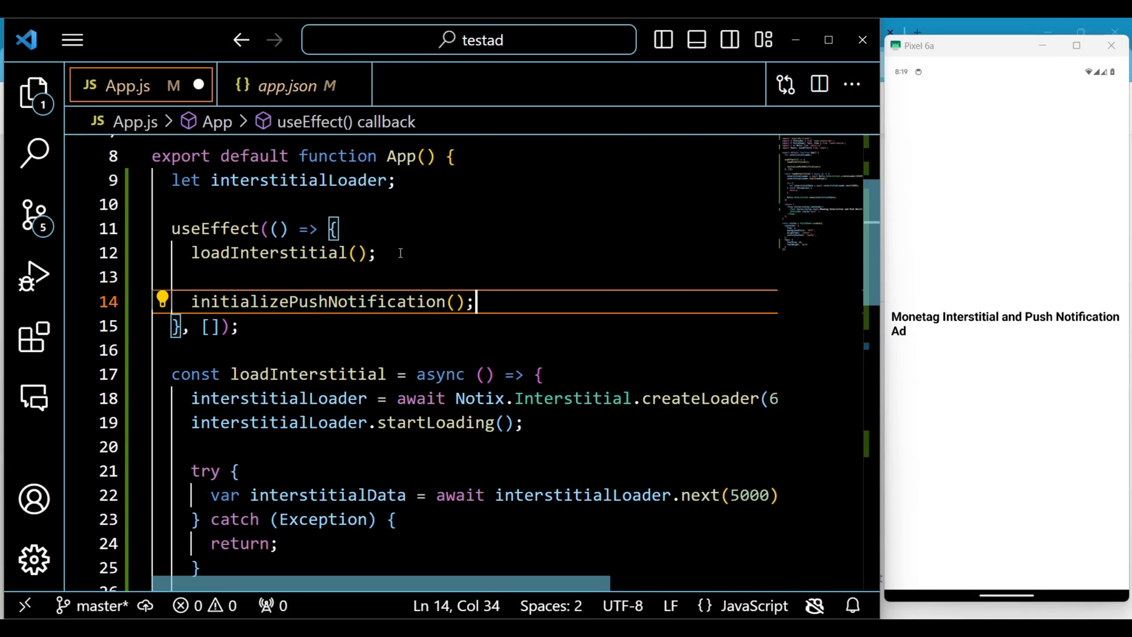
- Define an empty initializePushNotification arrow function after loadInterstitial
scroll("down", 3)
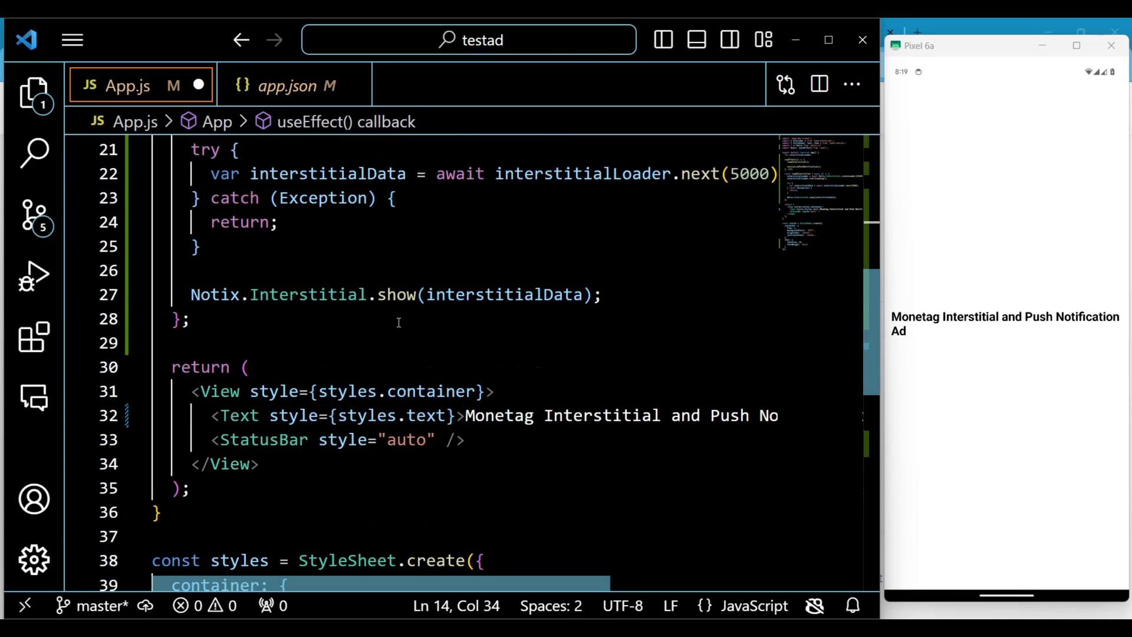
key("enter")
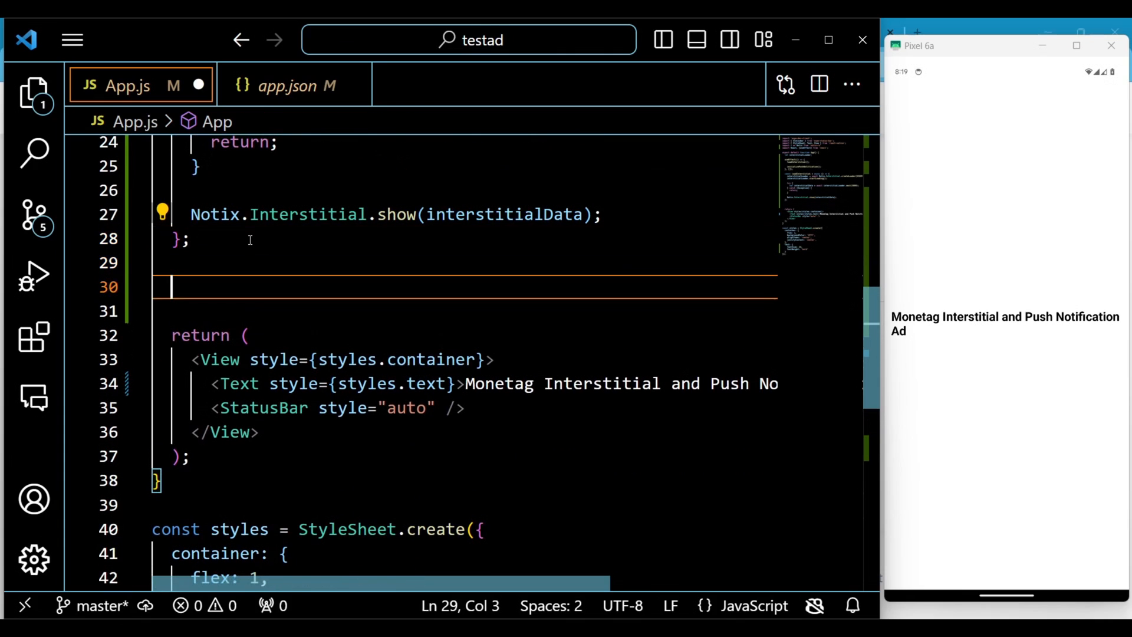
type("const initializePushNotification")
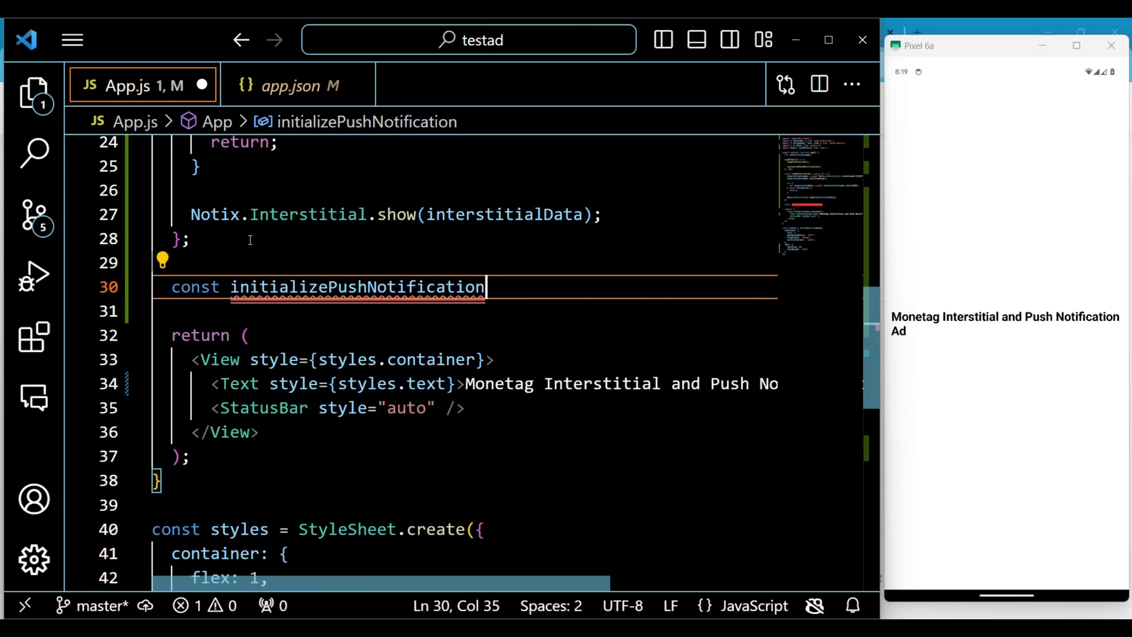
type("= () => {}")
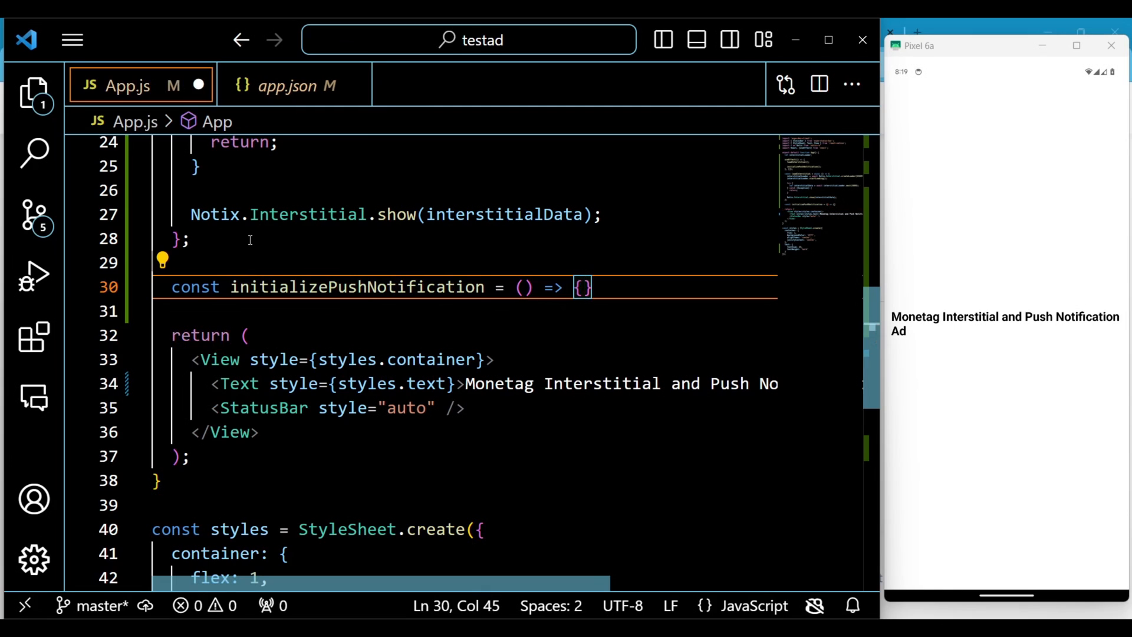
- Declare notixAppId and notixToken, then call Notix.Notification.init(notixAppId, notixToken)
type("const n")
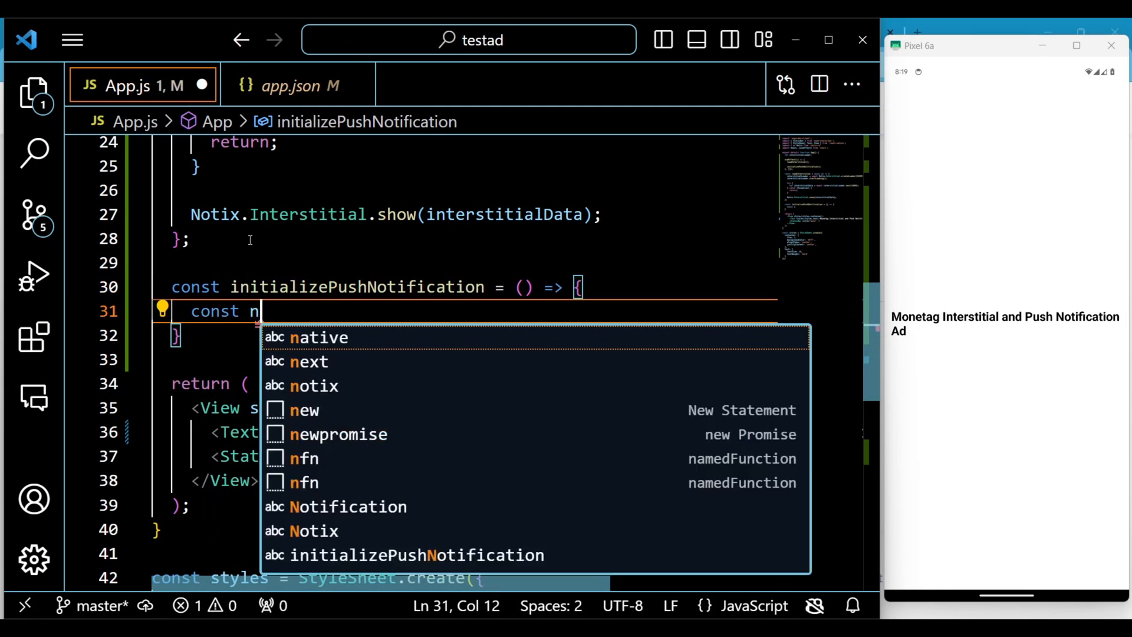
type("otixApp")
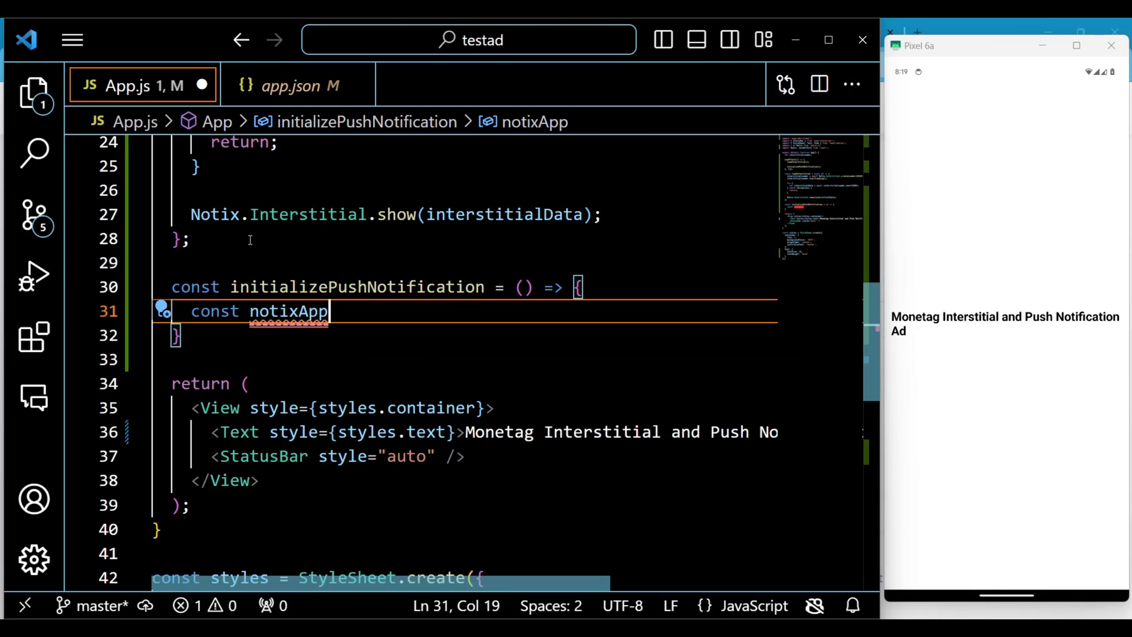
type("Id = '';")
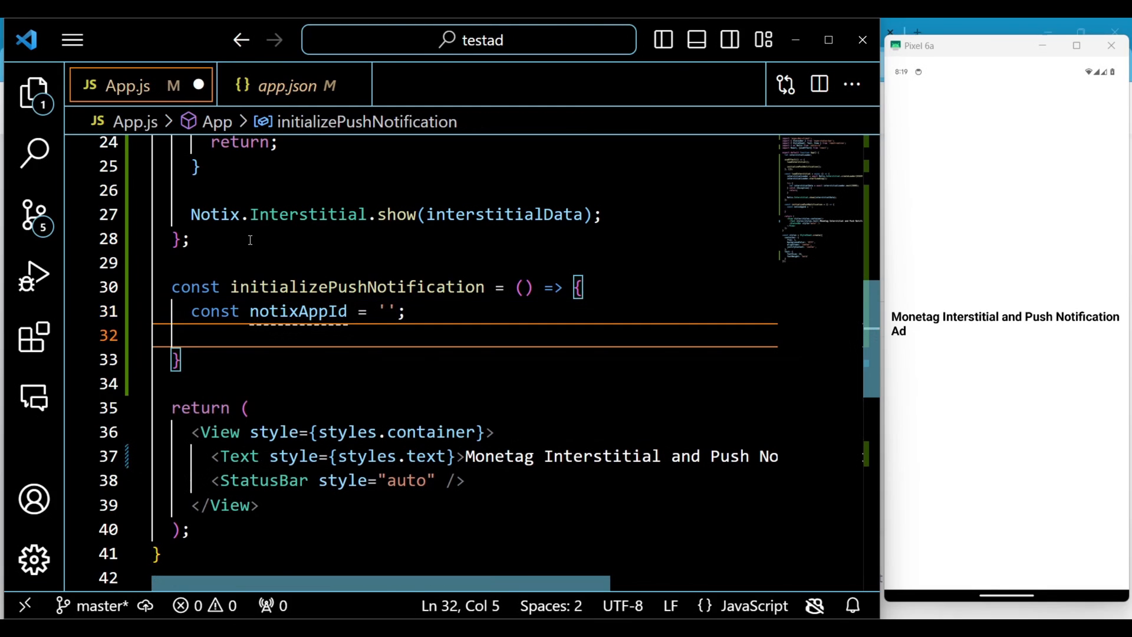
type("const notix")
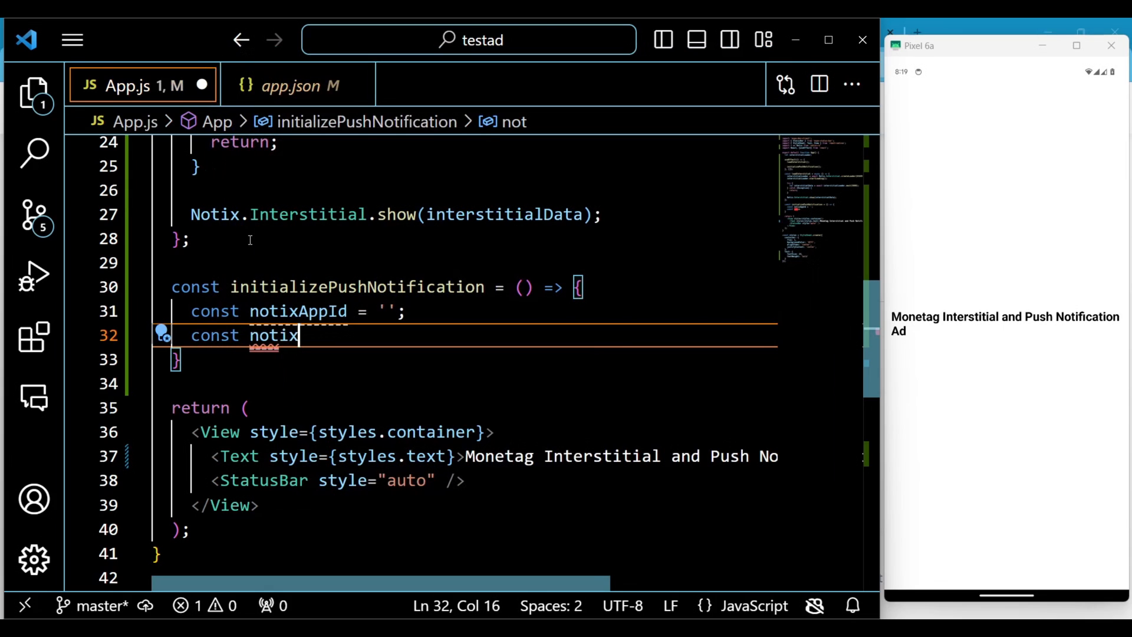
type("Token = '';")
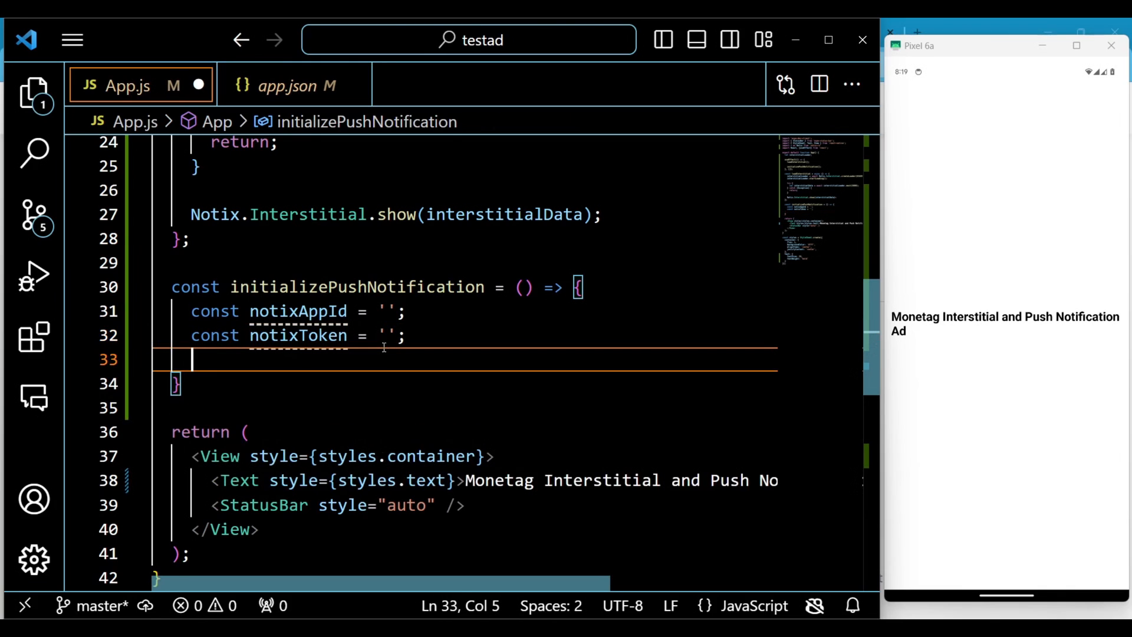
type("Notix.N")
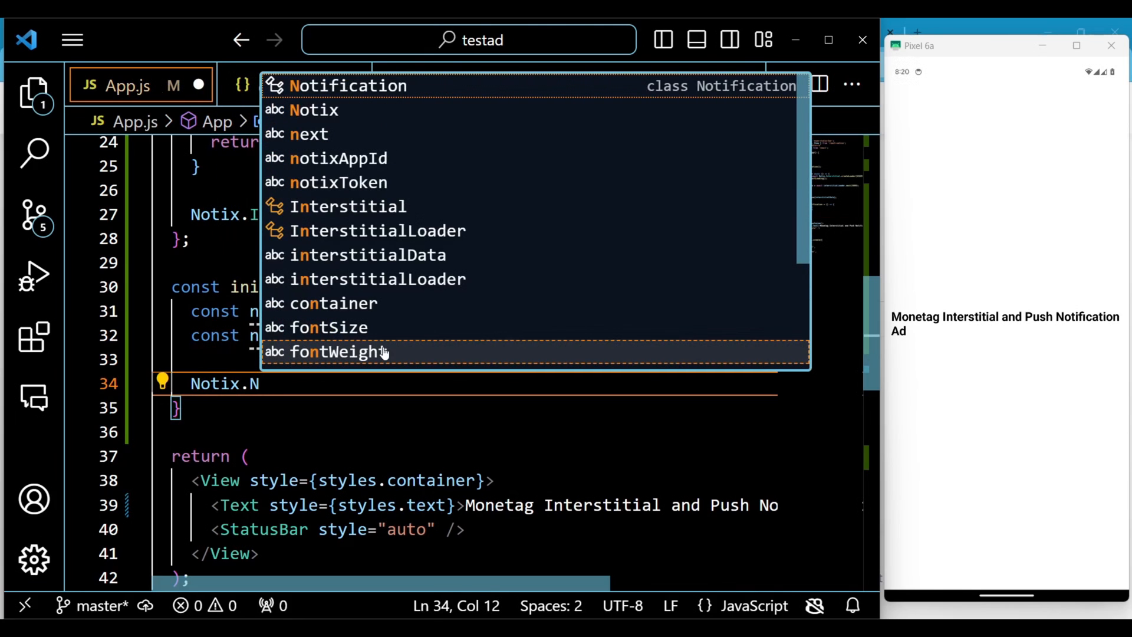
type("otification.init")
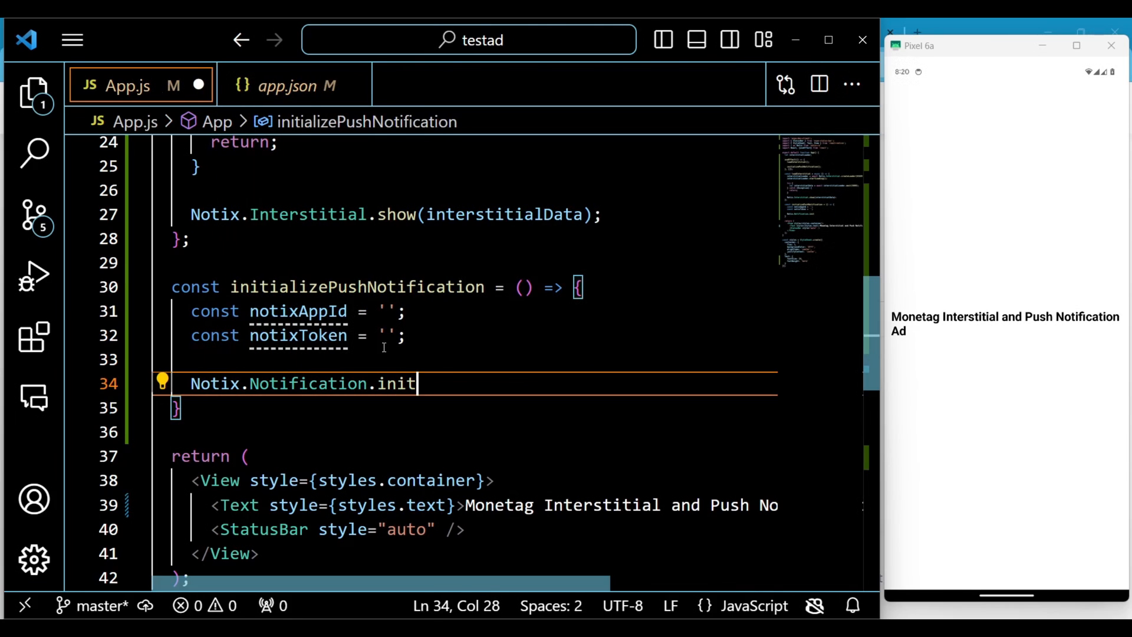
type("(notixAppId,")
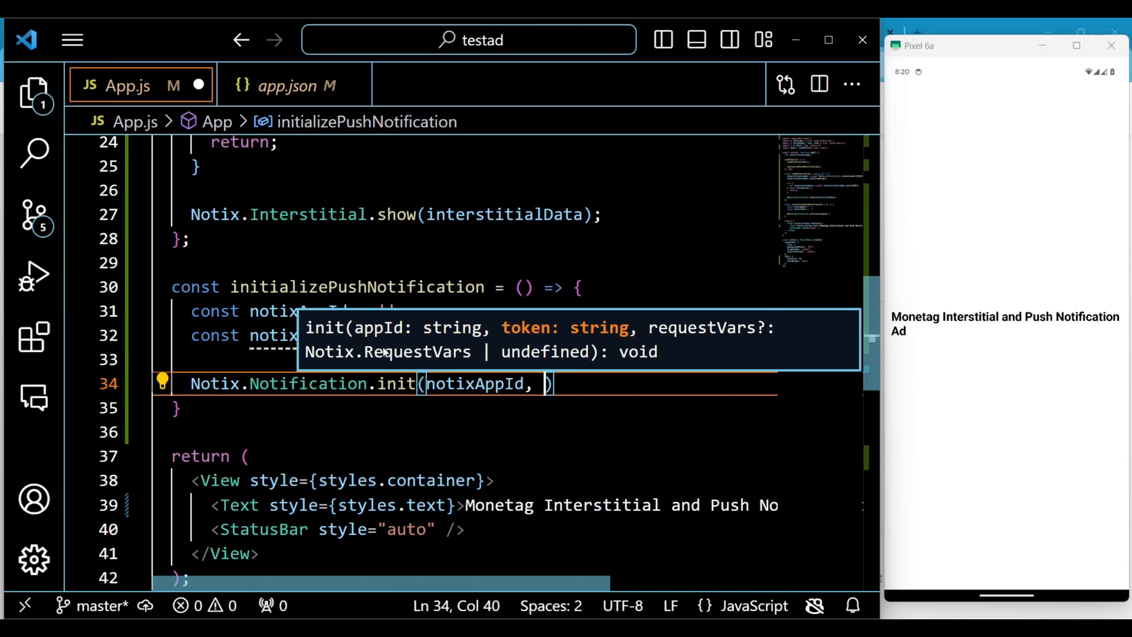
type("notixToken")
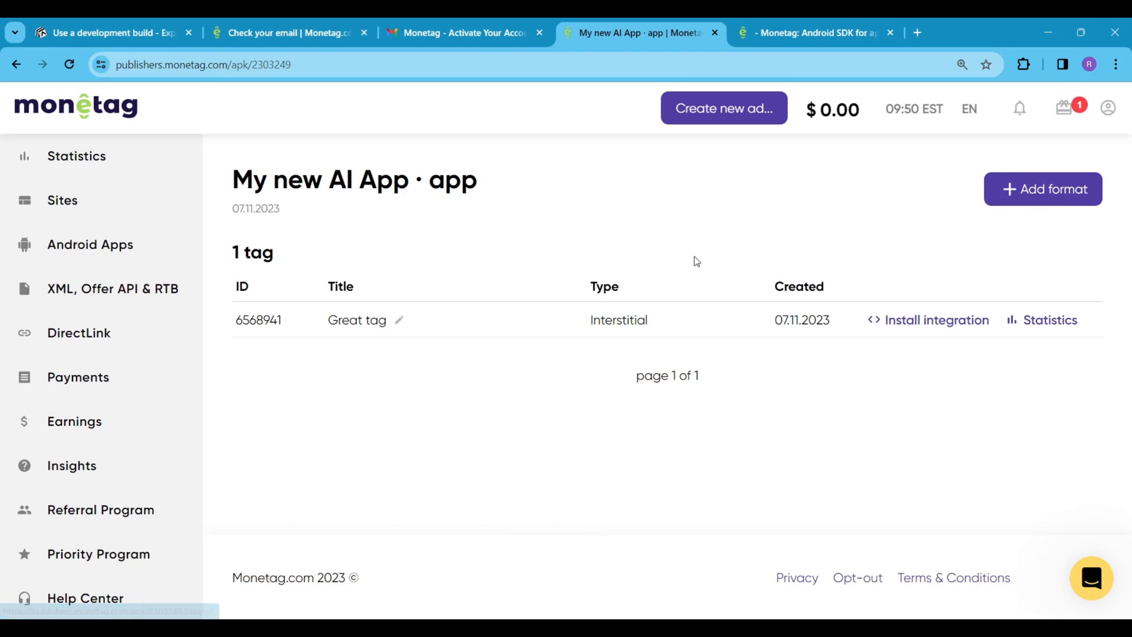
- Add a Push Notification ad format named 'Superior tag' to the Monetag app
left_click(1042, 189)
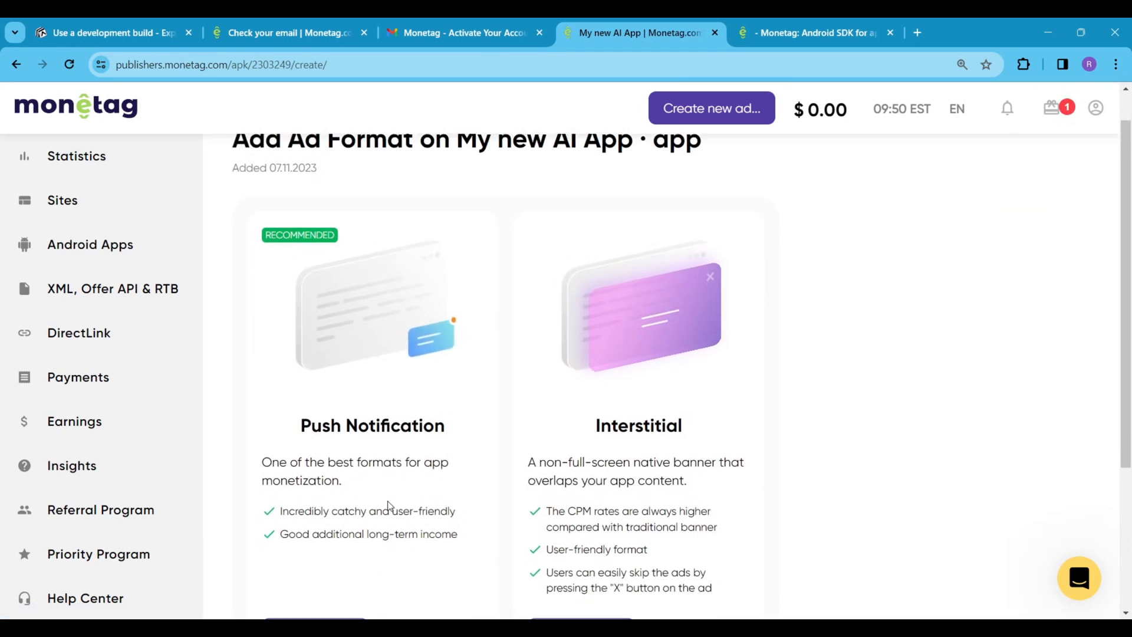
left_click(314, 479)
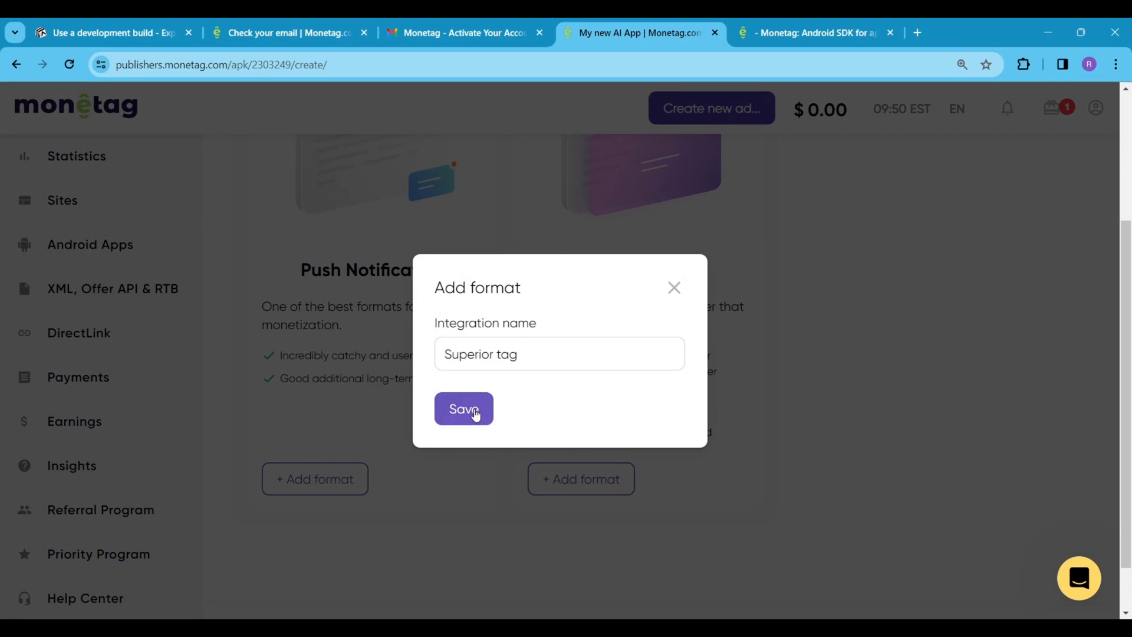
left_click(463, 408)
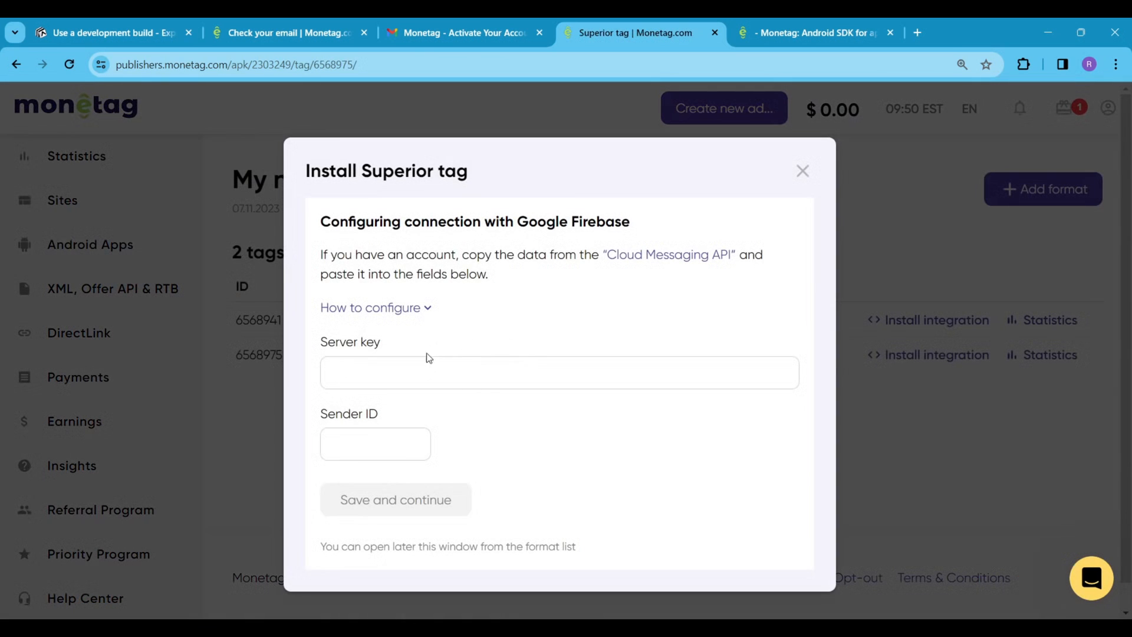
left_click(370, 306)
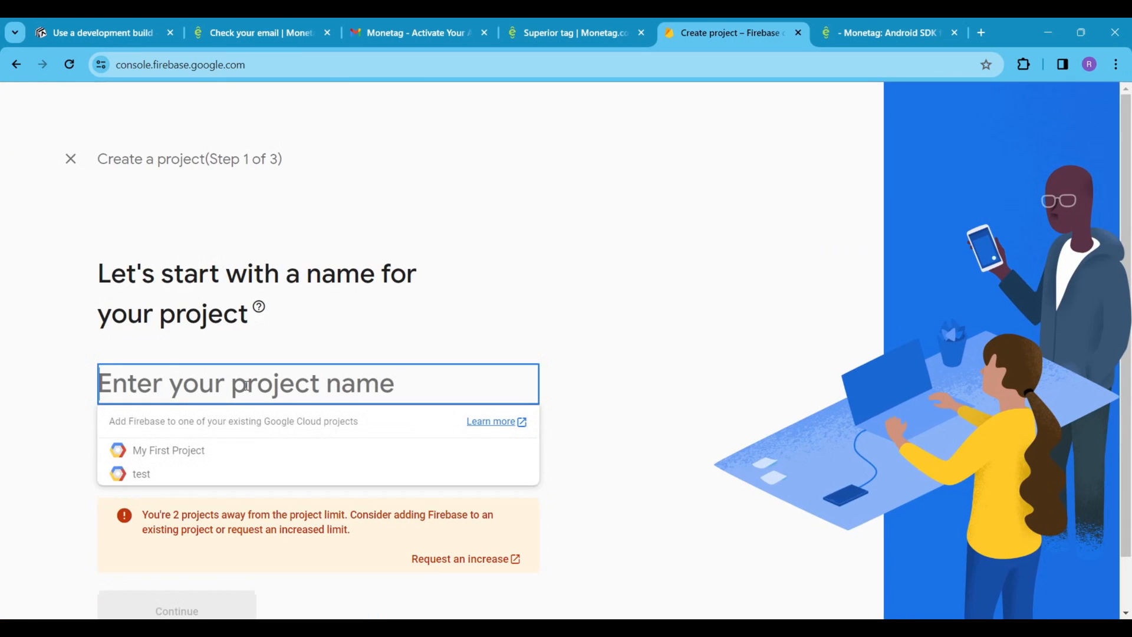
- Create the Firebase project 'monetagad' with Google Analytics enabled and enter it
type("m")
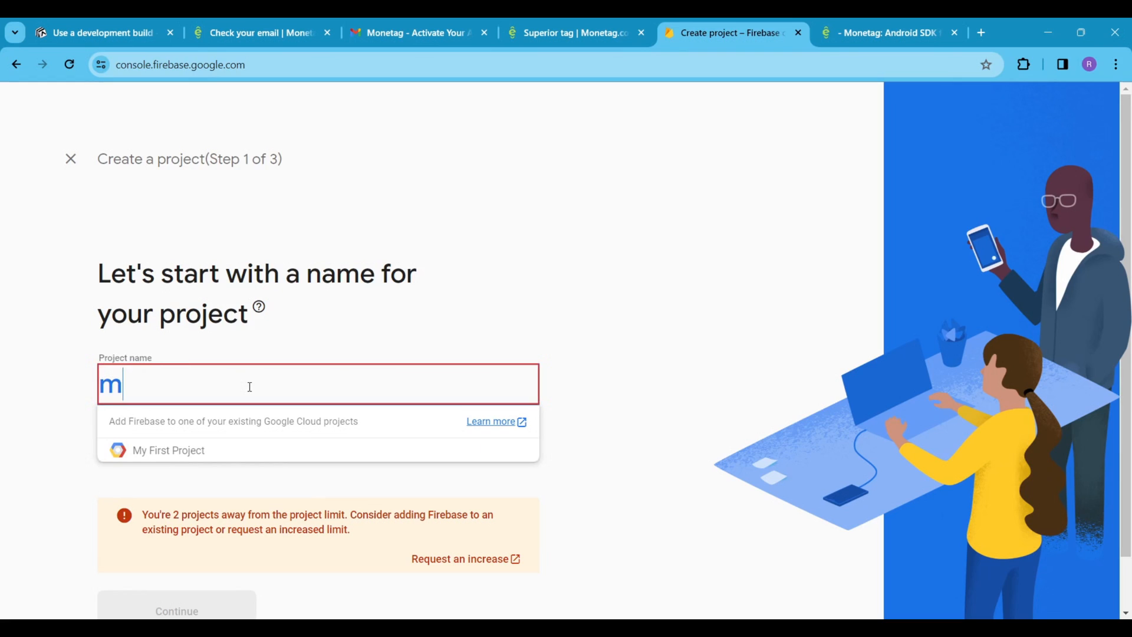
type("one")
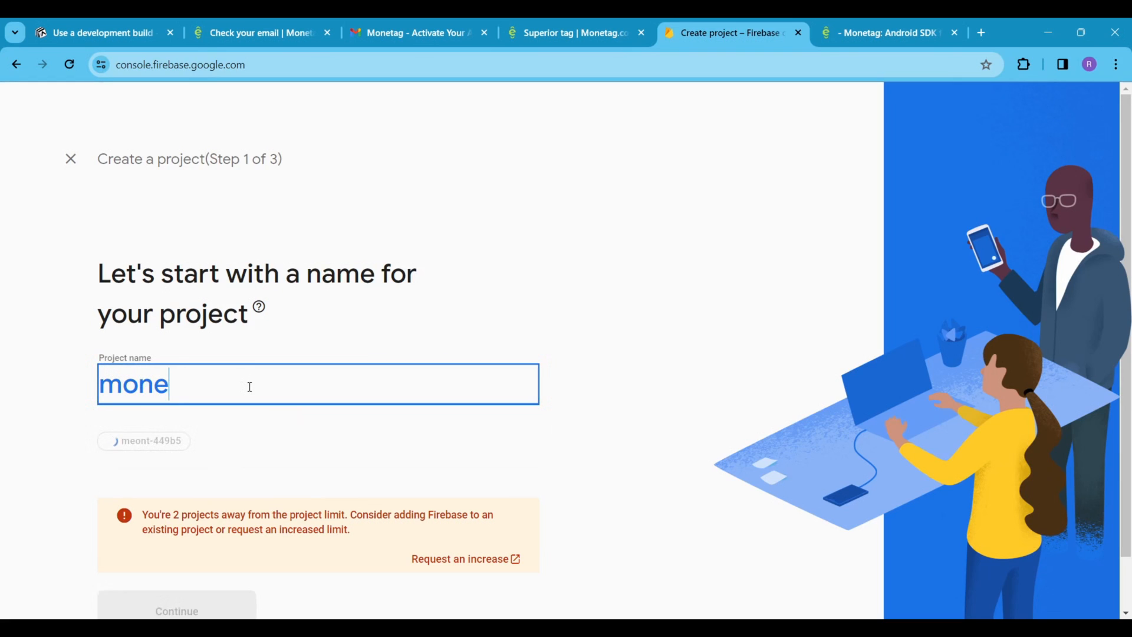
type("tagad")
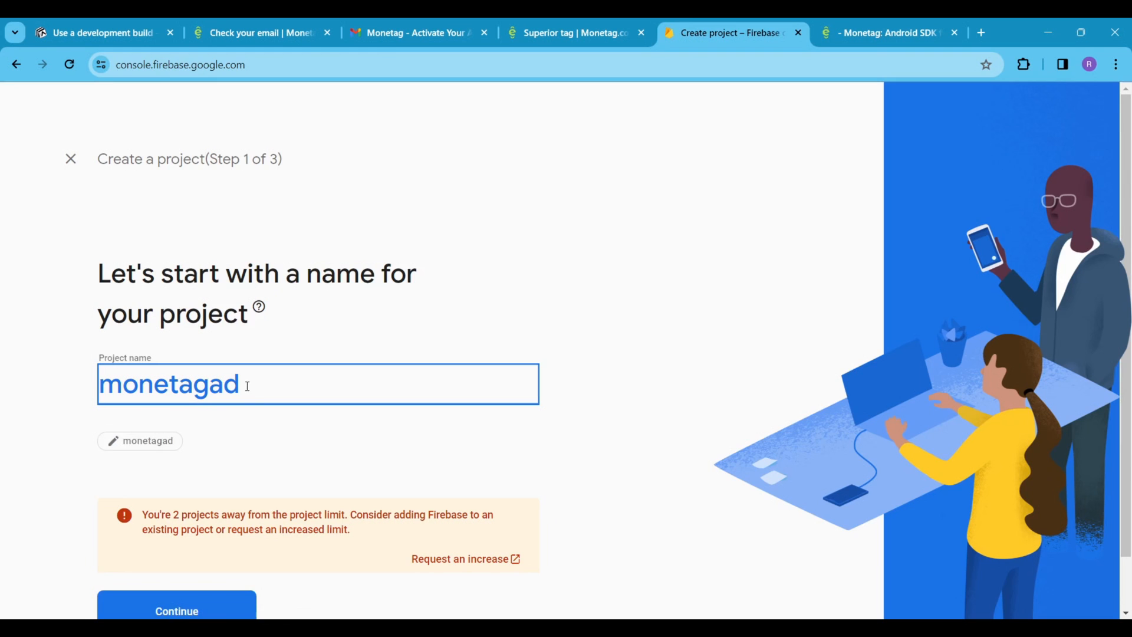
left_click(176, 610)
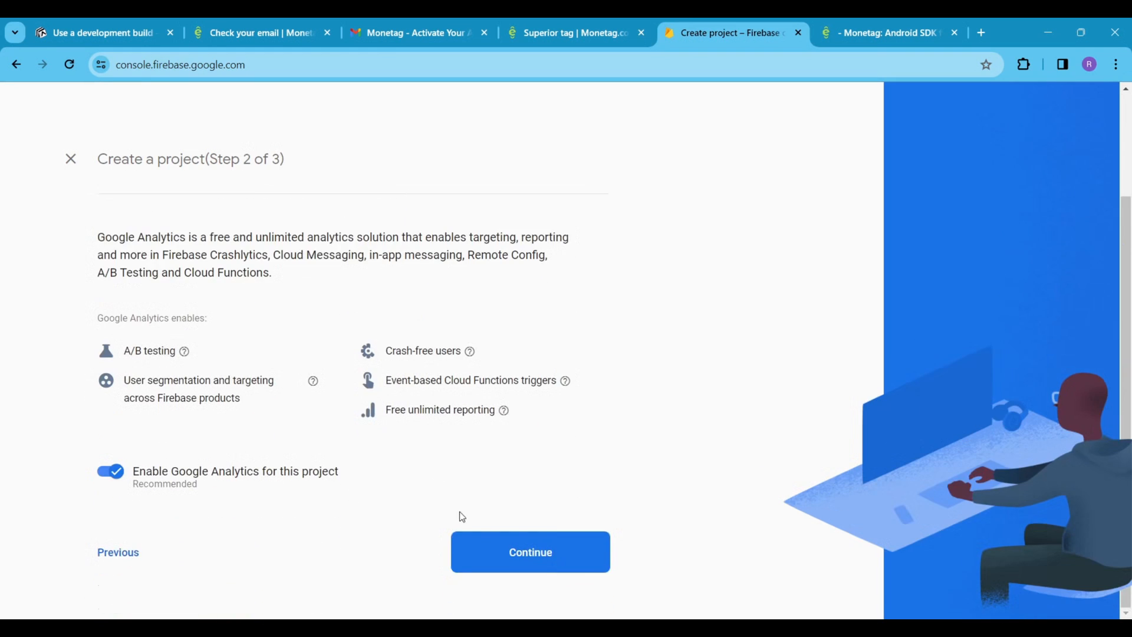
left_click(530, 552)
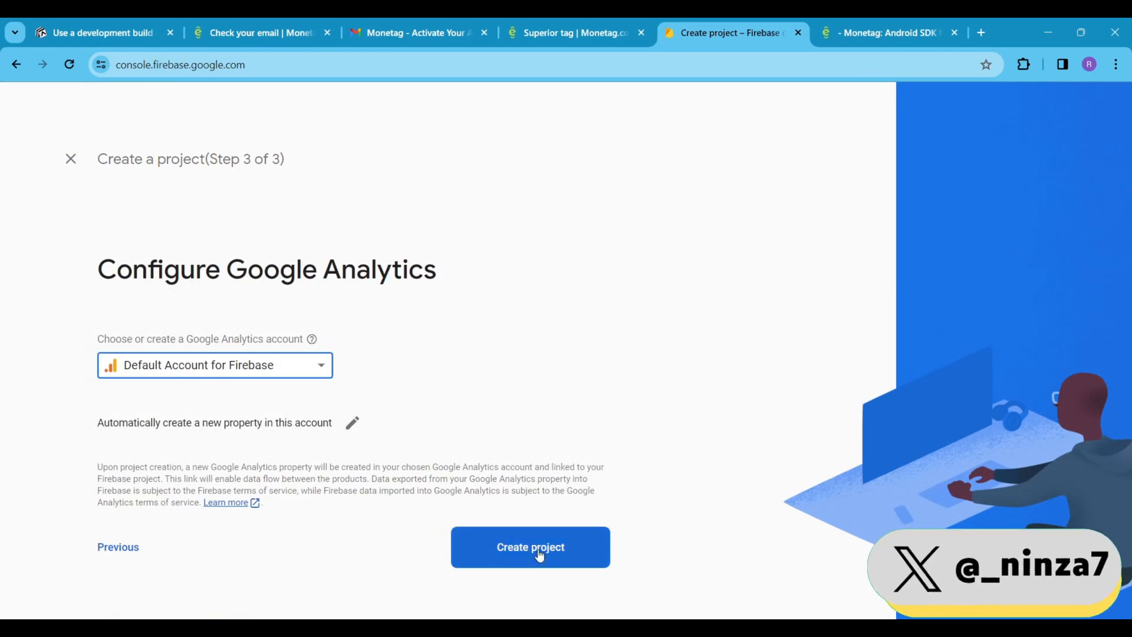
left_click(530, 547)
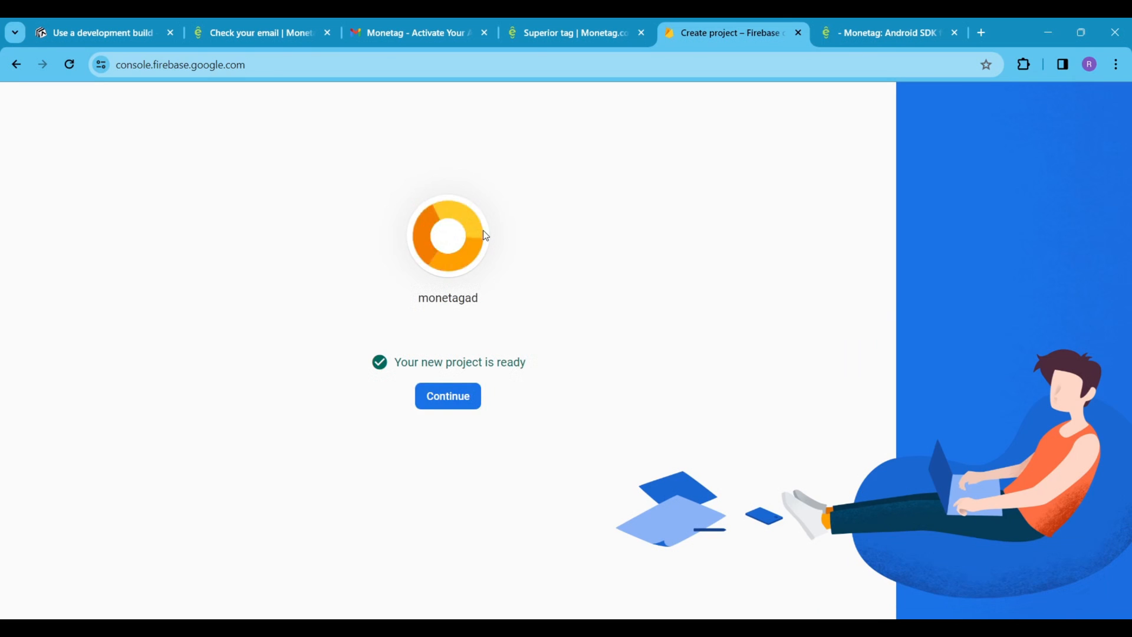
left_click(447, 396)
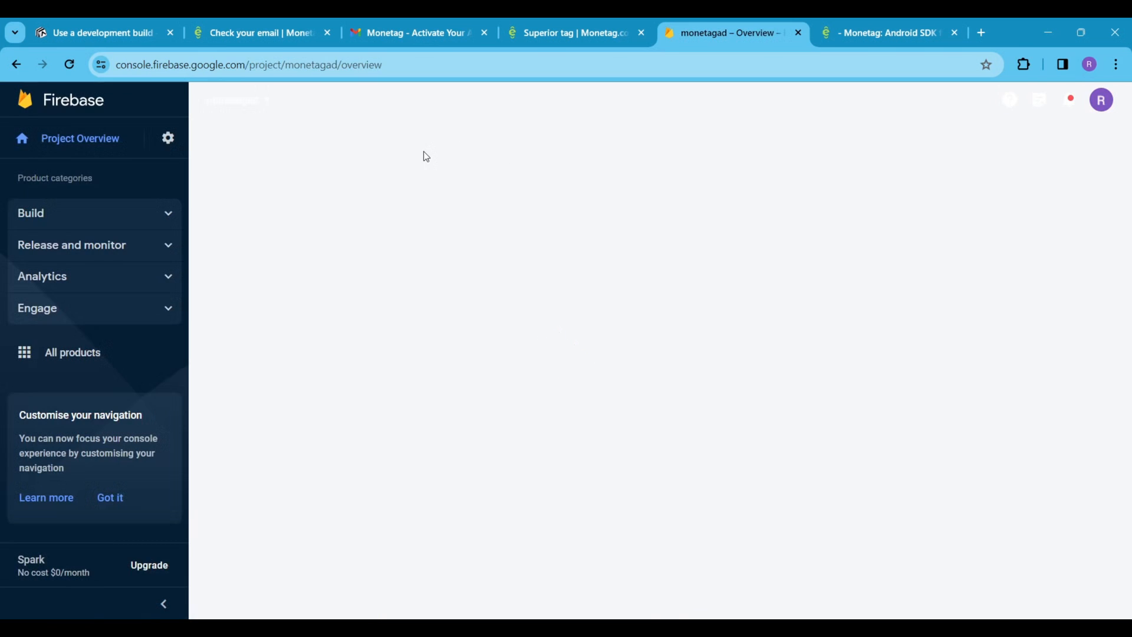
- Open monetagad's Cloud Messaging project settings and manage the disabled legacy API
left_click(167, 138)
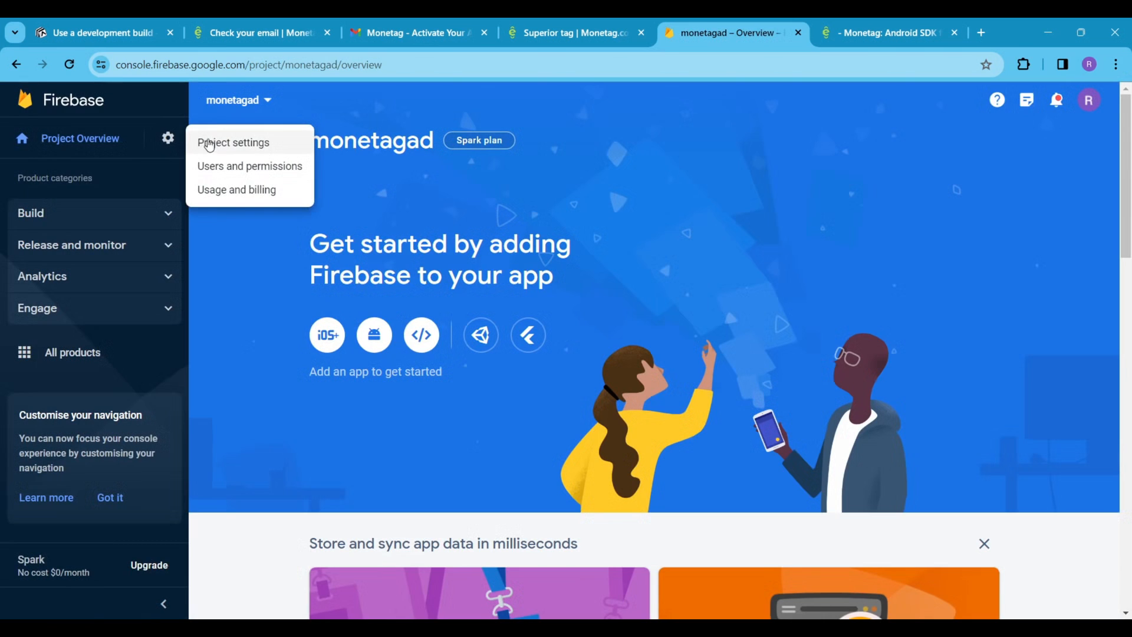
left_click(233, 142)
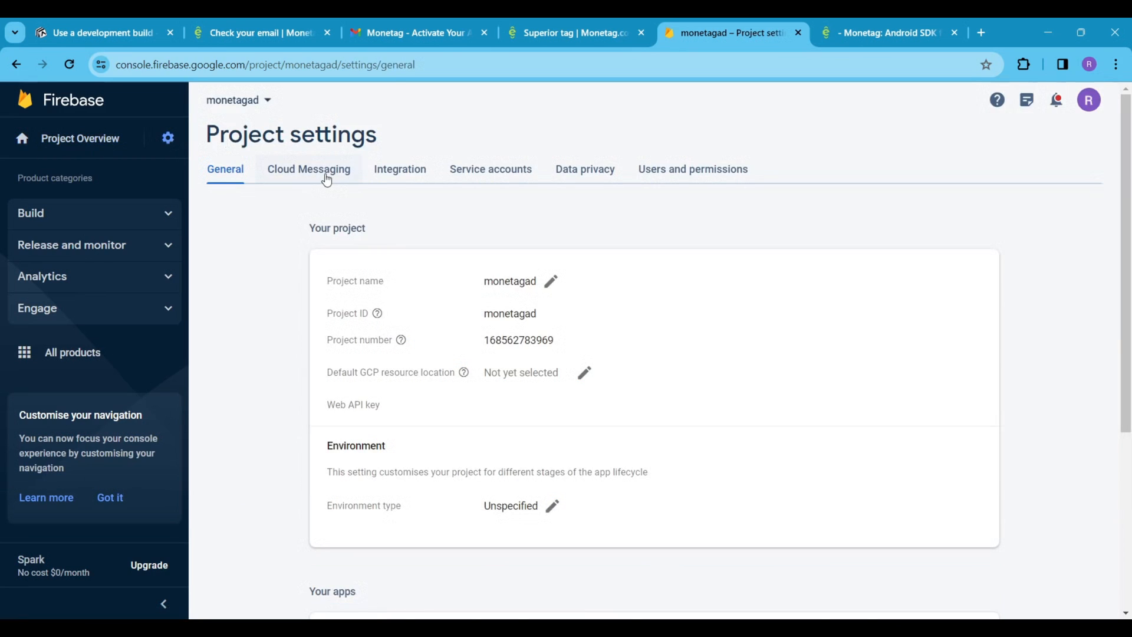
left_click(309, 169)
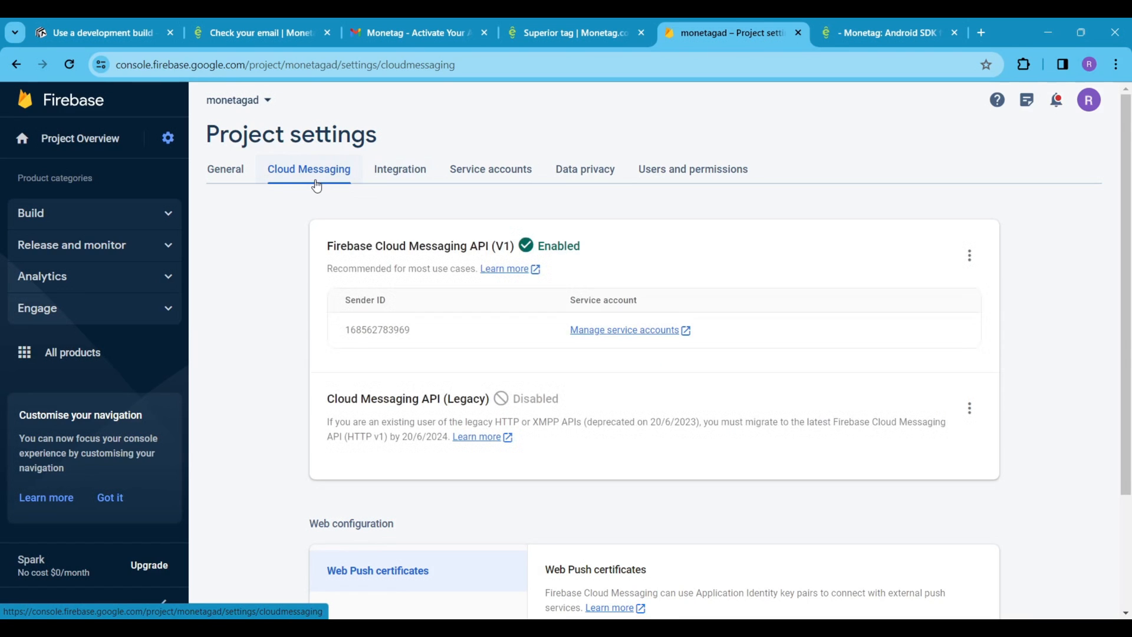
scroll("down", 3)
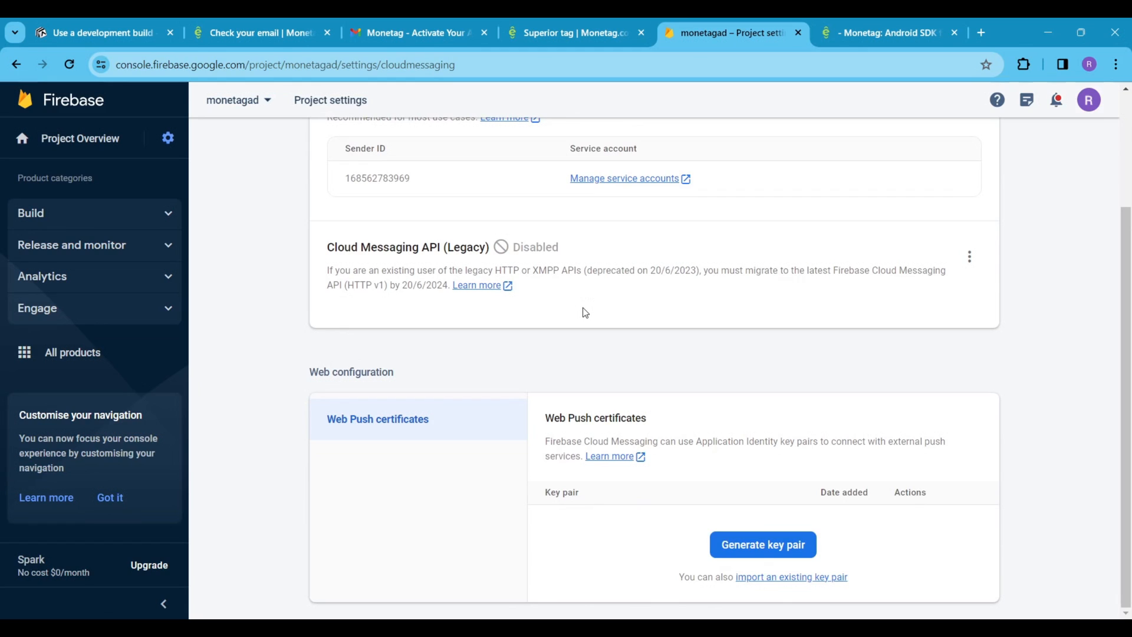
double_click(406, 247)
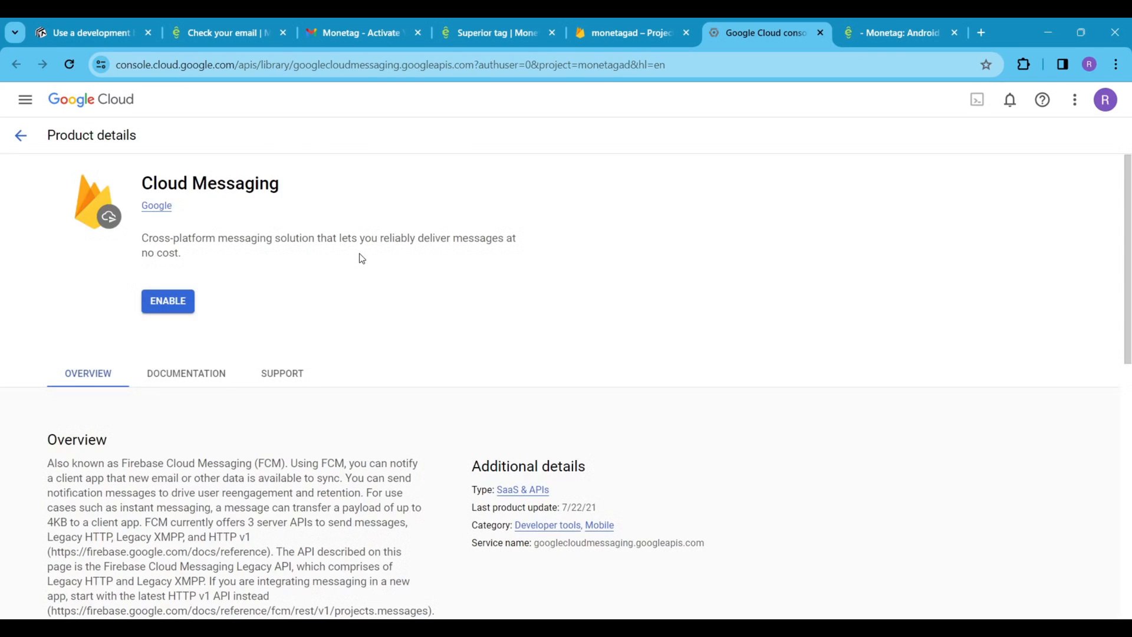
- Enable the Cloud Messaging API for monetagad and return to Firebase project settings
left_click(168, 300)
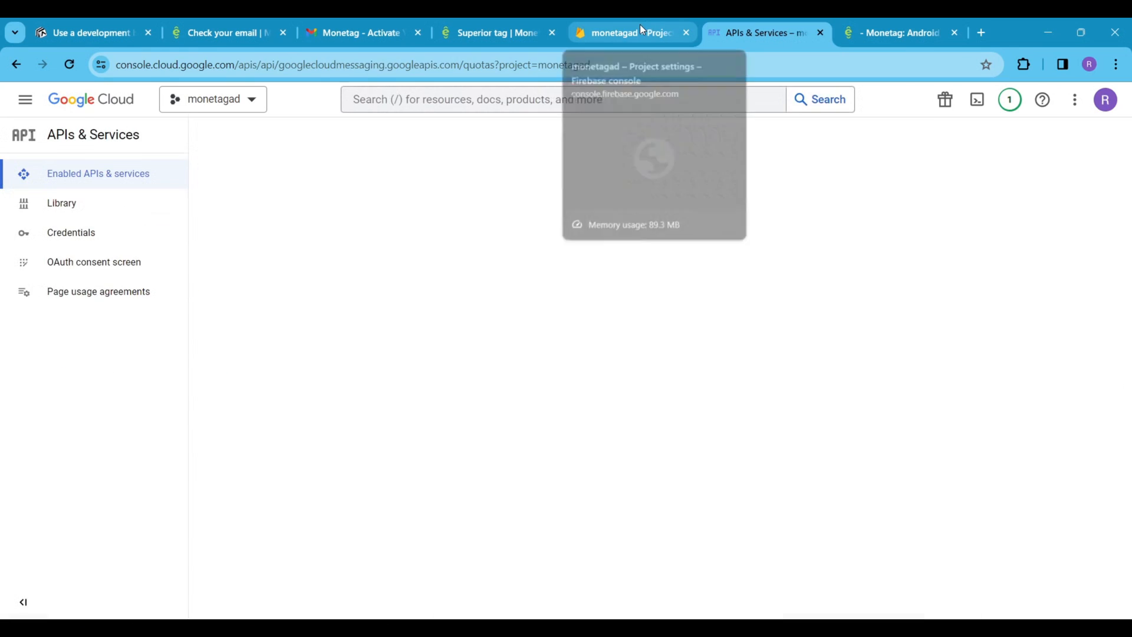
left_click(632, 32)
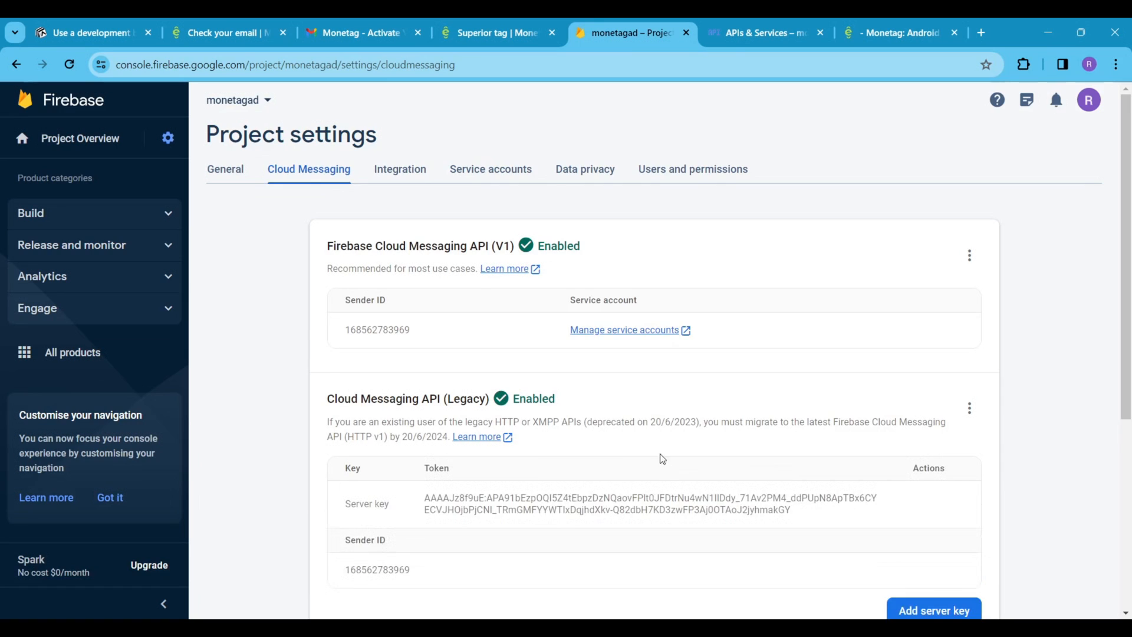
- Copy the legacy Cloud Messaging server key and return to the Monetag tab
scroll("down", 3)
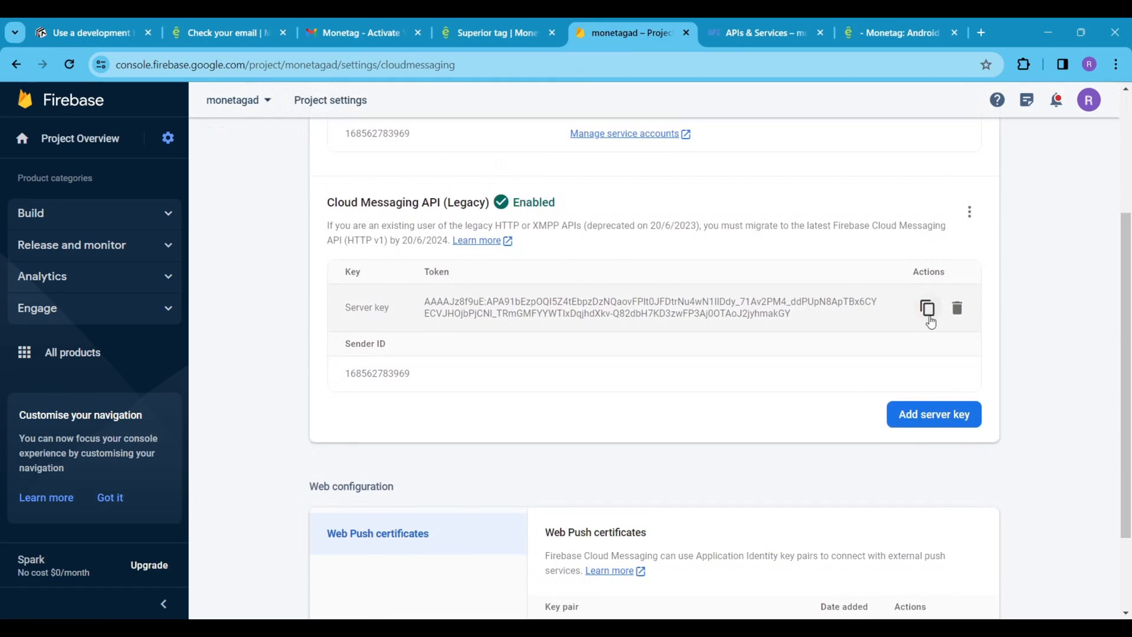
mouse_move(772, 332)
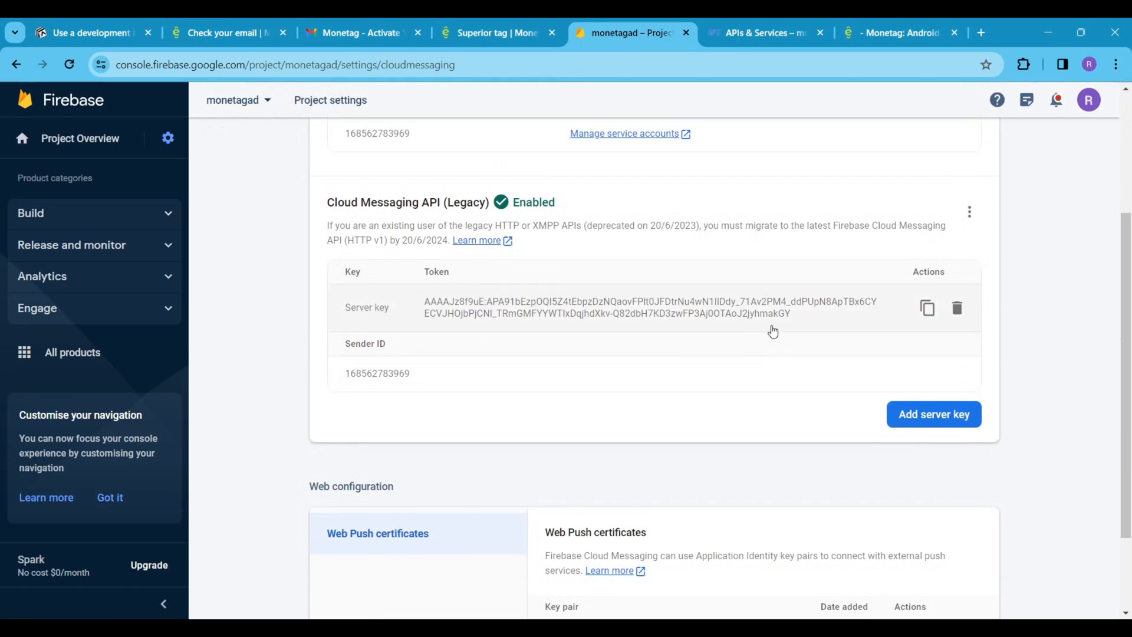
left_click(927, 307)
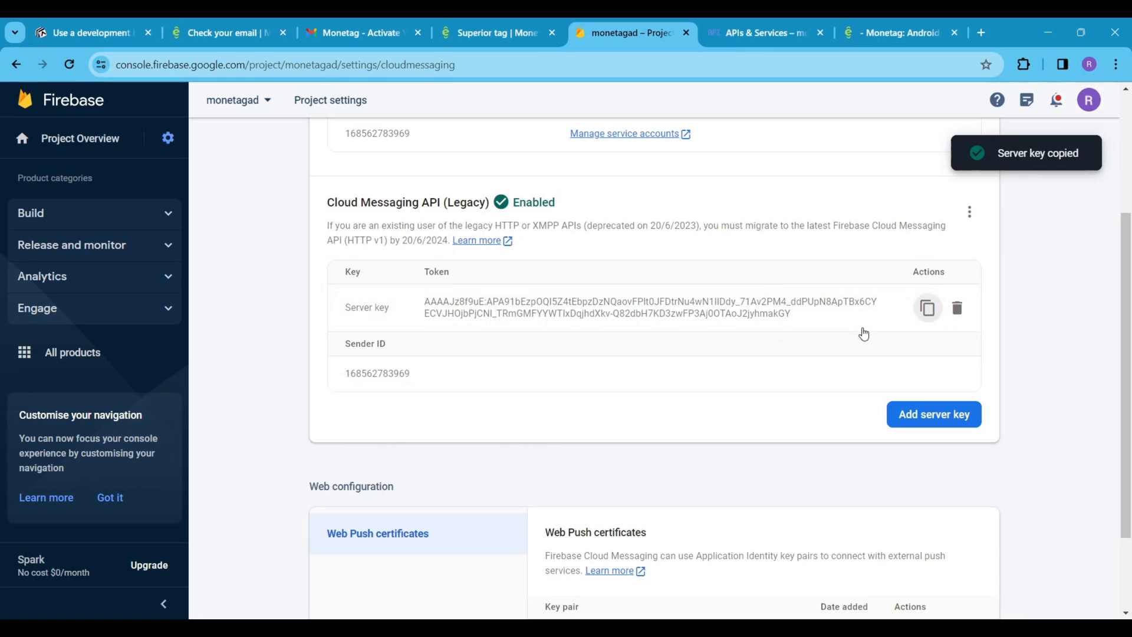
left_click(498, 33)
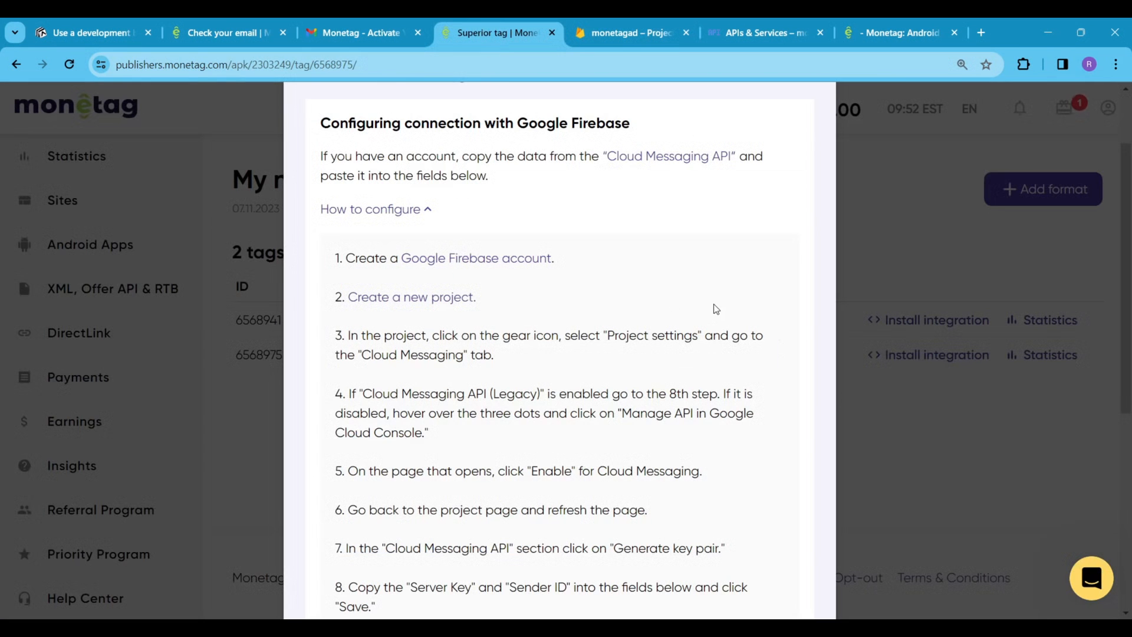
scroll("down", 3)
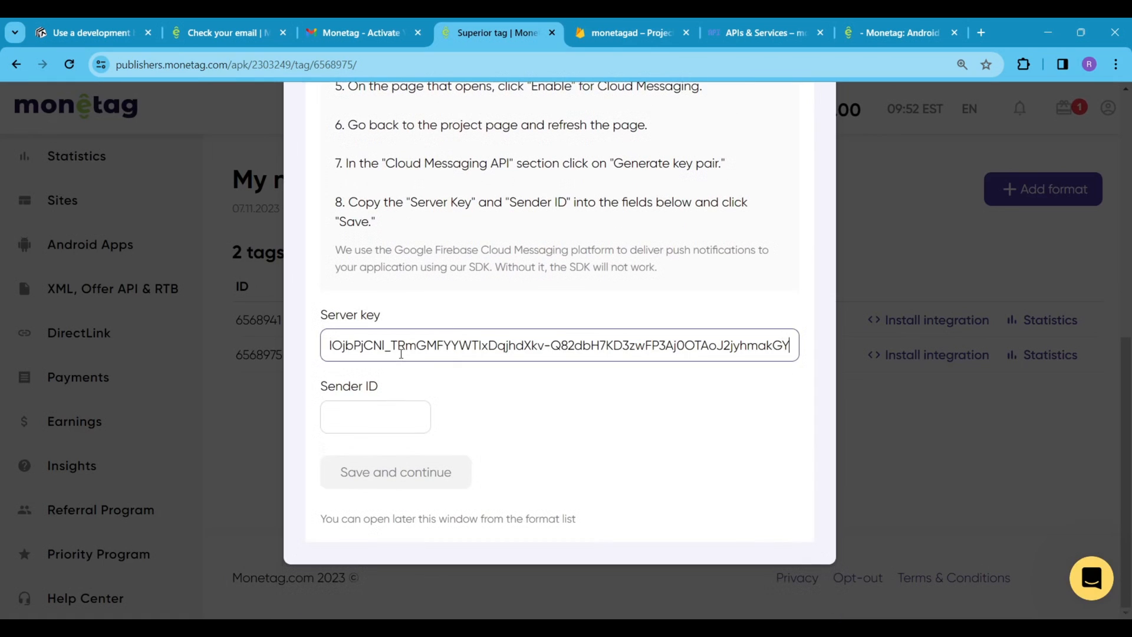
left_click(630, 33)
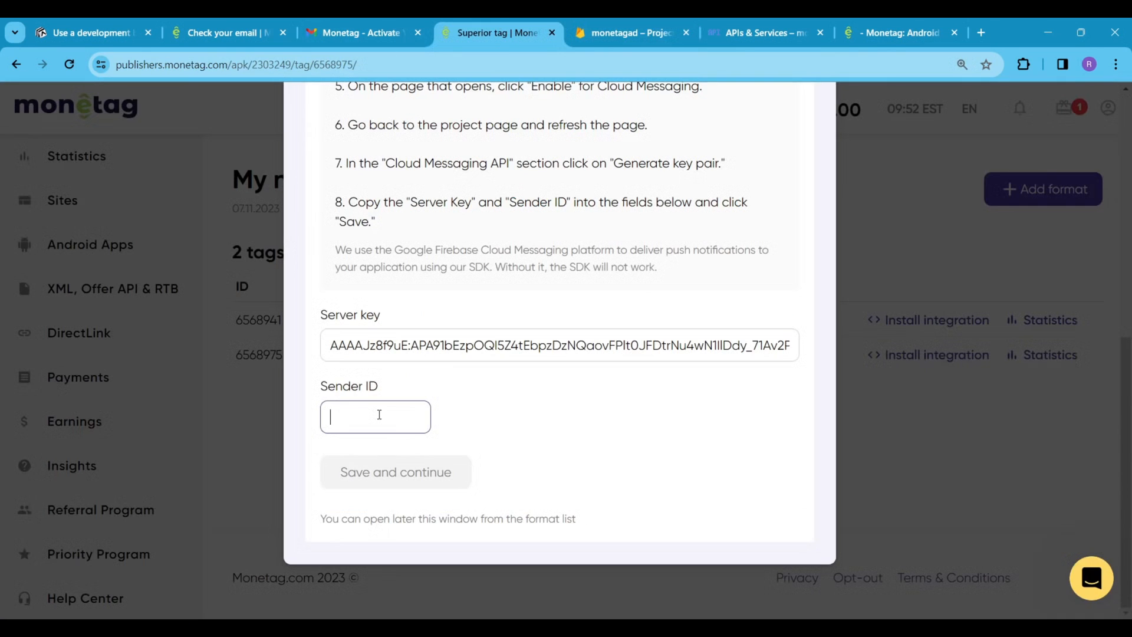
type("168562783969")
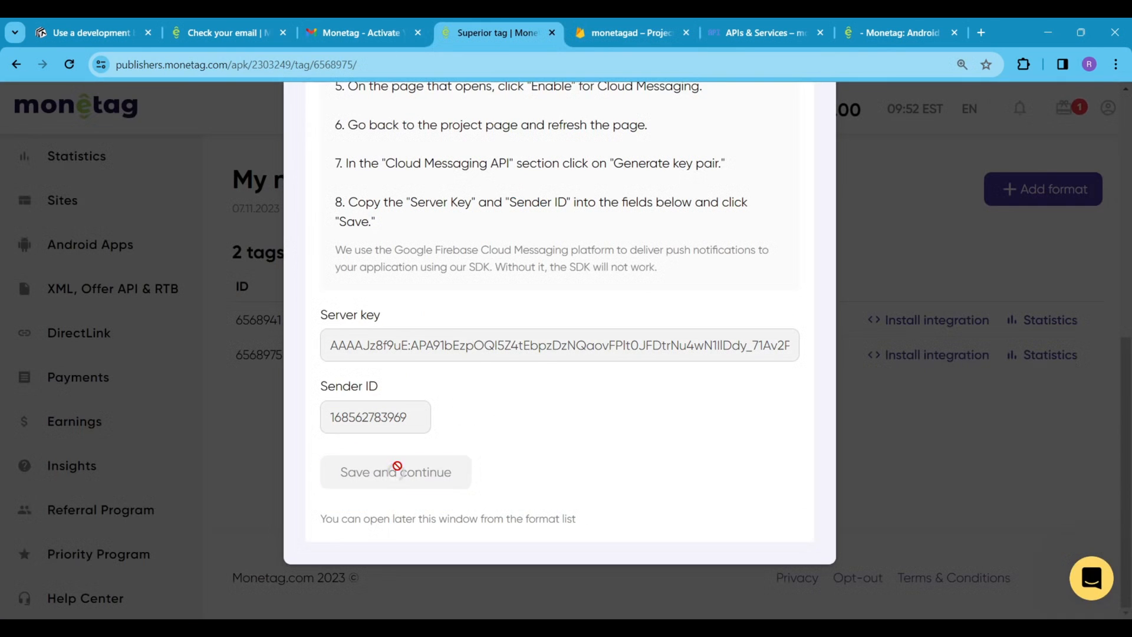
left_click(395, 472)
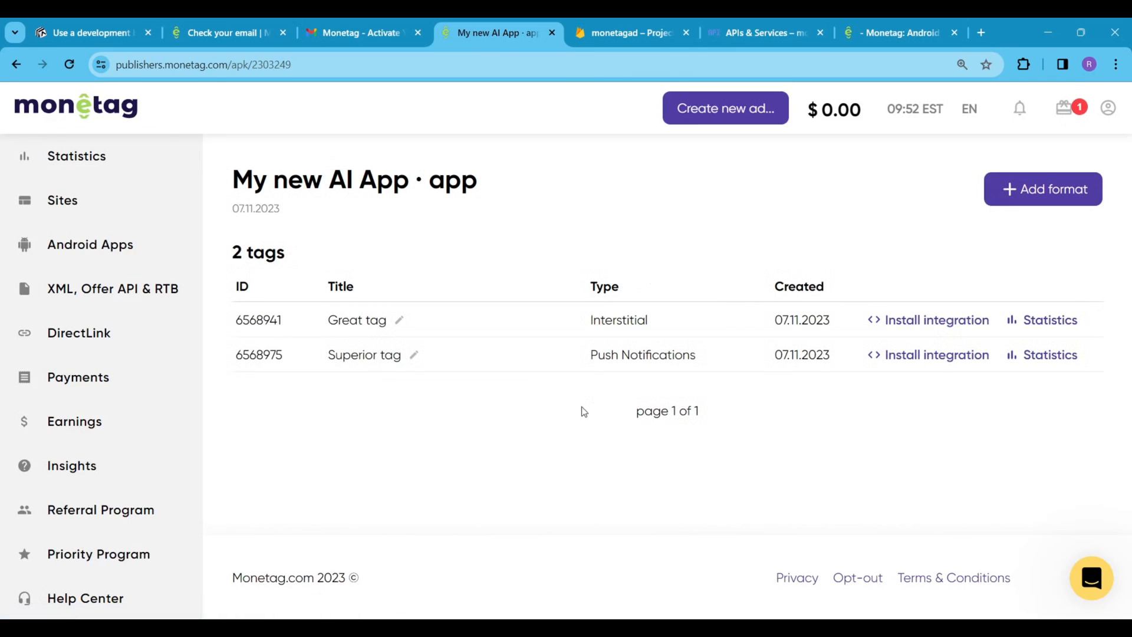
mouse_move(936, 354)
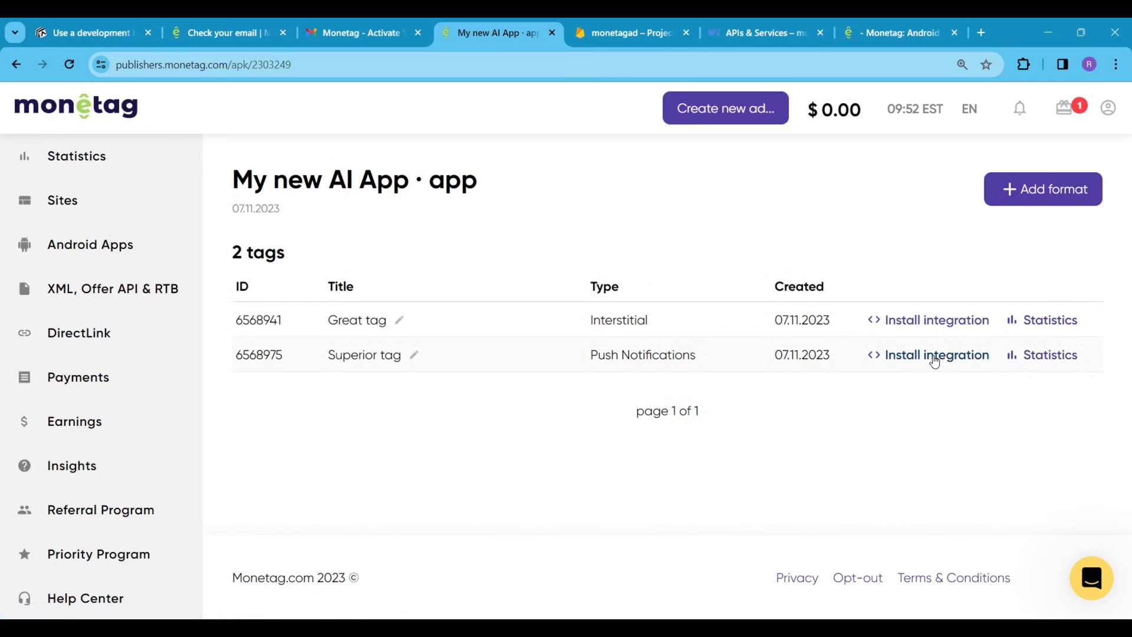
left_click(935, 354)
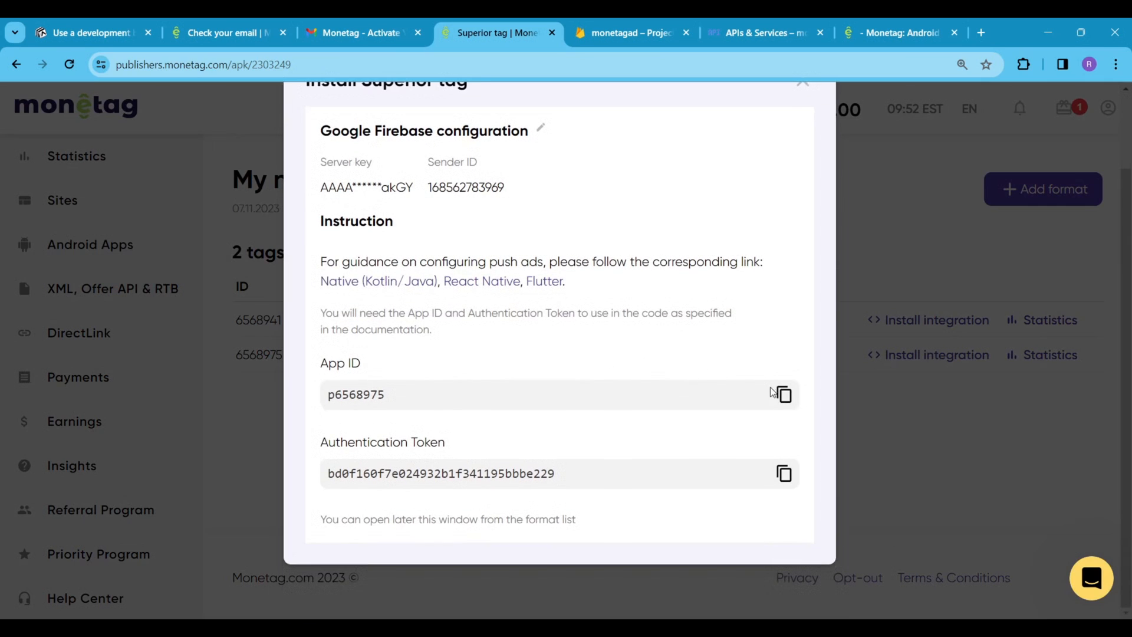
mouse_move(697, 444)
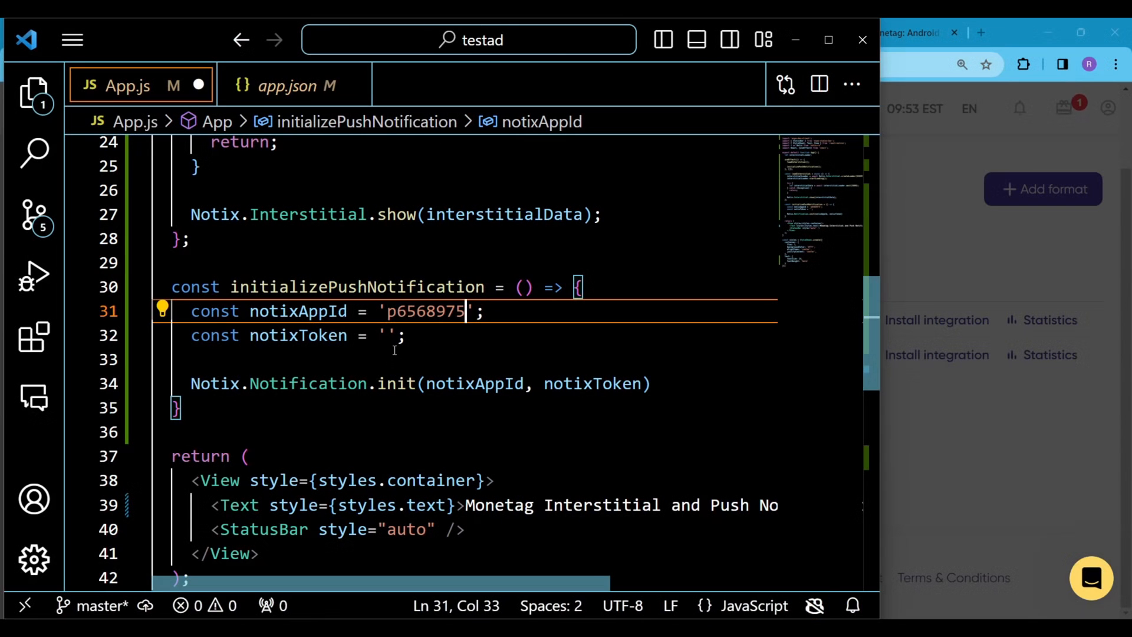
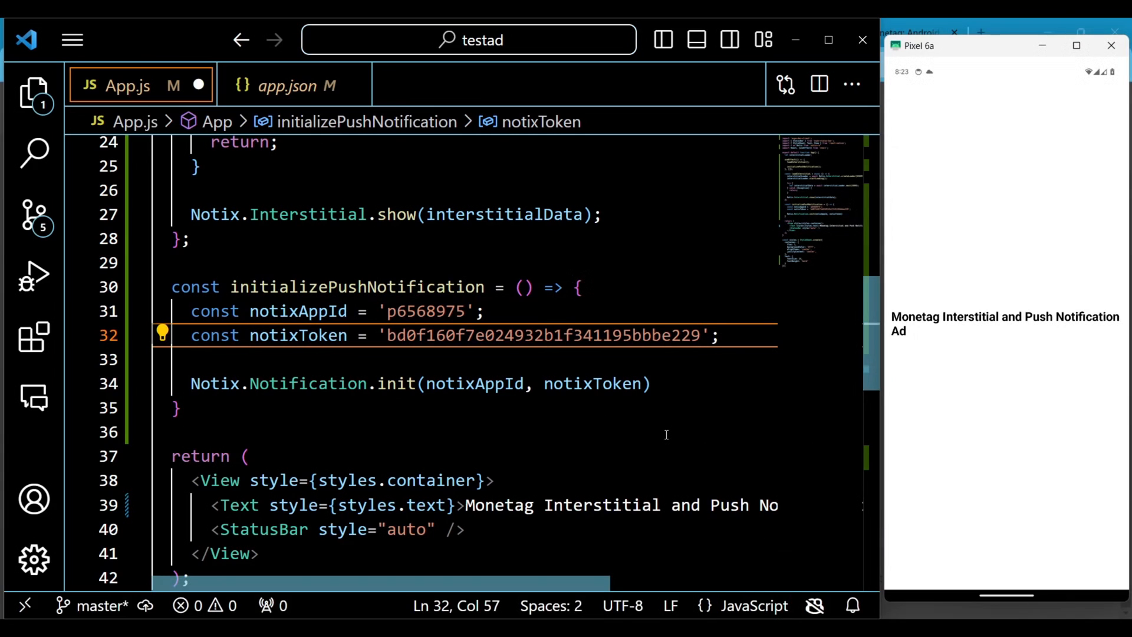
mouse_move(640, 413)
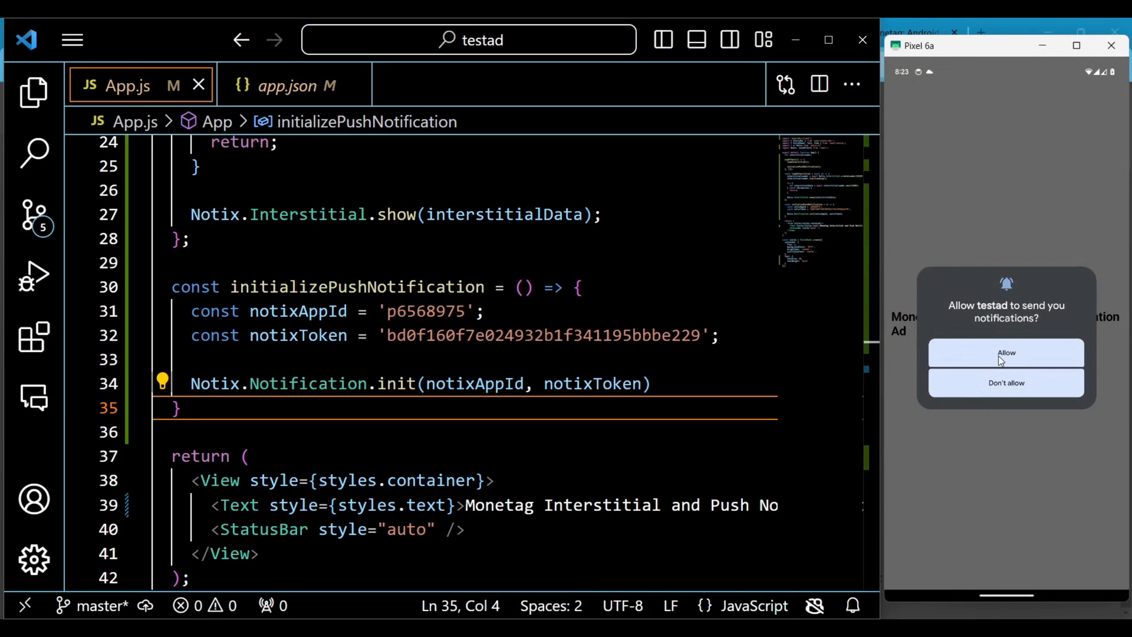
- Allow the testad app to send notifications on the phone
left_click(1005, 353)
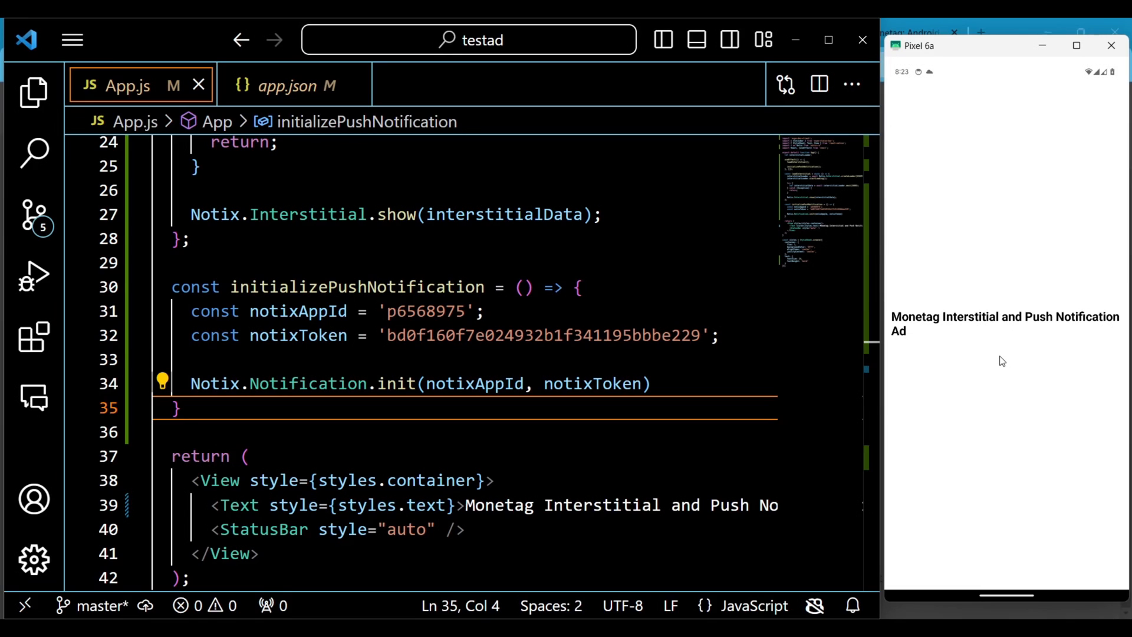
mouse_move(1005, 361)
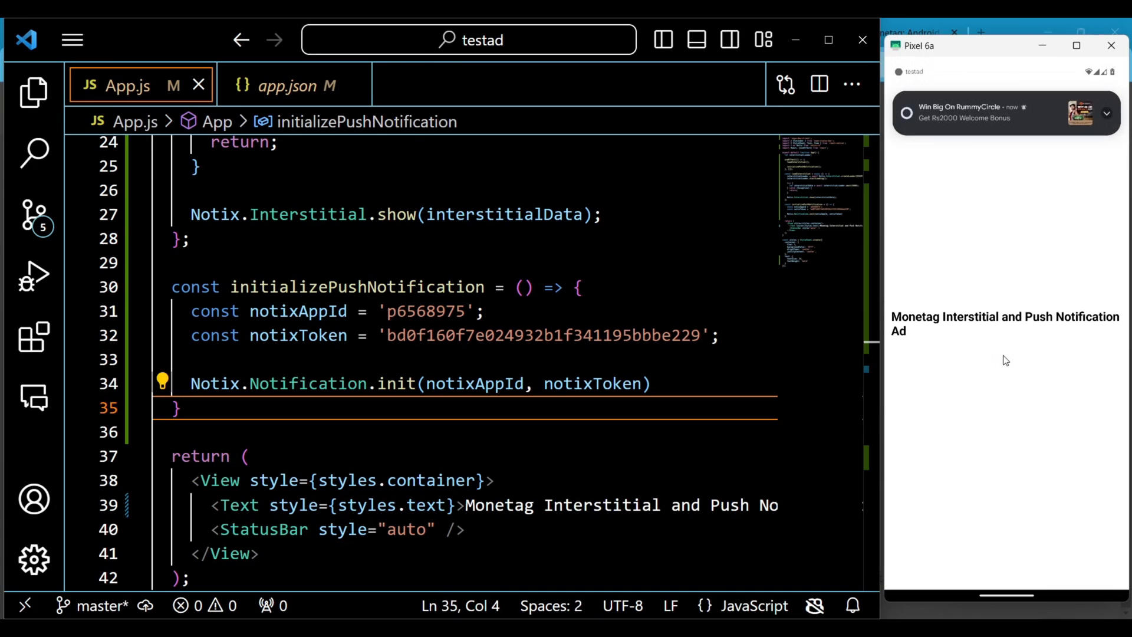
mouse_move(1076, 216)
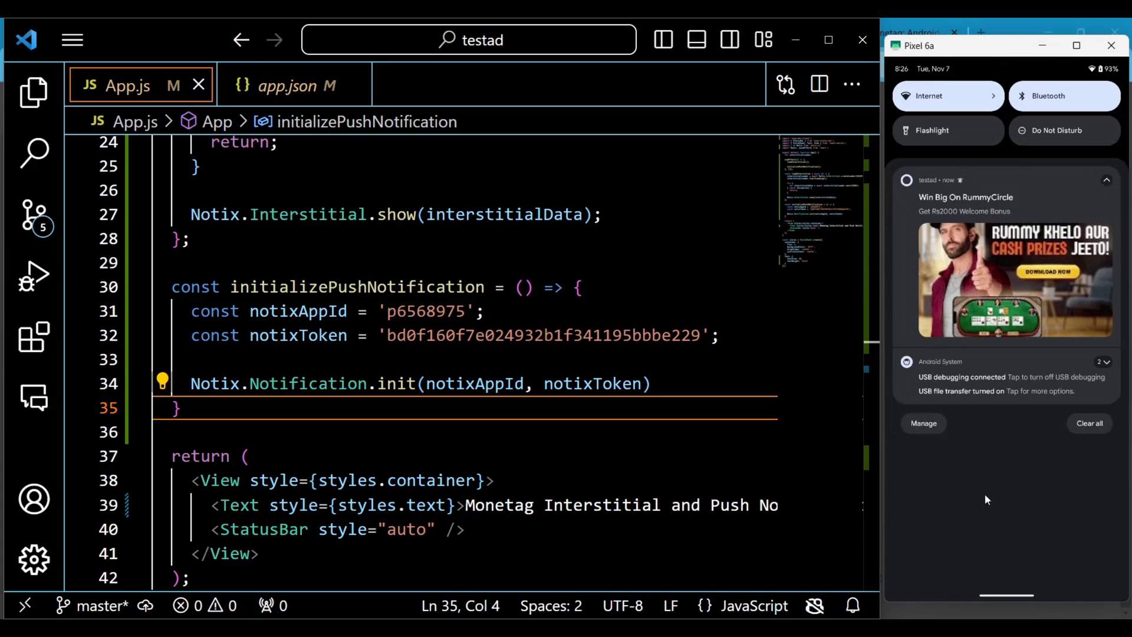
mouse_move(948, 484)
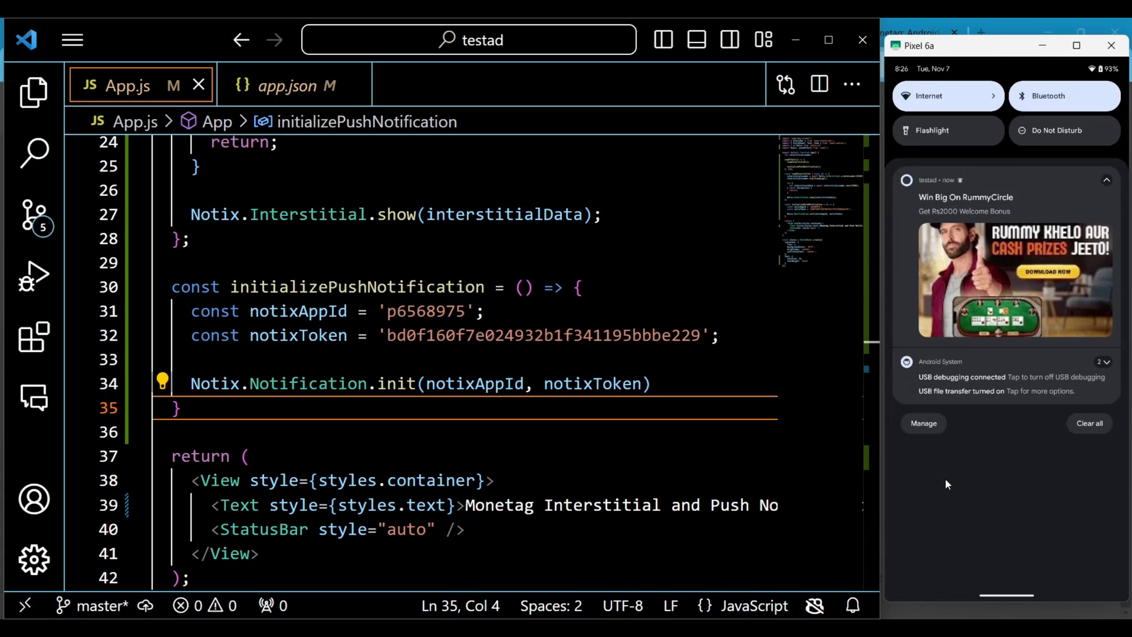